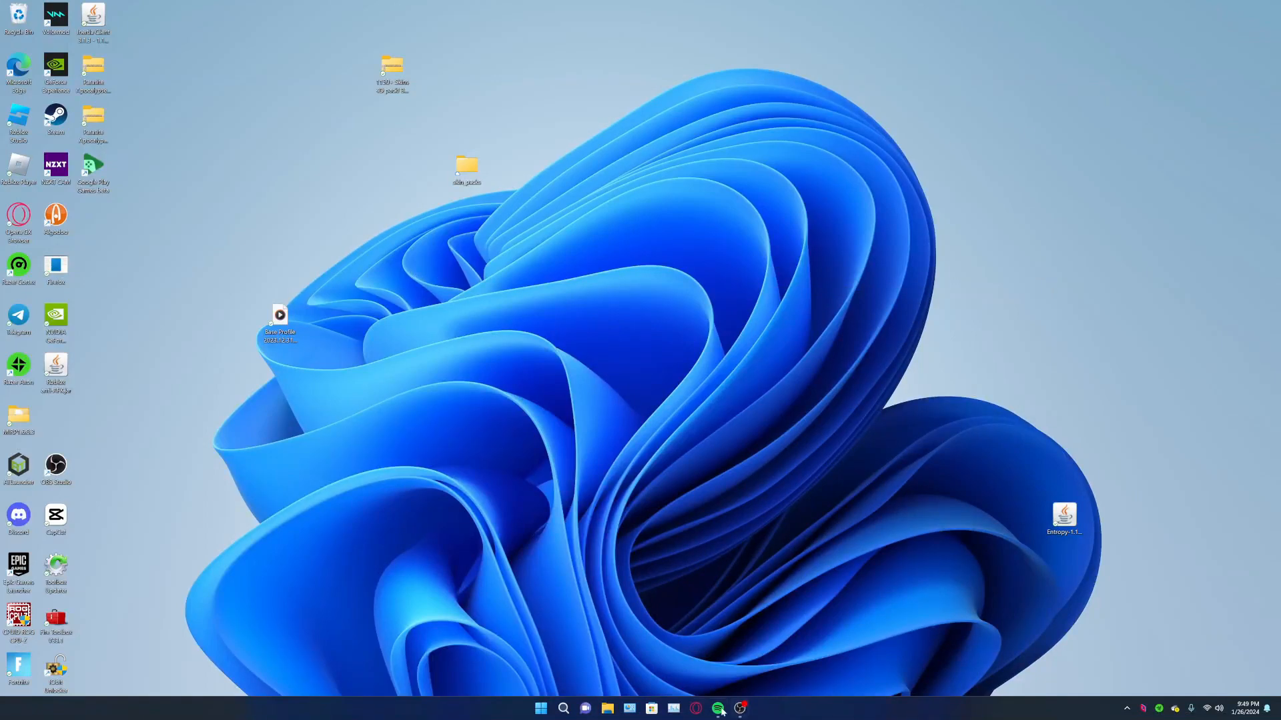
# Launch the Opera GX browser from the taskbar, showing the horion search results.
pyautogui.click(716, 708)
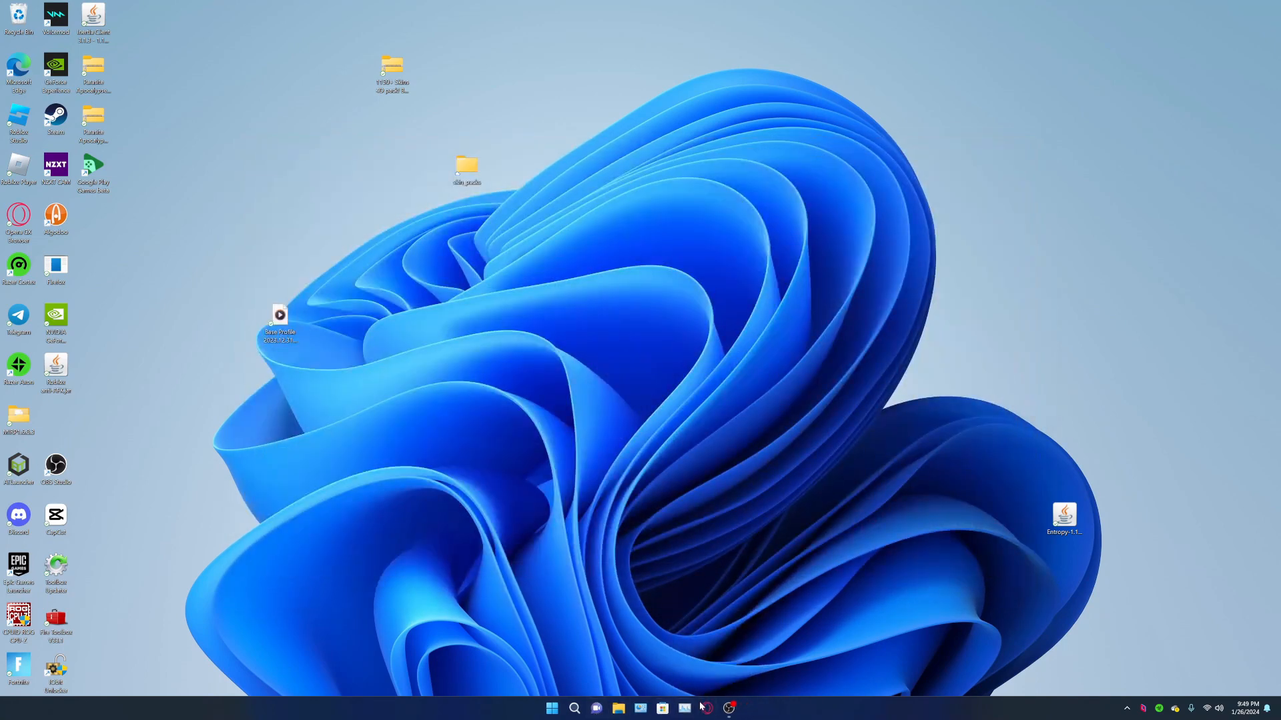
pyautogui.click(707, 707)
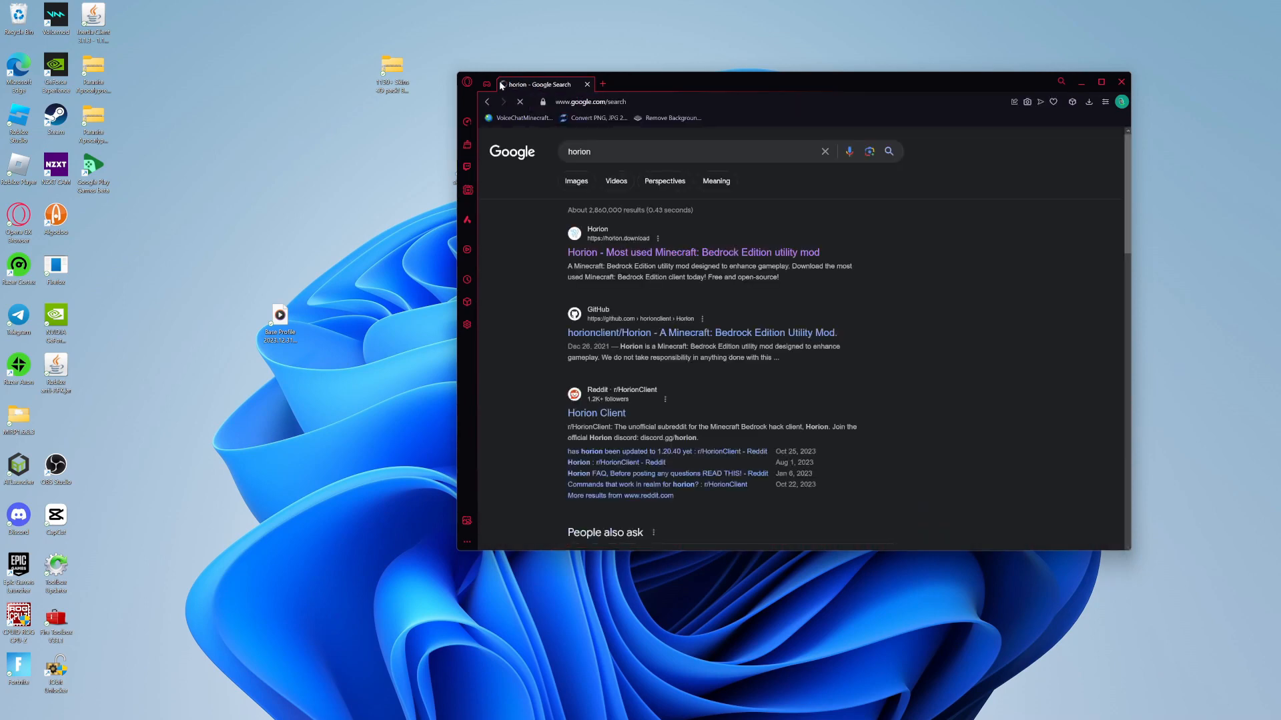
# Download the Horion injector from horion.download, run it and close the browser.
pyautogui.click(694, 252)
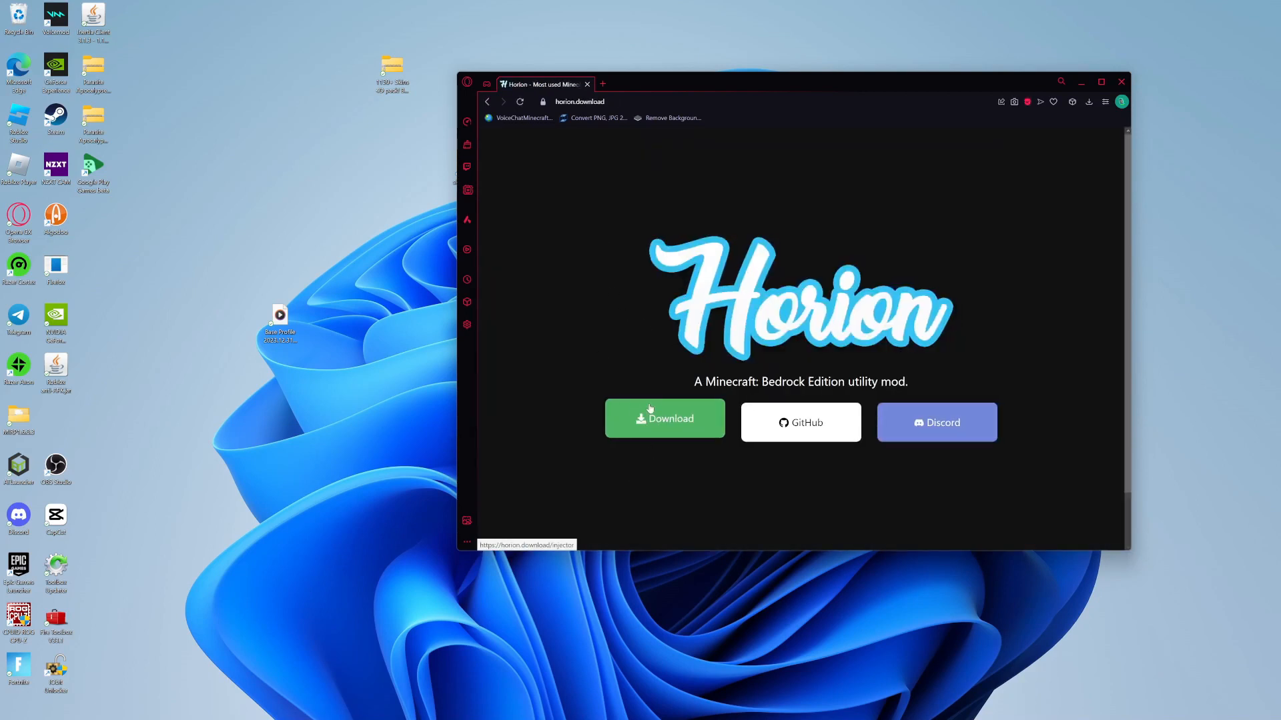
pyautogui.click(665, 418)
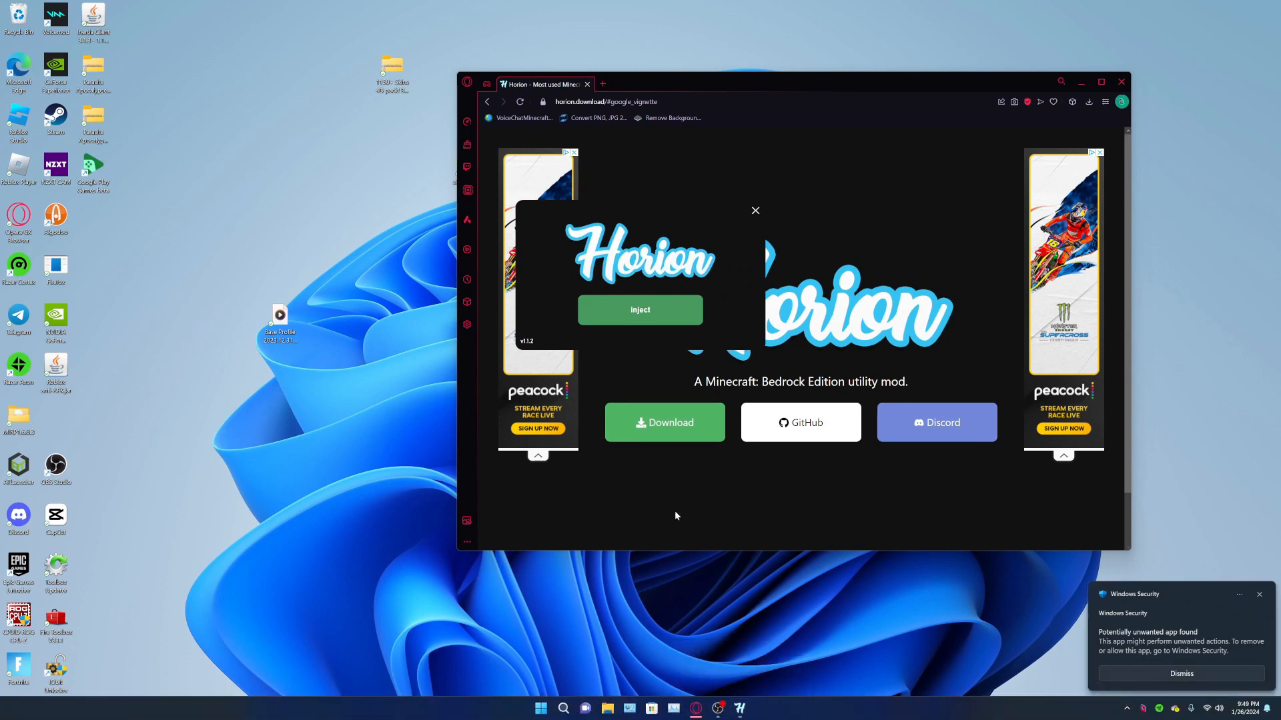
pyautogui.click(641, 310)
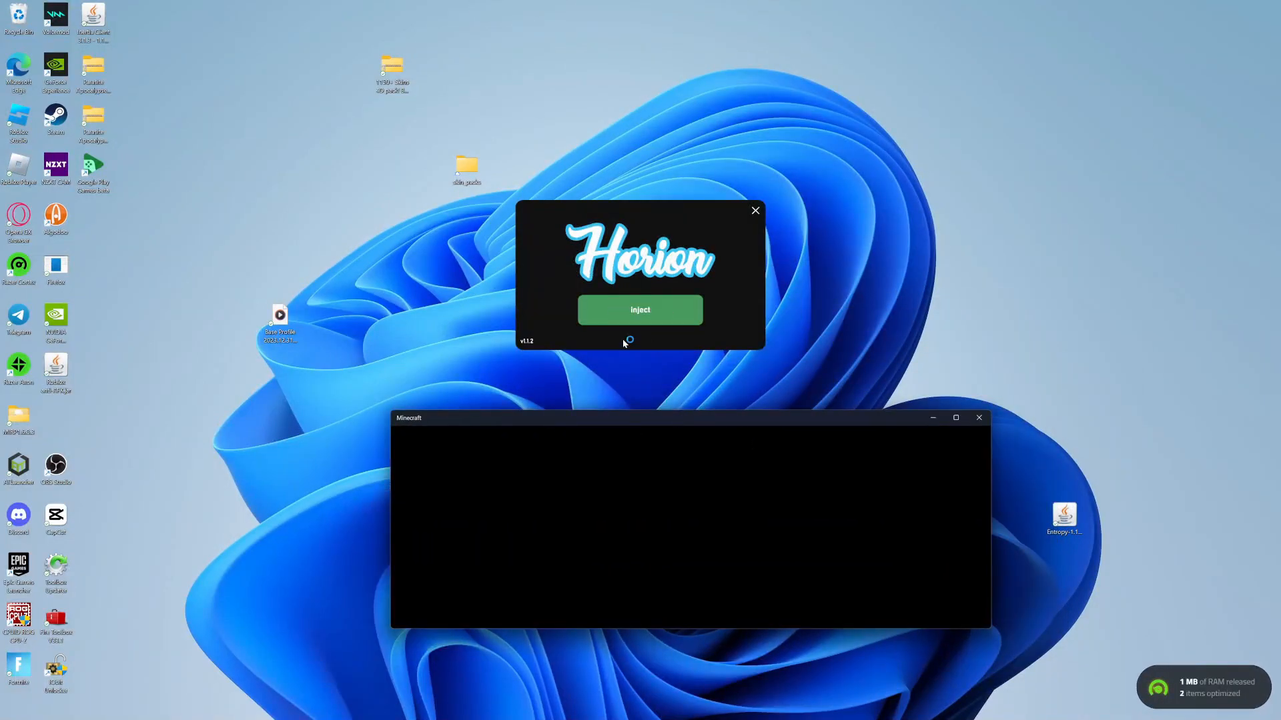
# Relaunch Minecraft from the Start menu's Recent list beside the injector.
pyautogui.click(979, 417)
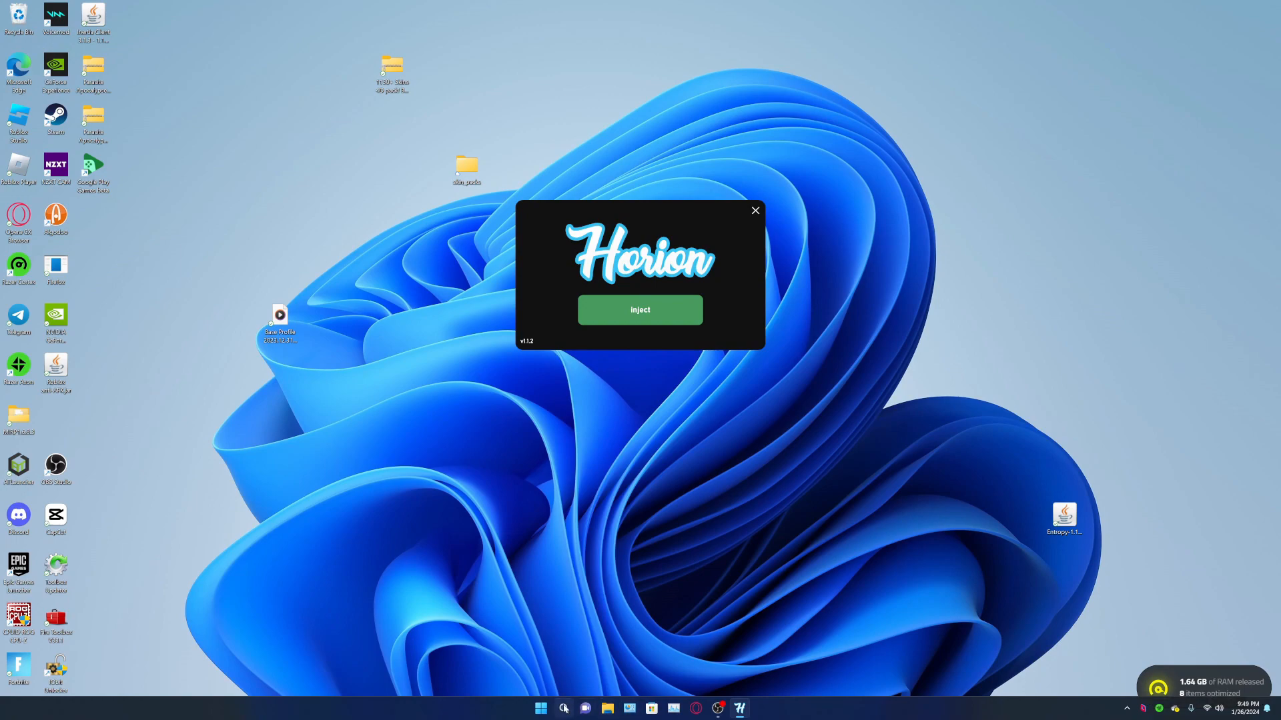
pyautogui.click(537, 708)
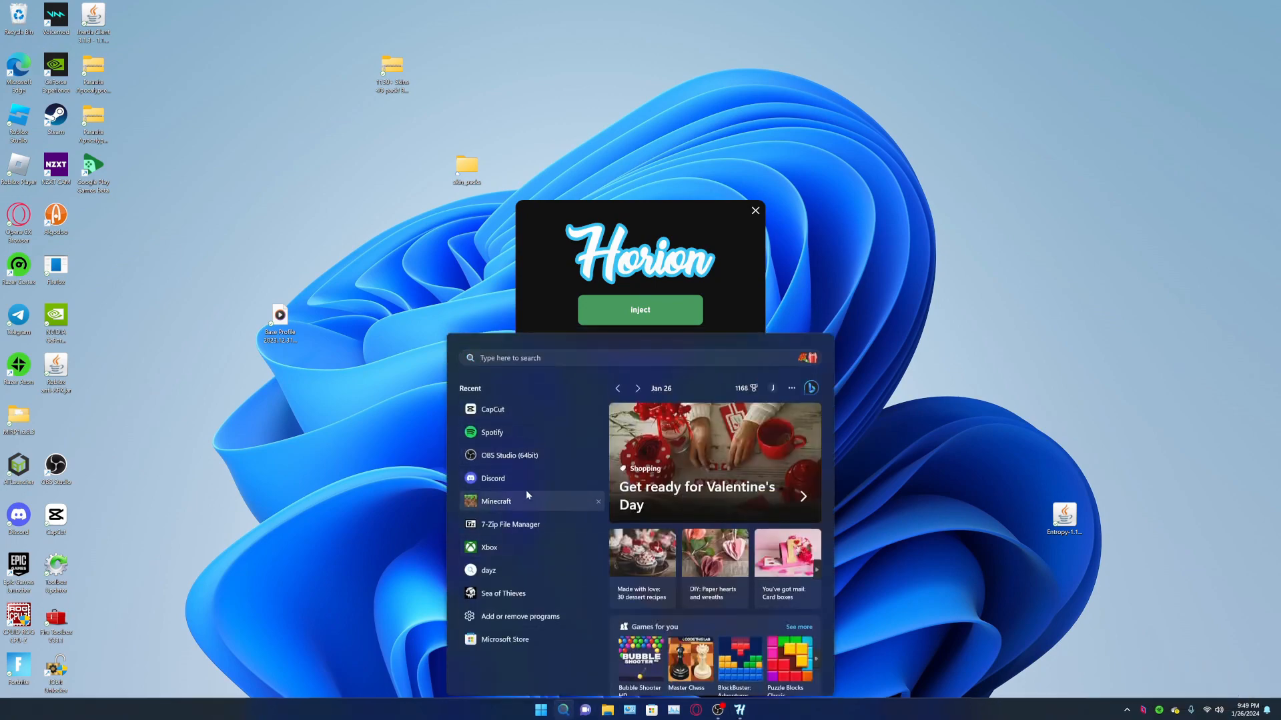
pyautogui.click(496, 500)
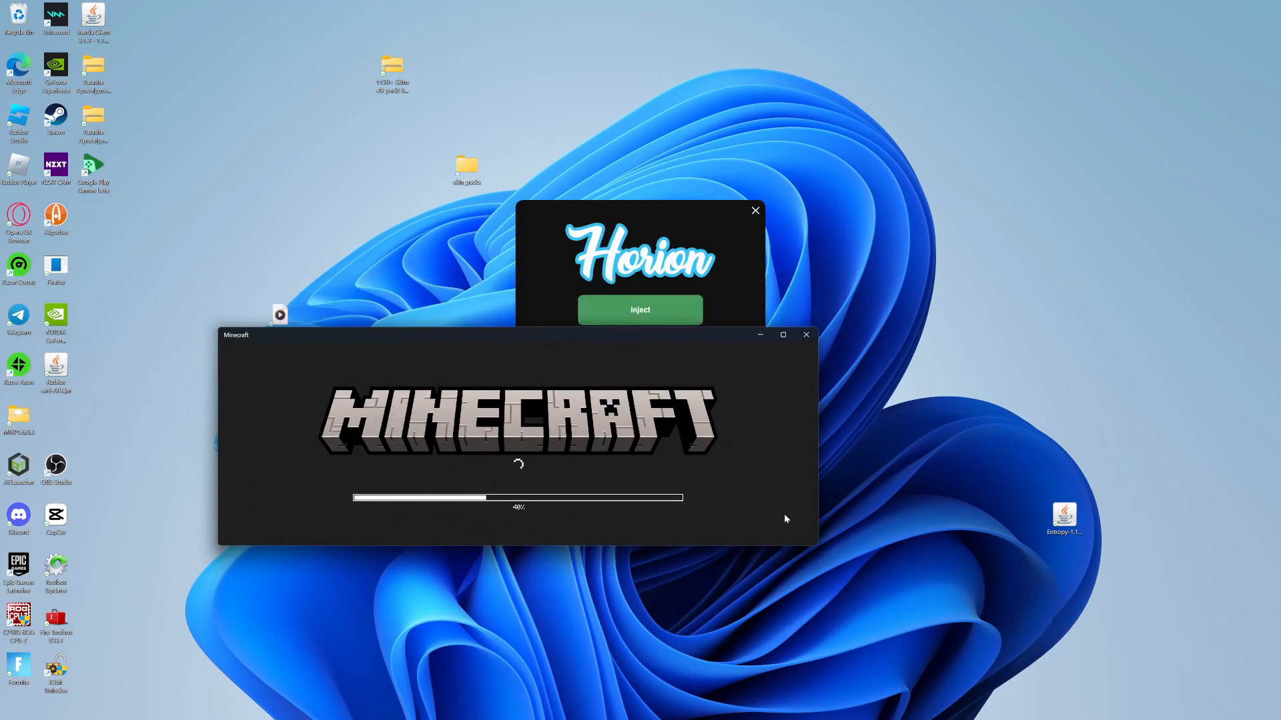
pyautogui.moveTo(819, 548)
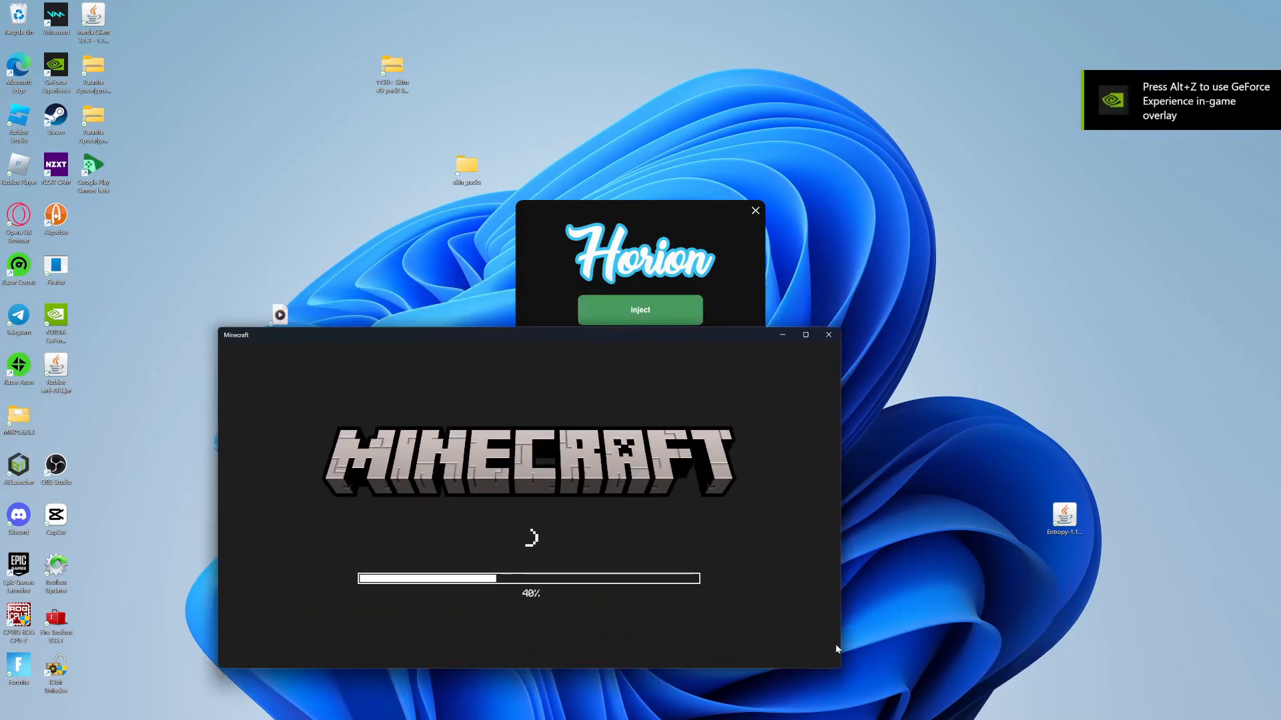
pyautogui.moveTo(569, 553)
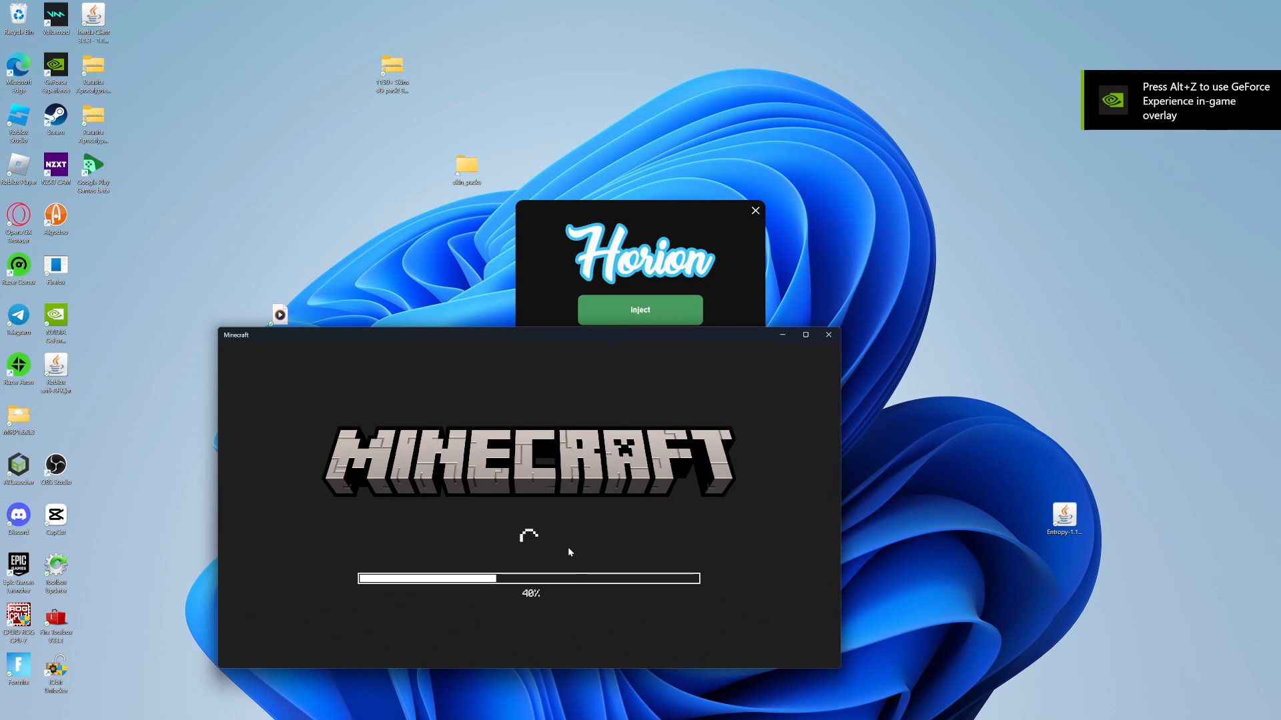
pyautogui.moveTo(843, 671)
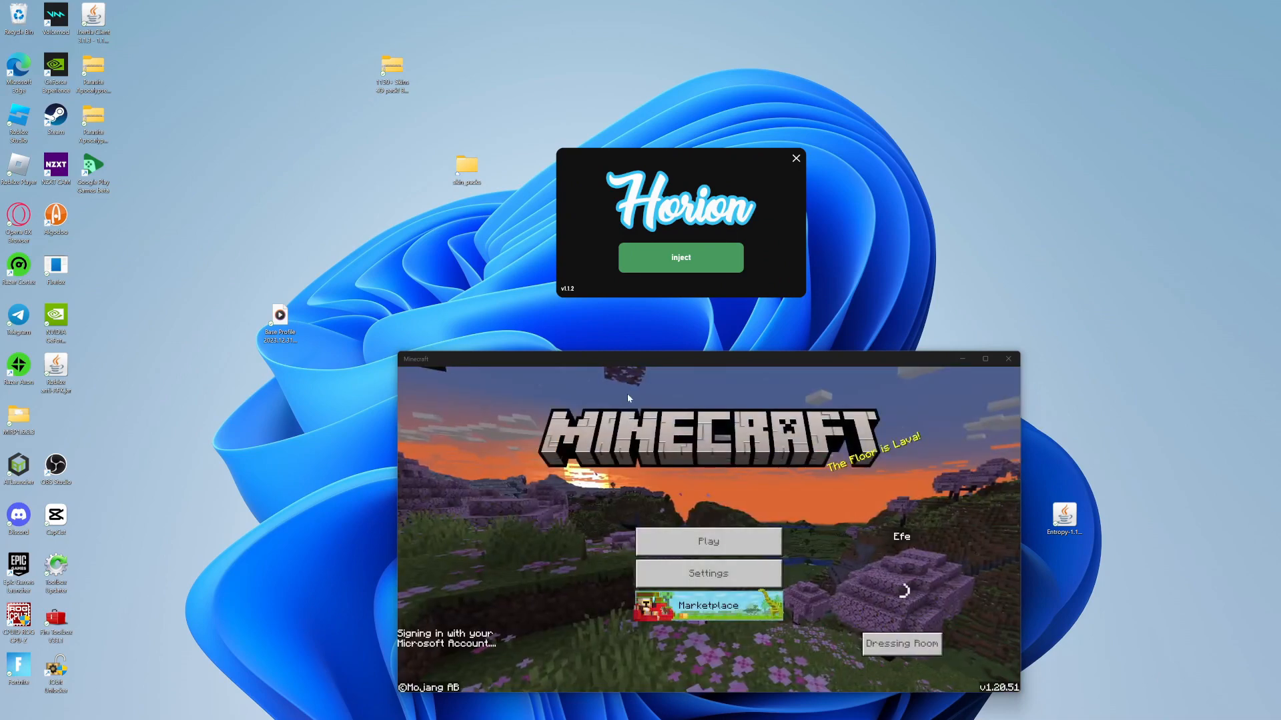
# Inject Horion into the running Minecraft game.
pyautogui.click(680, 258)
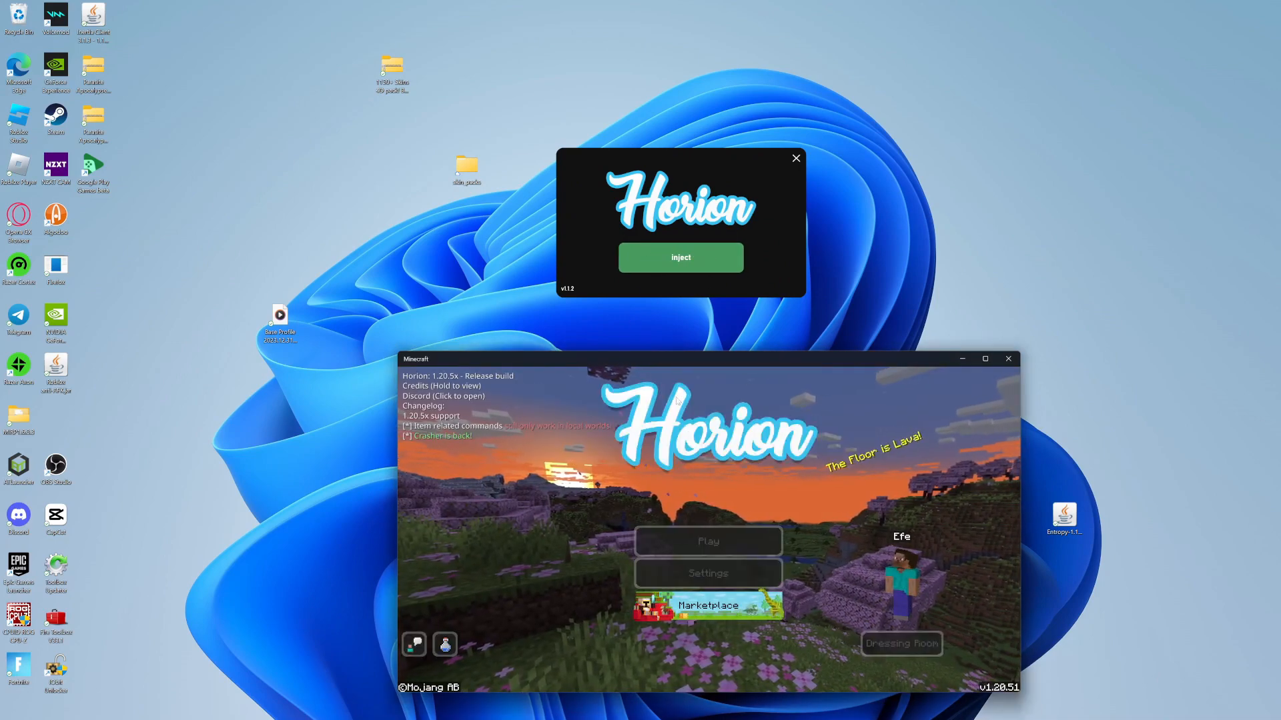
pyautogui.click(680, 257)
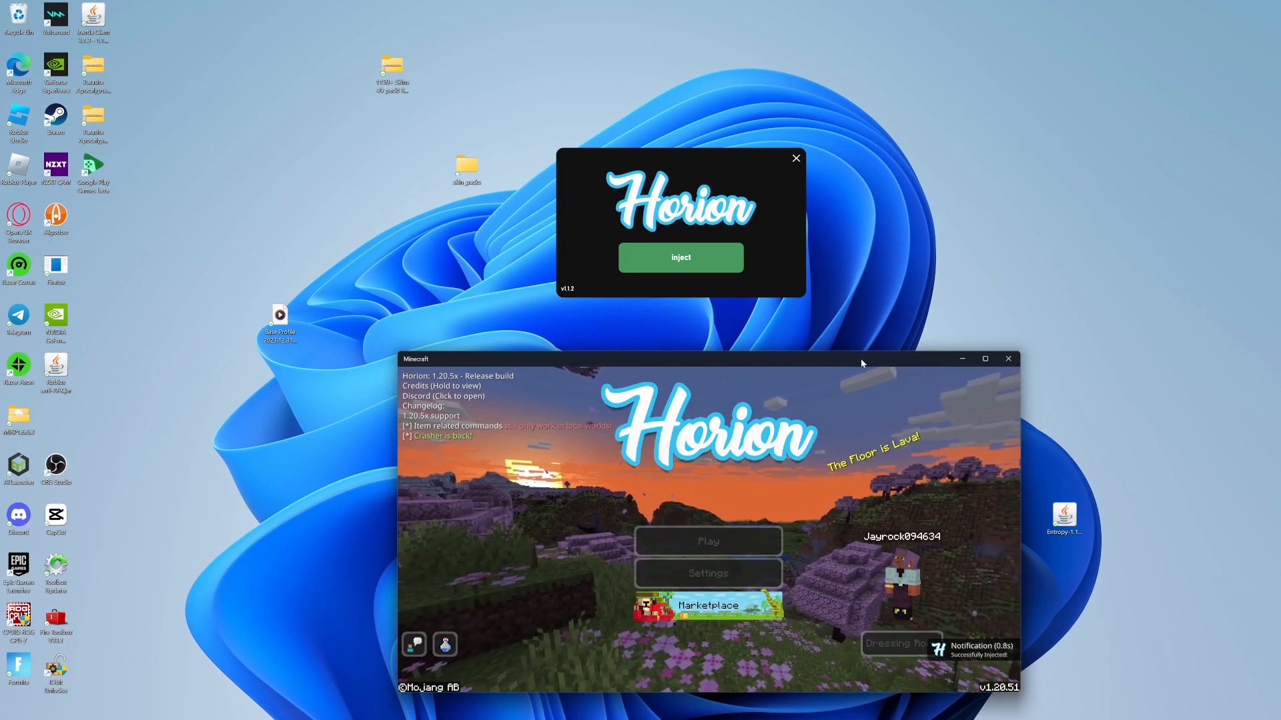
# Create and load a new Survival world from the Play menu.
pyautogui.click(708, 542)
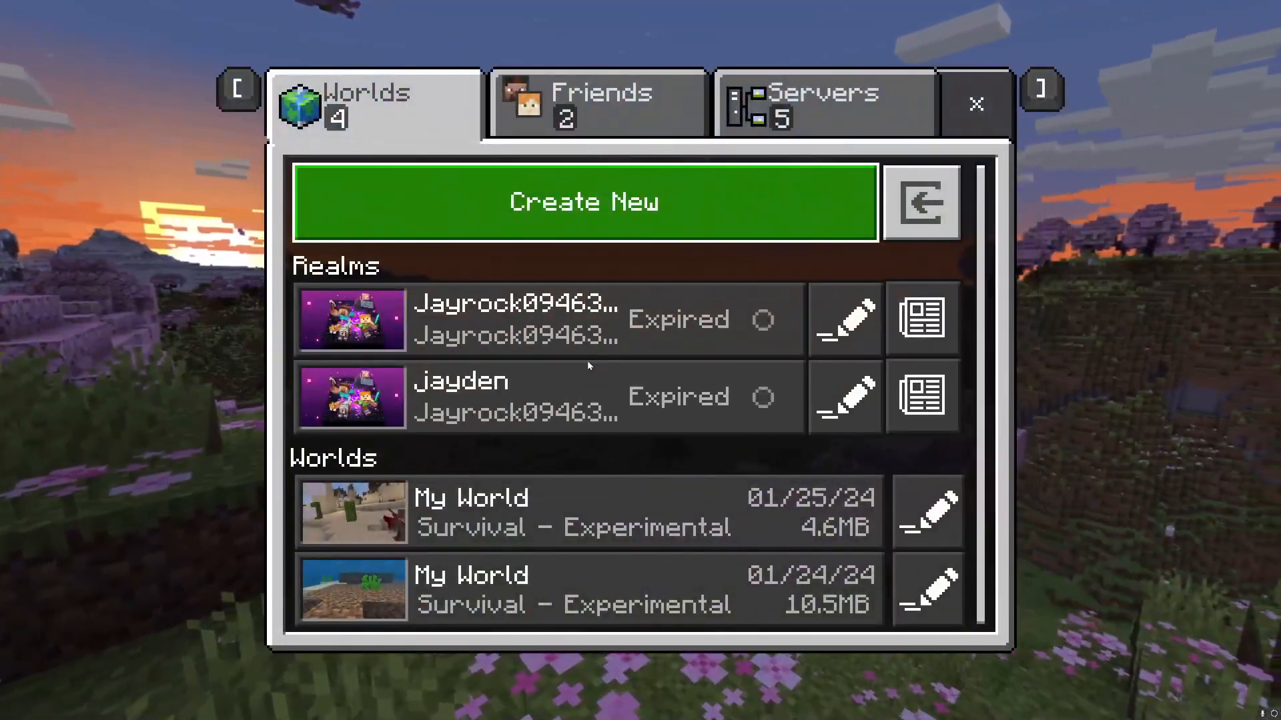
pyautogui.click(585, 203)
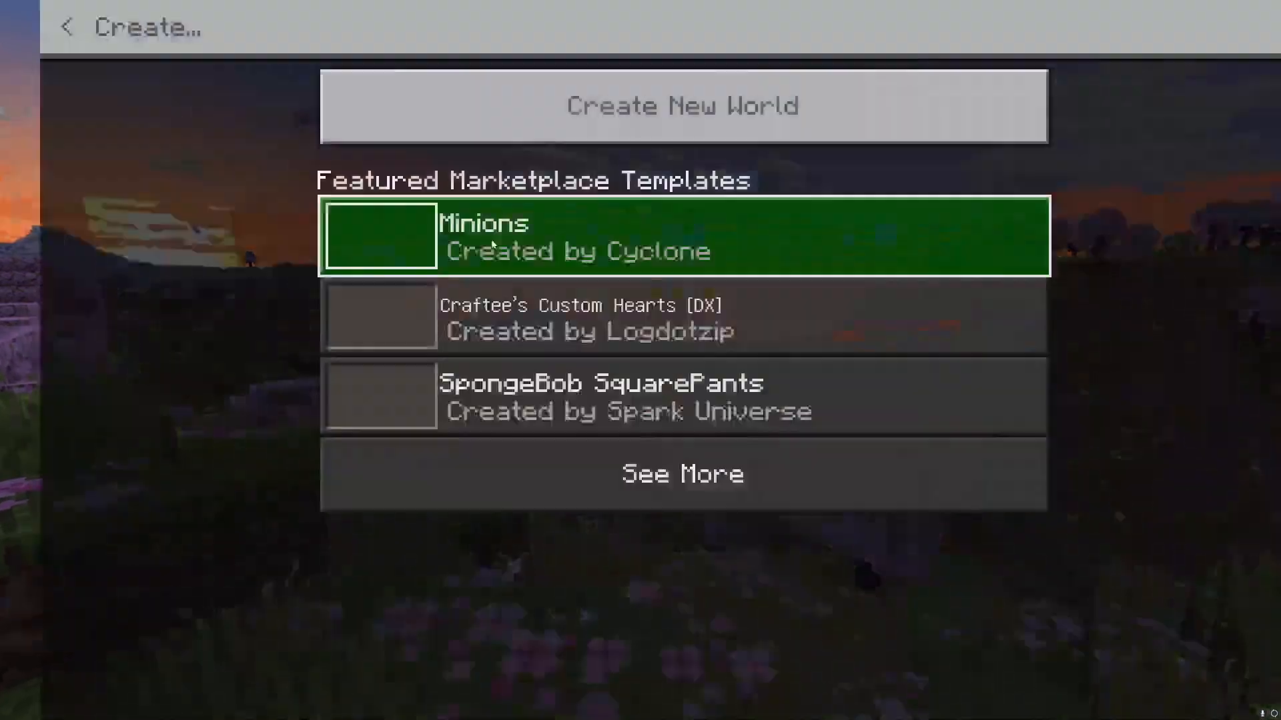
pyautogui.click(680, 104)
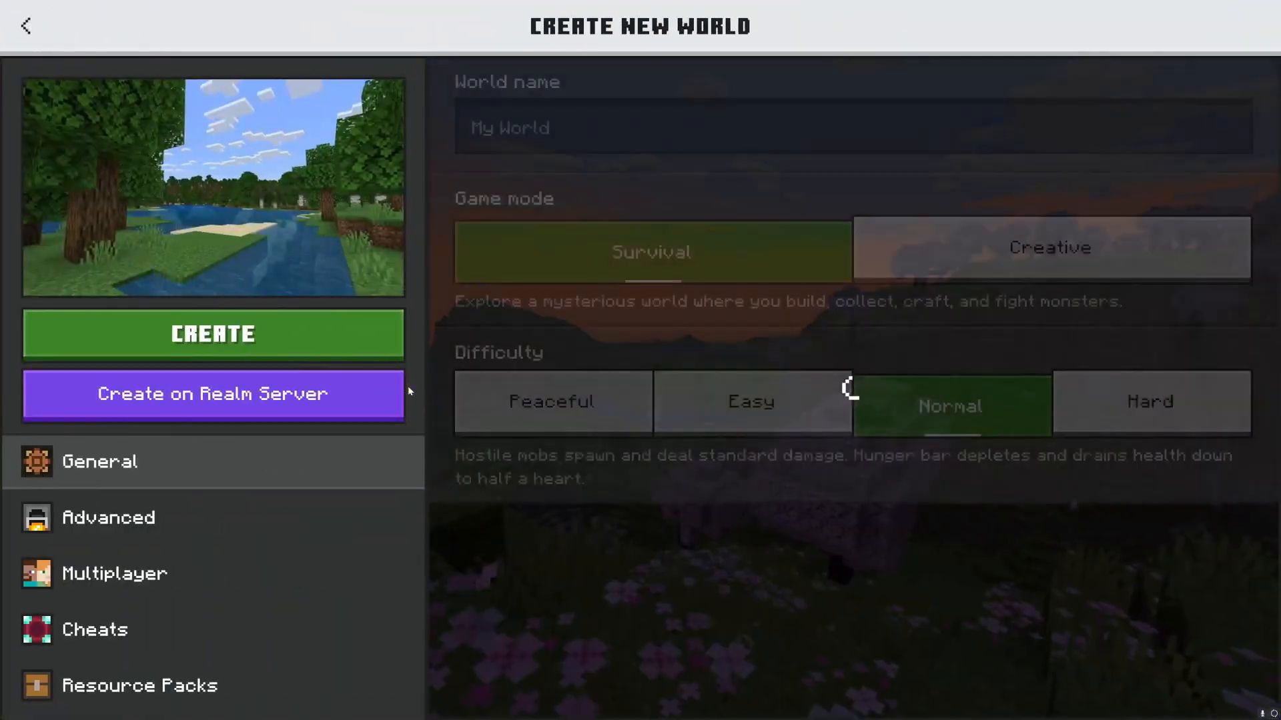
pyautogui.click(213, 333)
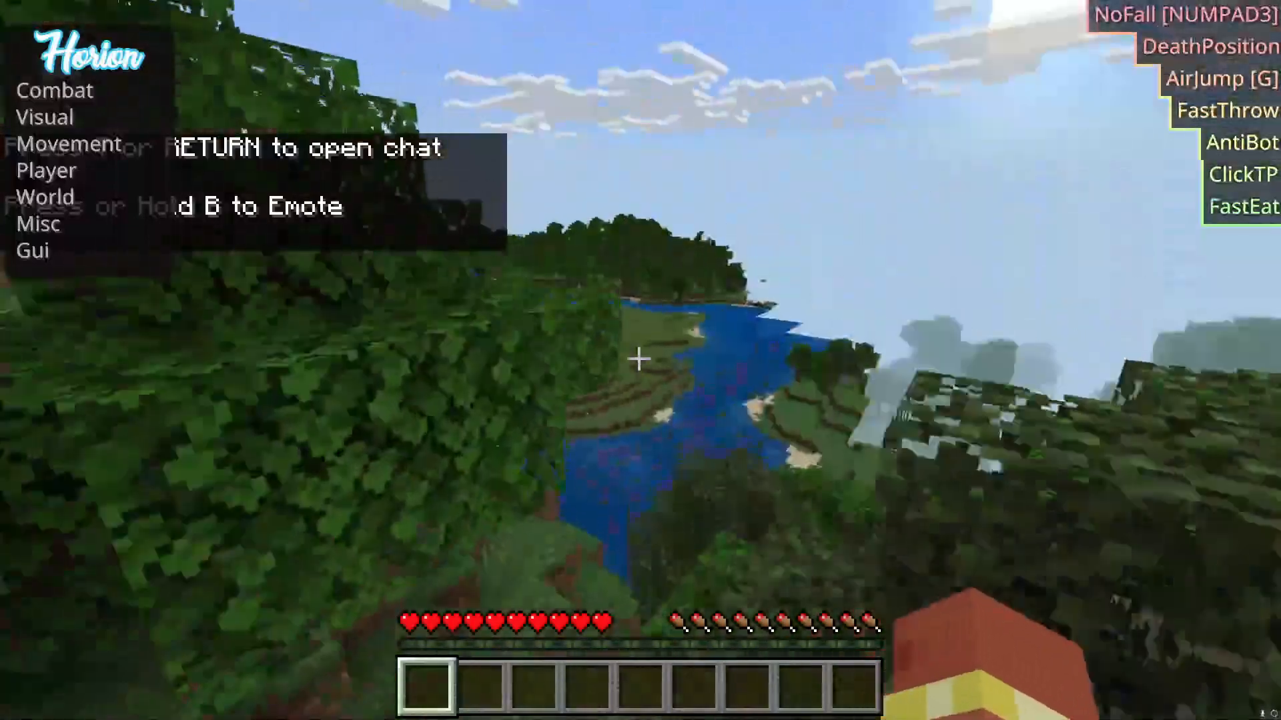
pyautogui.moveTo(638, 361)
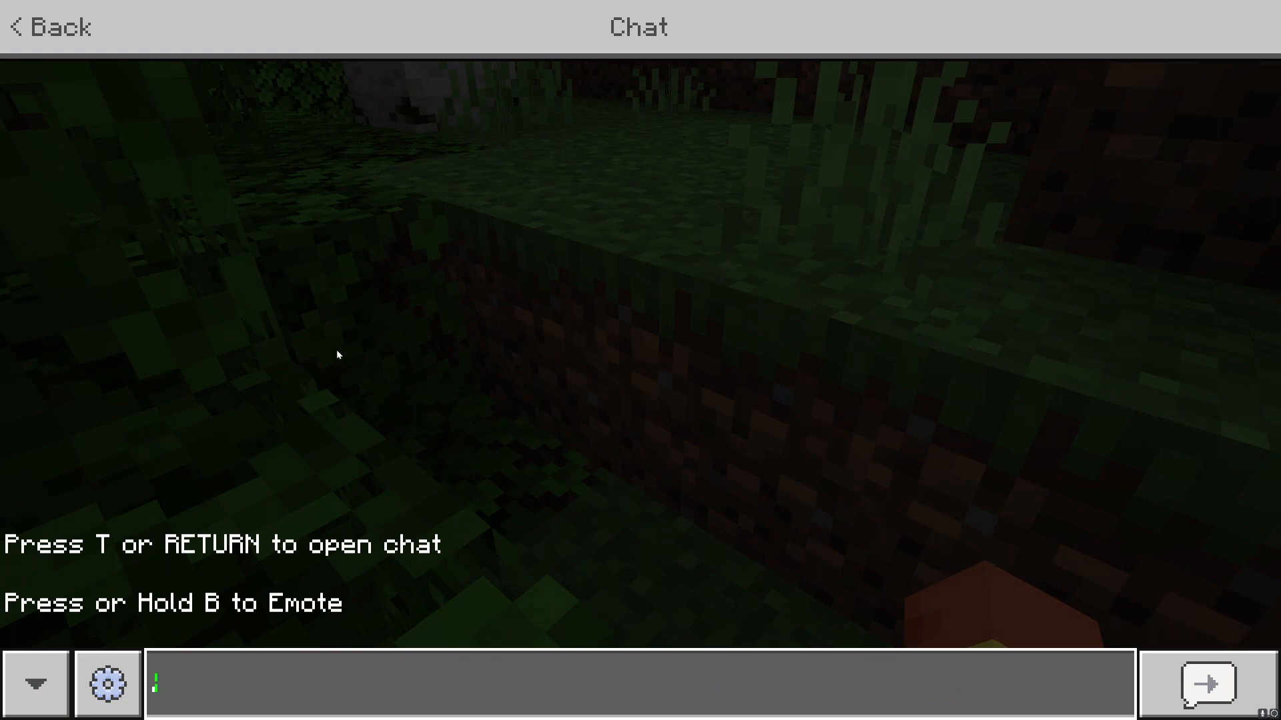
# Send the chat commands '.bind xray x' and '.give diamond' for 64 diamonds.
pyautogui.write('.bind')
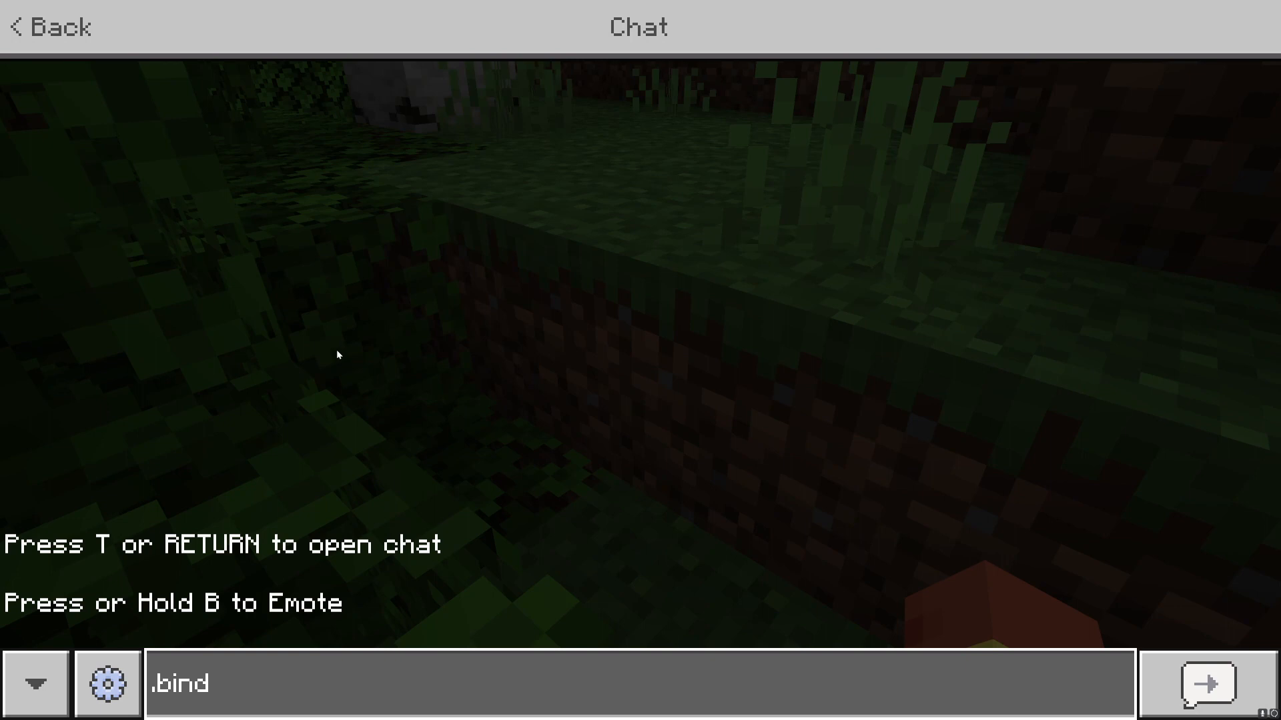
pyautogui.click(1206, 691)
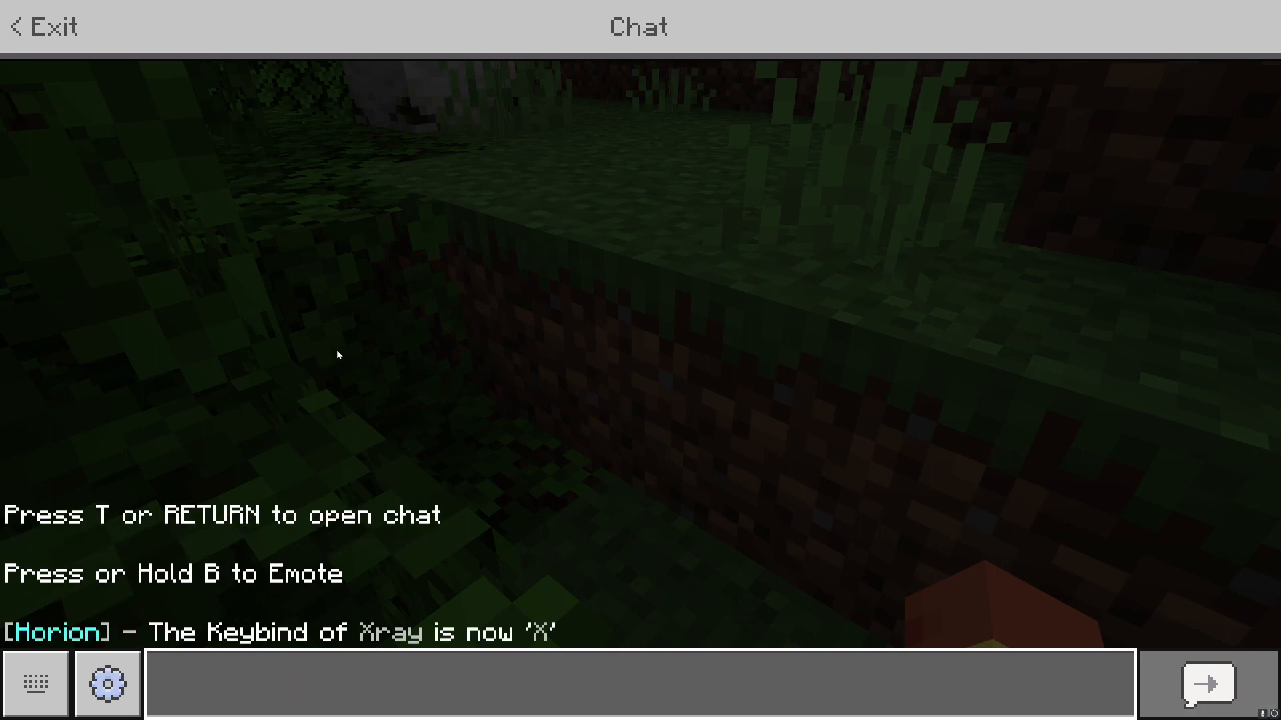
pyautogui.moveTo(576, 634)
pyautogui.write('.give')
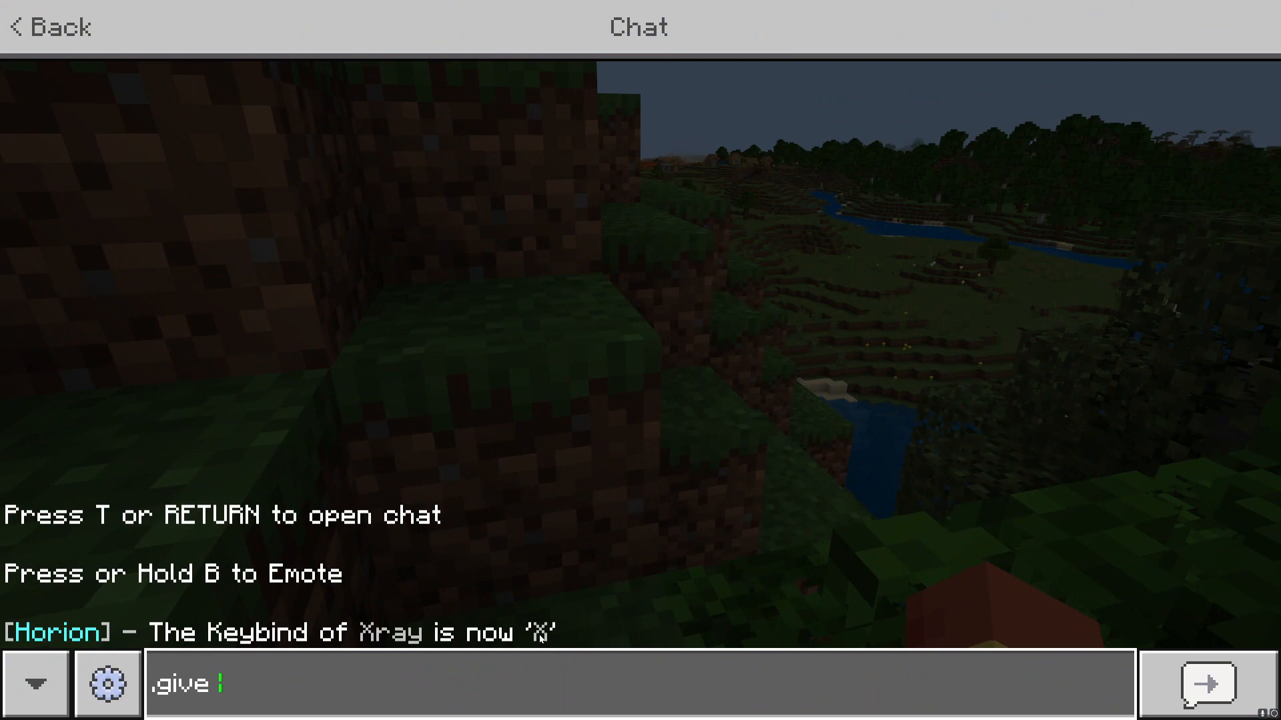
pyautogui.write('diamond')
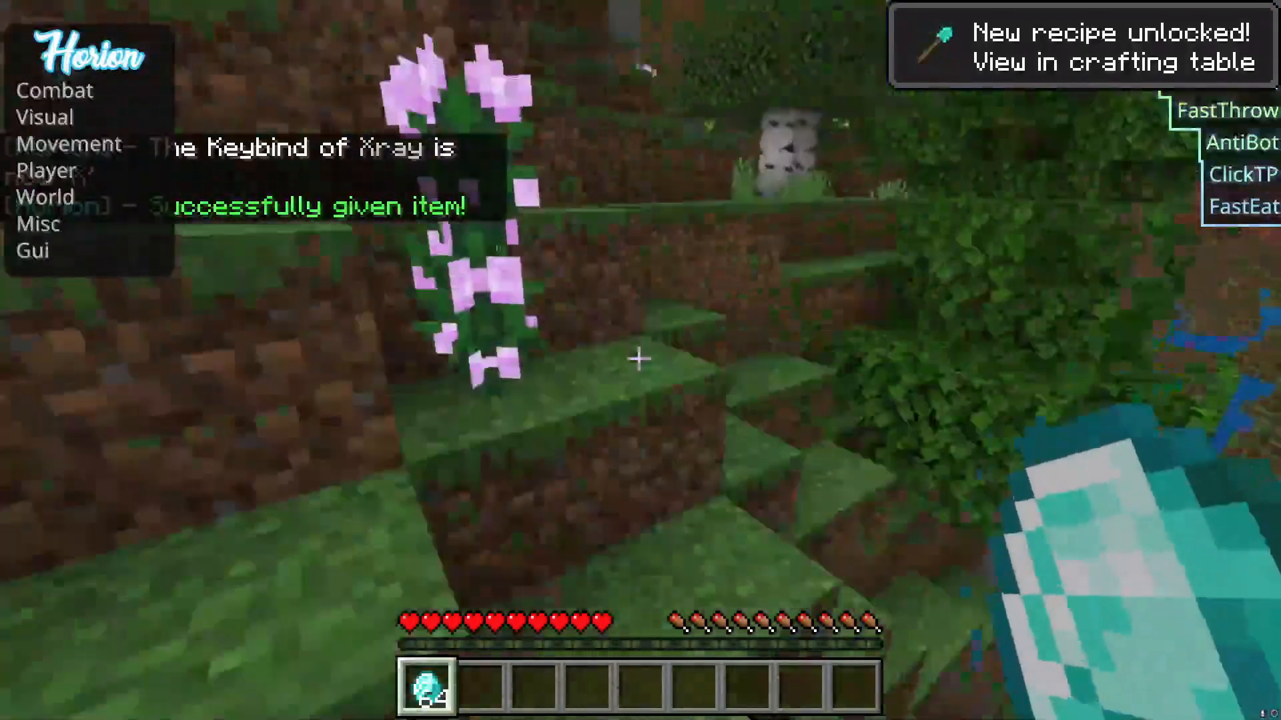
pyautogui.moveTo(638, 359)
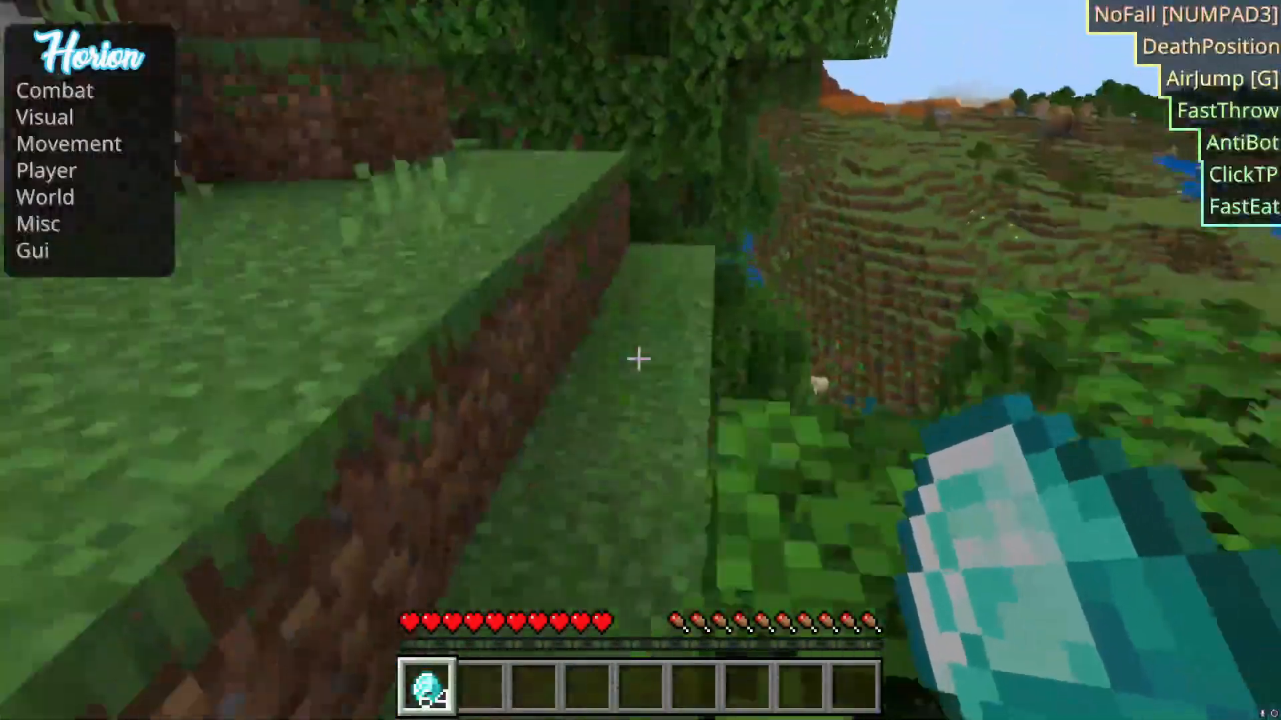
# Check the inventory for the diamonds and close it again.
pyautogui.press('e')
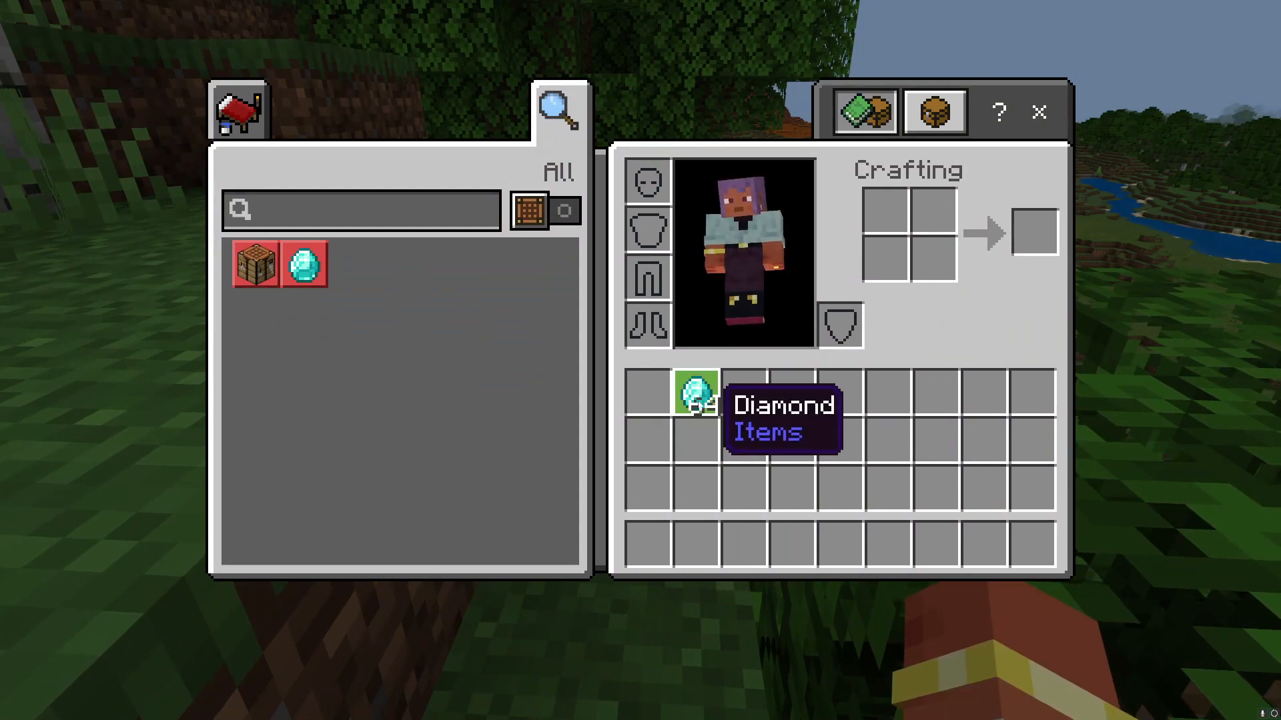
pyautogui.press('Escape')
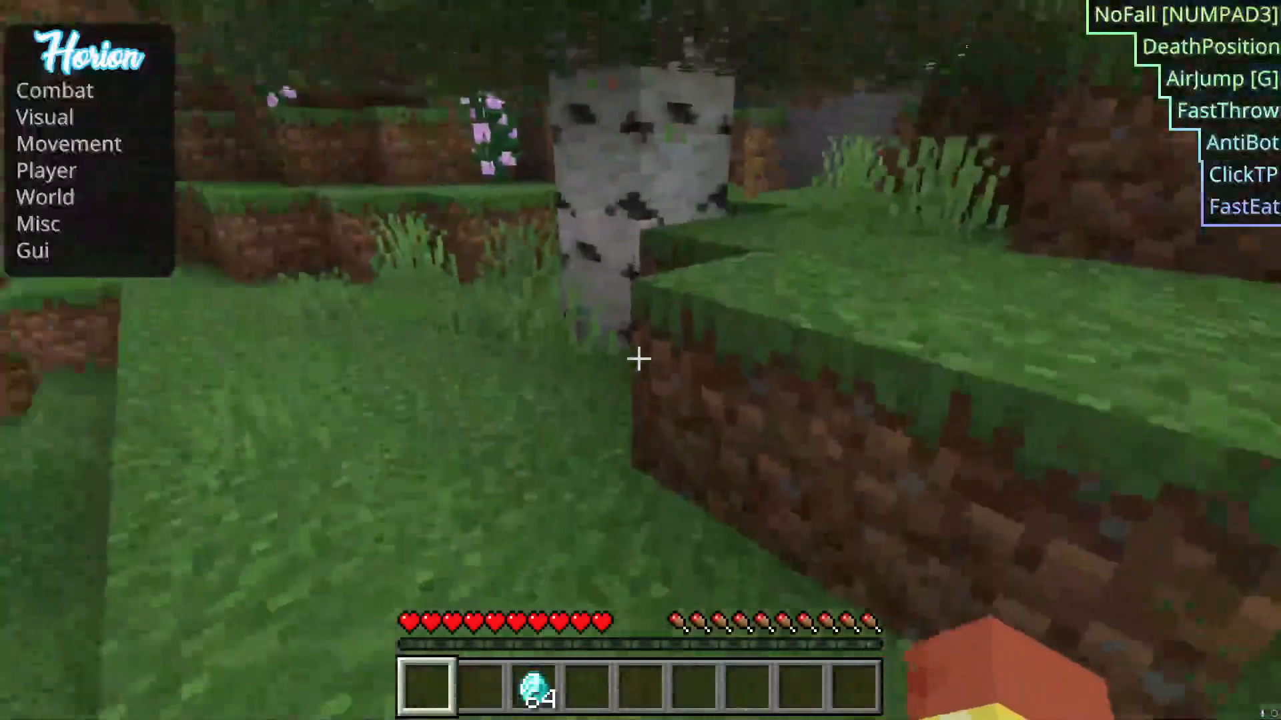
pyautogui.press('e')
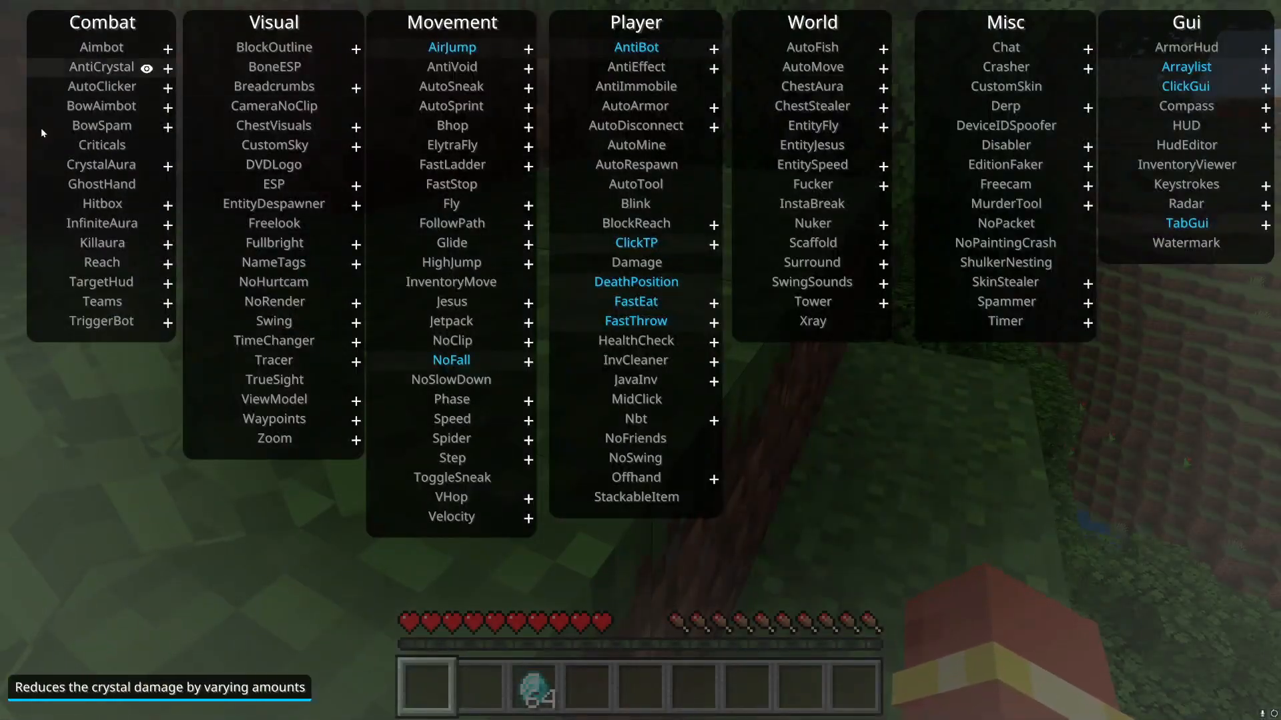
pyautogui.moveTo(102, 50)
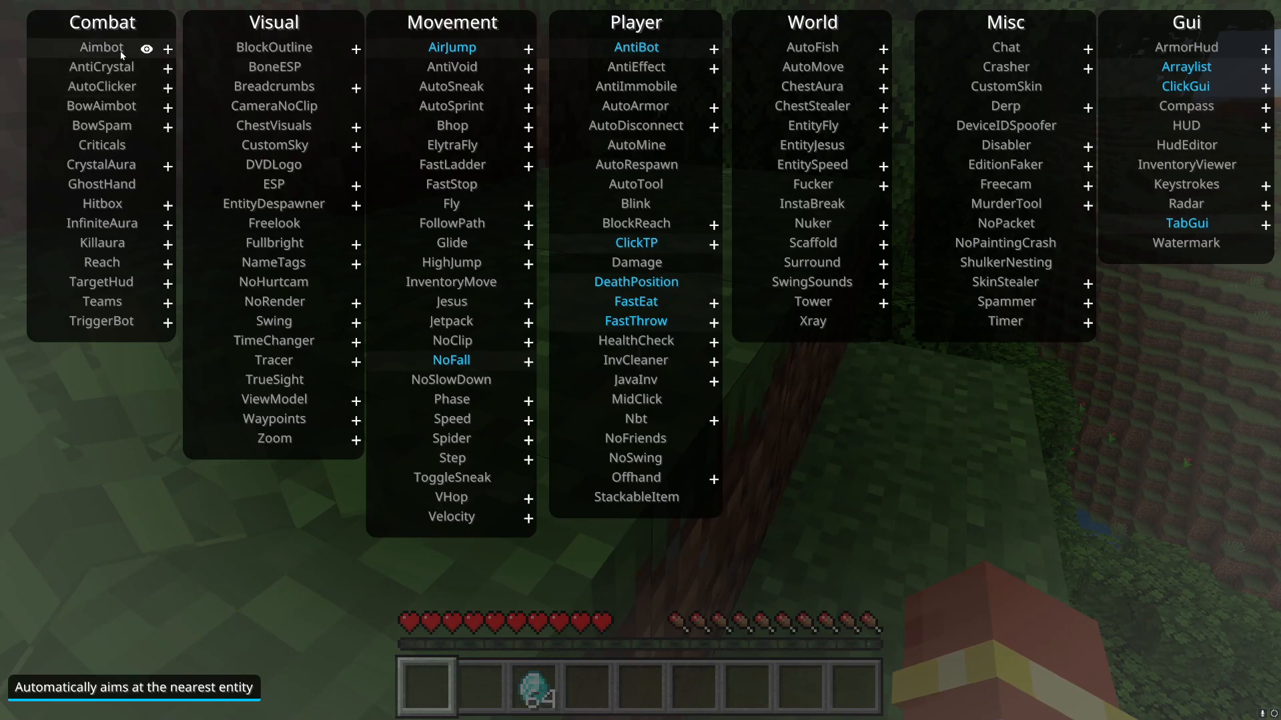
pyautogui.moveTo(101, 67)
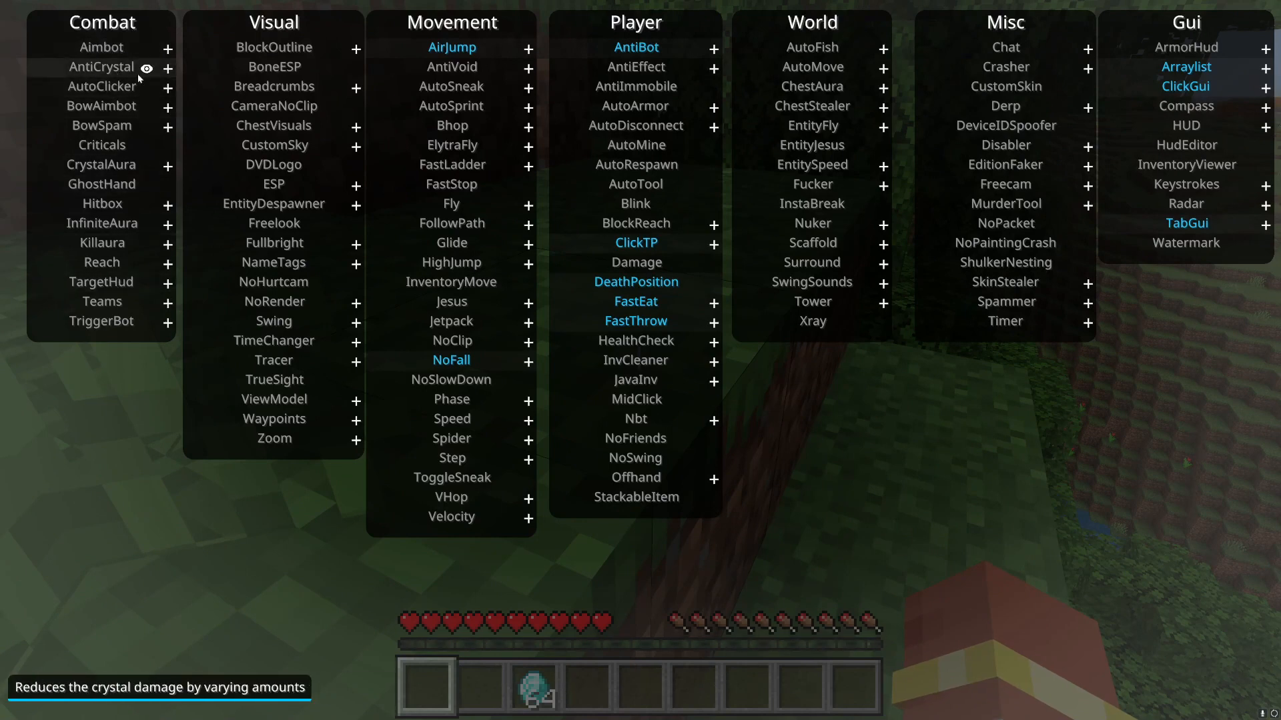
pyautogui.moveTo(100, 54)
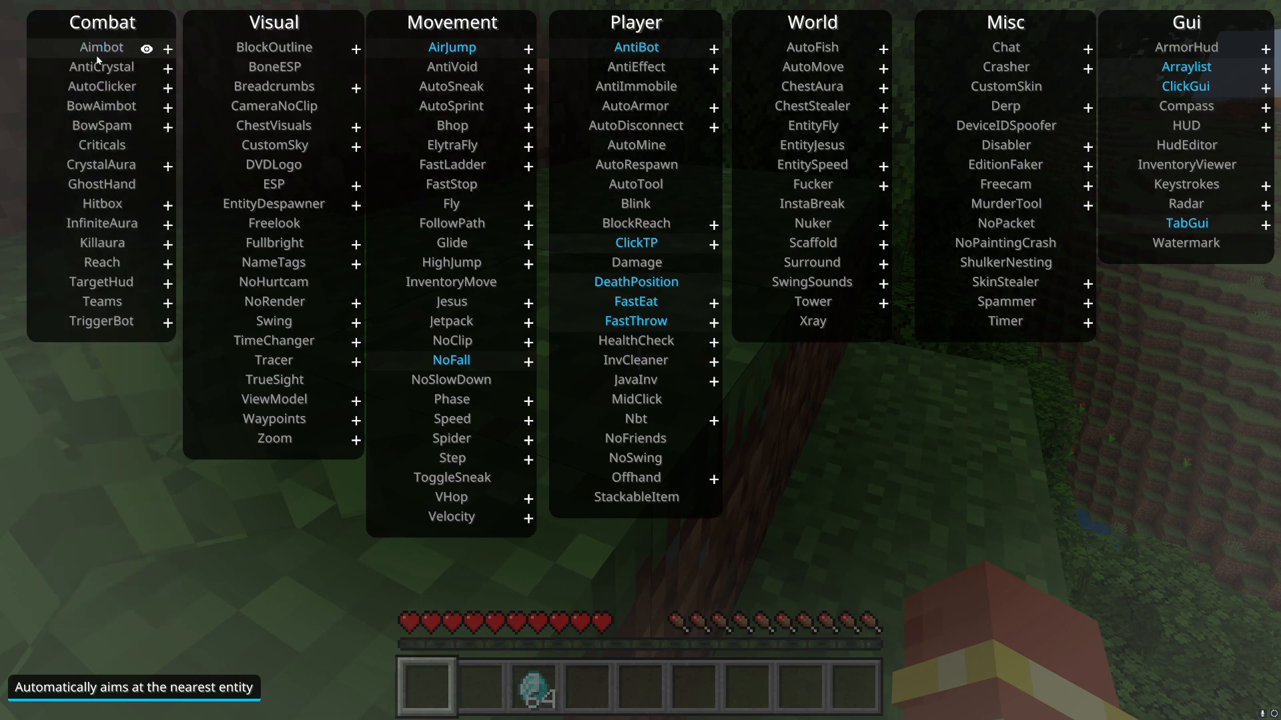
# Toggle Aimbot and expand then collapse Hitbox's settings while reading Combat tooltips.
pyautogui.click(168, 48)
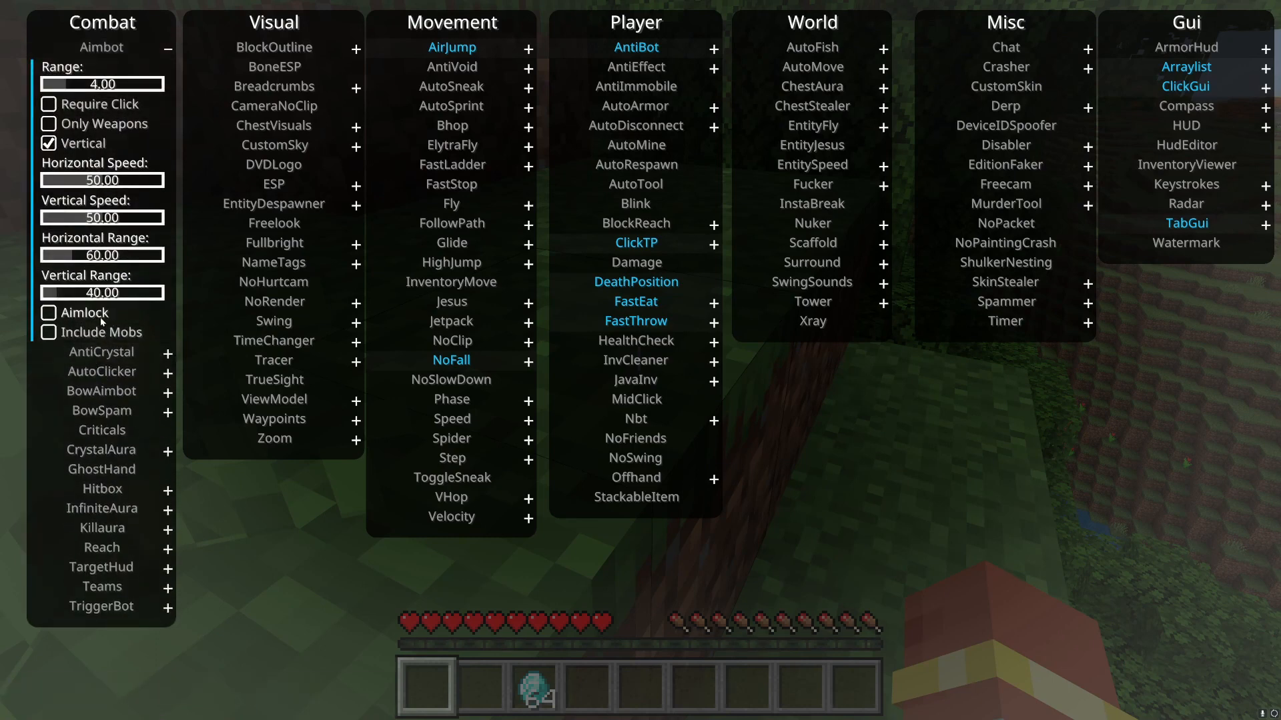
pyautogui.moveTo(65, 112)
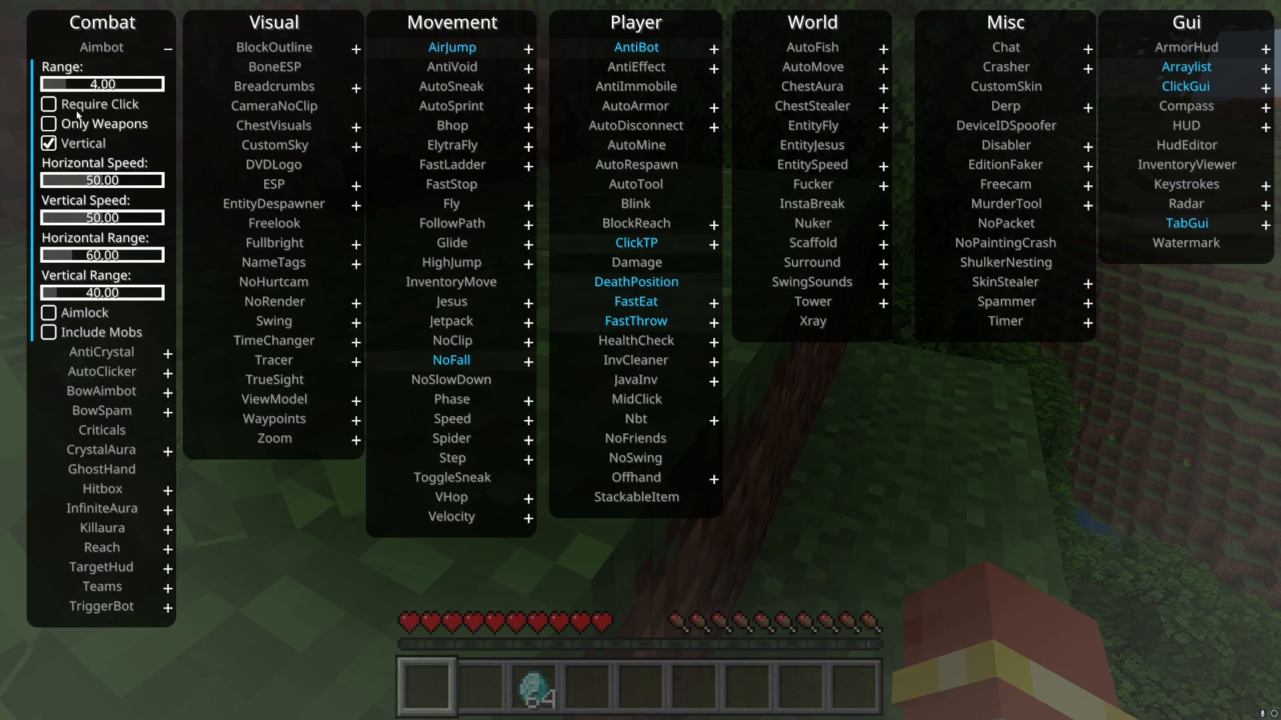
pyautogui.moveTo(248, 362)
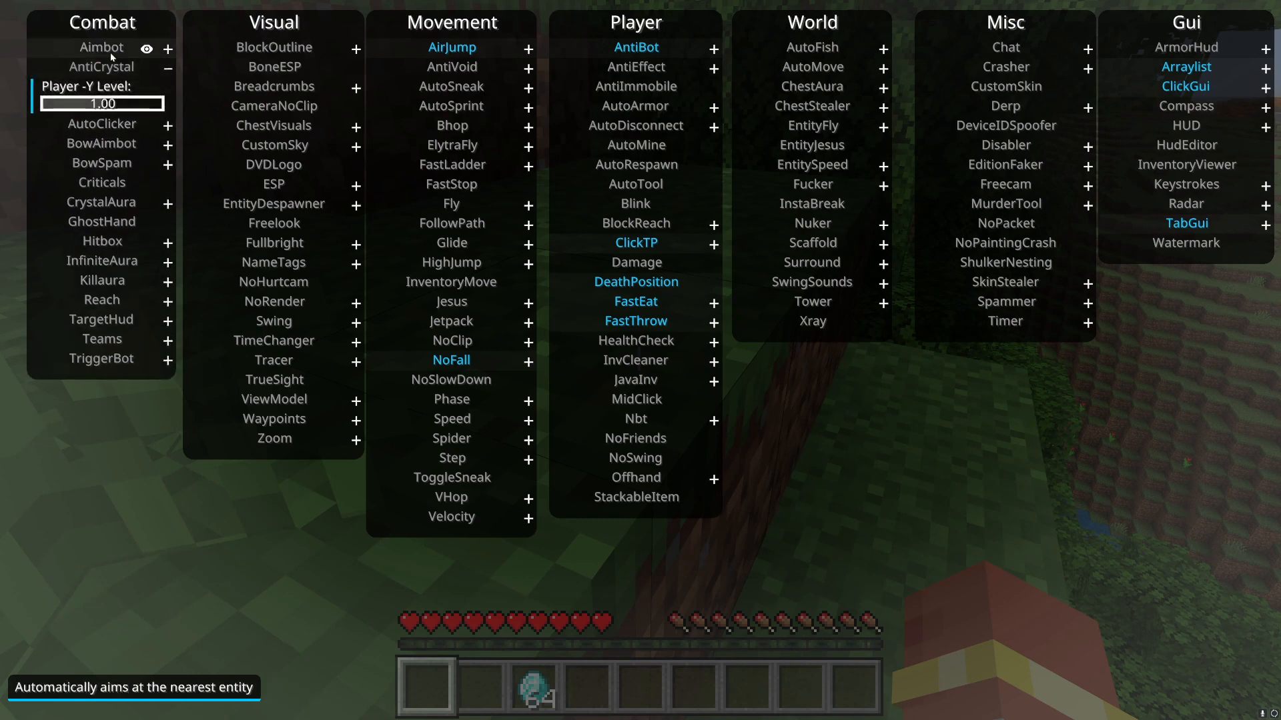
pyautogui.moveTo(91, 63)
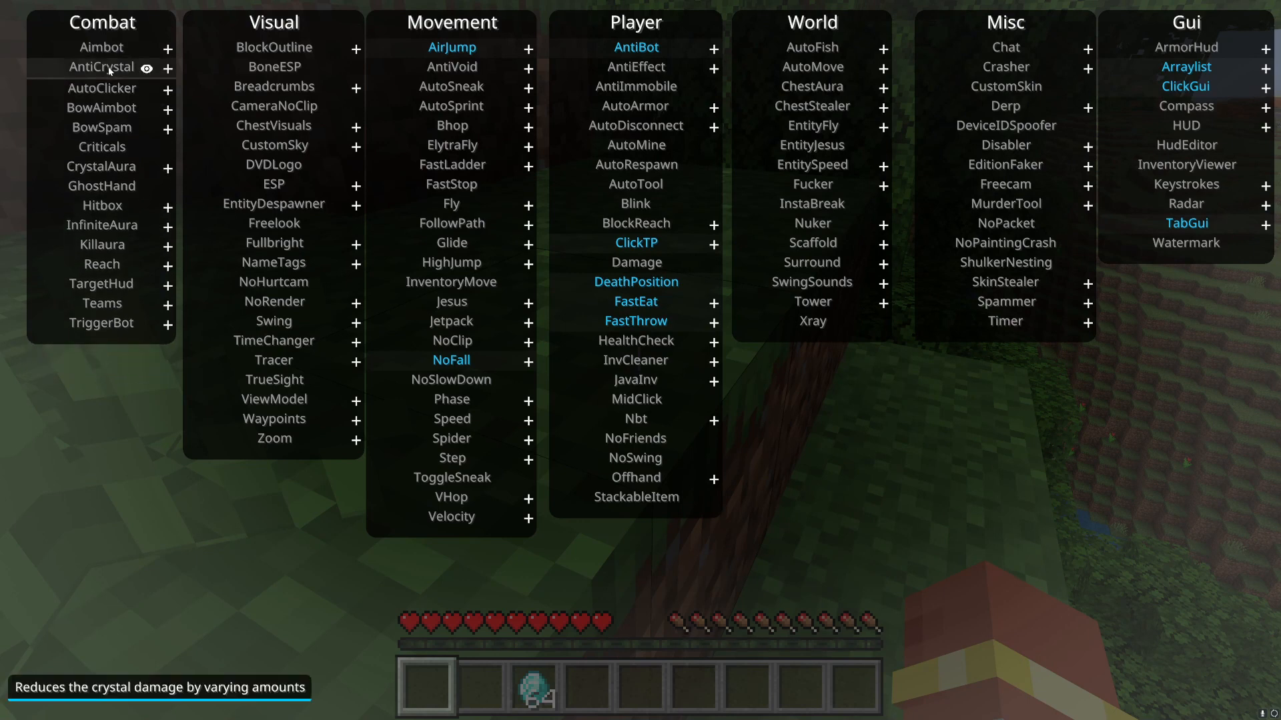
pyautogui.moveTo(102, 91)
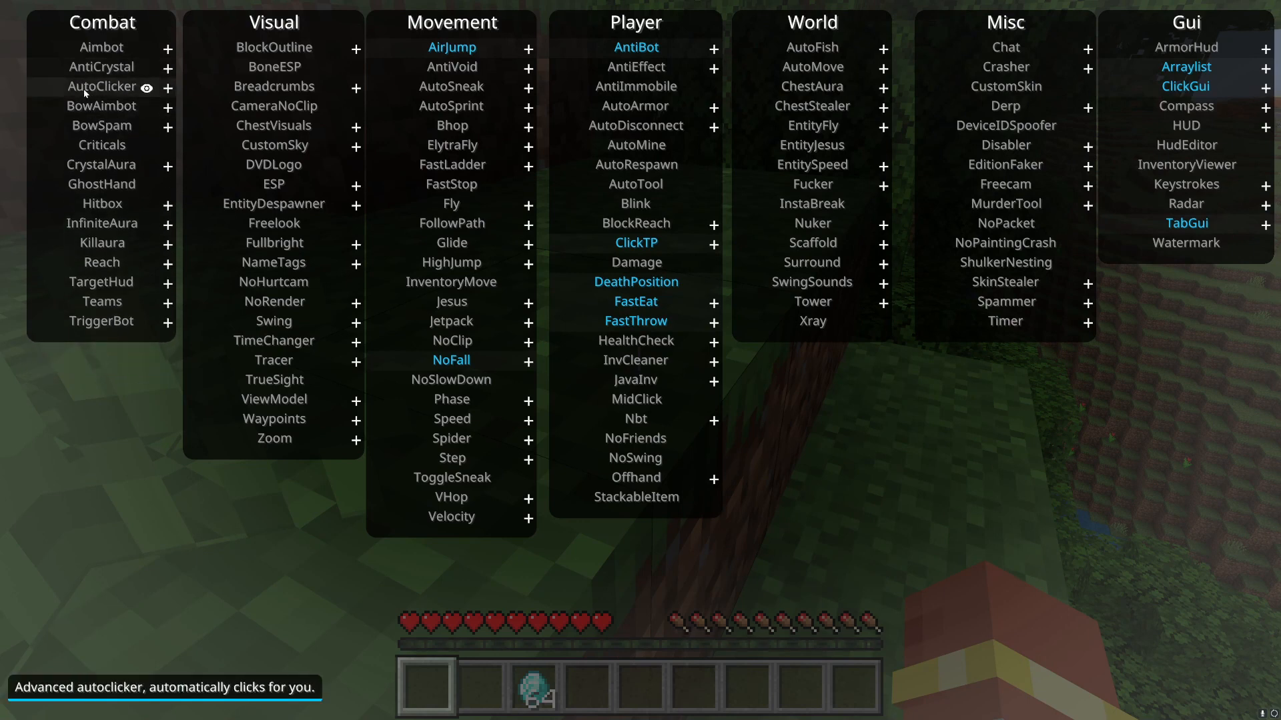
pyautogui.moveTo(100, 127)
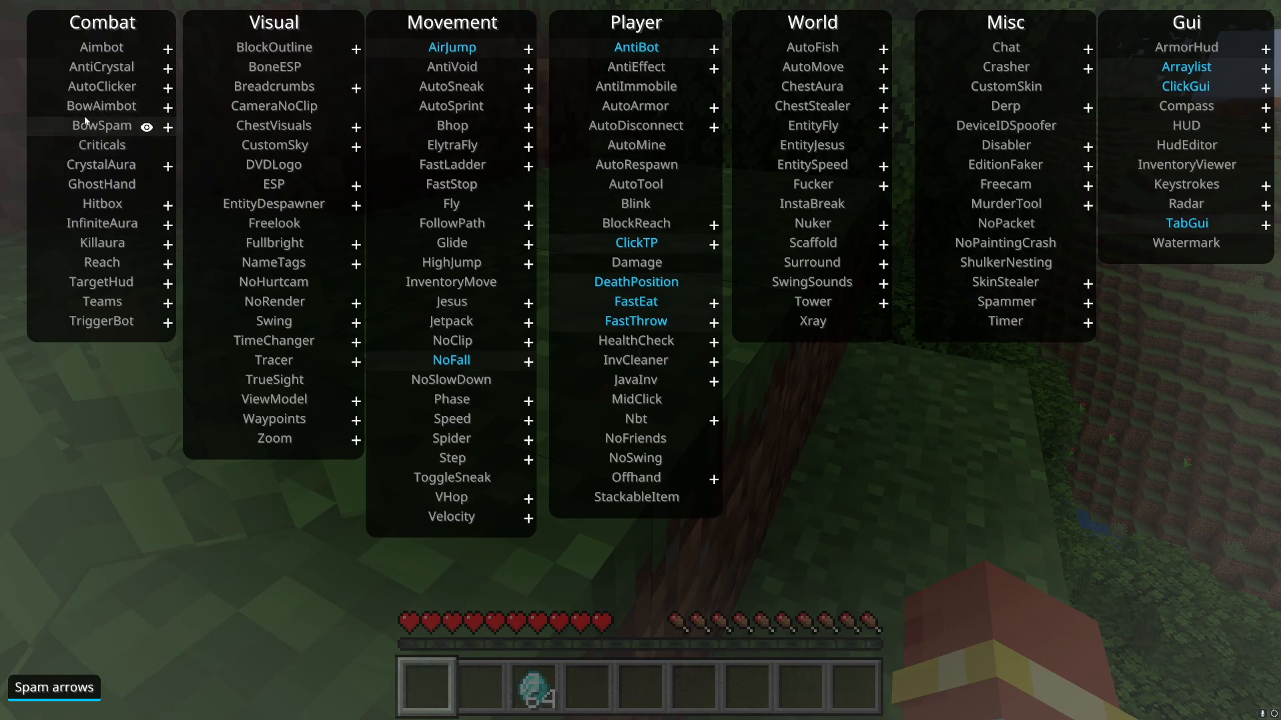
pyautogui.click(168, 107)
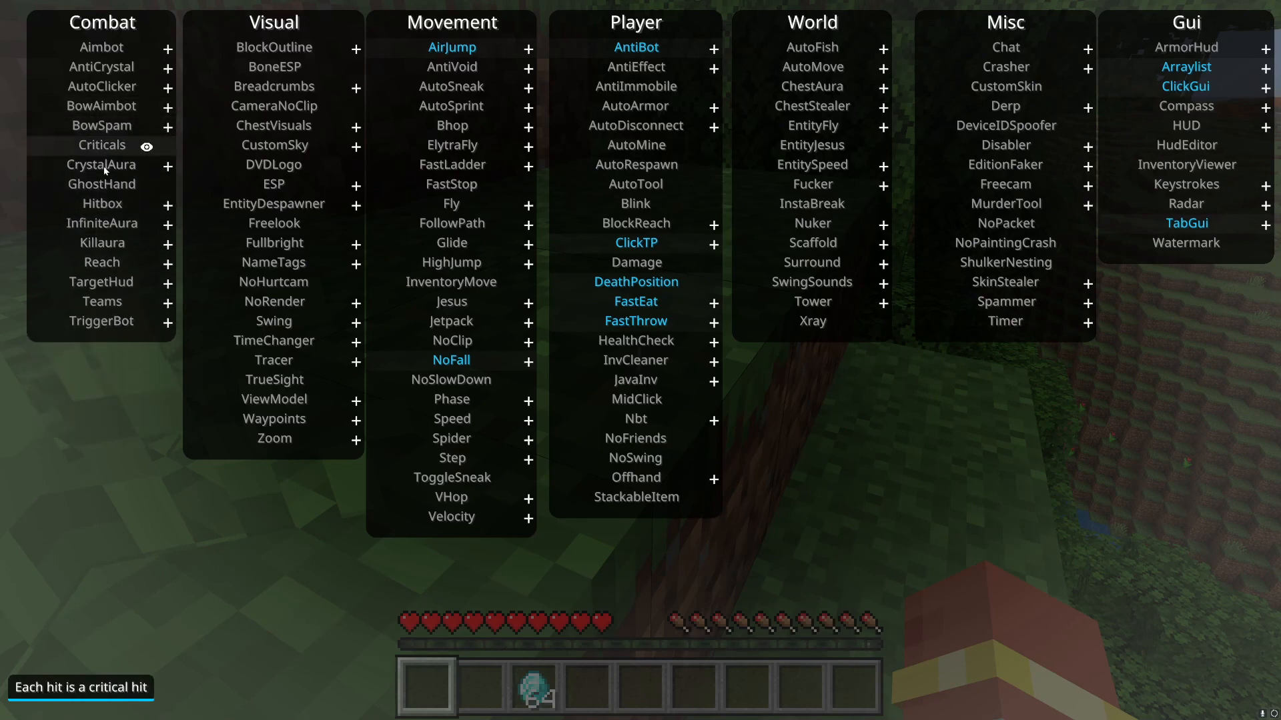
pyautogui.moveTo(119, 205)
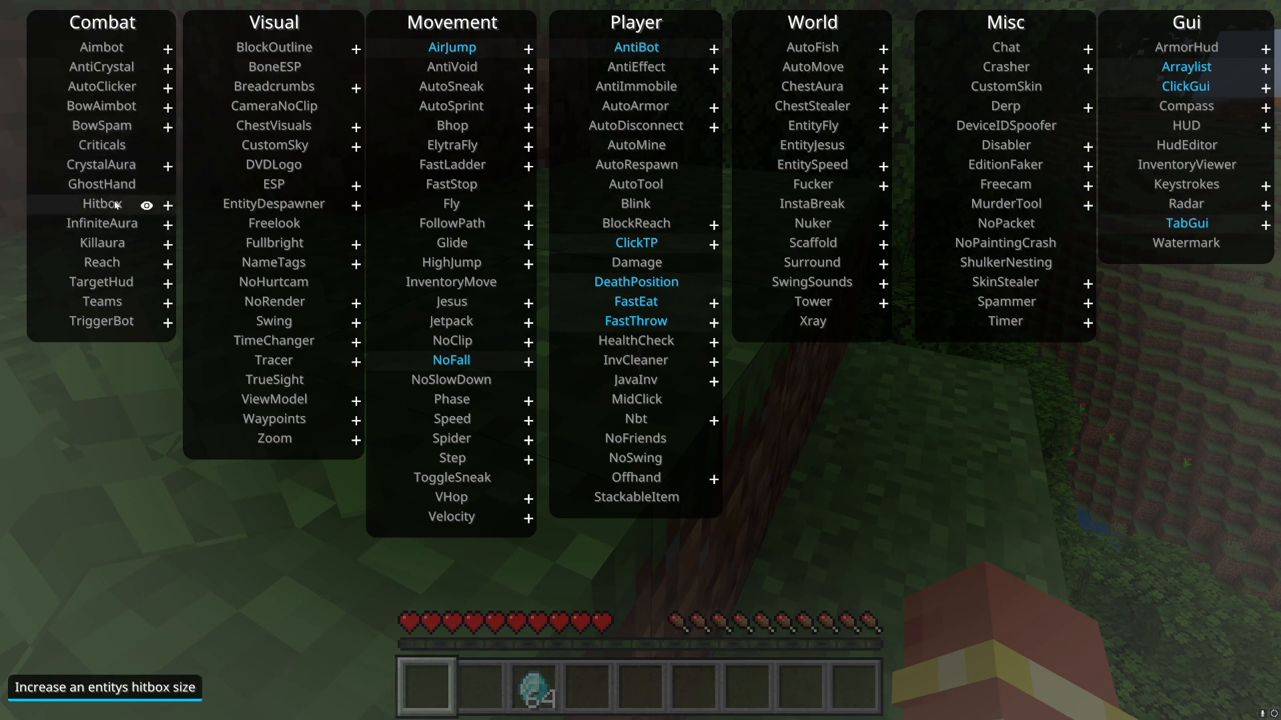
pyautogui.click(168, 205)
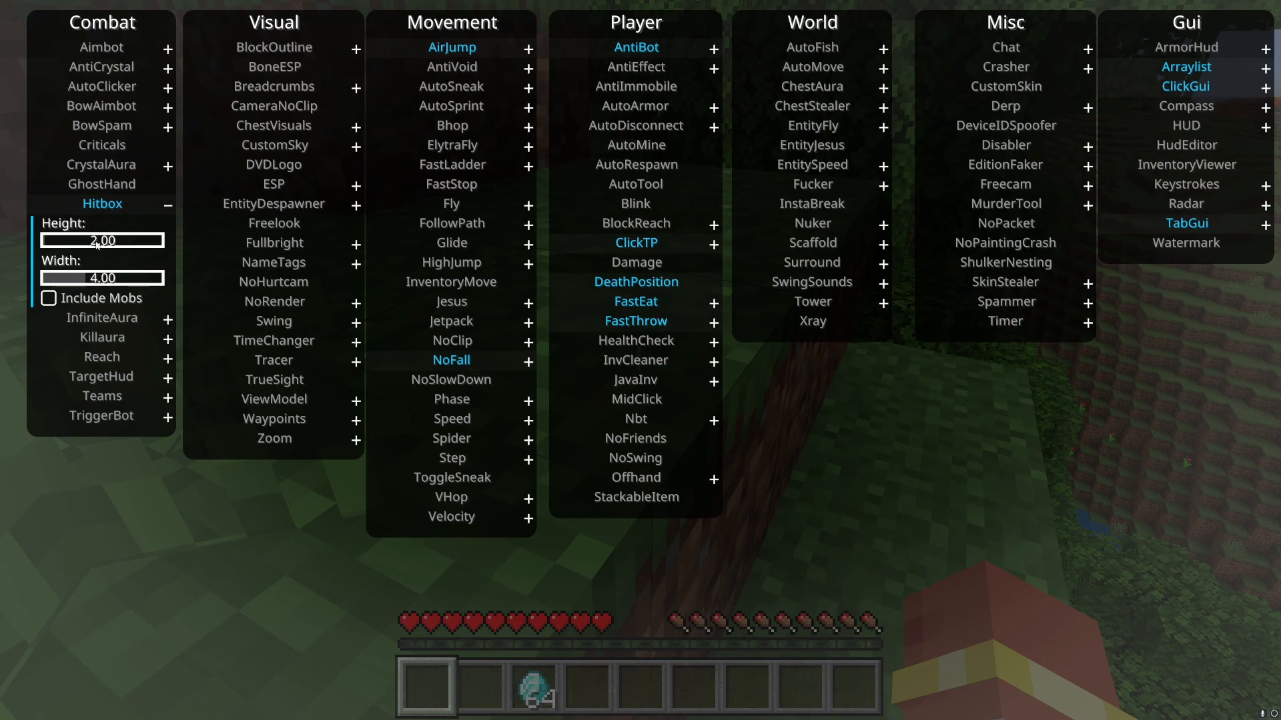
pyautogui.click(168, 205)
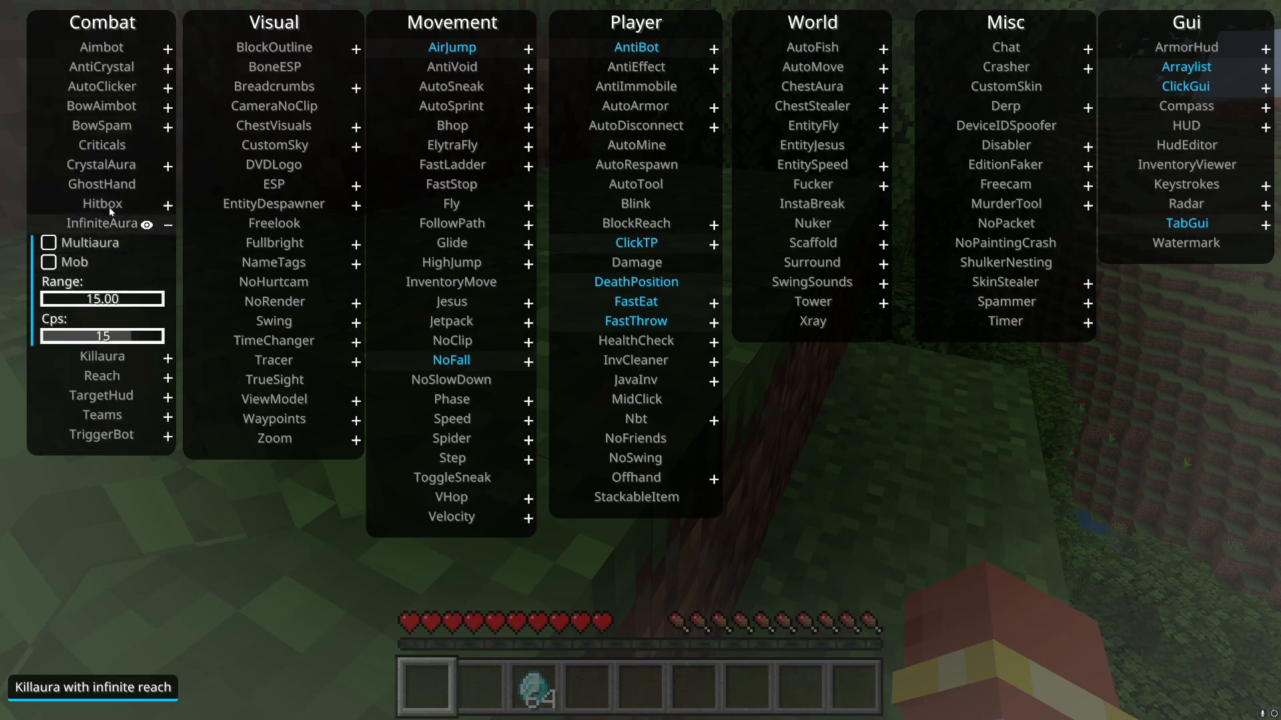
pyautogui.moveTo(104, 234)
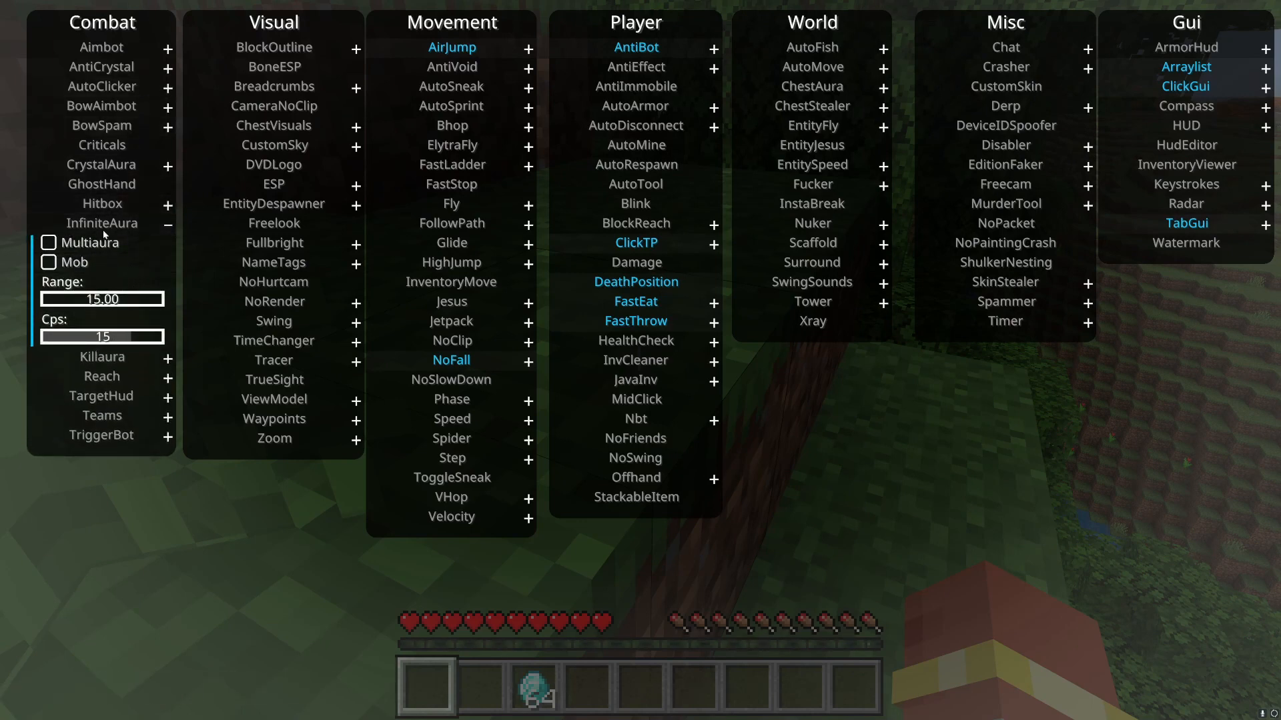
pyautogui.moveTo(62, 261)
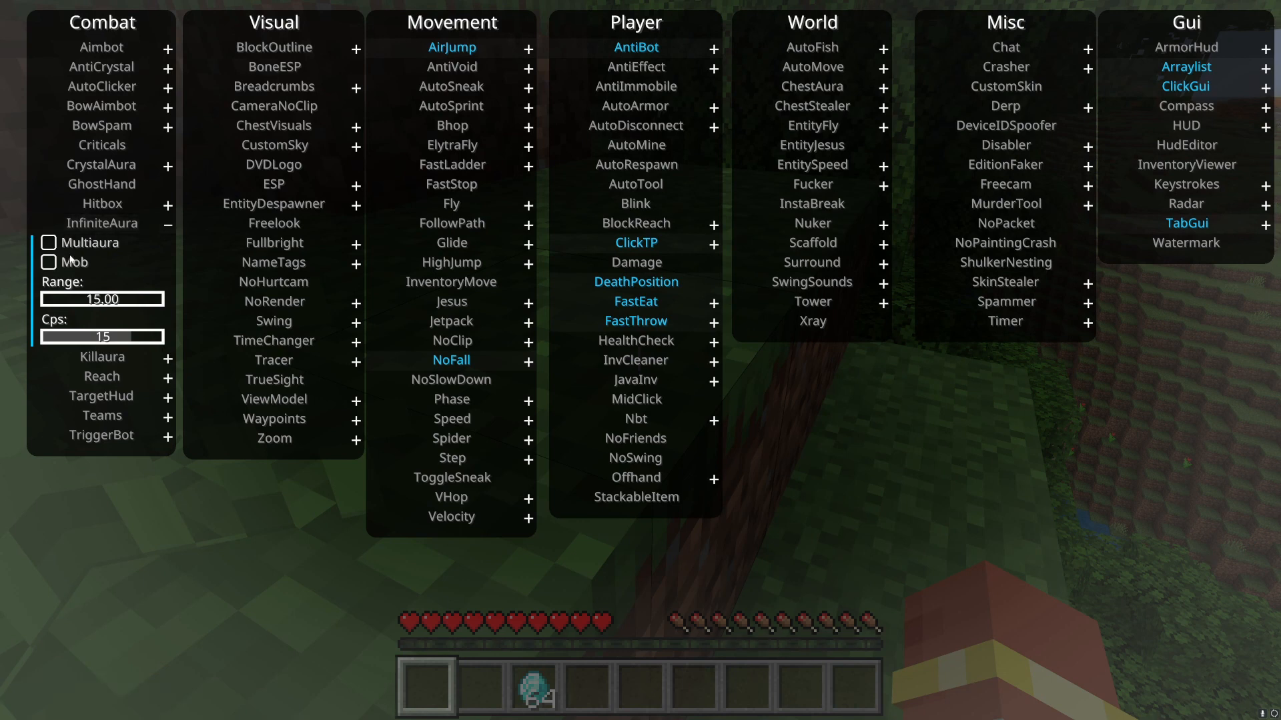
pyautogui.moveTo(101, 224)
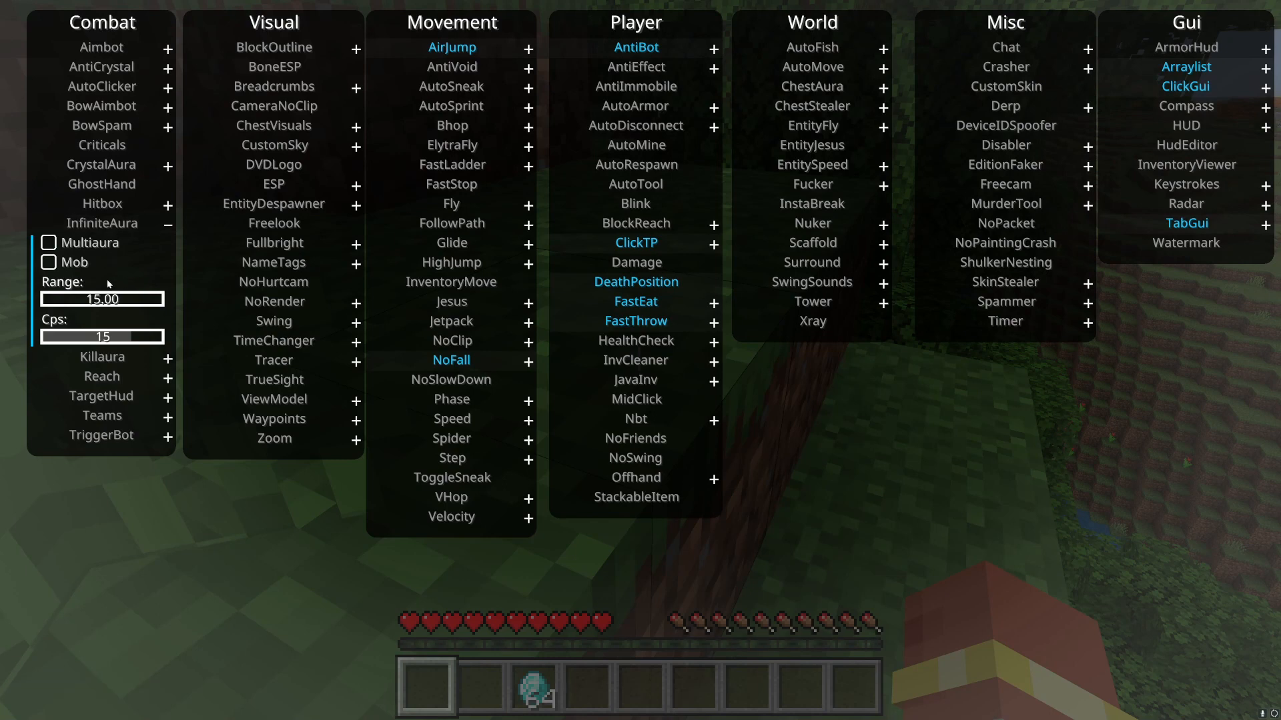
pyautogui.moveTo(101, 225)
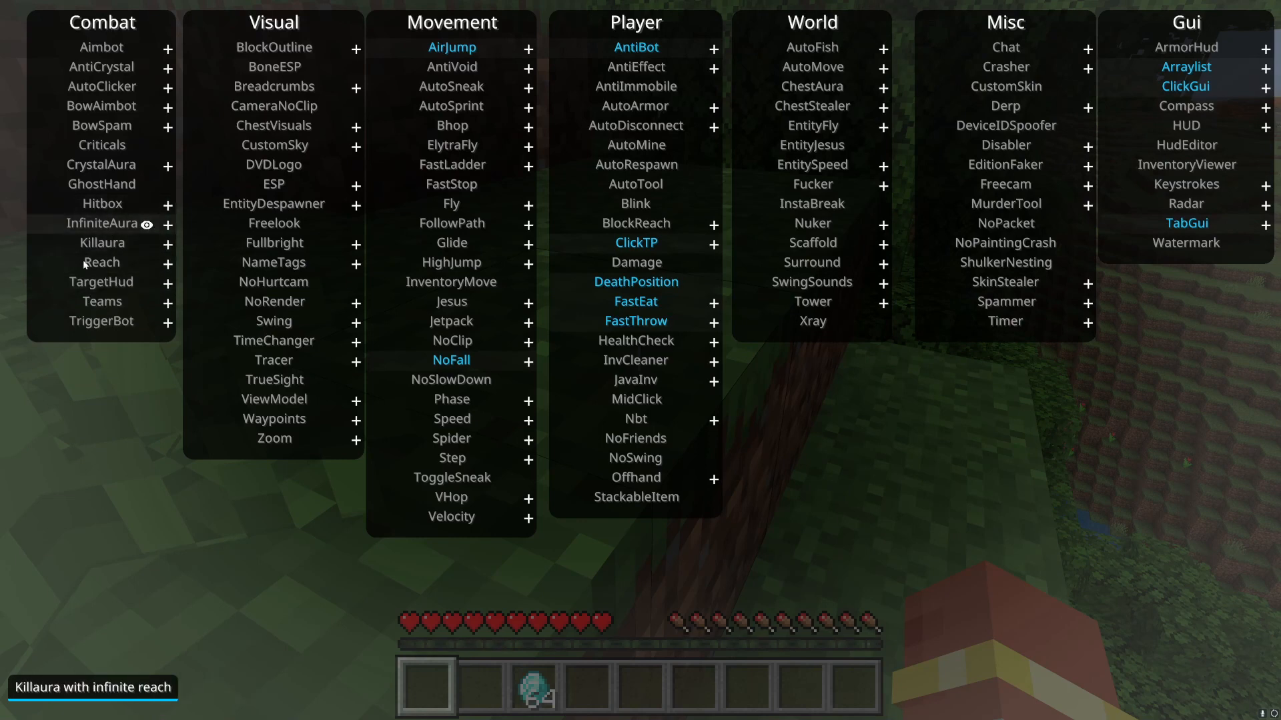
pyautogui.moveTo(115, 232)
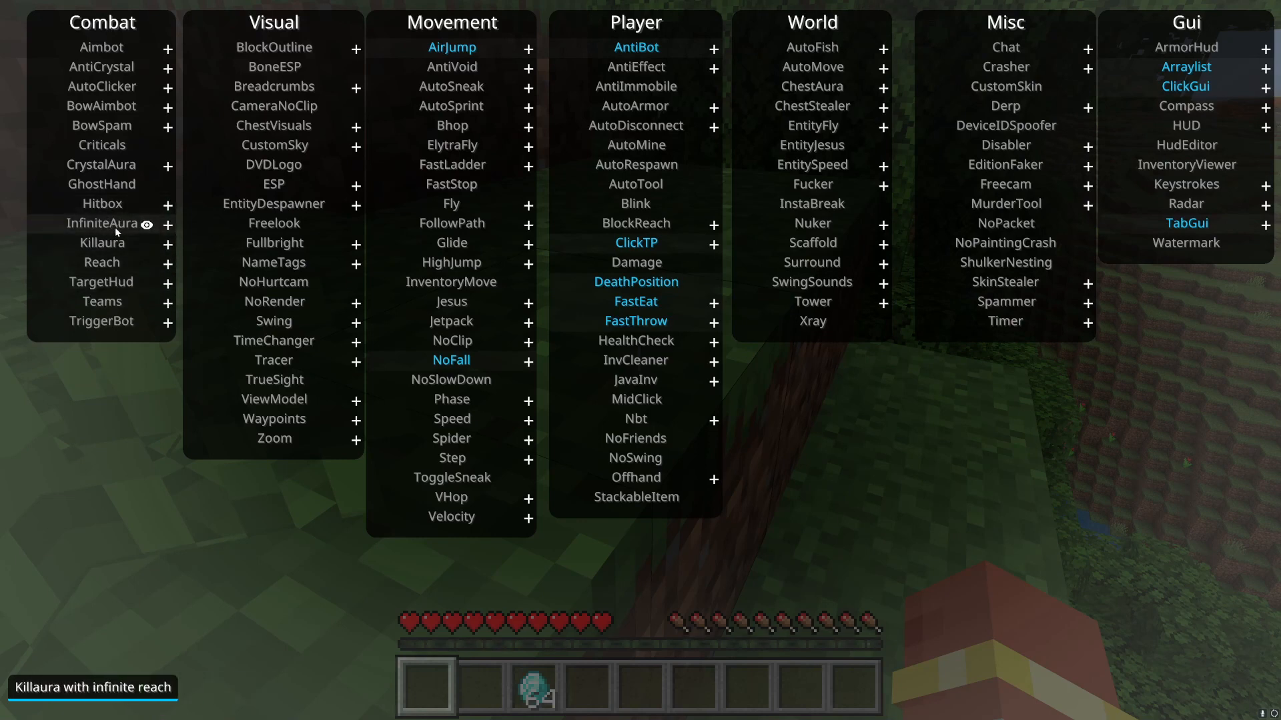
# Expand Killaura, pick a colour for its visual range and turn Visual Range on.
pyautogui.click(167, 243)
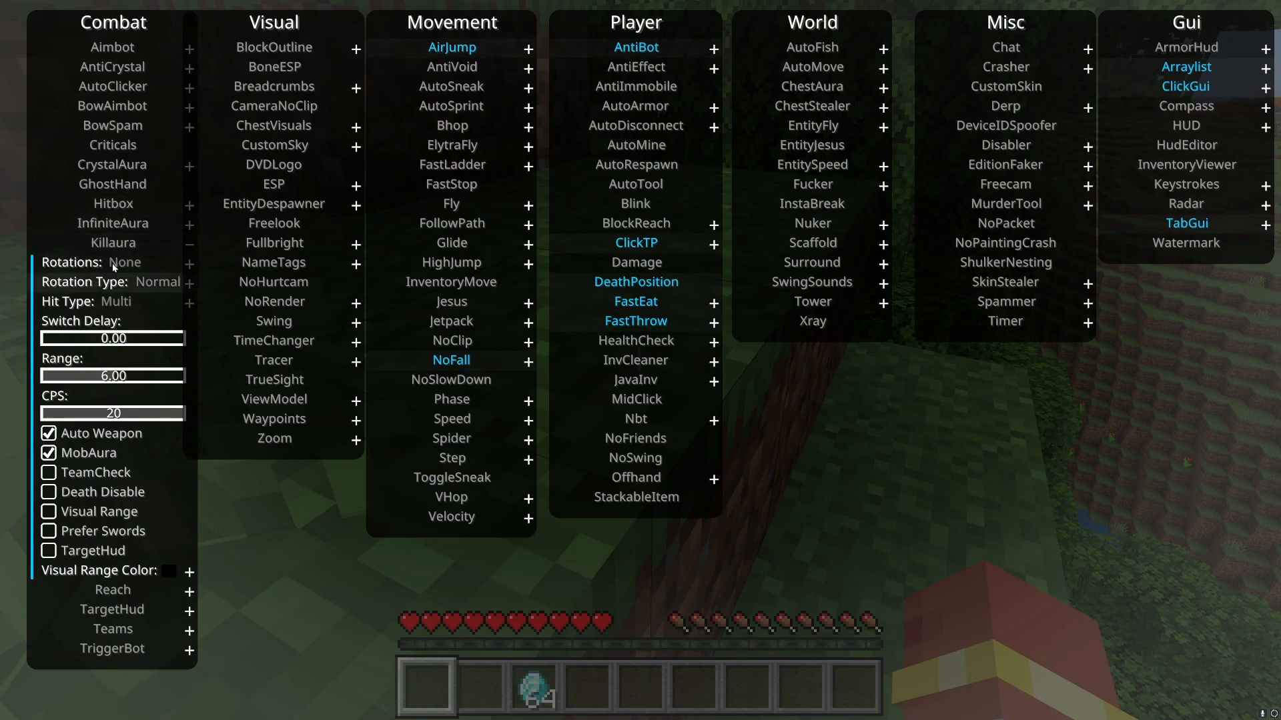
pyautogui.moveTo(96, 67)
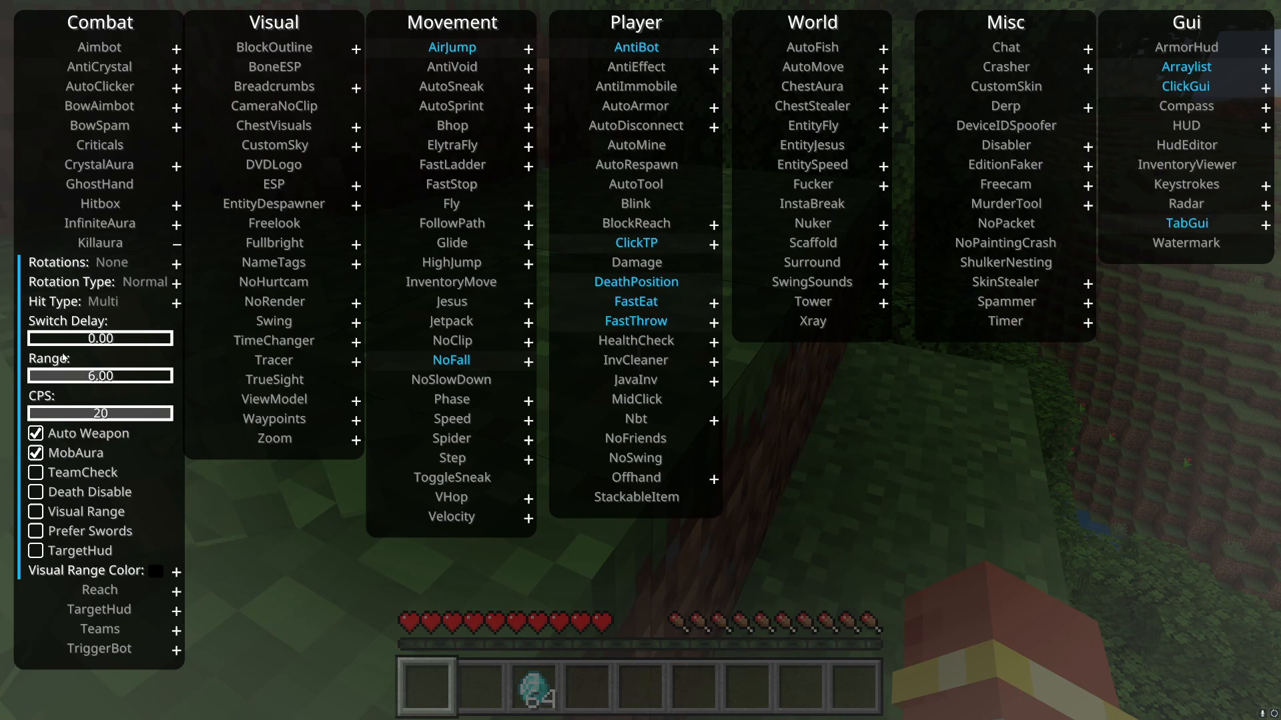
pyautogui.click(176, 571)
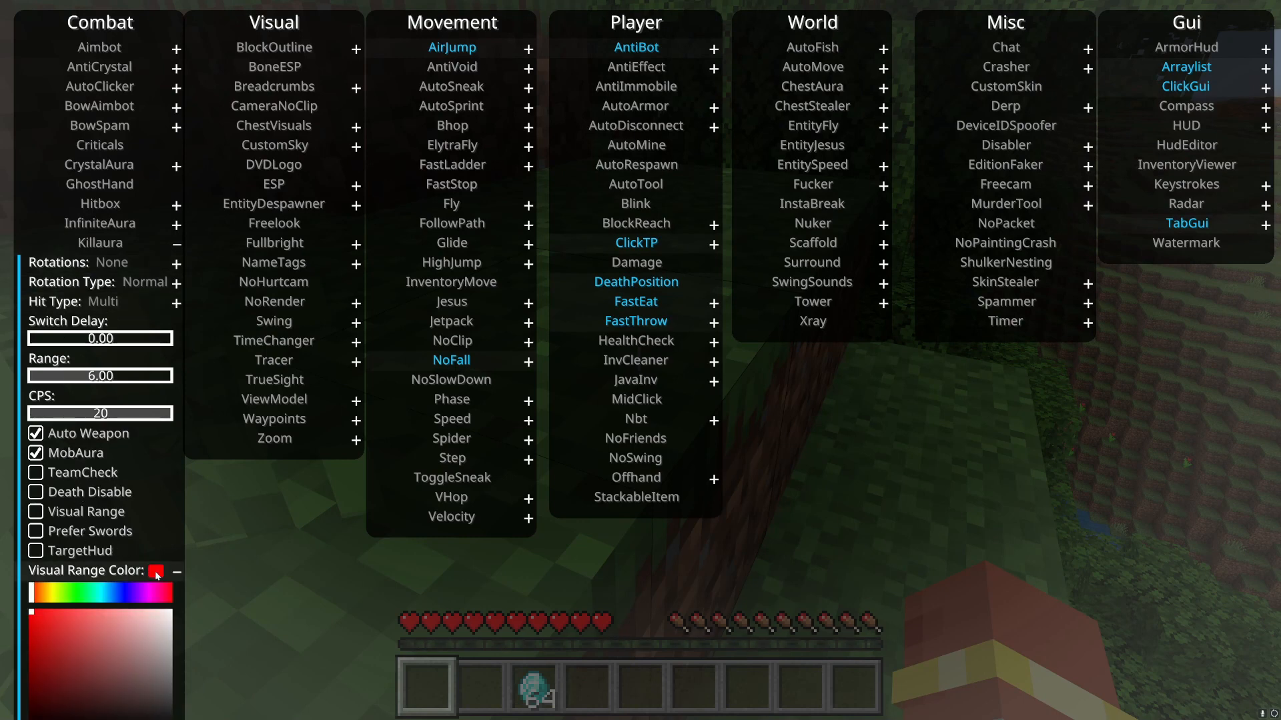
pyautogui.click(176, 571)
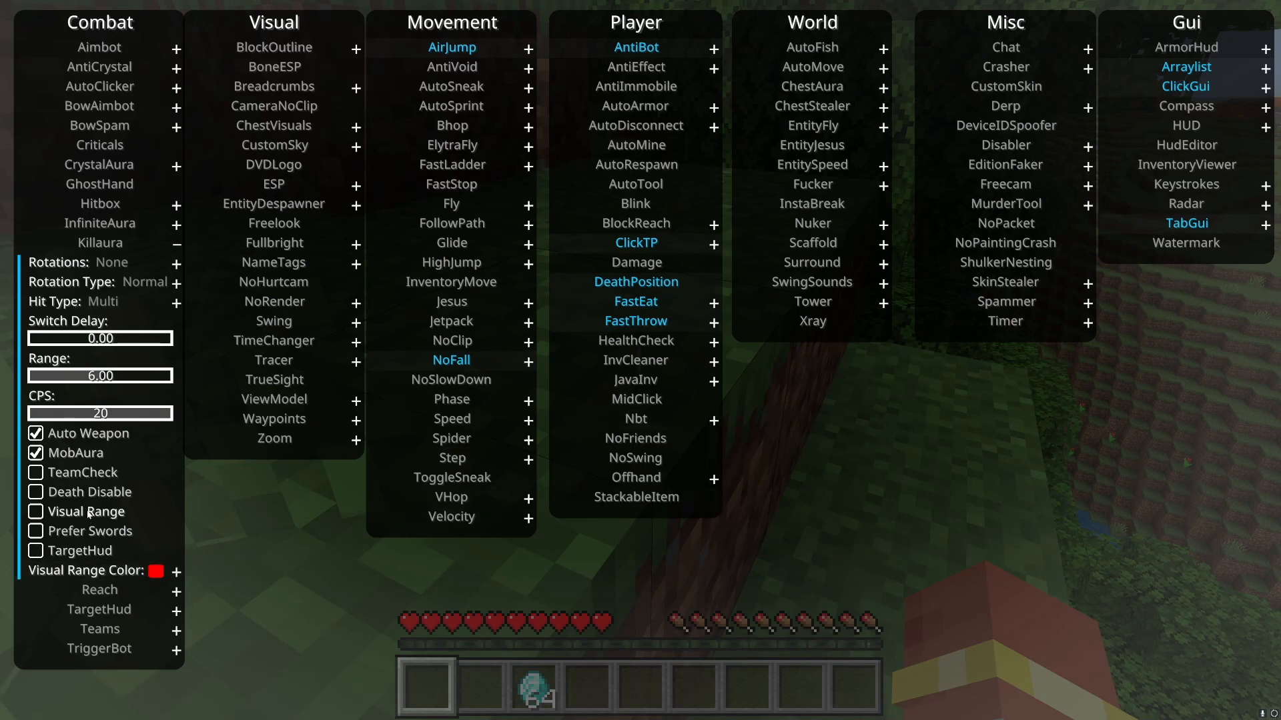
pyautogui.click(35, 512)
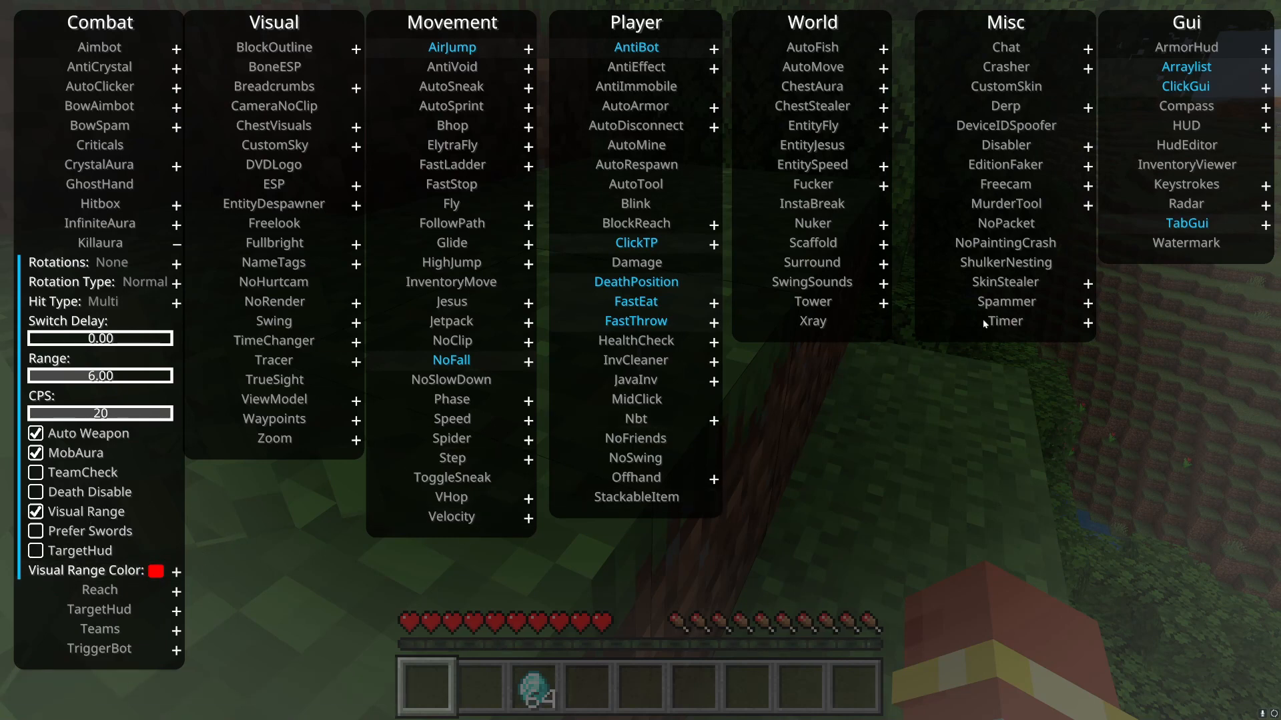
pyautogui.press('Escape')
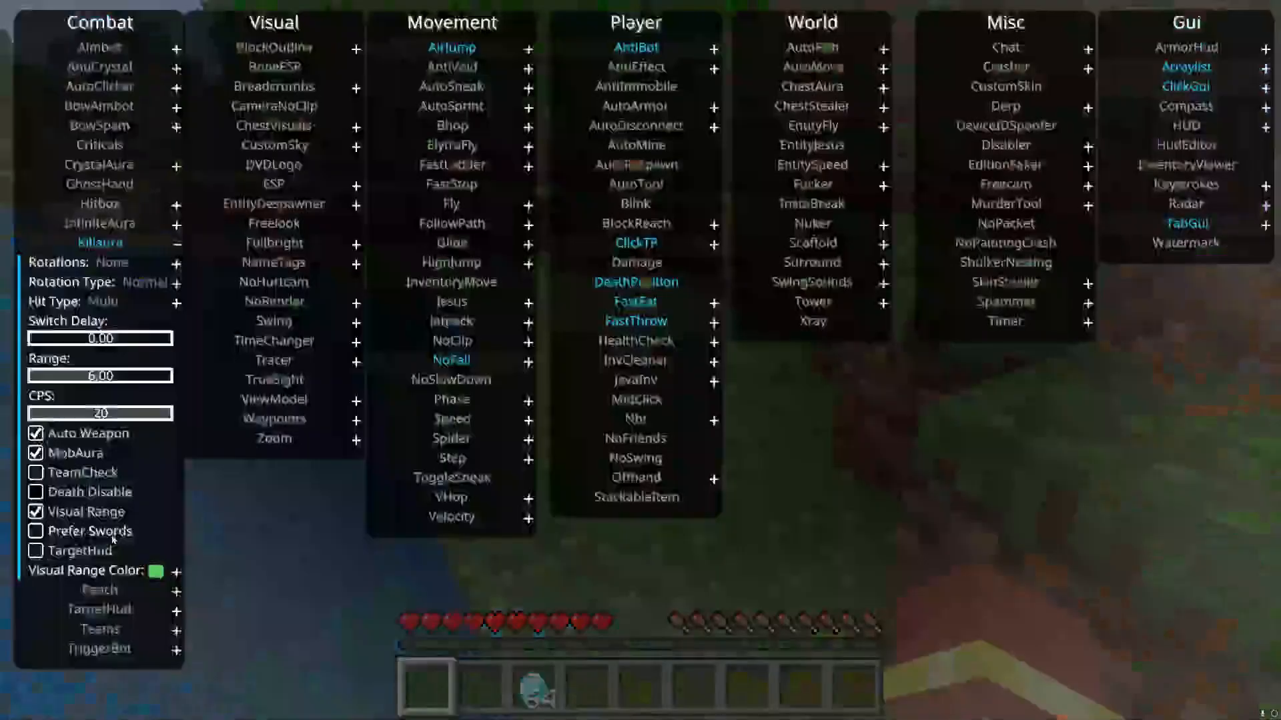
pyautogui.moveTo(119, 249)
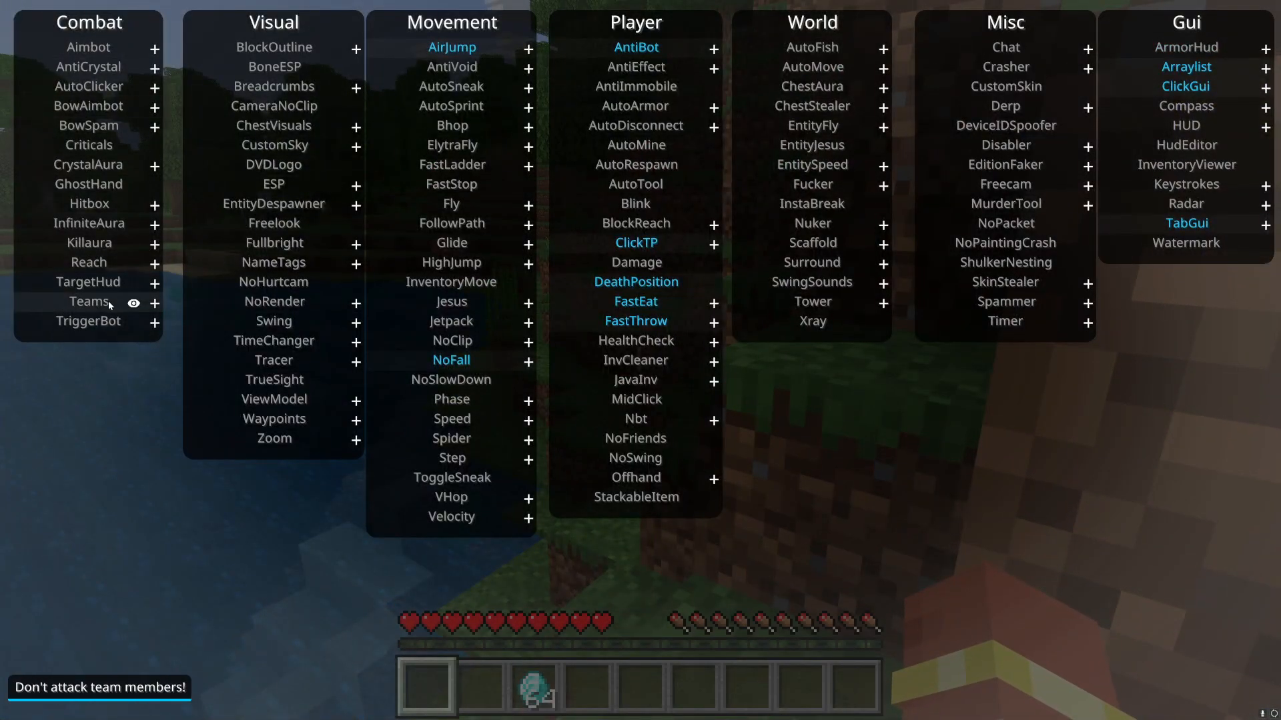
pyautogui.moveTo(100, 304)
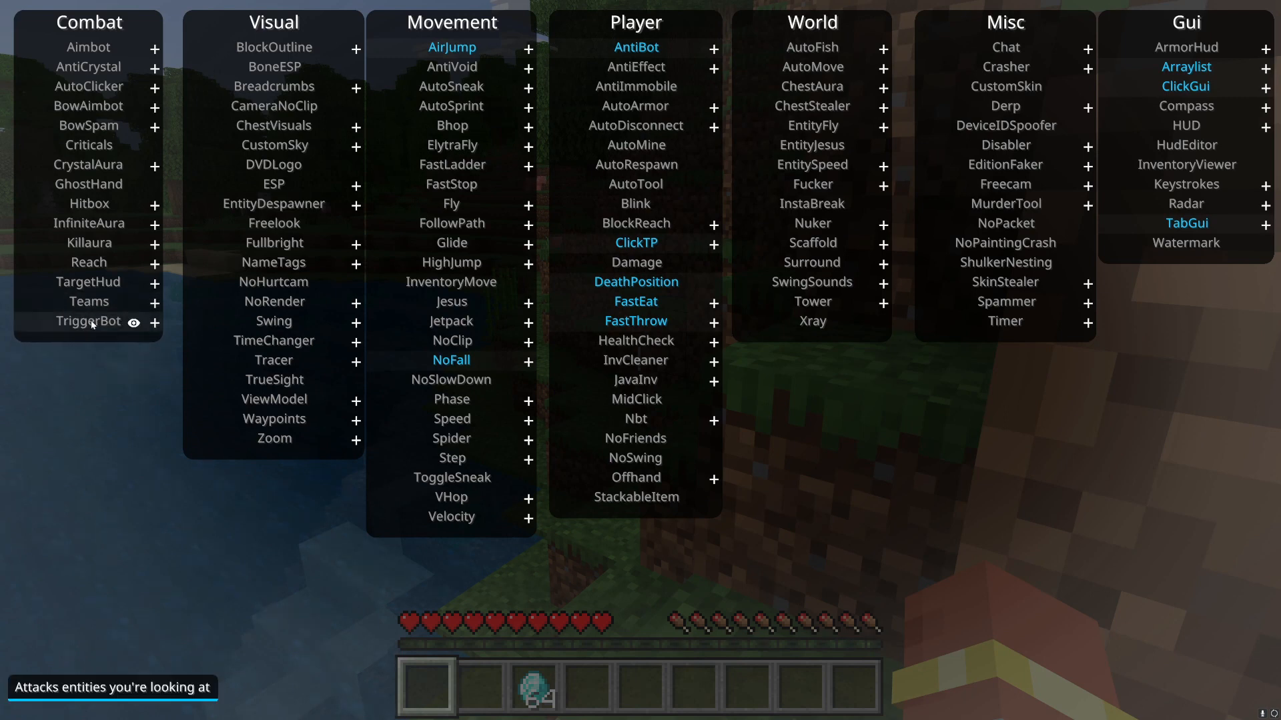
# Expand TriggerBot to view Include Mobs and Delay, then collapse it.
pyautogui.click(152, 321)
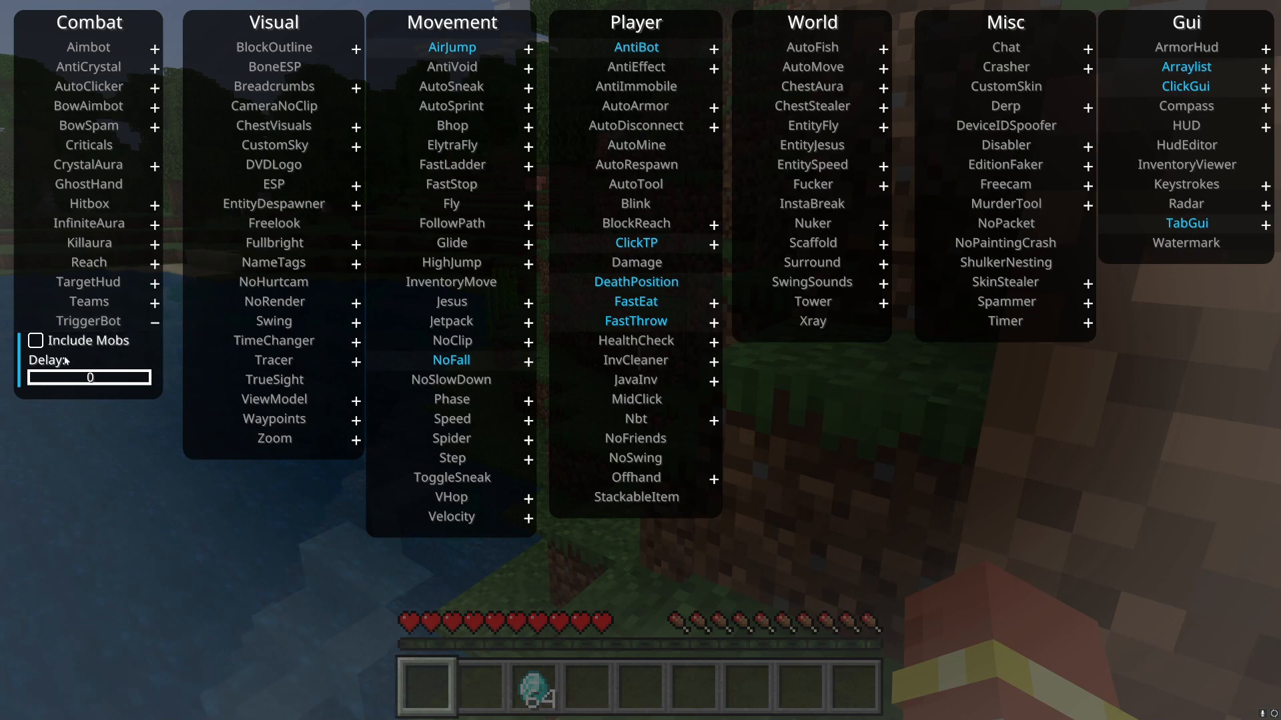
pyautogui.moveTo(77, 328)
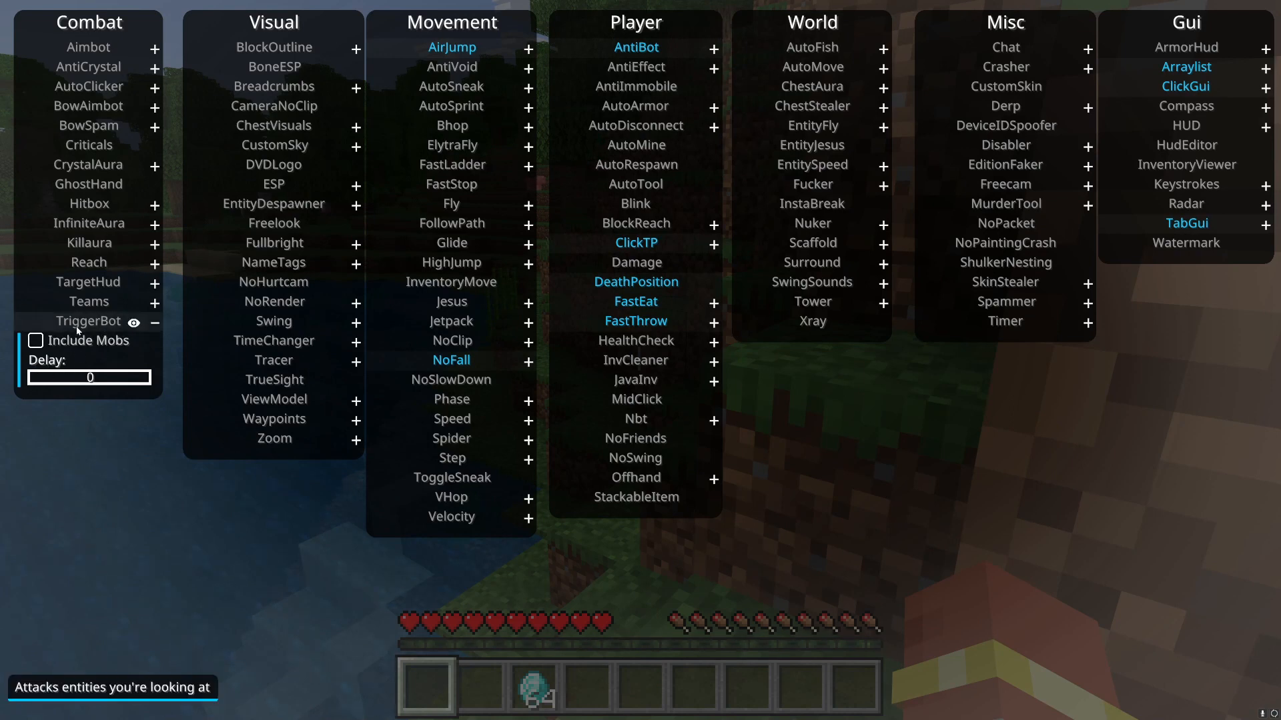
pyautogui.click(155, 322)
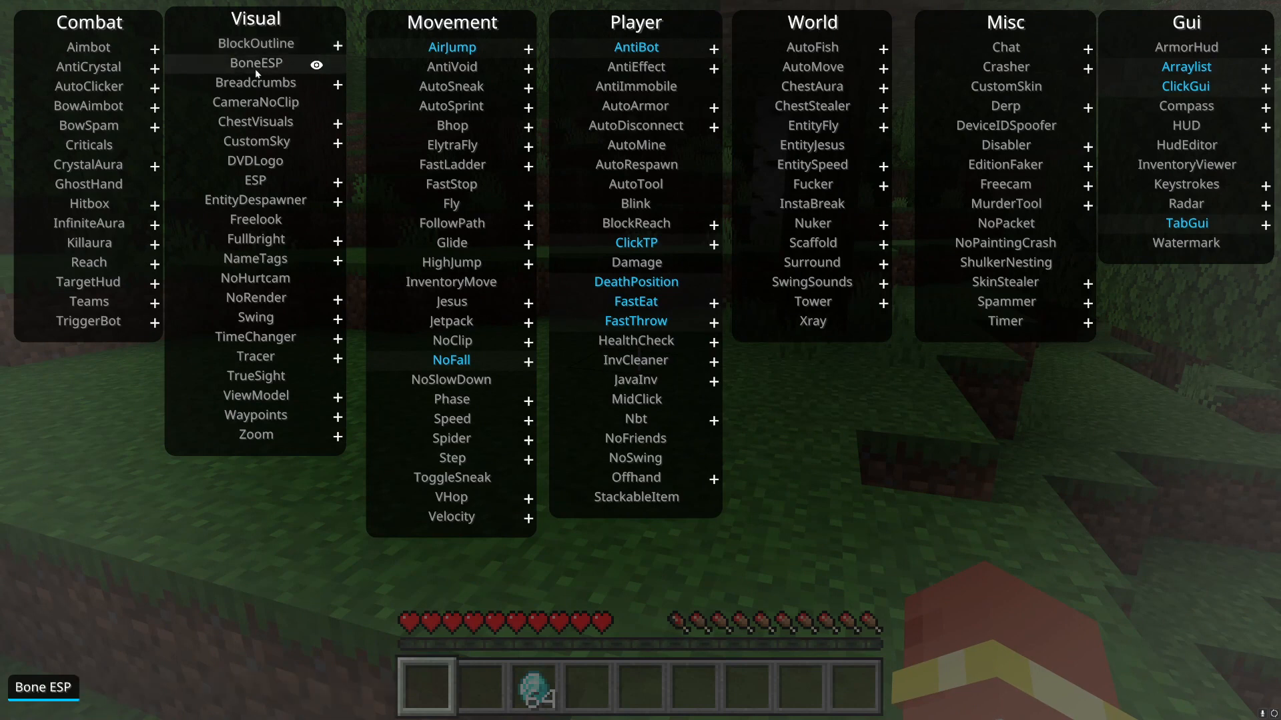
pyautogui.moveTo(255, 122)
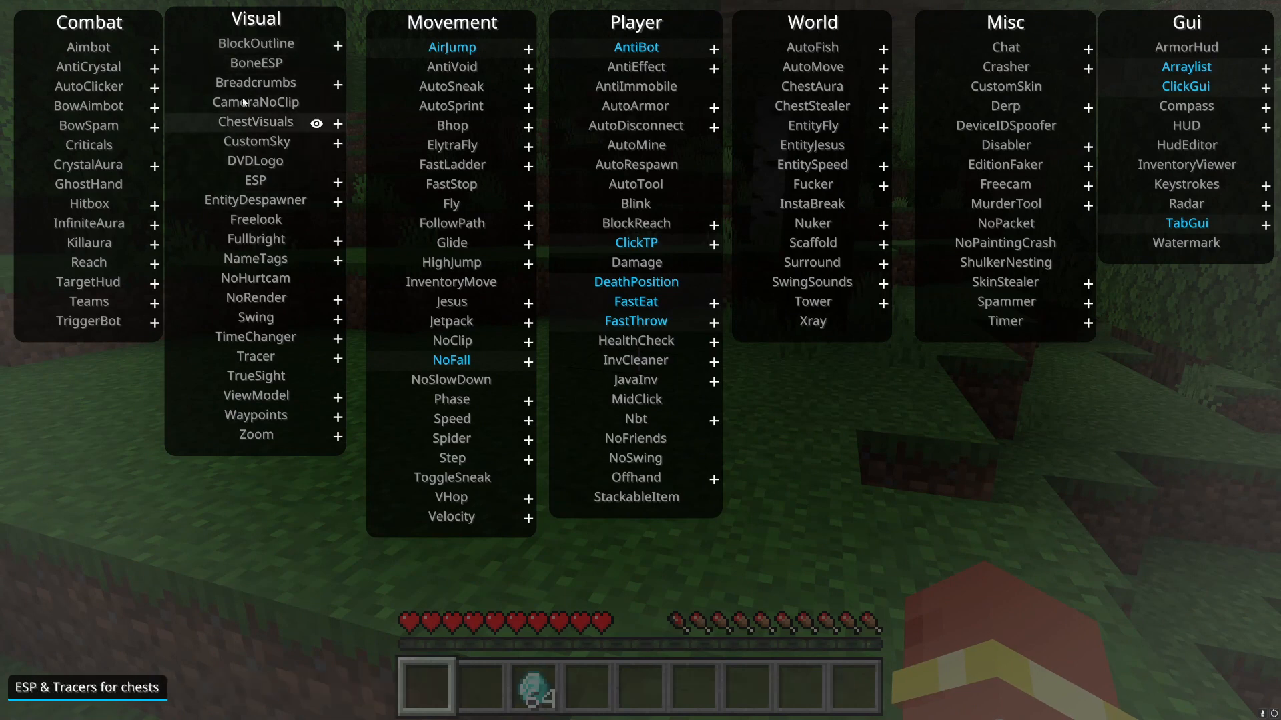
pyautogui.moveTo(256, 63)
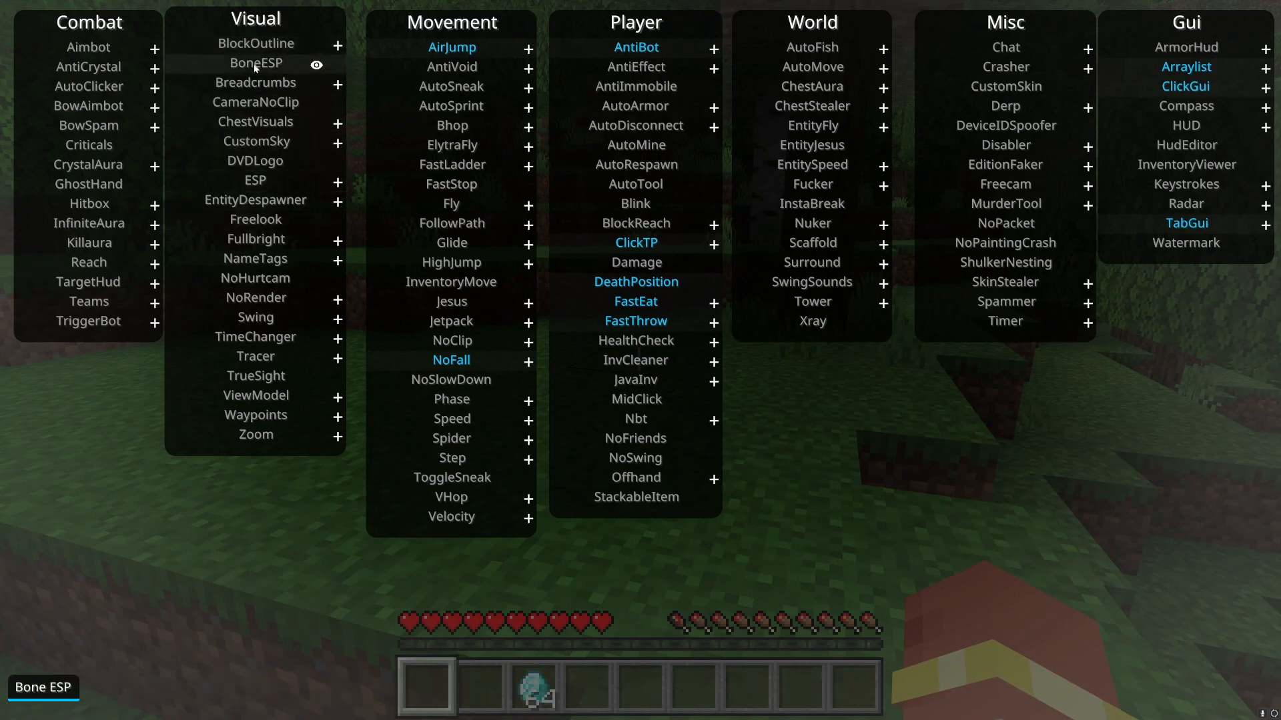
pyautogui.moveTo(256, 43)
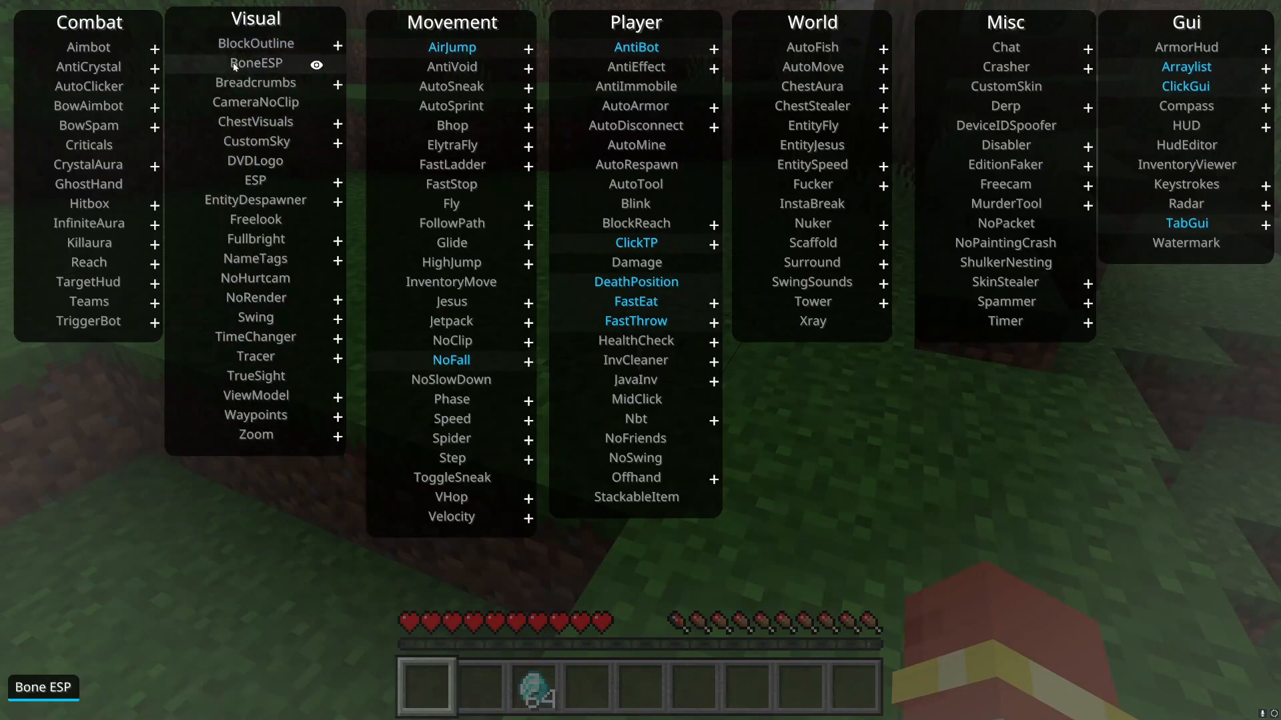
pyautogui.moveTo(256, 102)
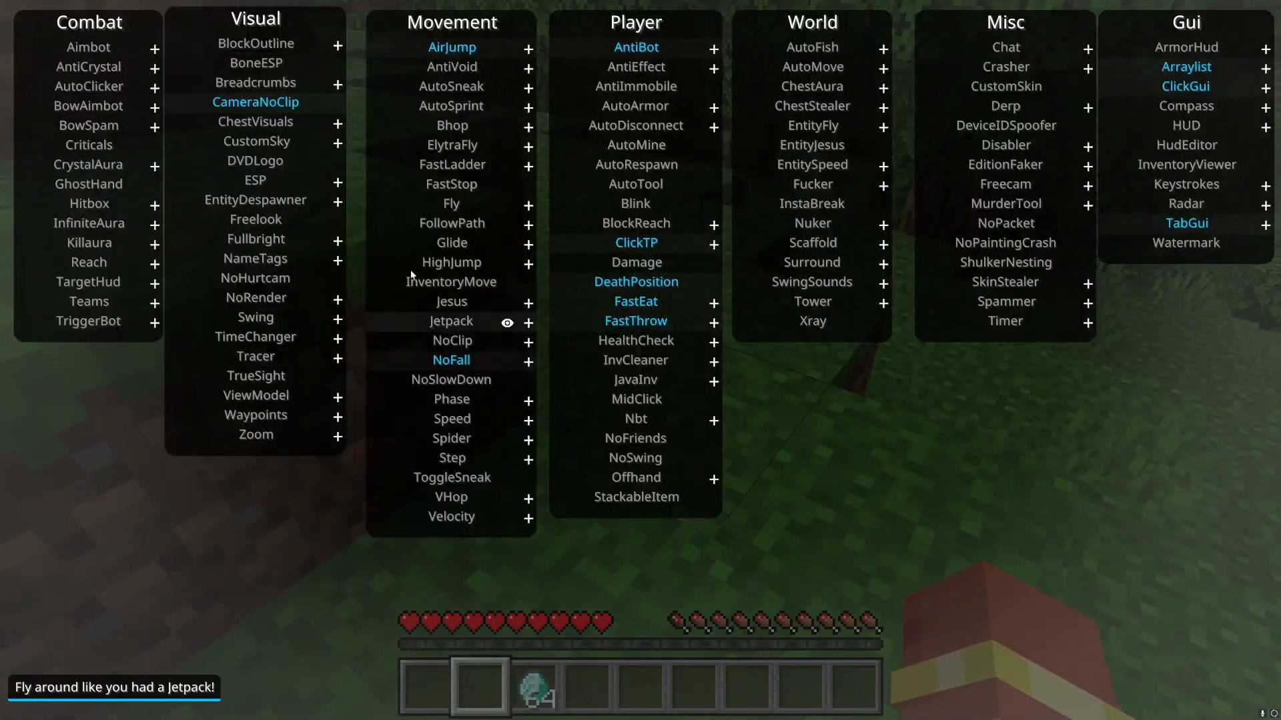
pyautogui.moveTo(264, 84)
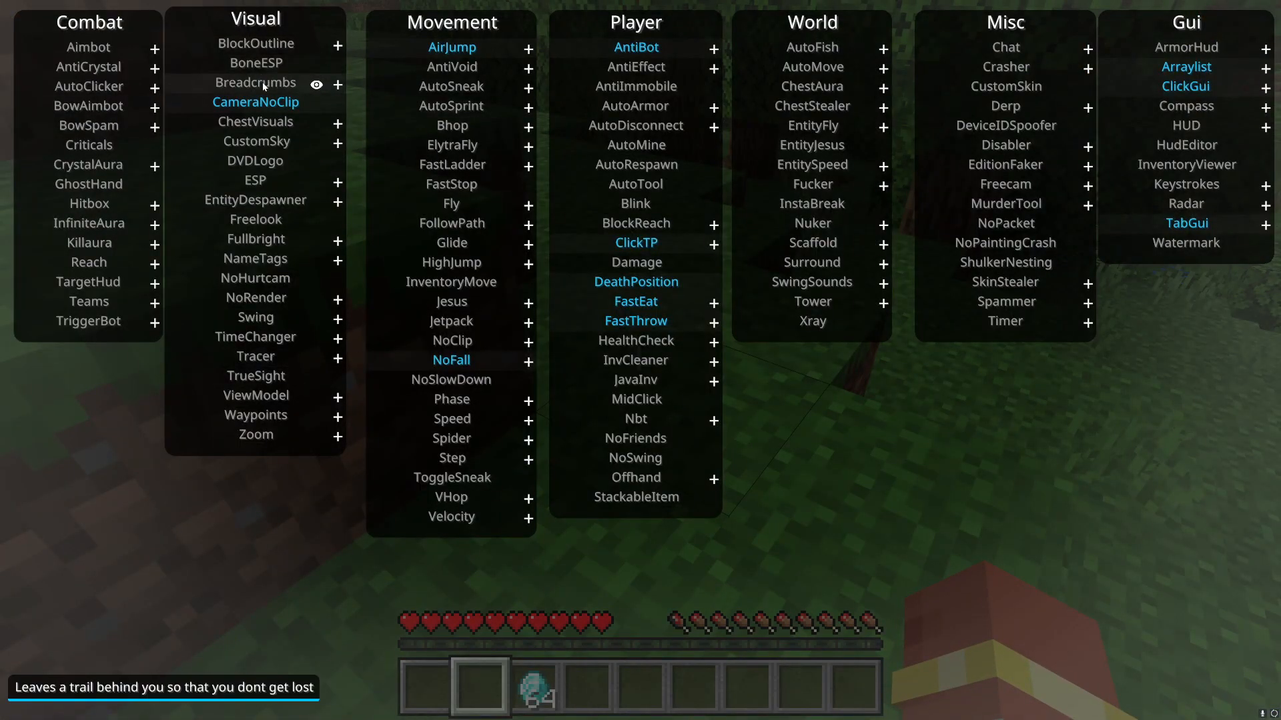
pyautogui.moveTo(256, 43)
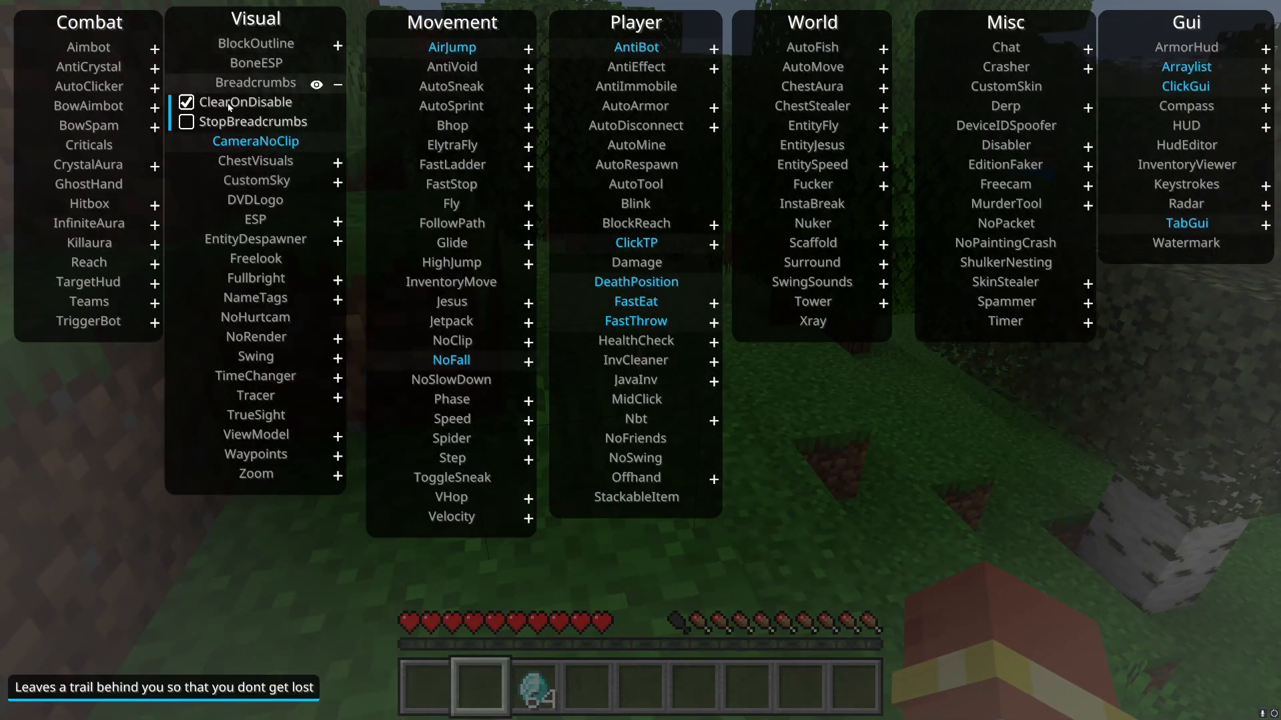
pyautogui.moveTo(255, 160)
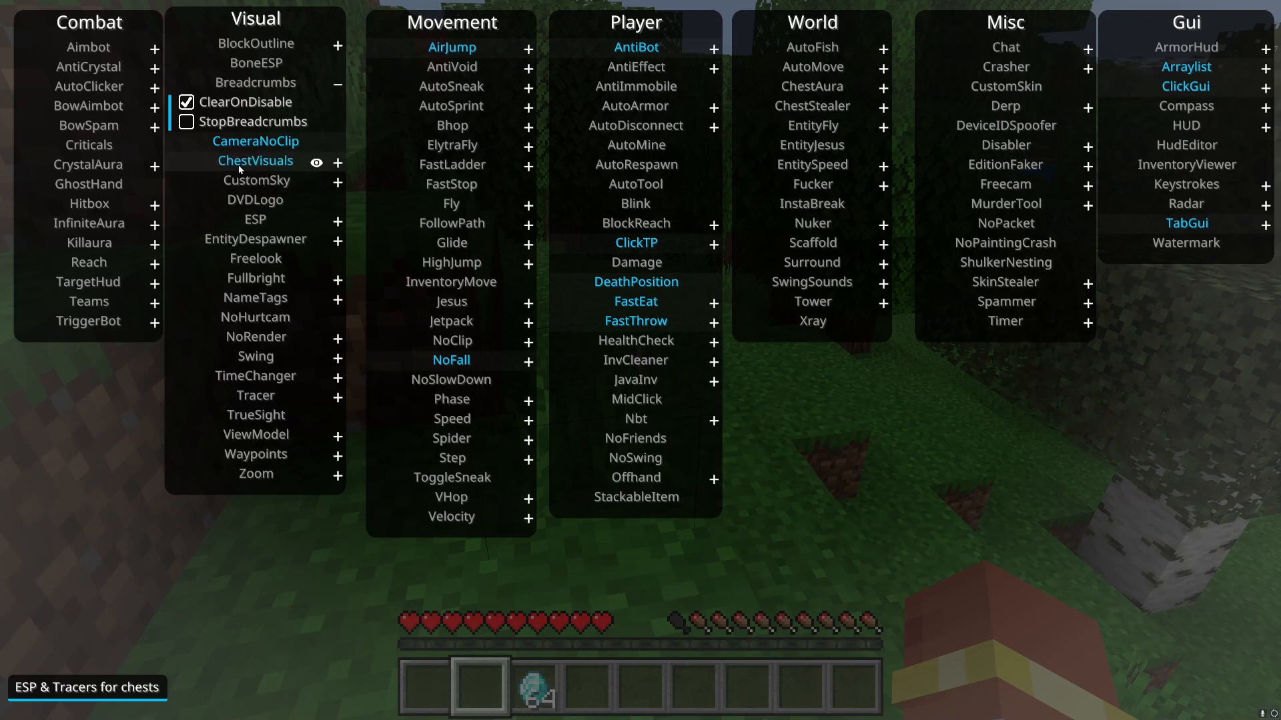
pyautogui.moveTo(256, 181)
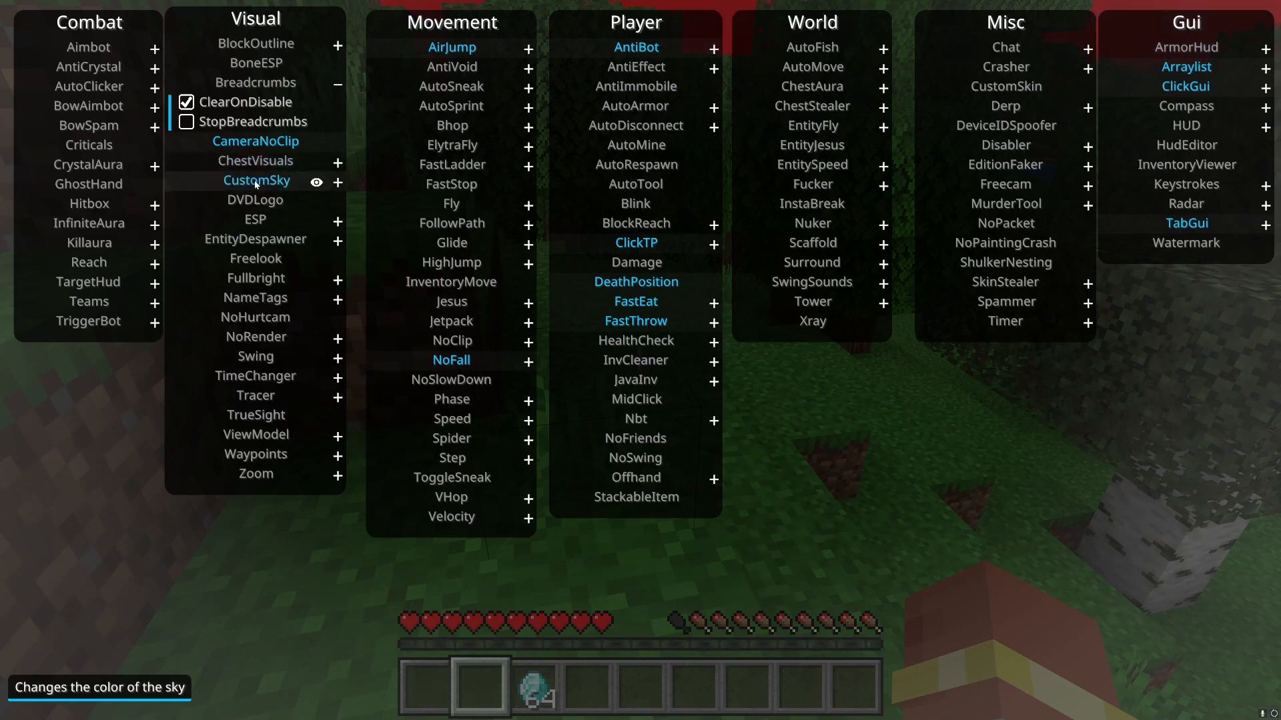
pyautogui.moveTo(238, 200)
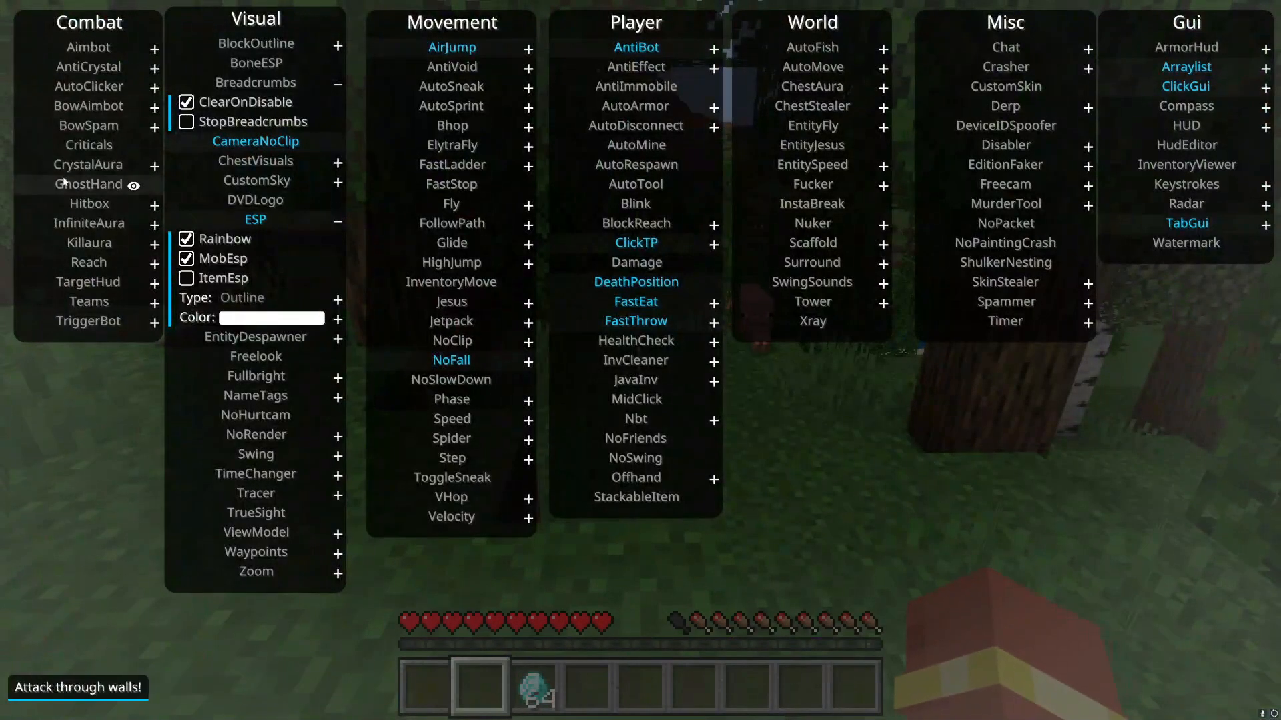
pyautogui.moveTo(92, 169)
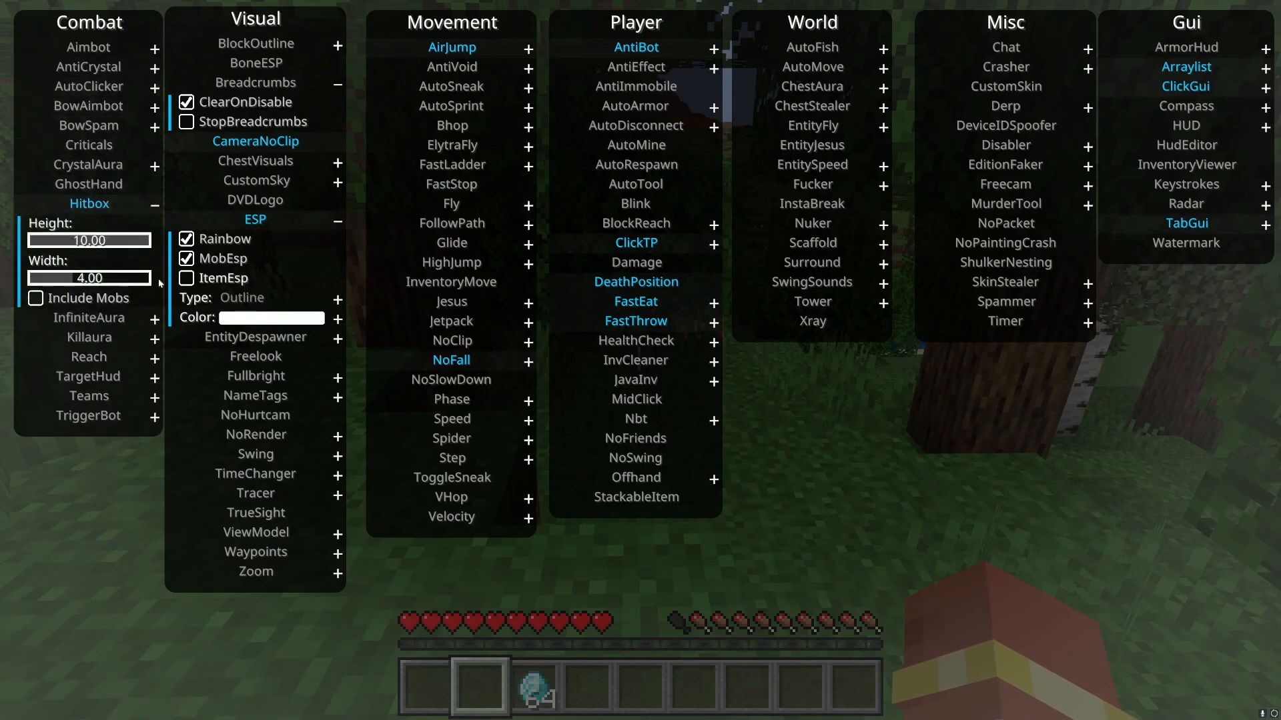
pyautogui.moveTo(122, 278); pyautogui.dragTo(78, 277)
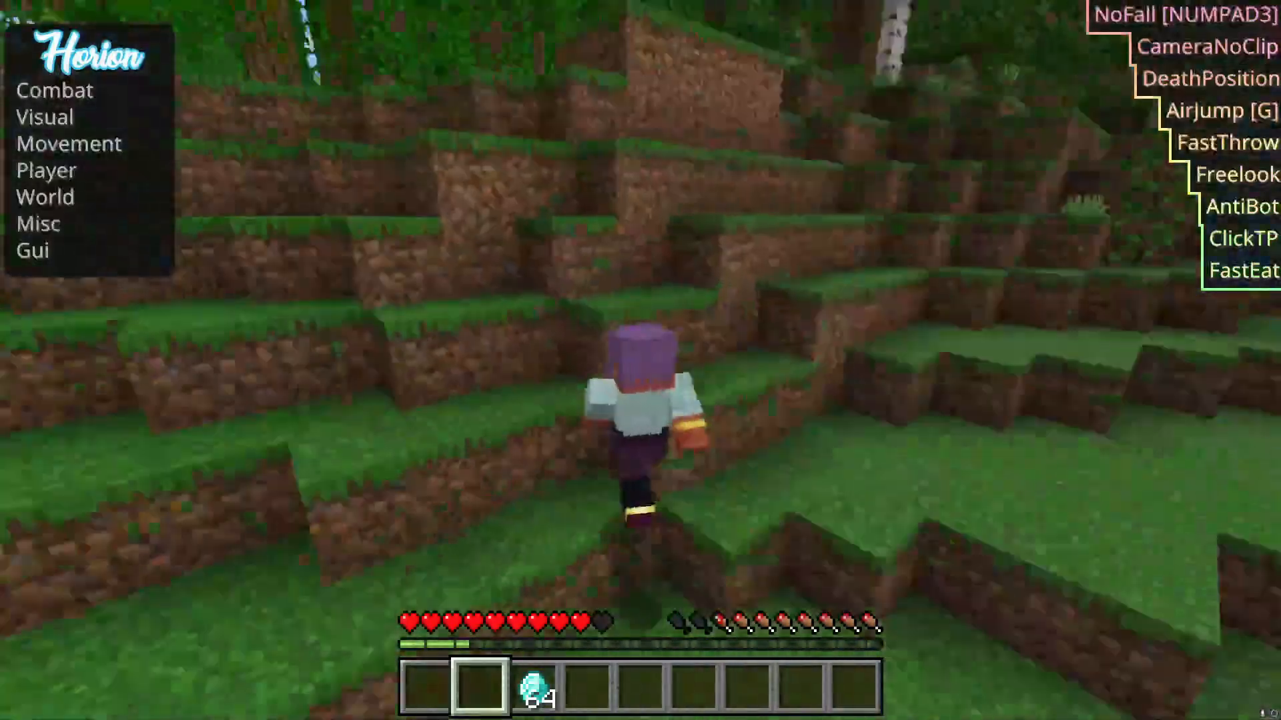
# Switch Freelook off and enable the NameTags module.
pyautogui.click(56, 89)
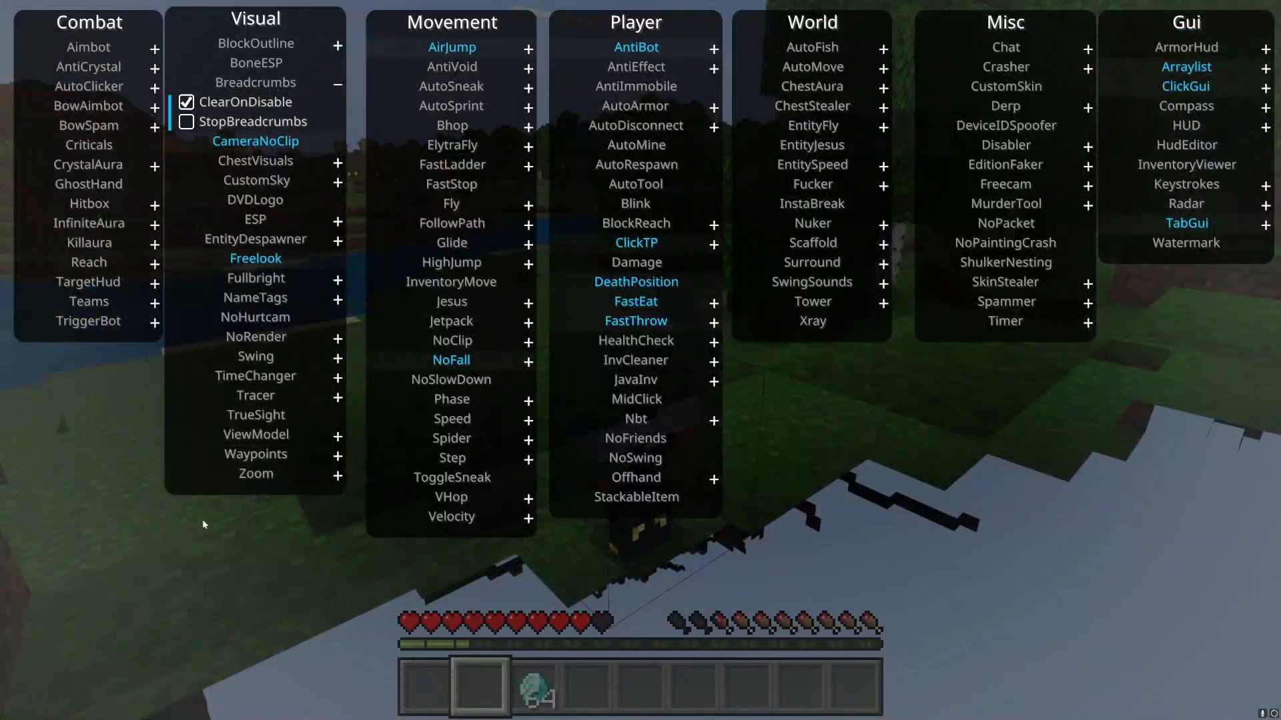
pyautogui.moveTo(255, 298)
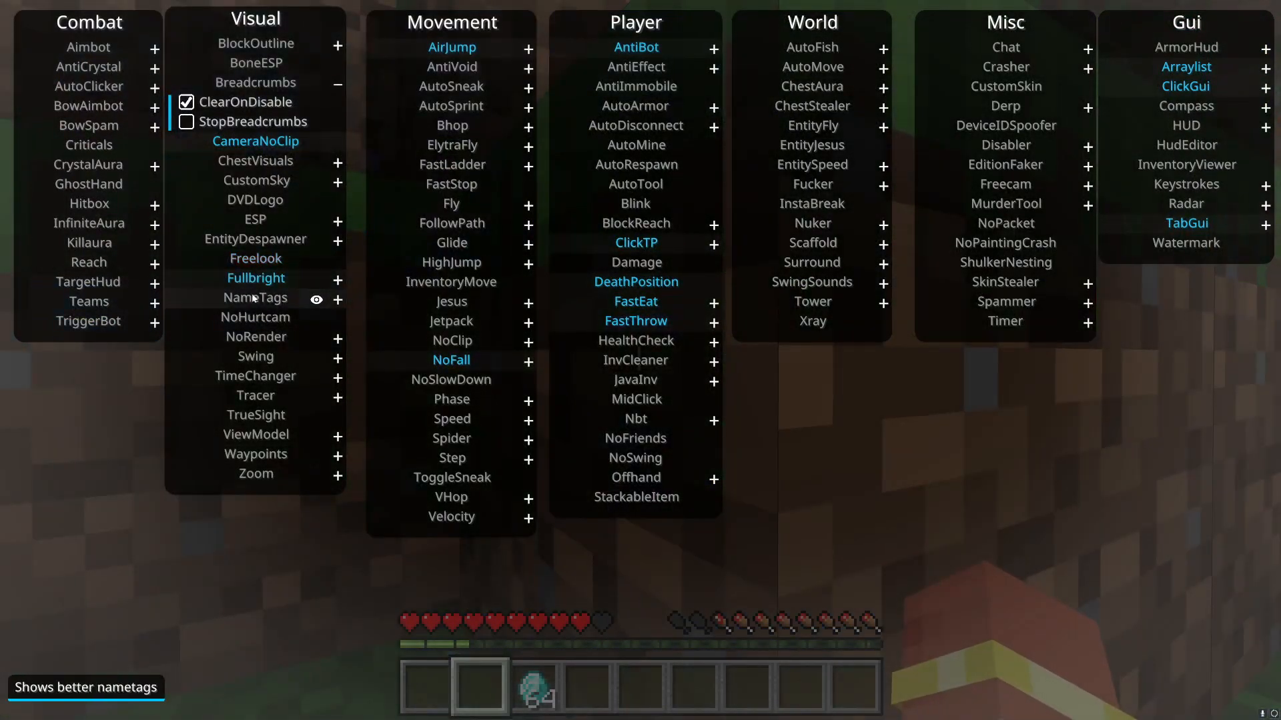
pyautogui.click(256, 277)
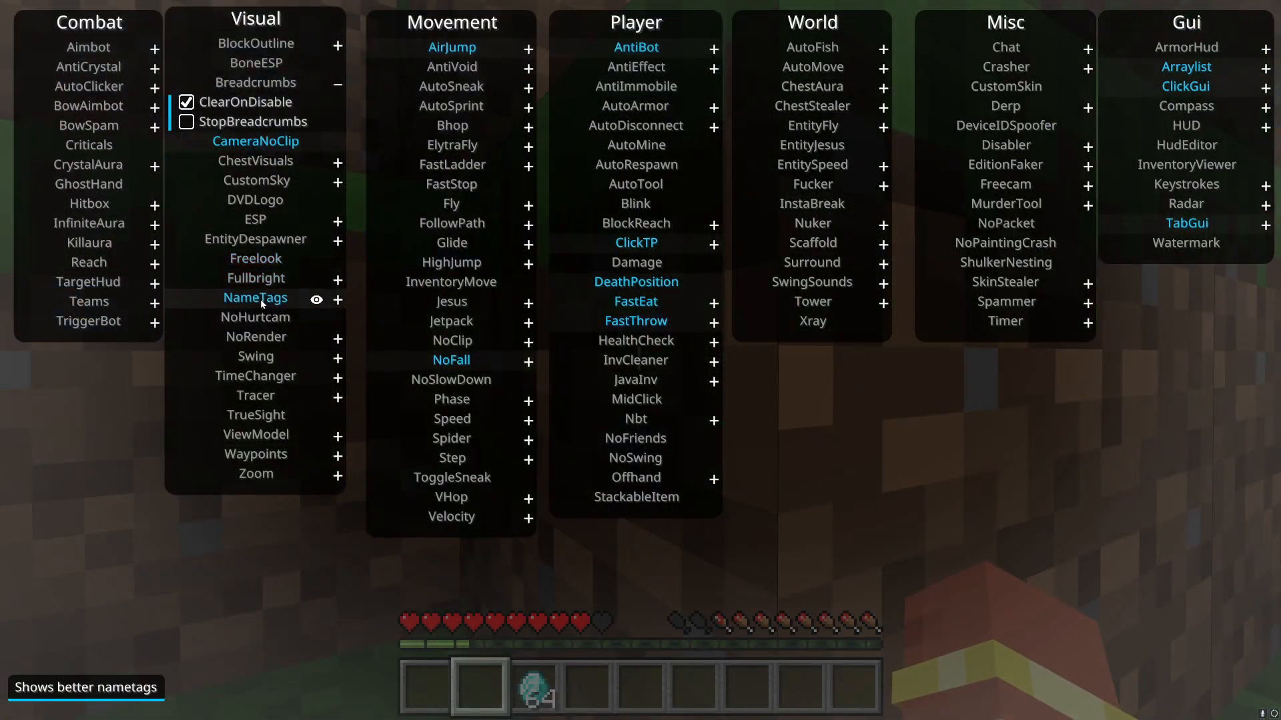
pyautogui.moveTo(255, 317)
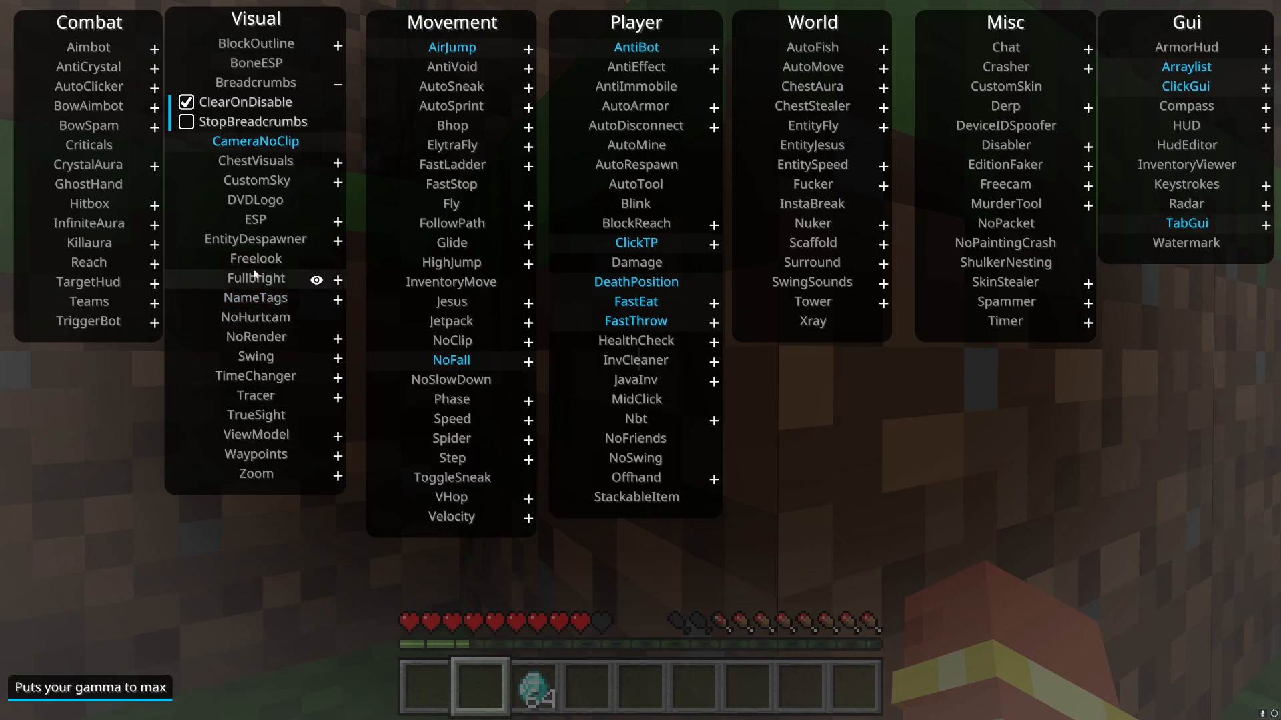
pyautogui.moveTo(256, 347)
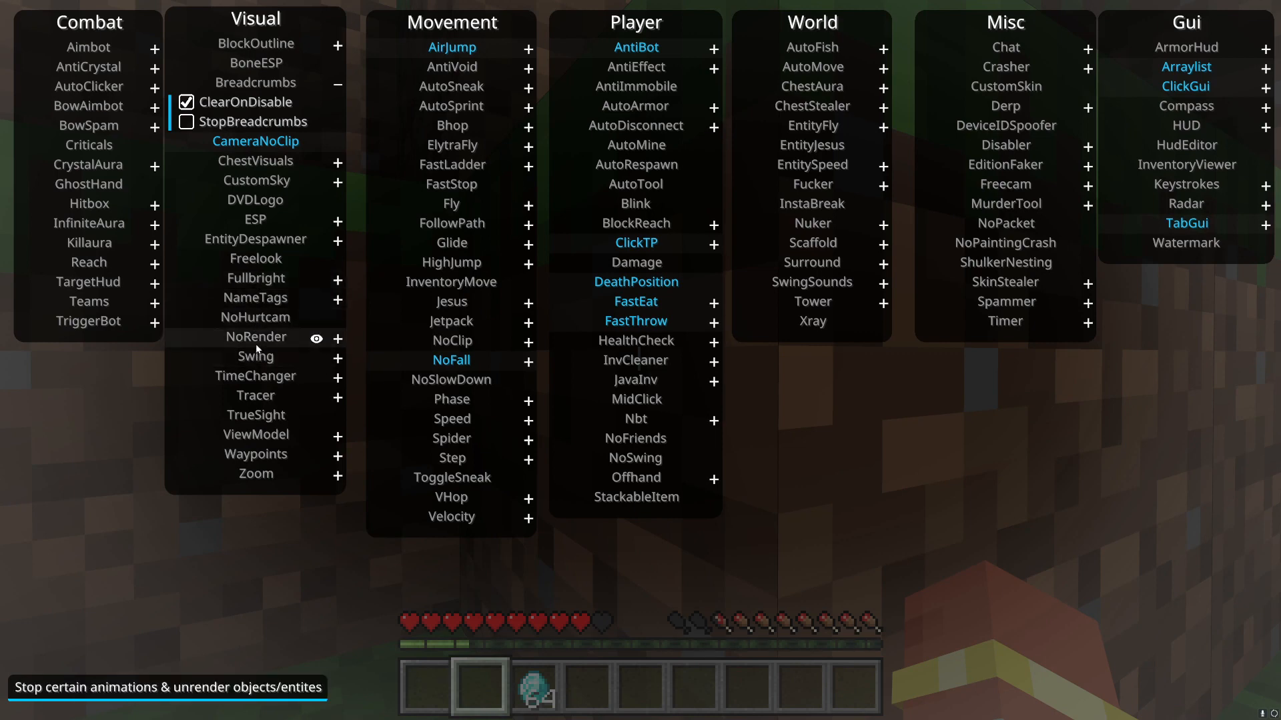
pyautogui.moveTo(257, 356)
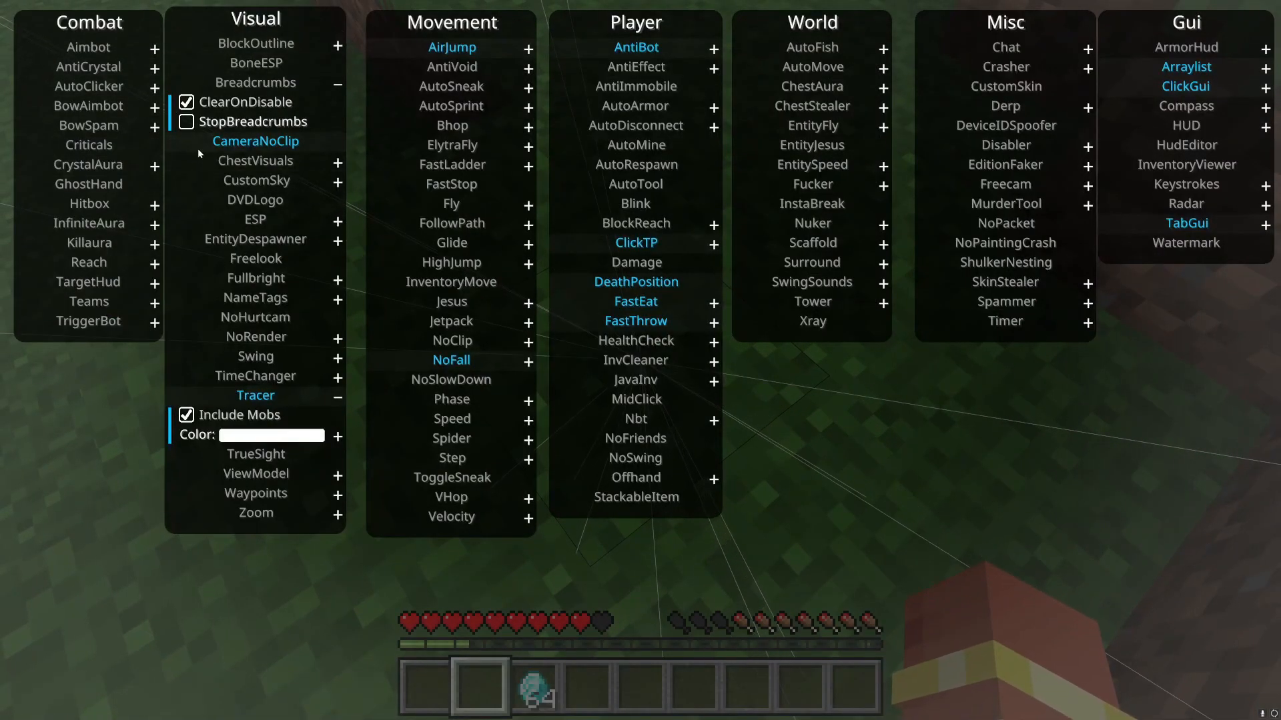
pyautogui.moveTo(112, 188)
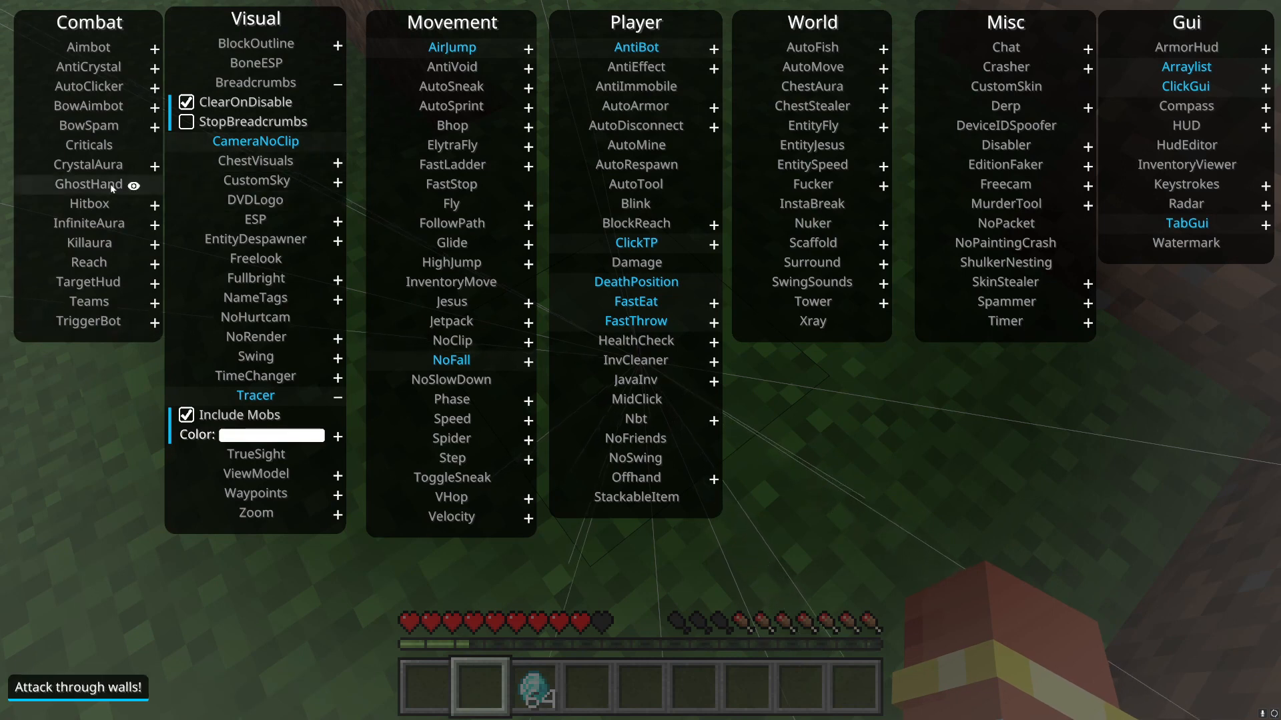
pyautogui.moveTo(98, 181)
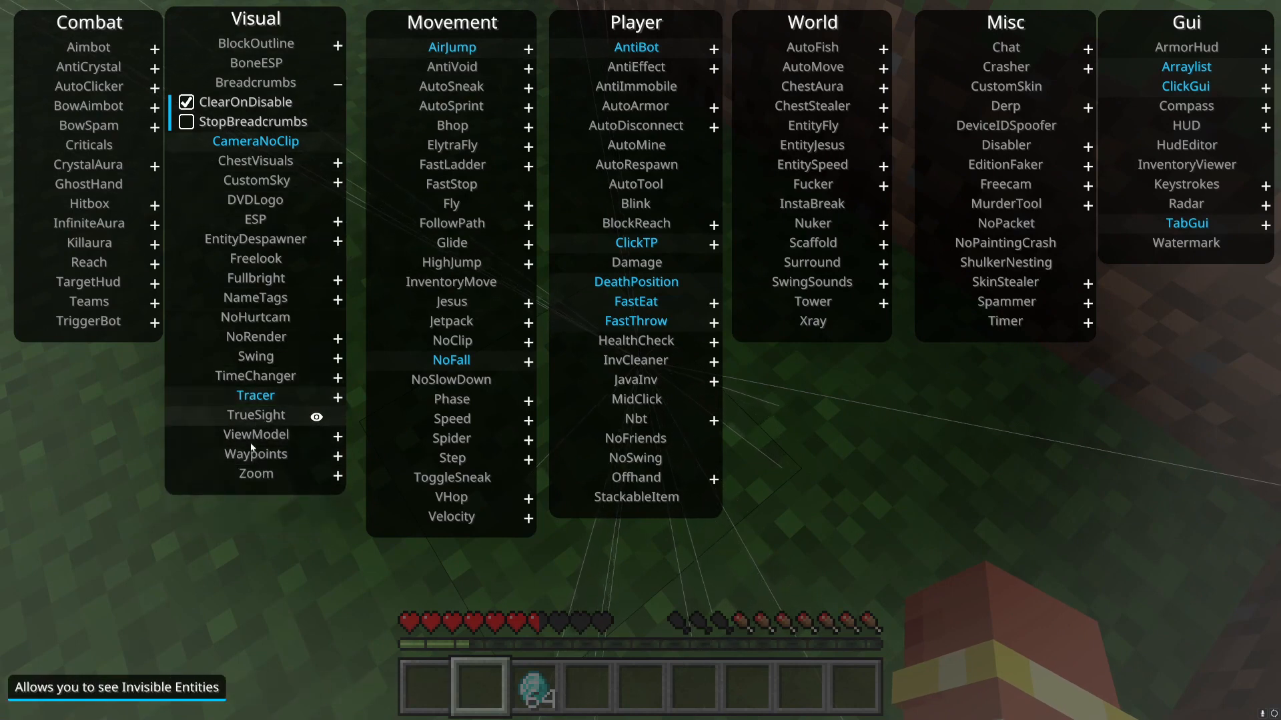
pyautogui.moveTo(227, 251)
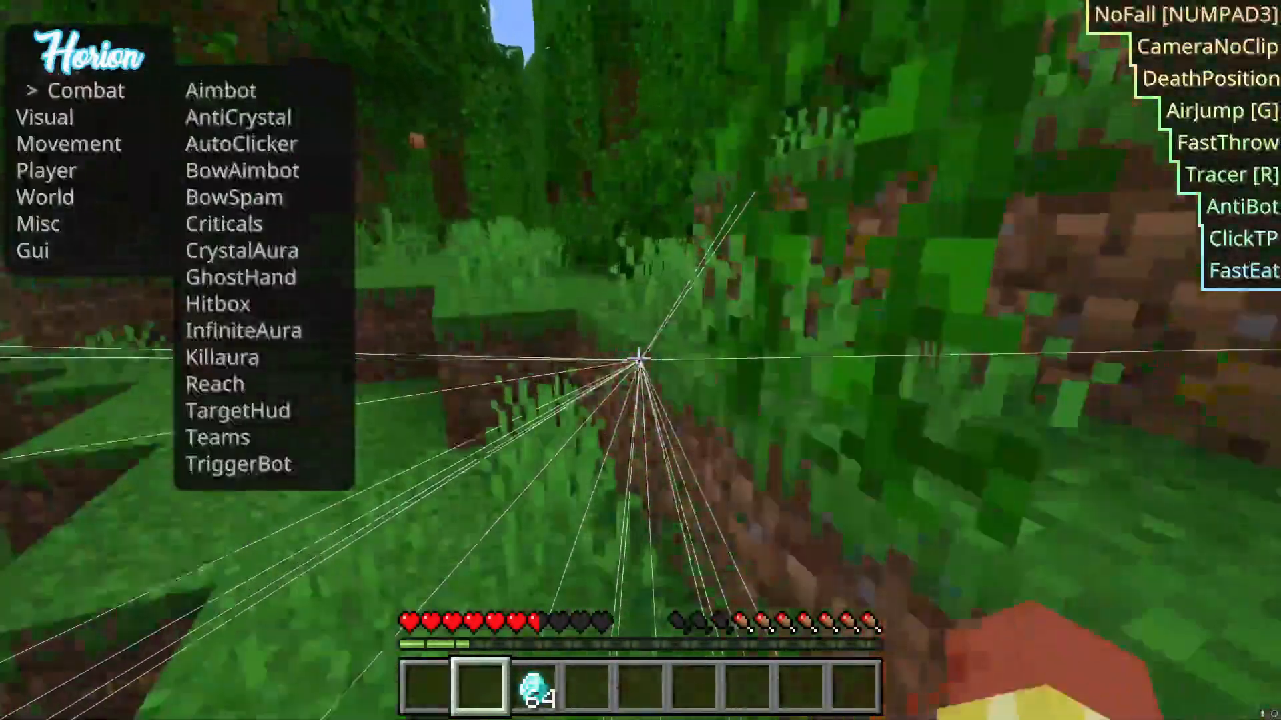
# Browse the TabGui categories and expand the TabGui appearance settings.
pyautogui.click(221, 90)
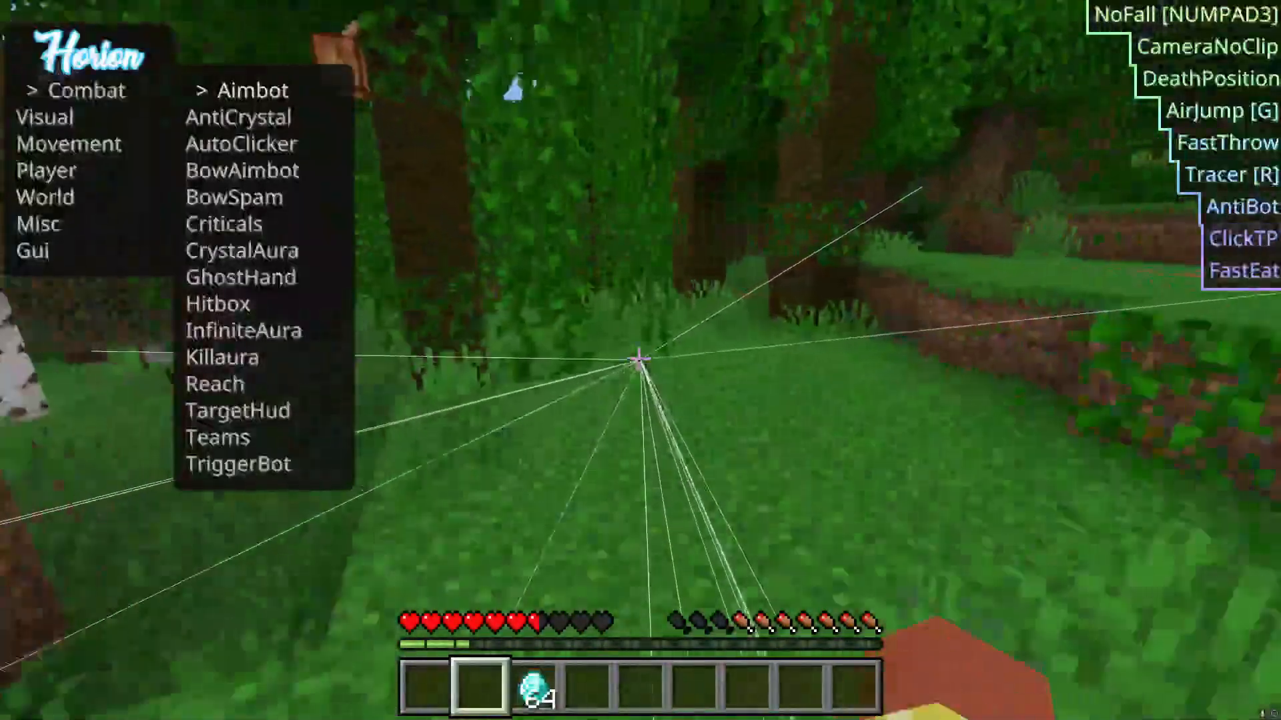
pyautogui.click(51, 170)
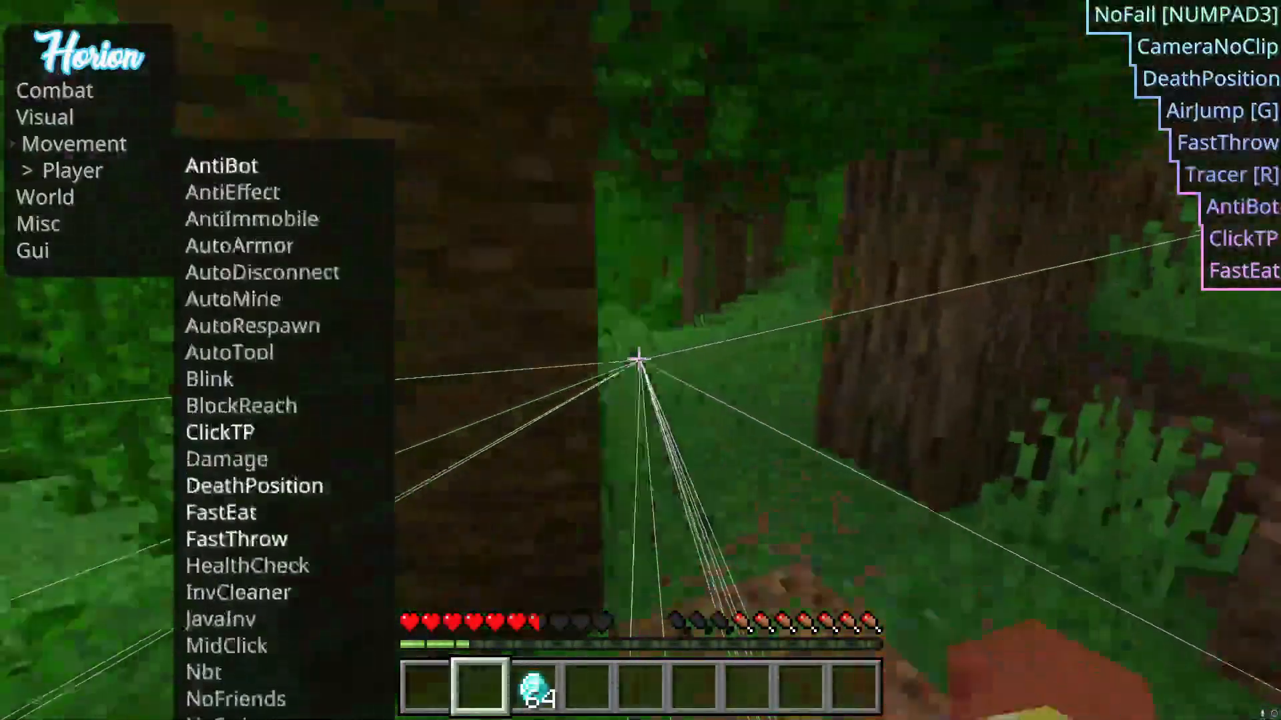
pyautogui.click(44, 117)
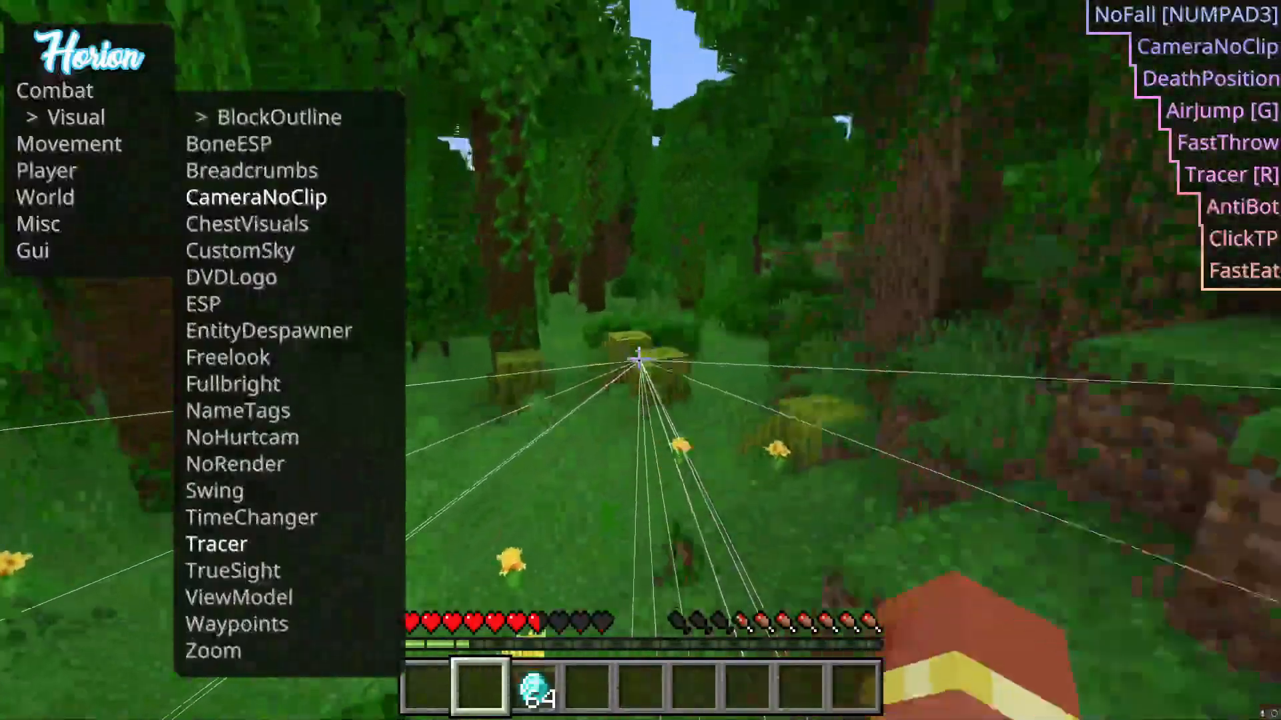
pyautogui.click(69, 144)
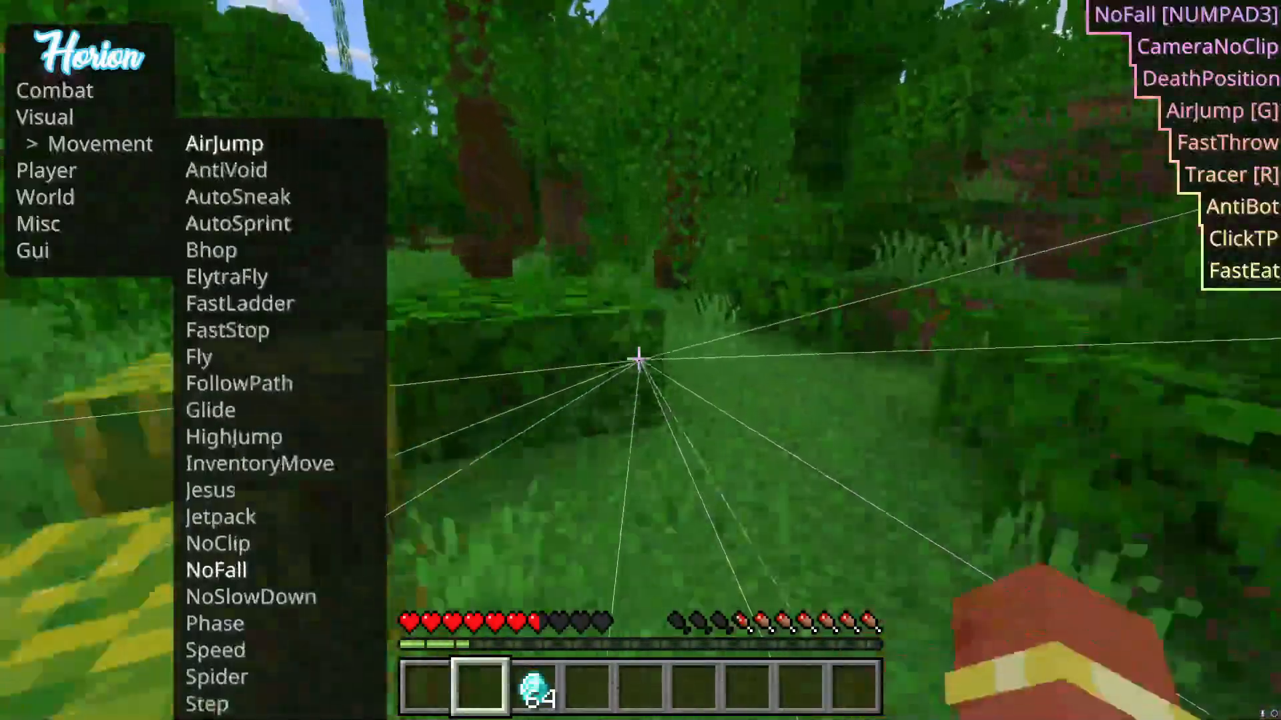
pyautogui.click(44, 116)
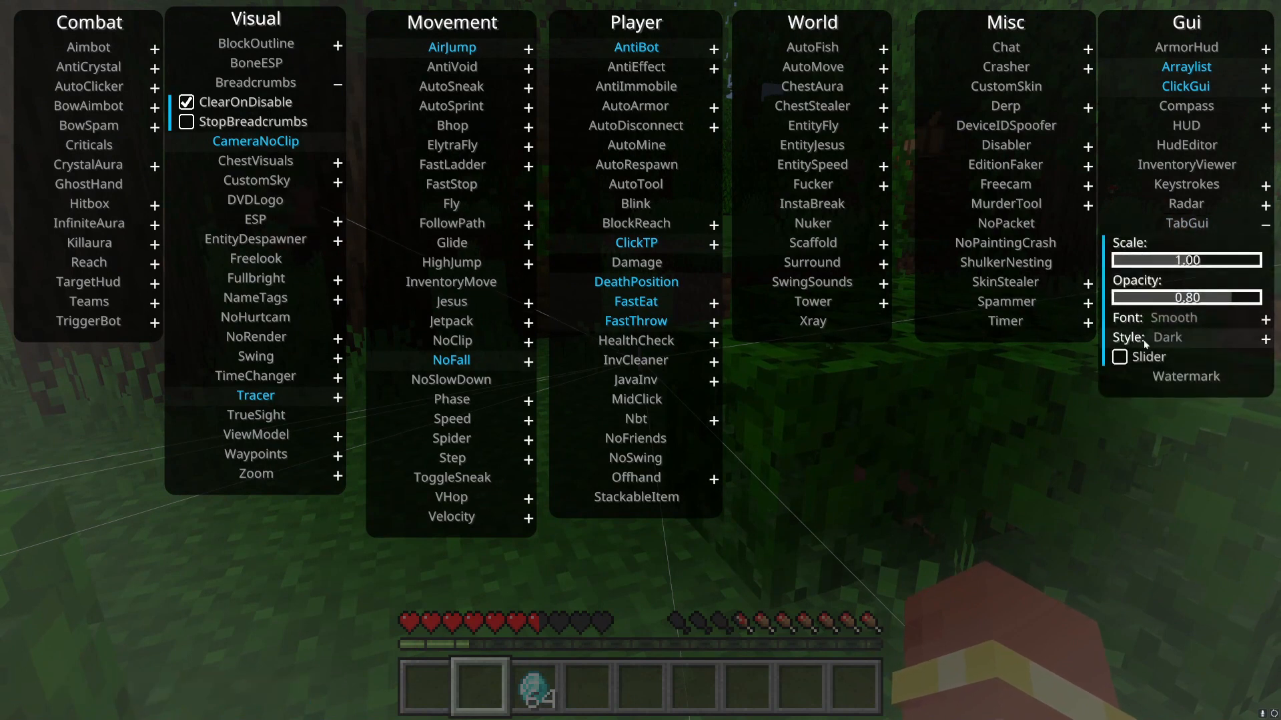
# Set TabGui opacity 0.72, font Ten, Classic style with Slider, and reopen the module menu.
pyautogui.moveTo(1182, 296); pyautogui.dragTo(1112, 296)
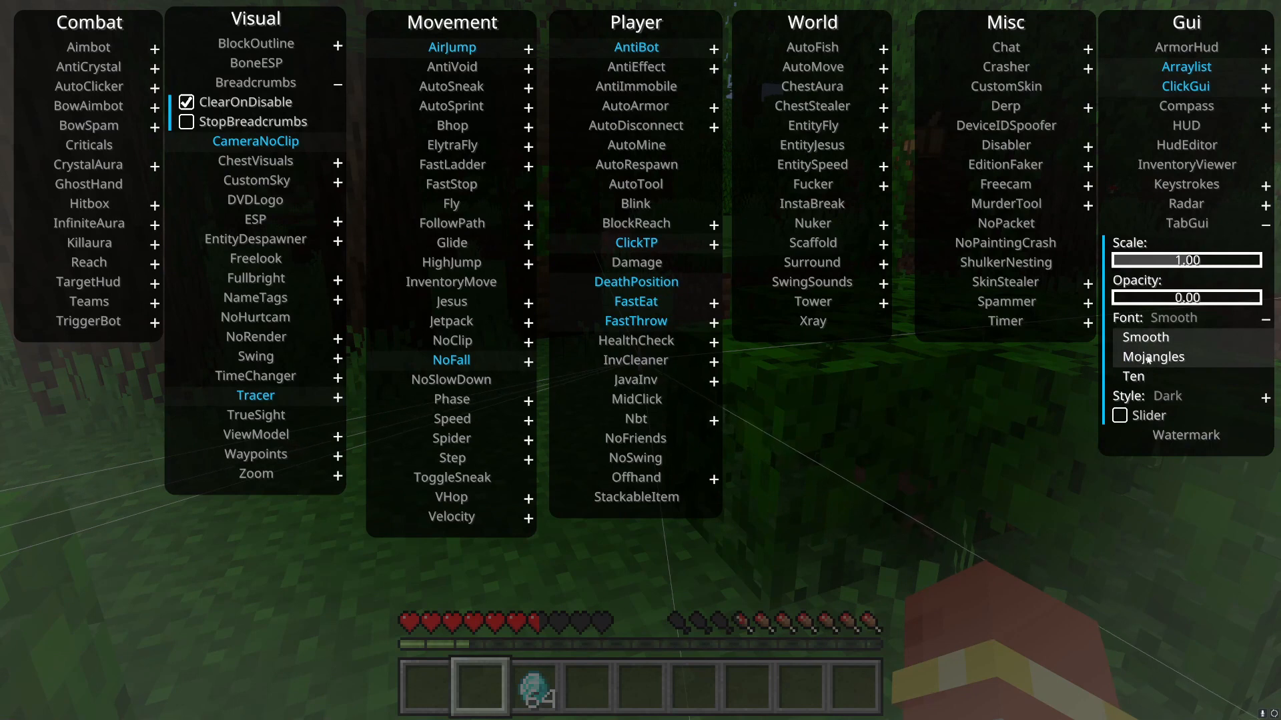
pyautogui.click(1134, 376)
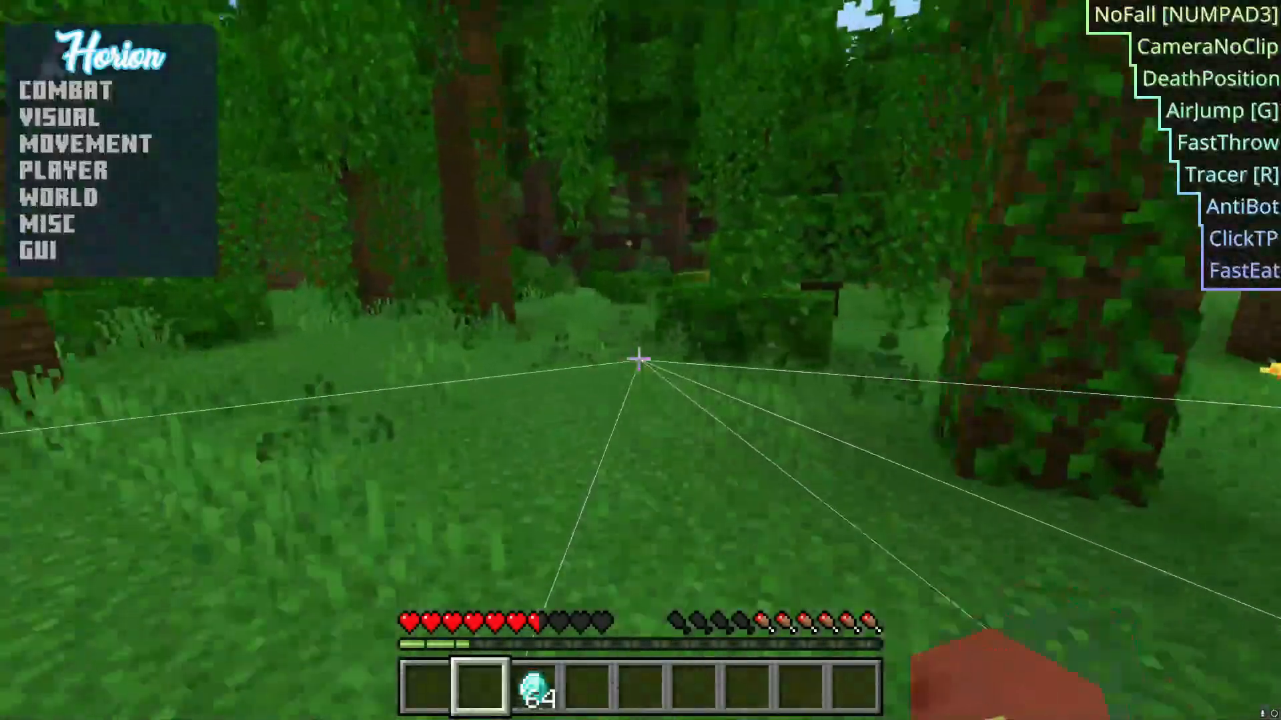
pyautogui.click(67, 91)
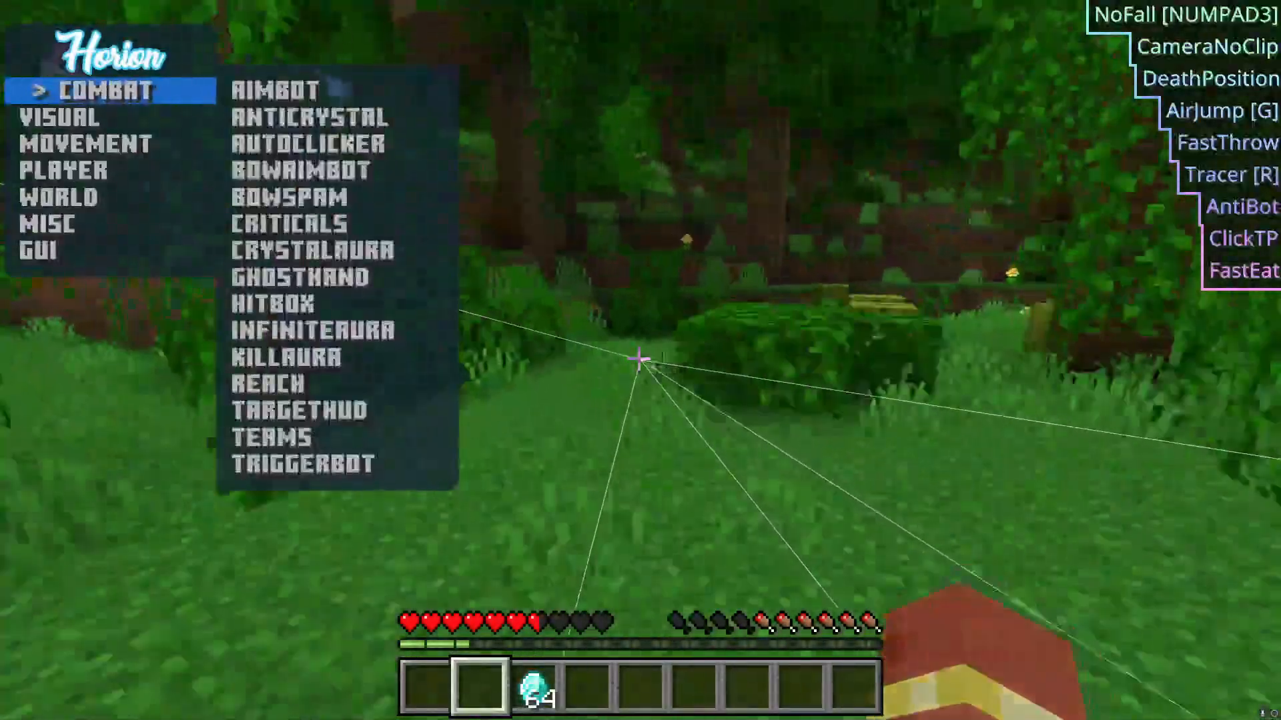
pyautogui.click(312, 117)
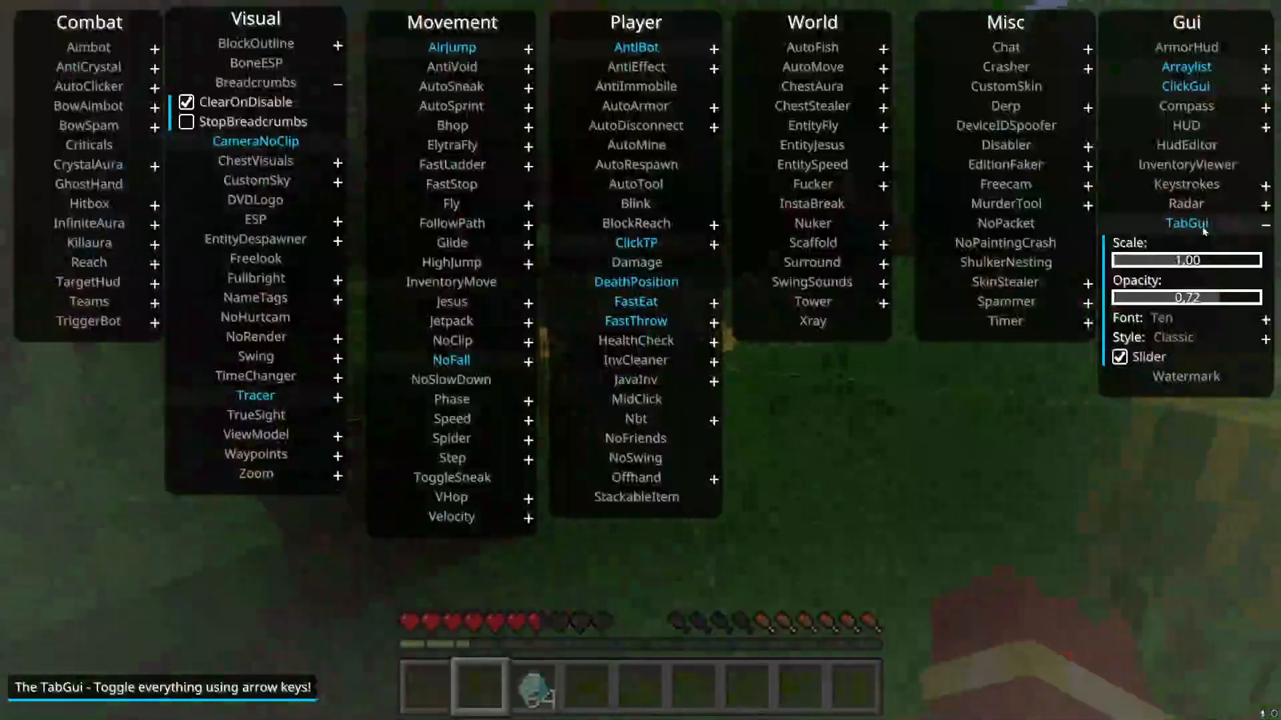
pyautogui.moveTo(451, 85)
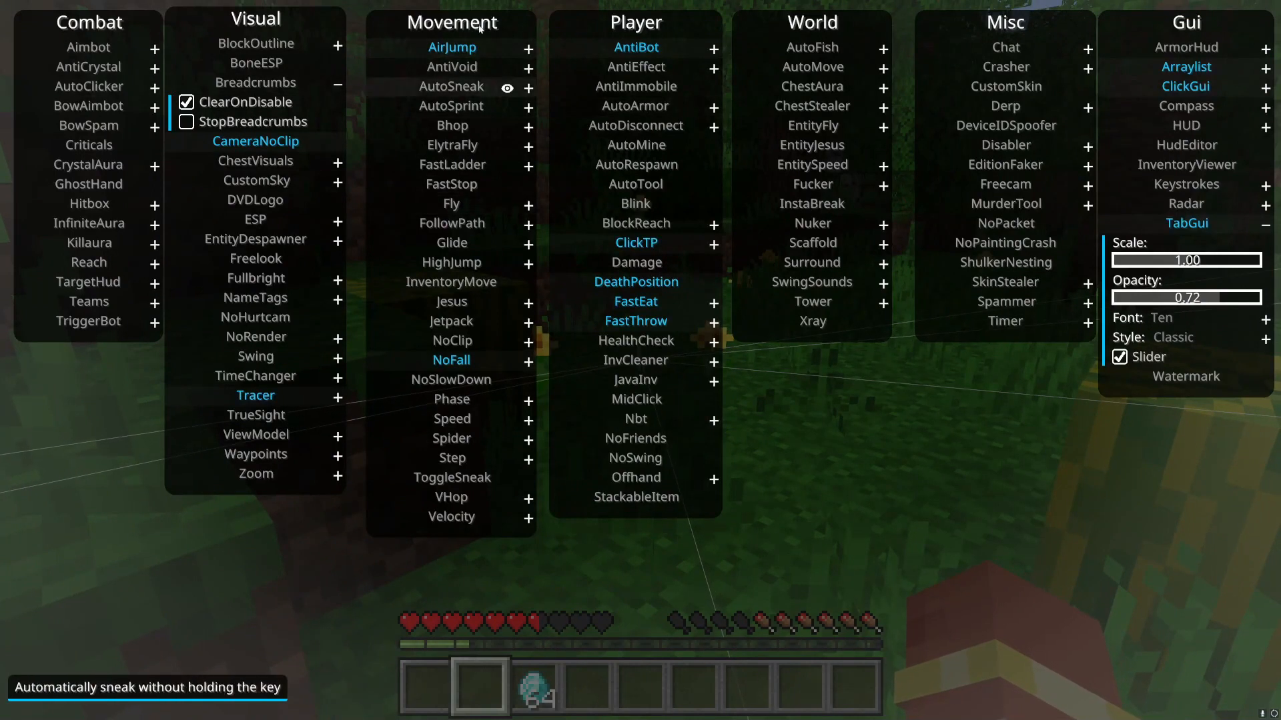
pyautogui.moveTo(457, 66)
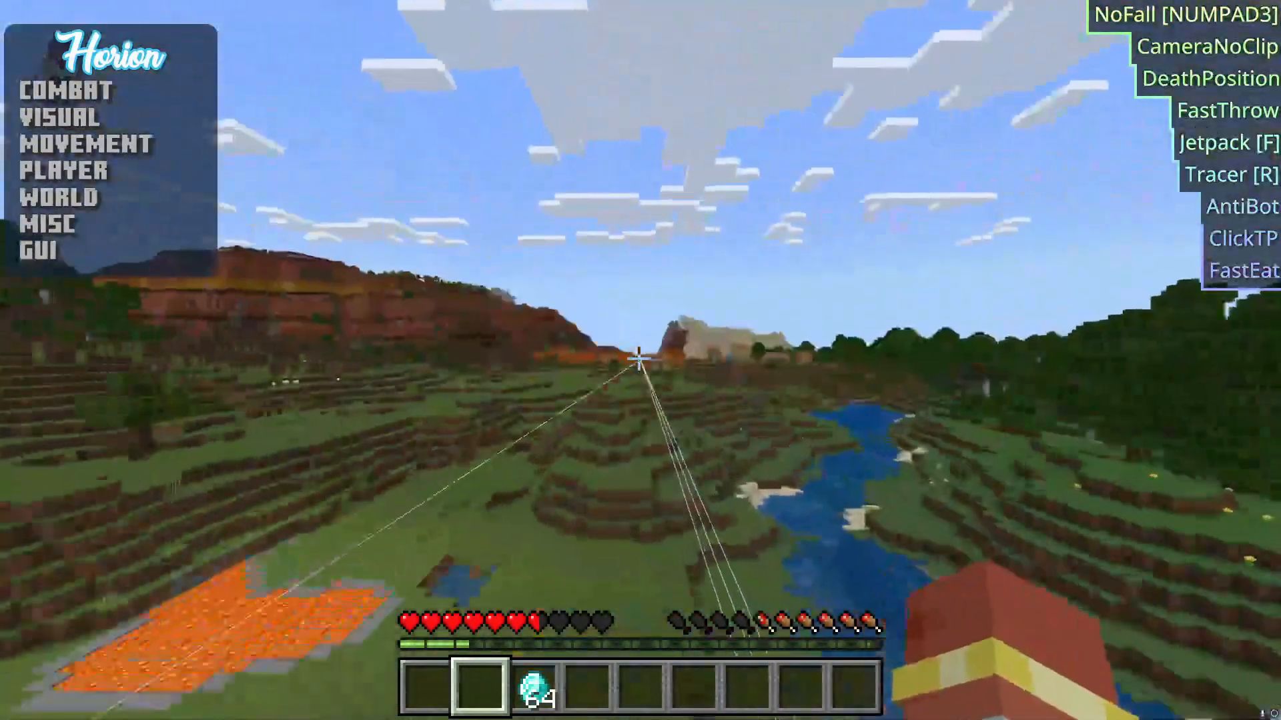
pyautogui.moveTo(640, 360)
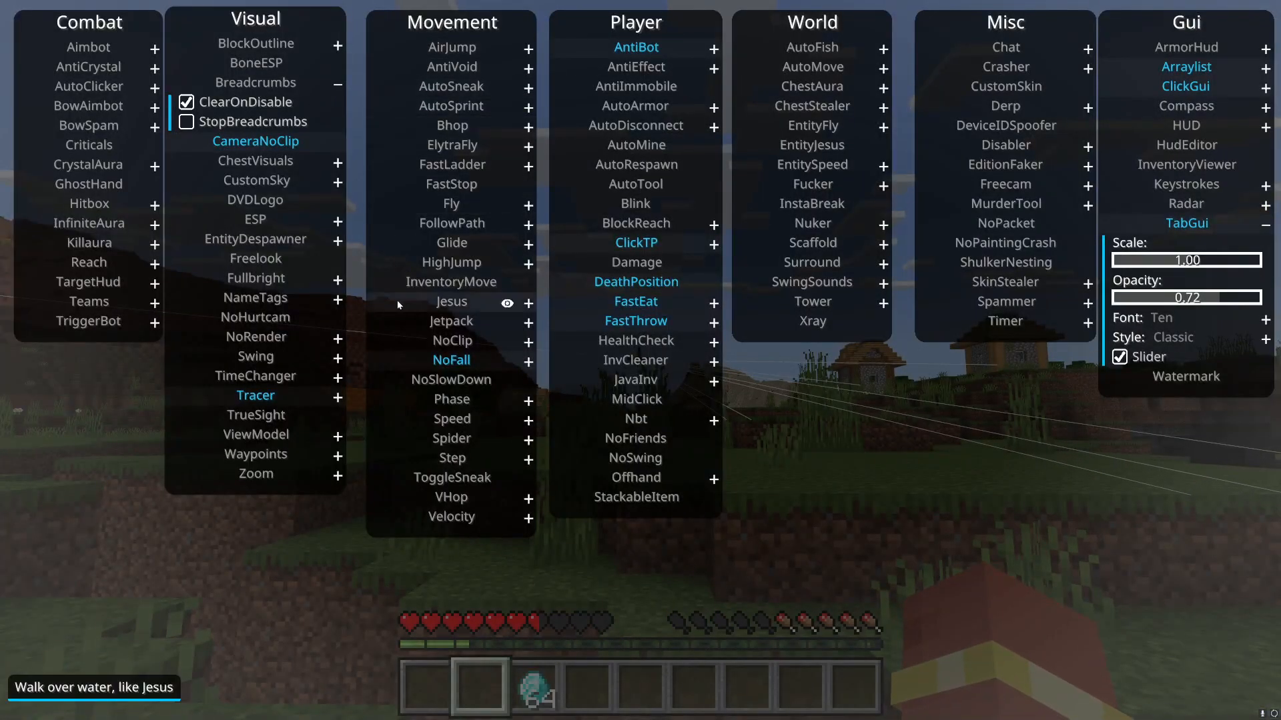
pyautogui.moveTo(427, 129)
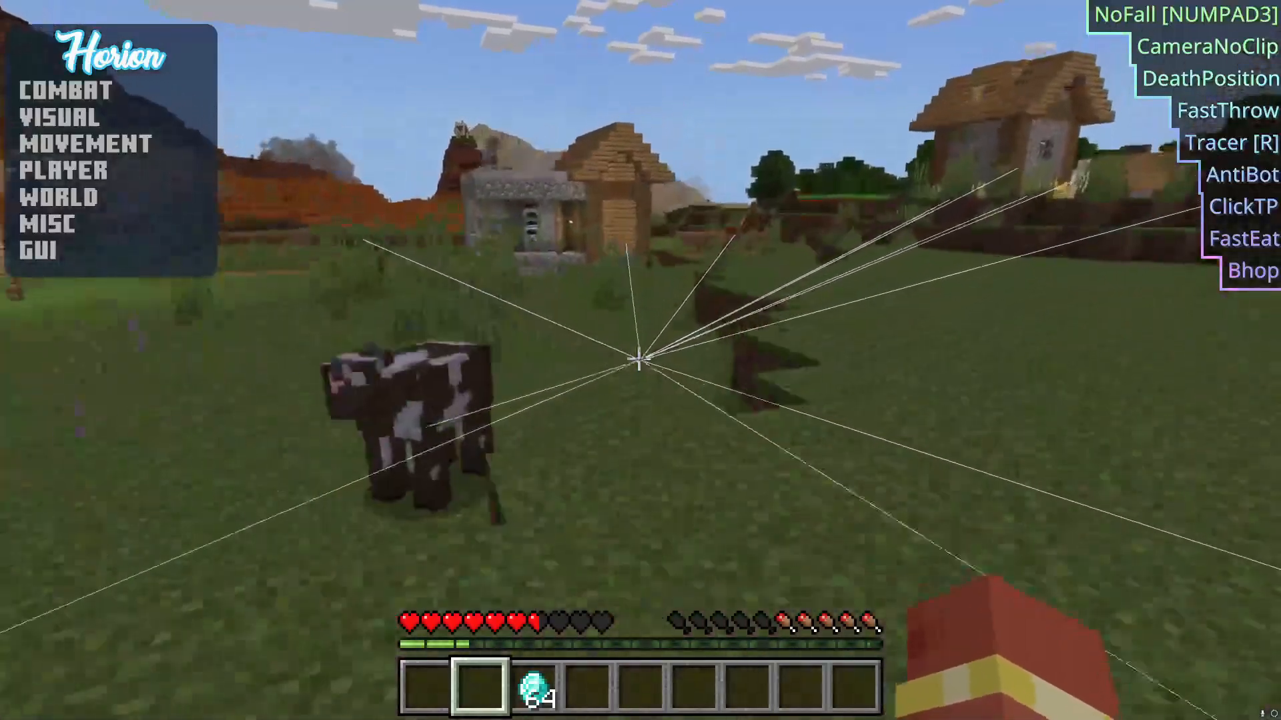
pyautogui.moveTo(638, 370)
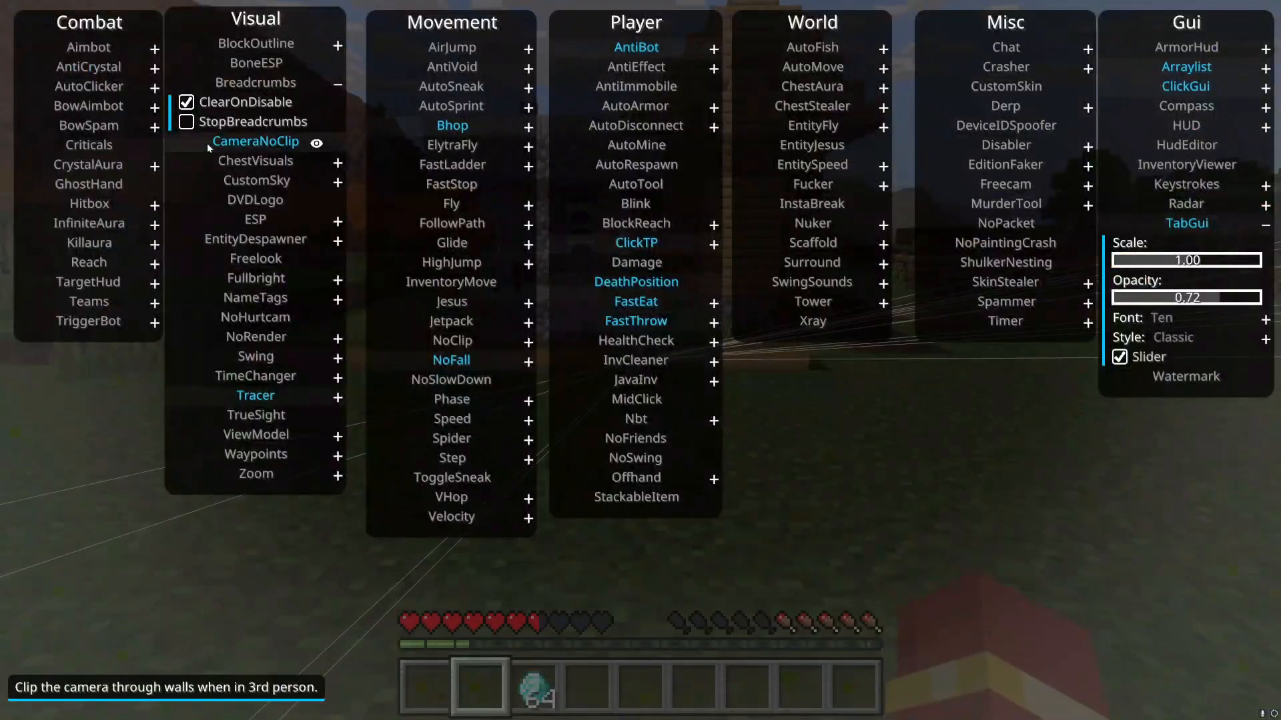
pyautogui.moveTo(451, 144)
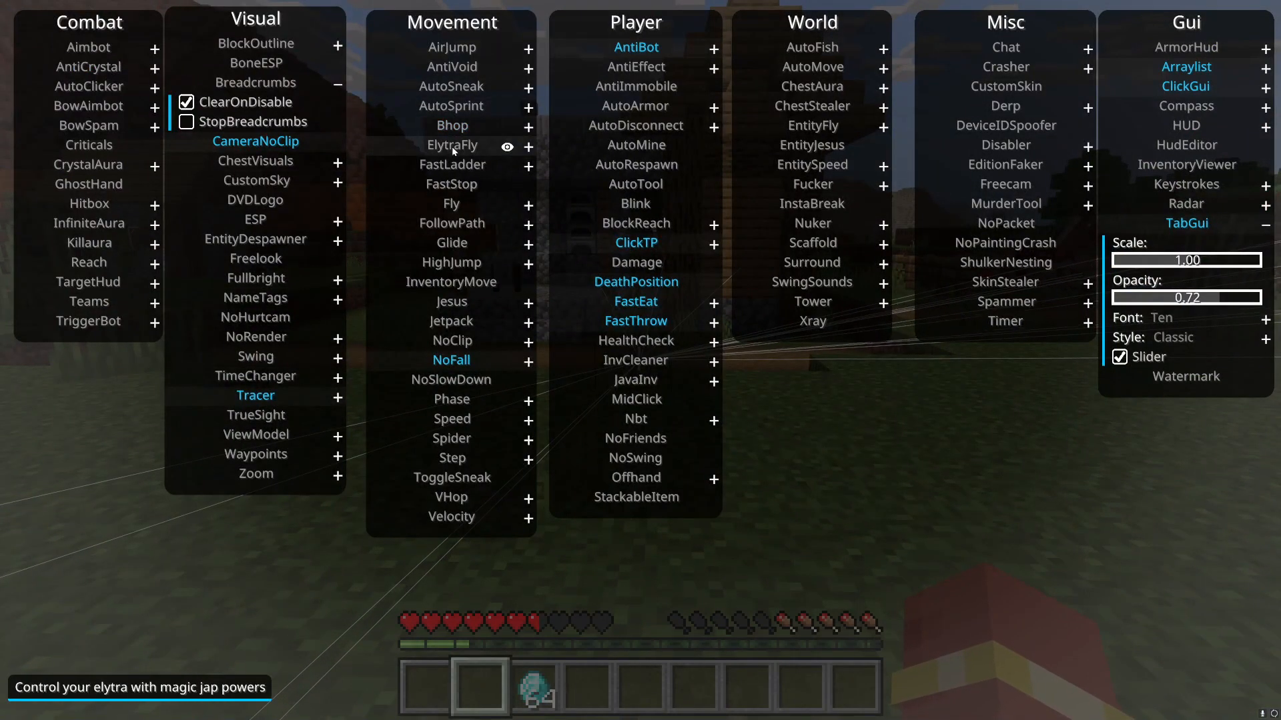
pyautogui.moveTo(453, 166)
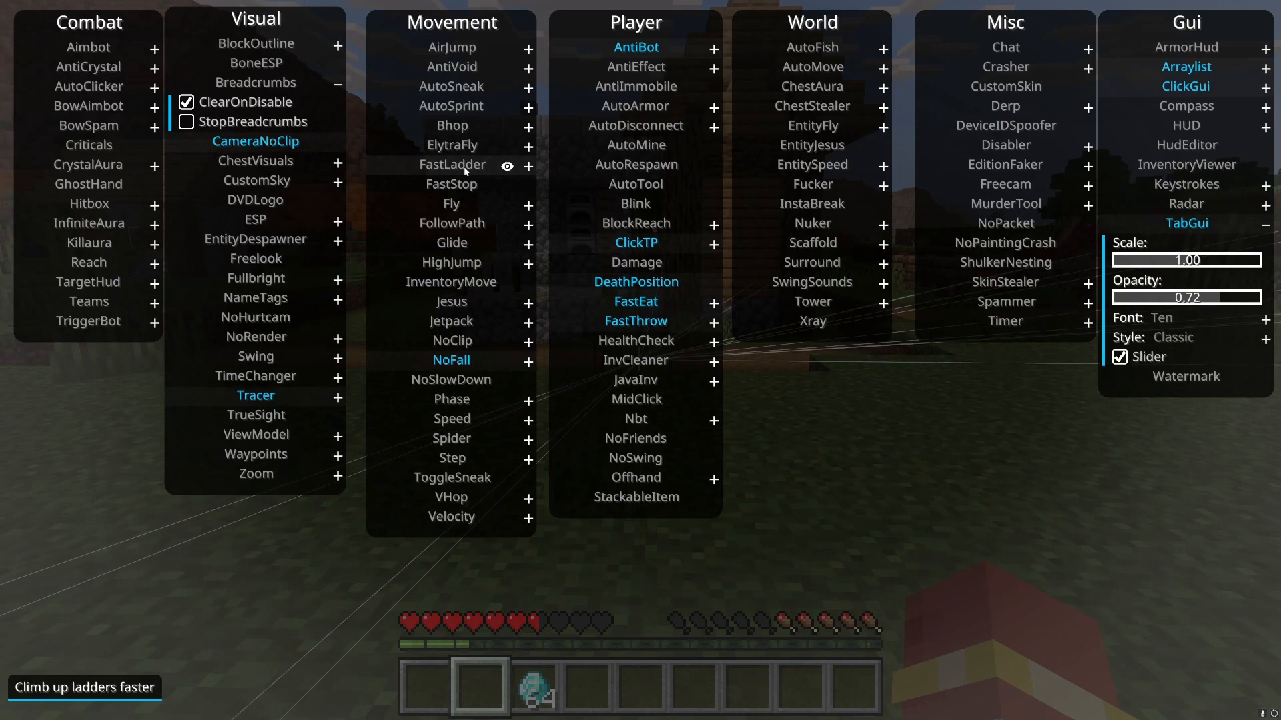
pyautogui.moveTo(475, 192)
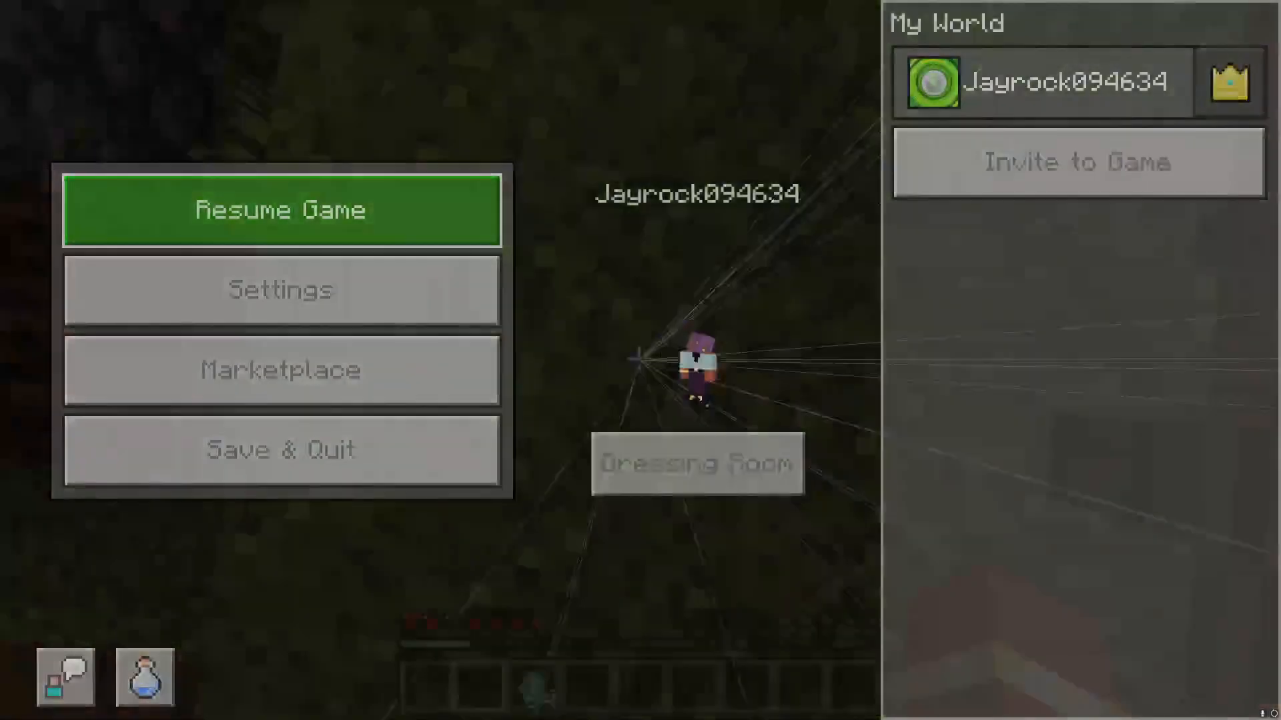
# Resume the game and switch HighJump on among Horion's Movement modules.
pyautogui.click(280, 211)
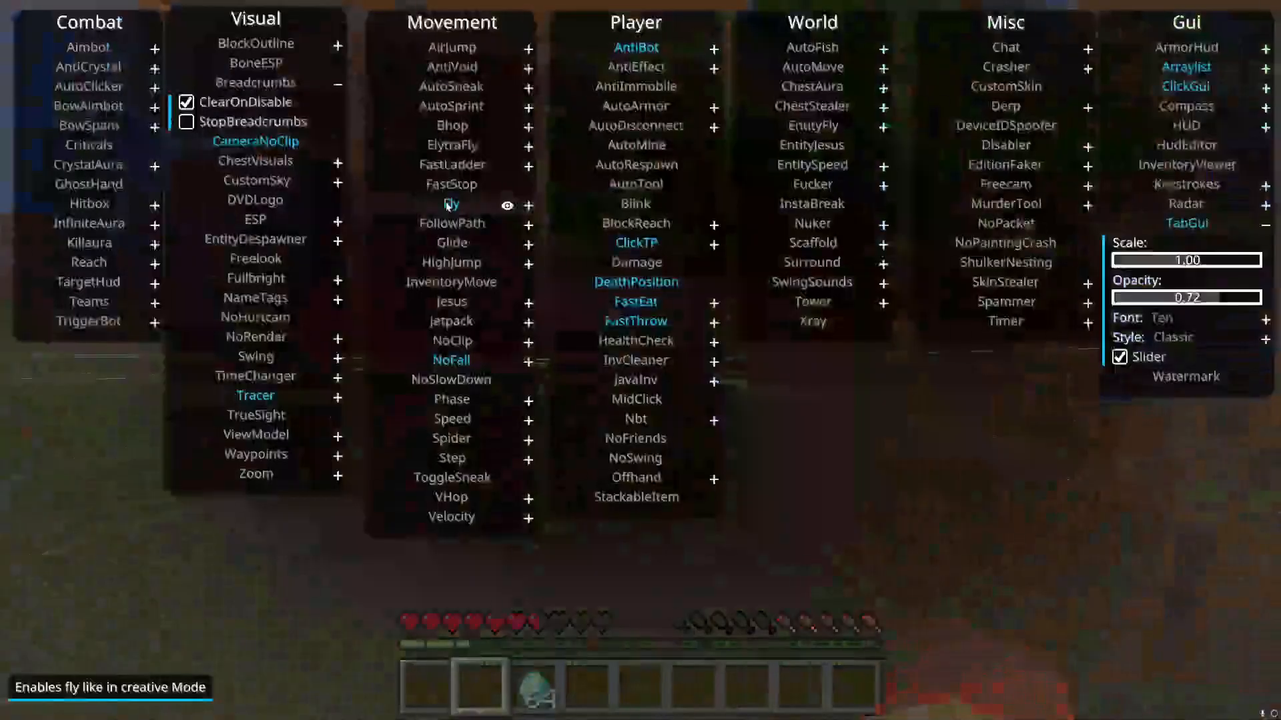
pyautogui.click(529, 205)
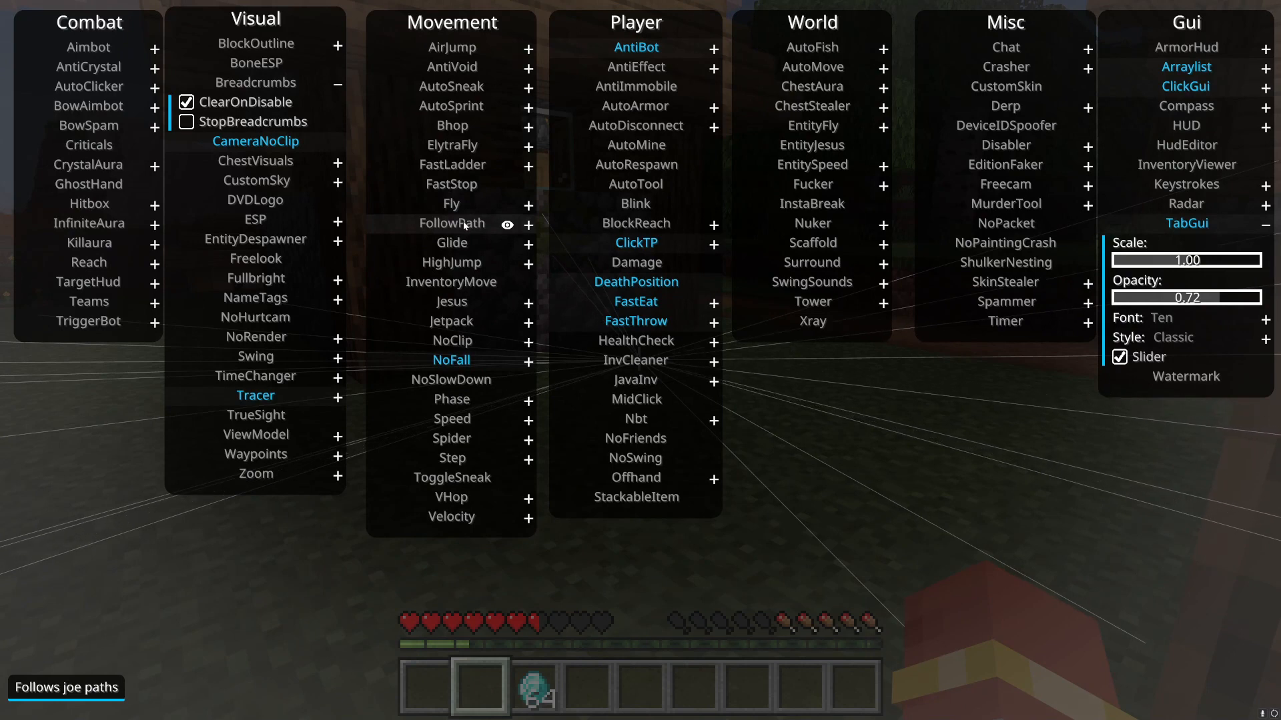
pyautogui.click(528, 224)
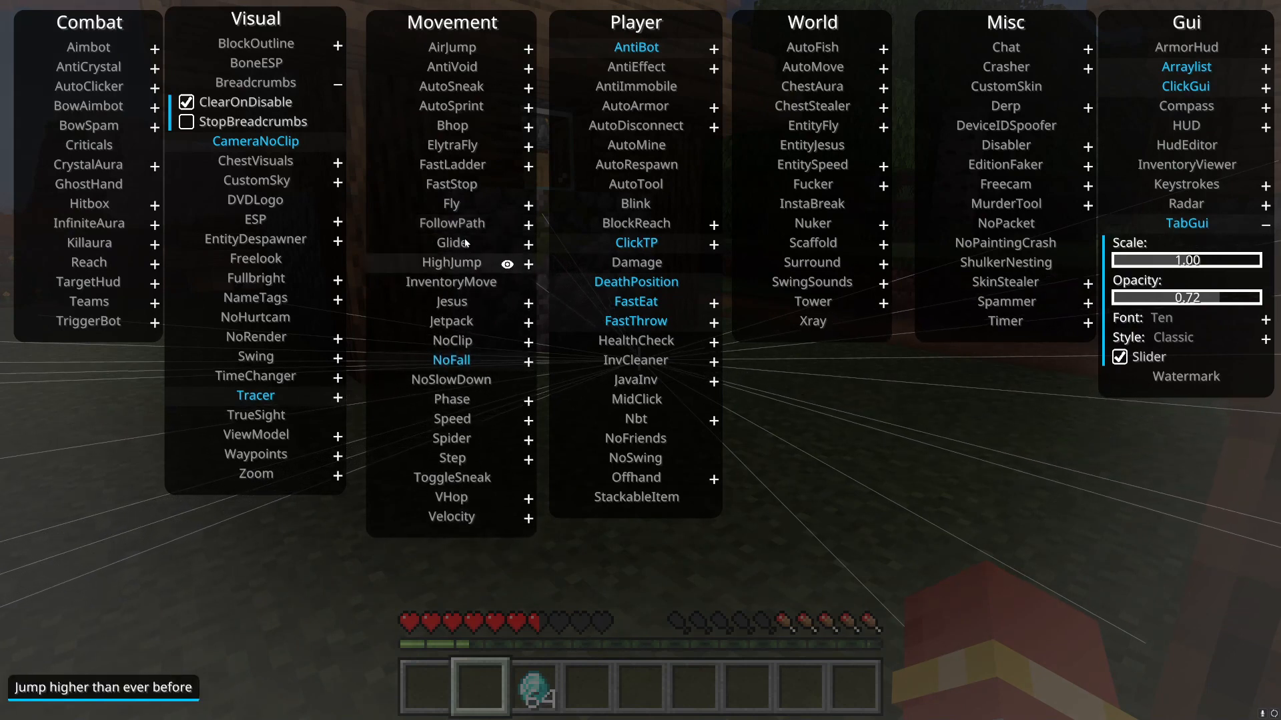
pyautogui.click(449, 243)
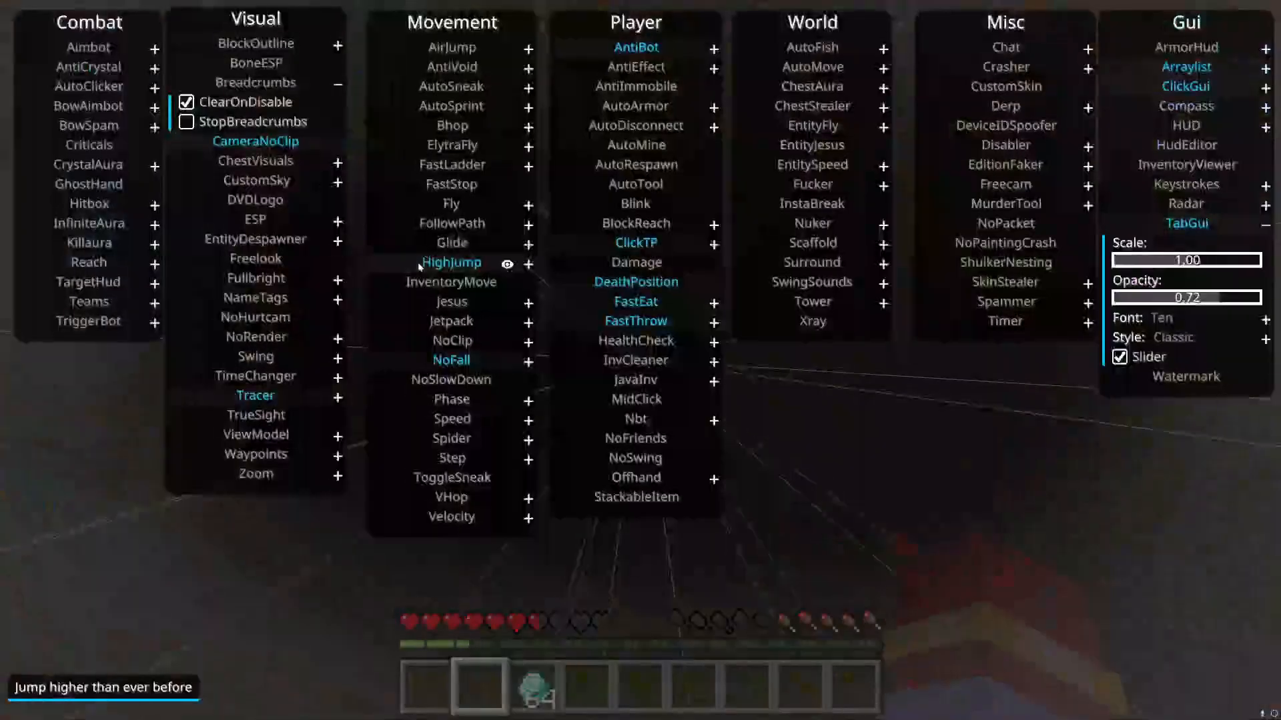
pyautogui.moveTo(460, 282)
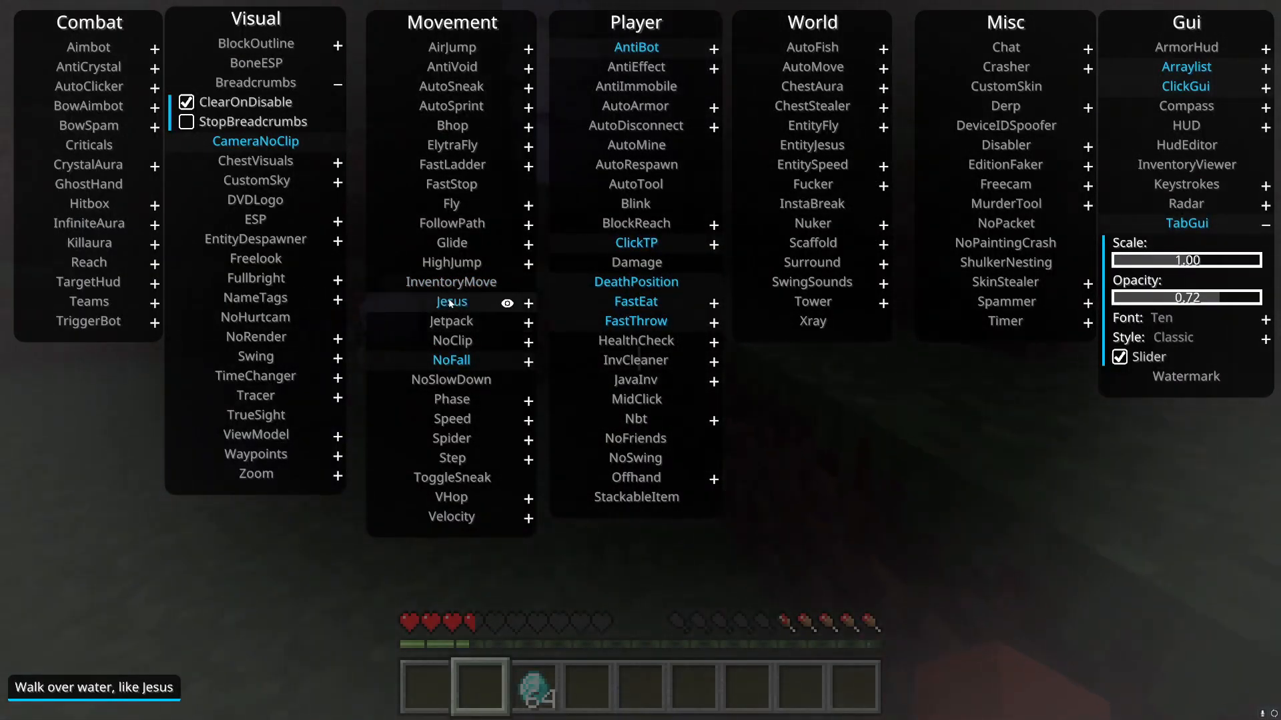
pyautogui.moveTo(451, 321)
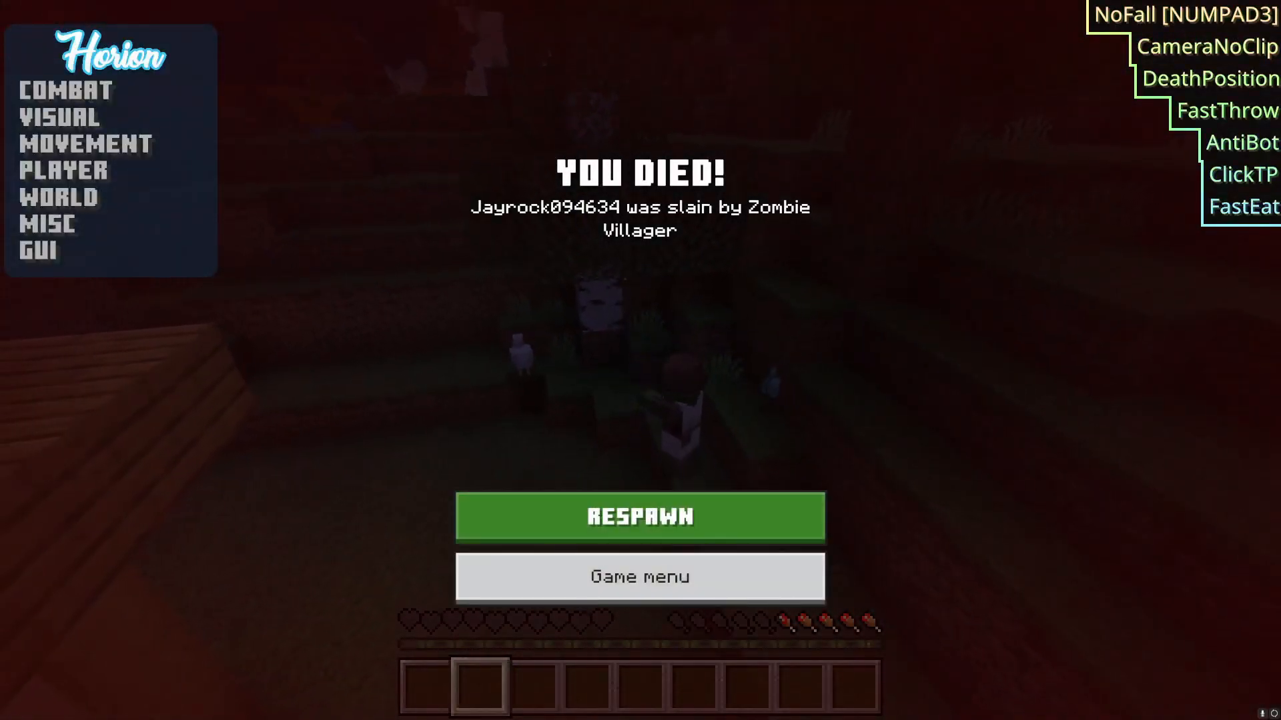
# Respawn from the You Died screen after the Zombie Villager kill.
pyautogui.click(42, 248)
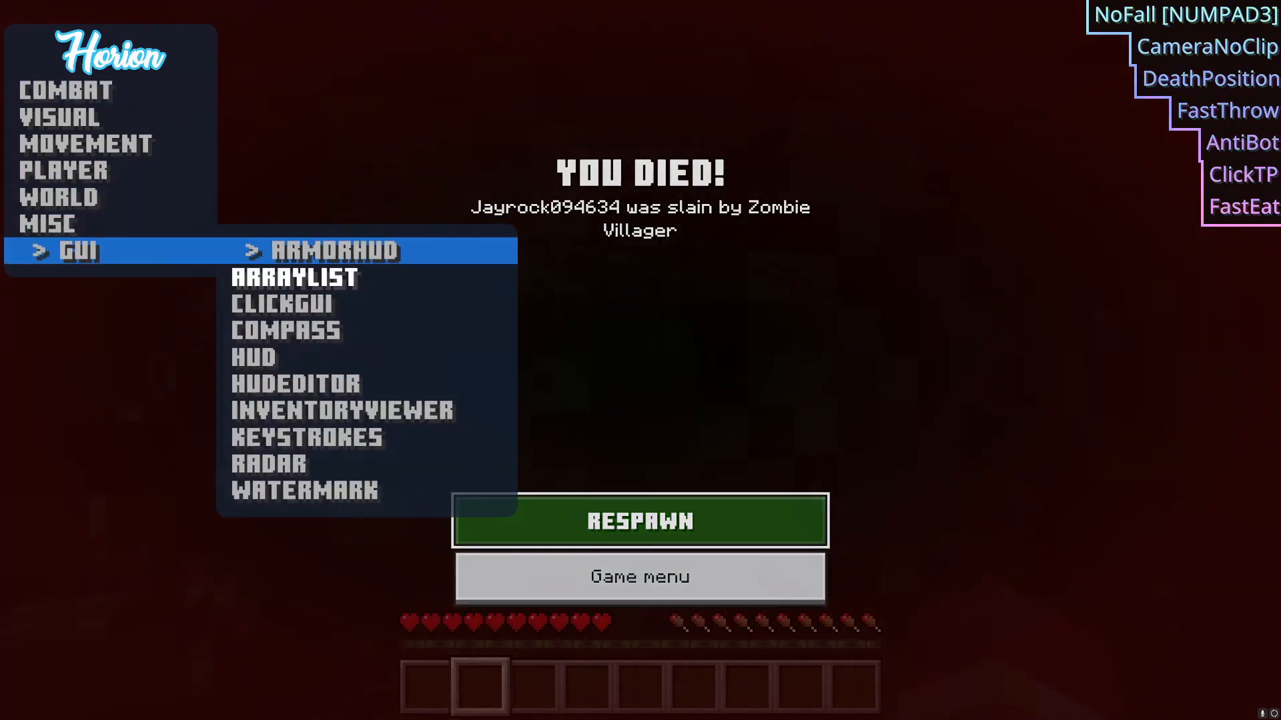
pyautogui.click(640, 520)
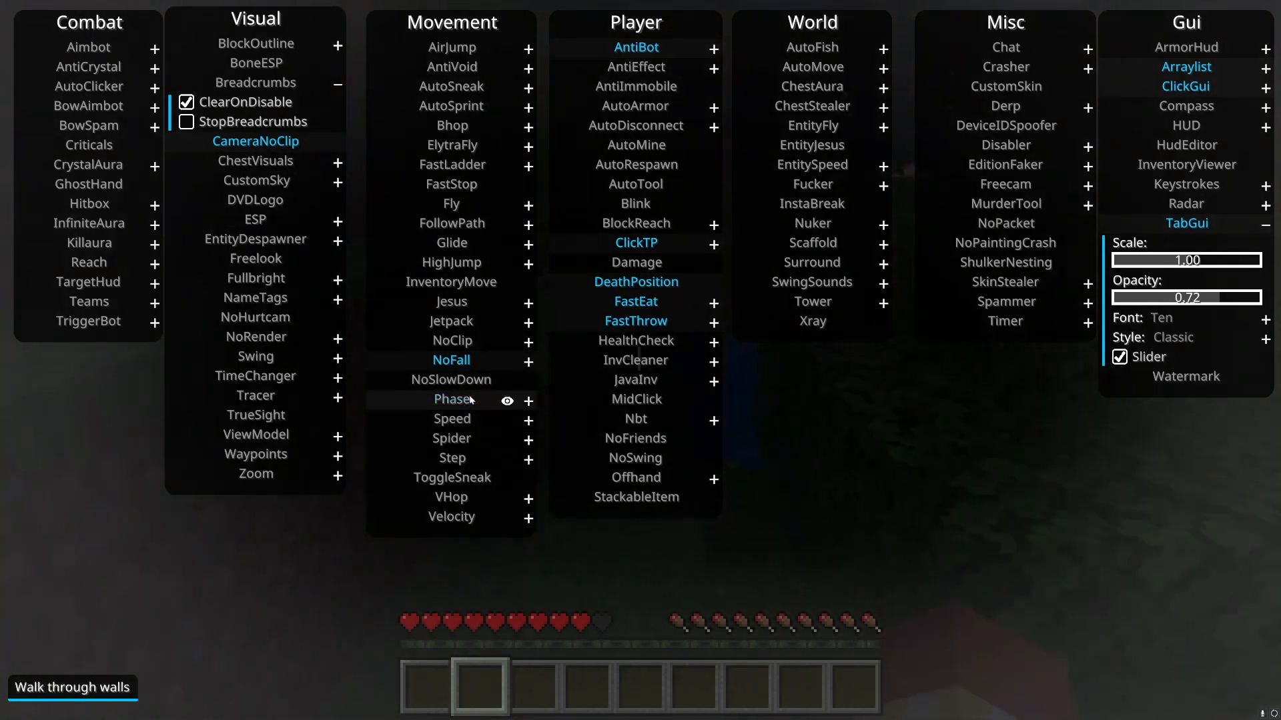
pyautogui.moveTo(465, 342)
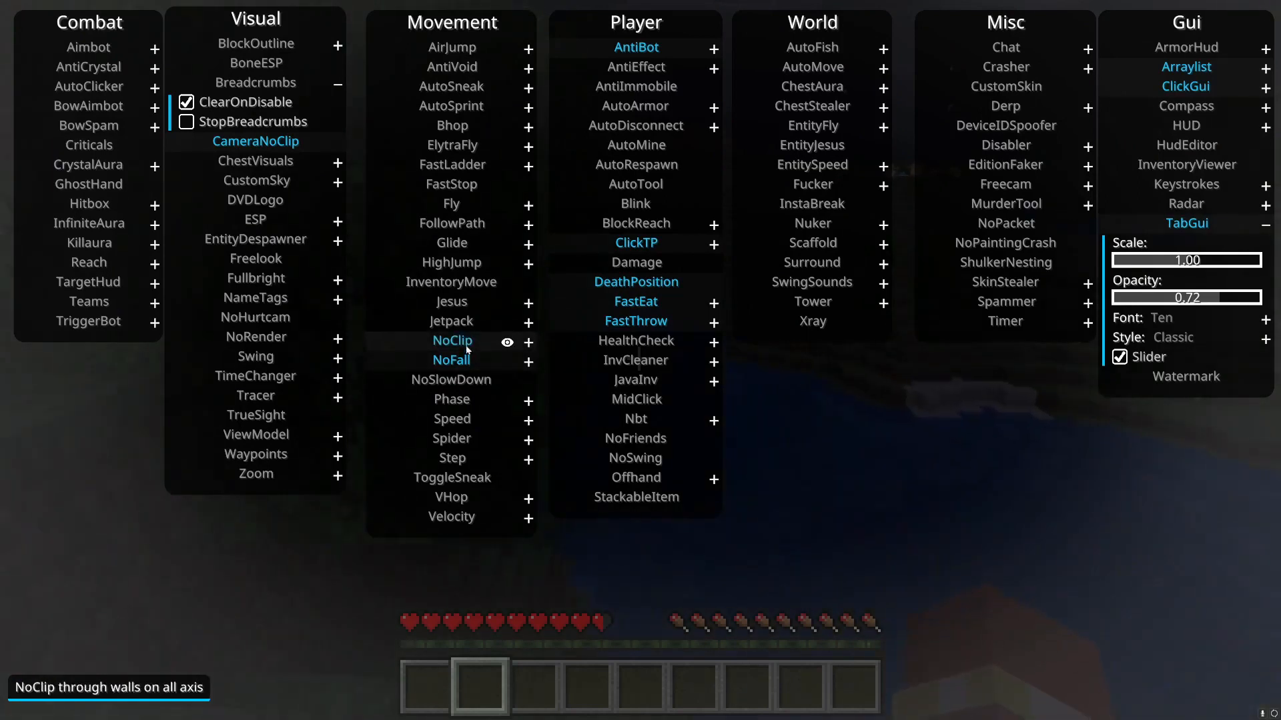
pyautogui.moveTo(470, 400)
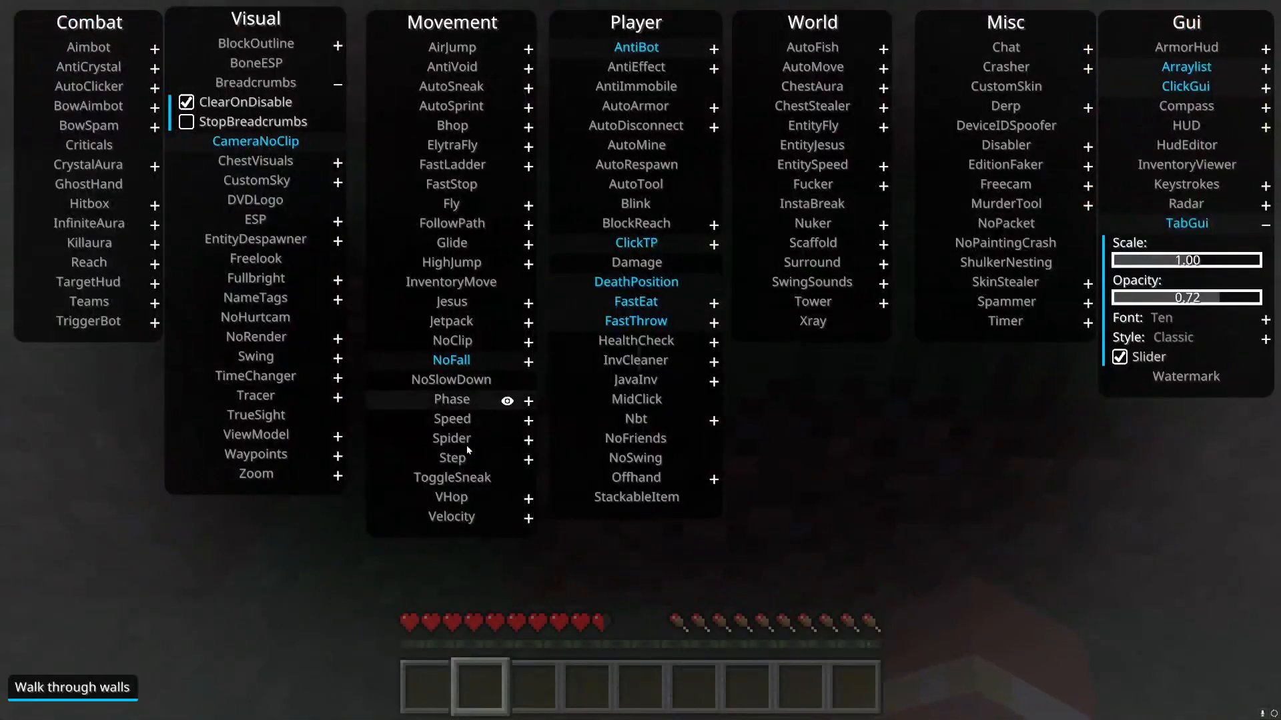
# Switch on Step and VHop in the Movement column, then close the ClickGUI.
pyautogui.click(529, 459)
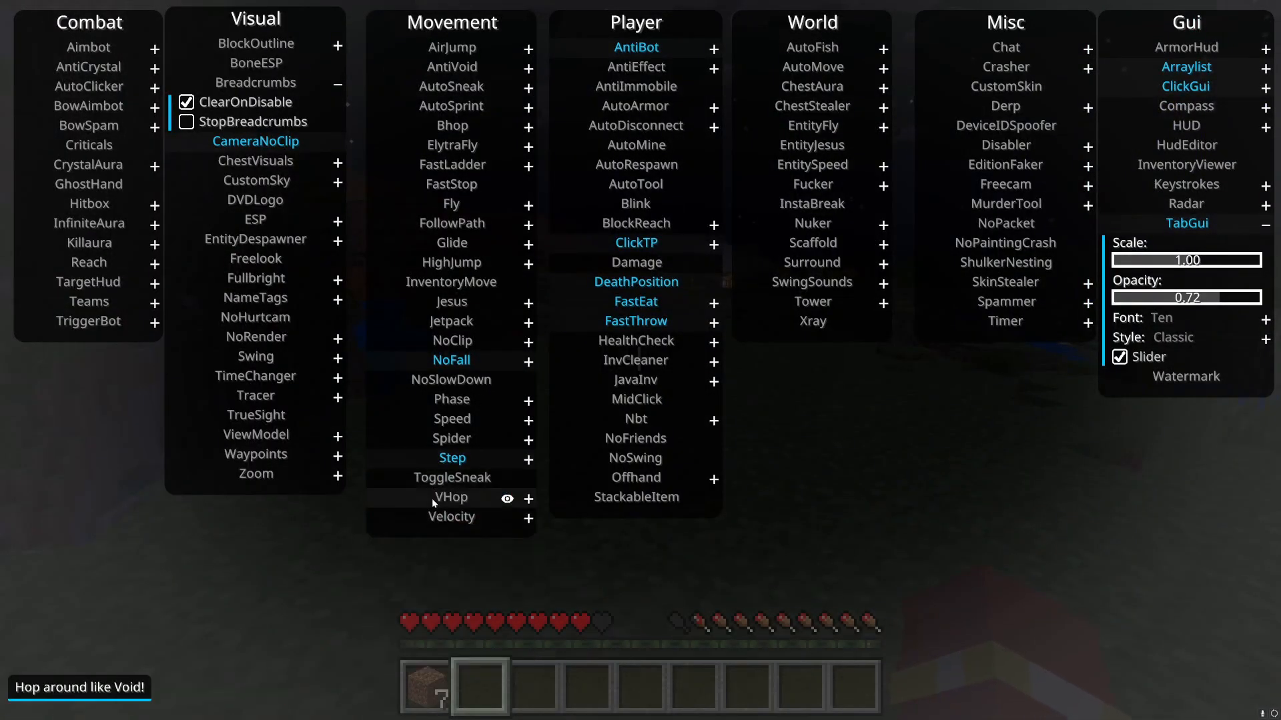
pyautogui.click(451, 457)
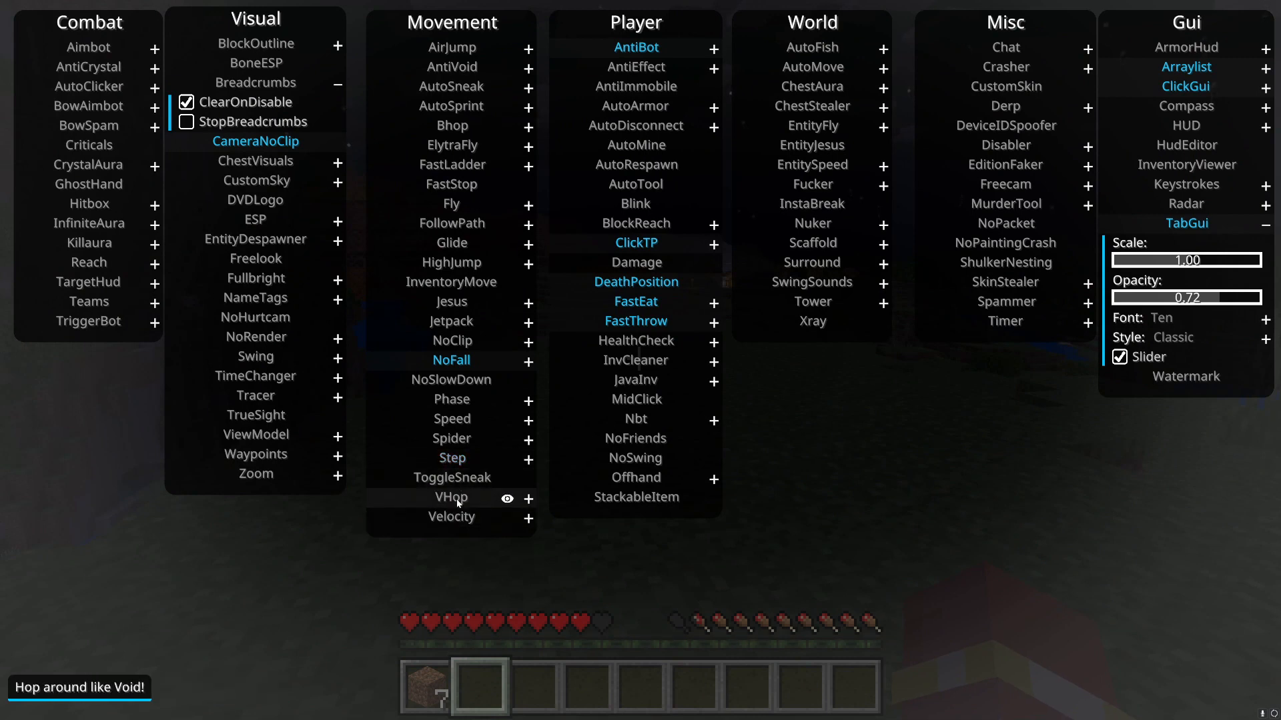
pyautogui.moveTo(451, 517)
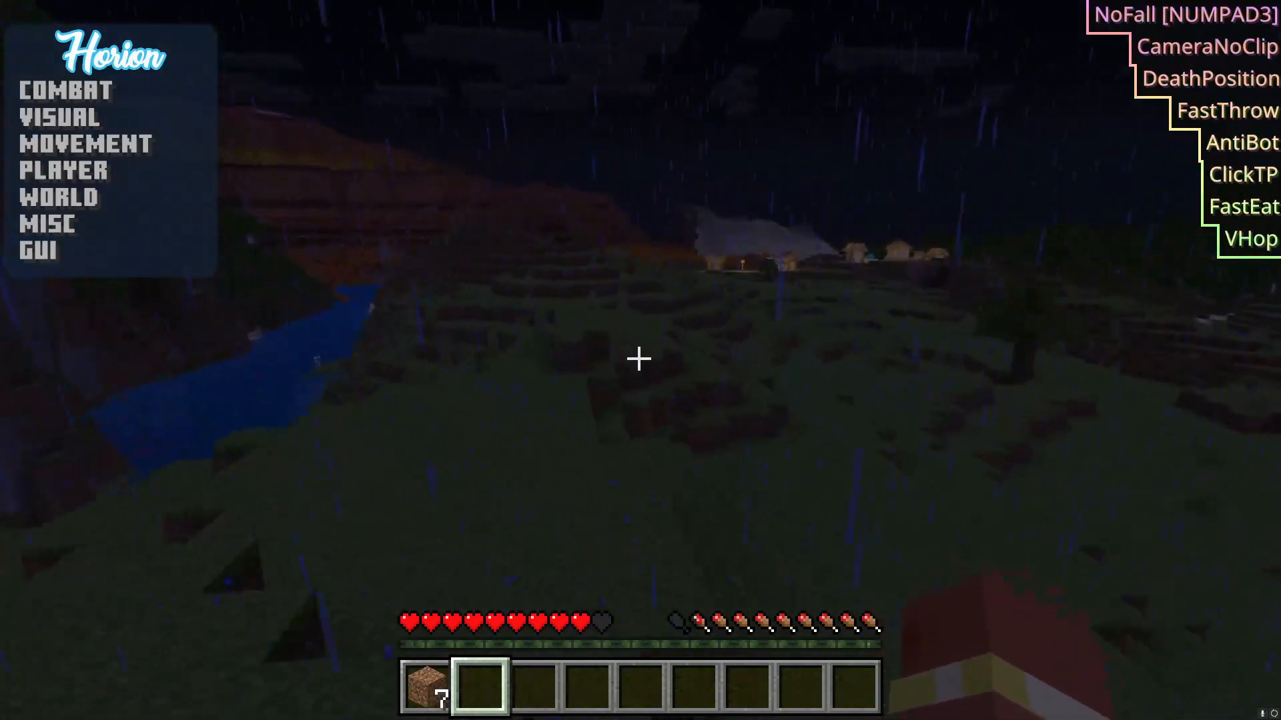
pyautogui.click(64, 93)
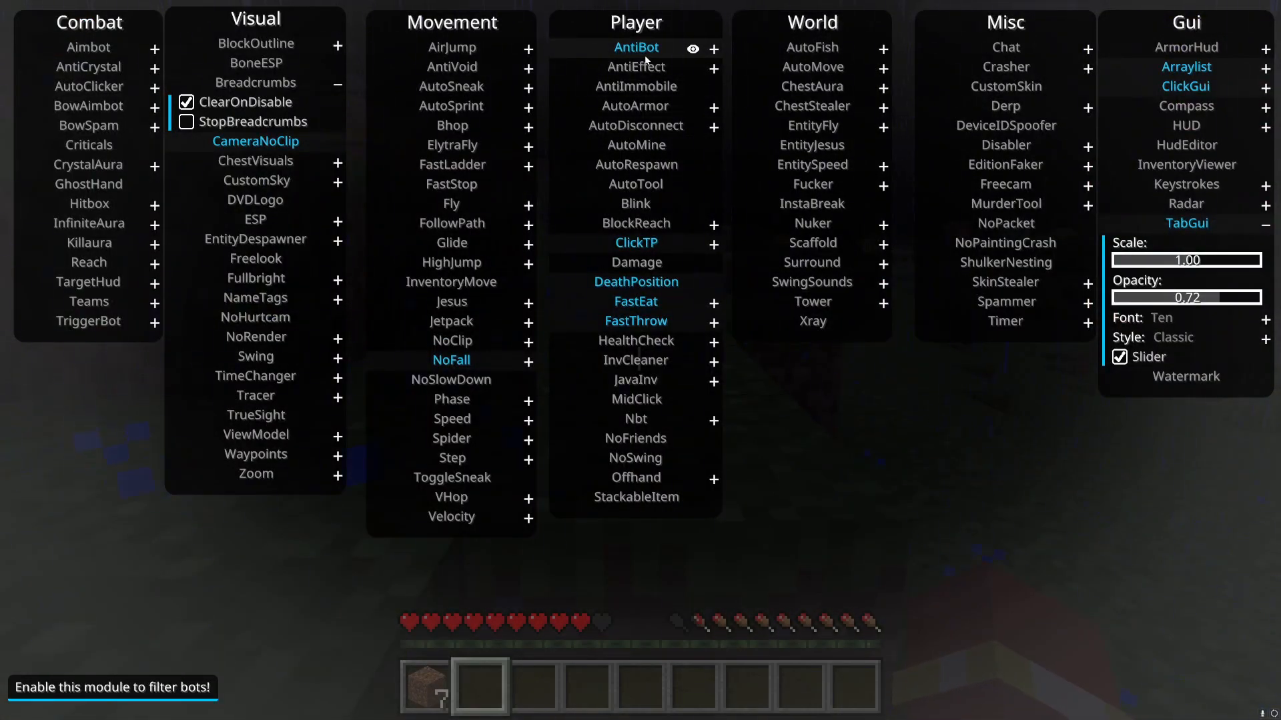
pyautogui.moveTo(636, 66)
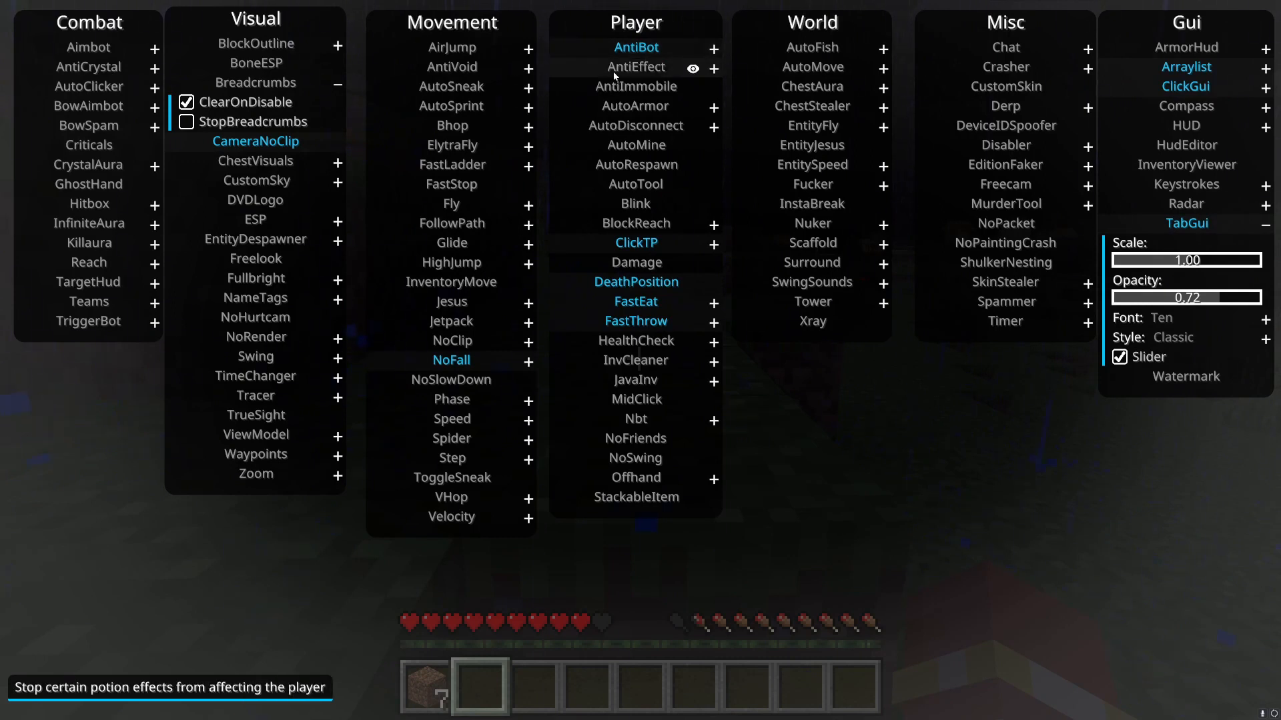
pyautogui.moveTo(636, 48)
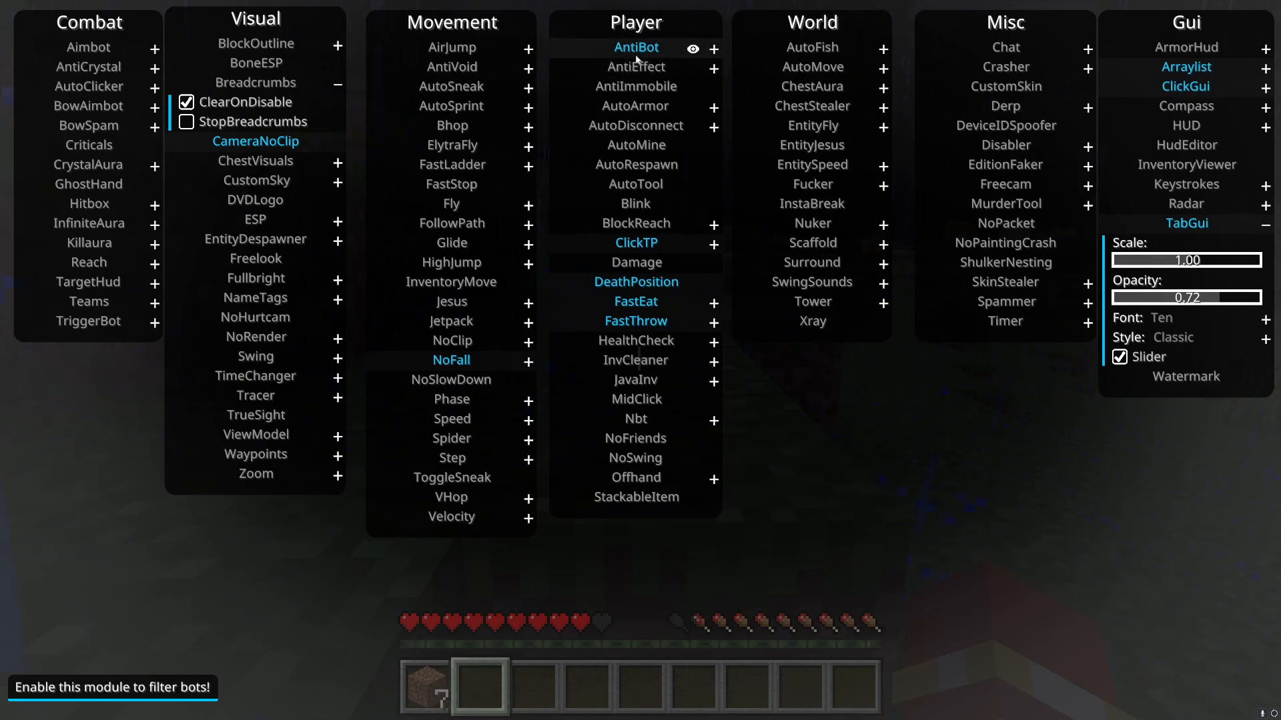
pyautogui.moveTo(635, 85)
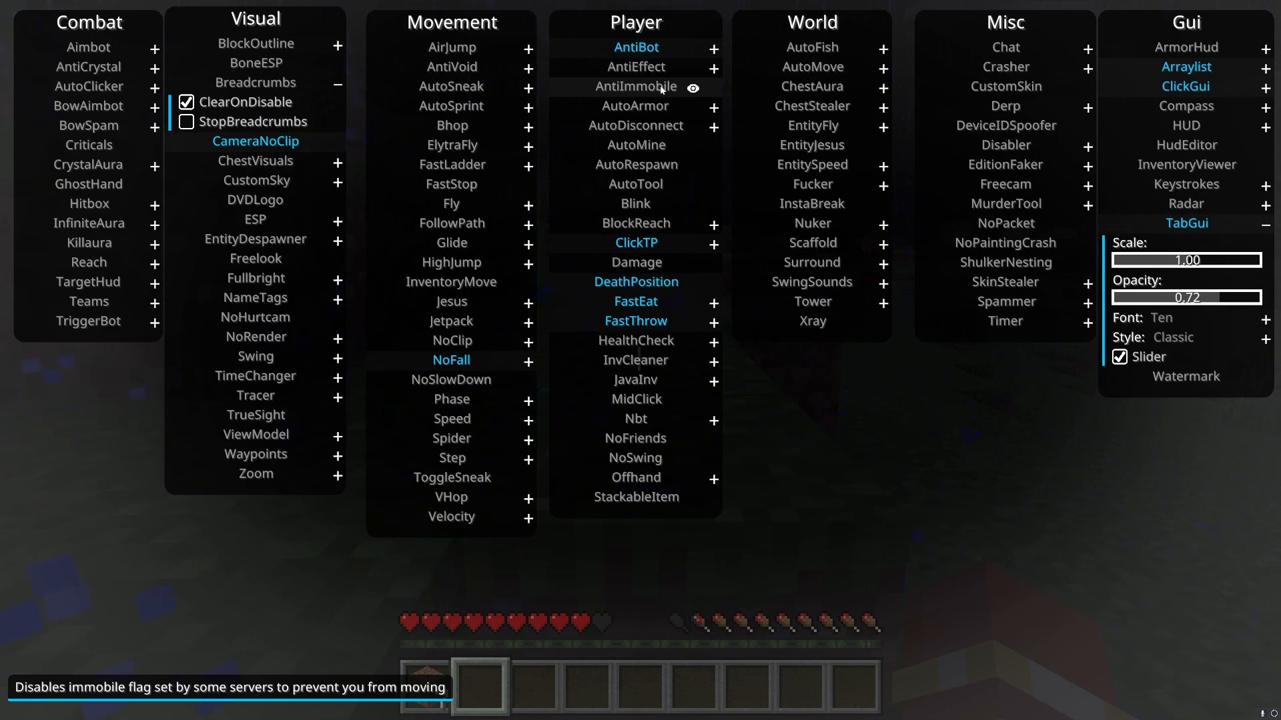
pyautogui.moveTo(635, 106)
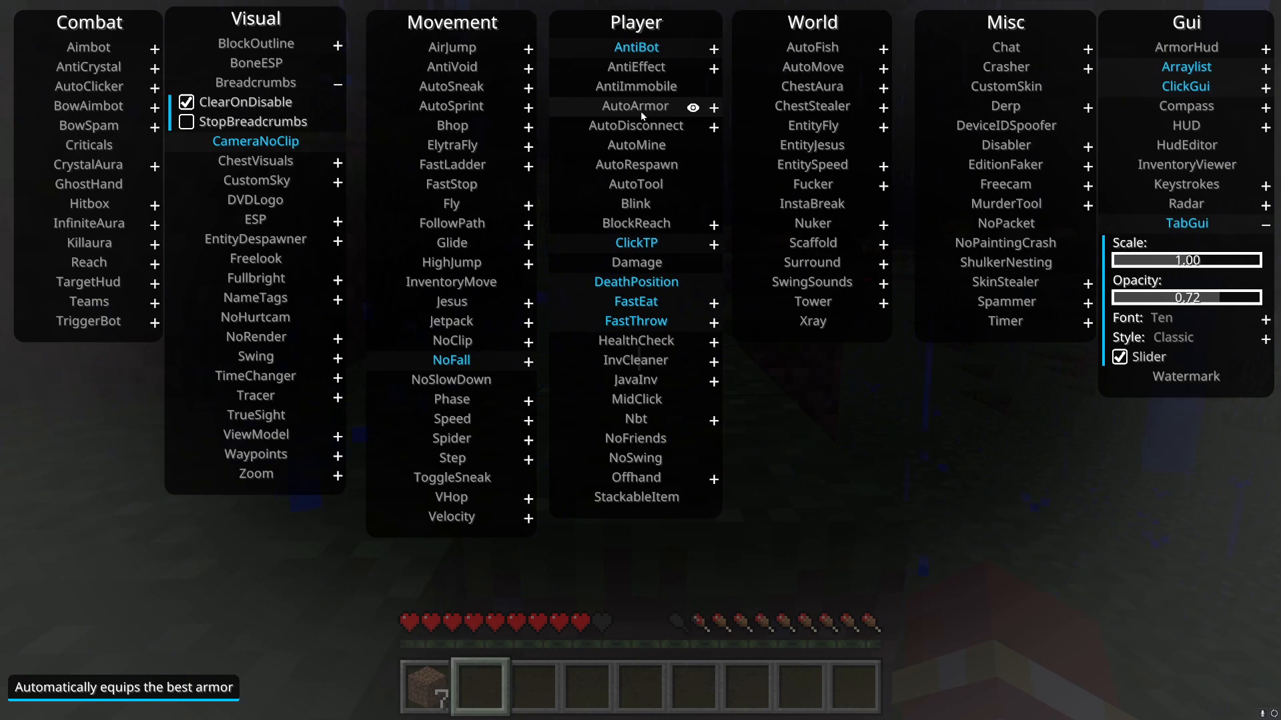
pyautogui.moveTo(635, 125)
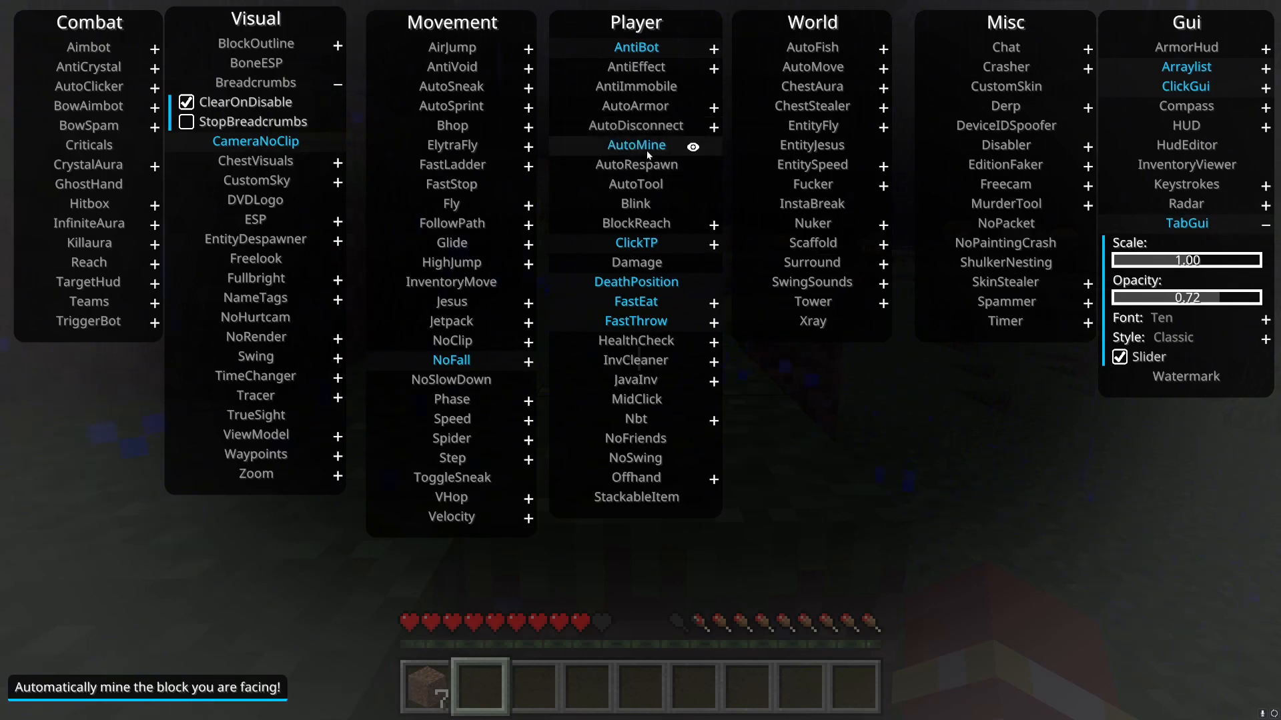
pyautogui.moveTo(649, 166)
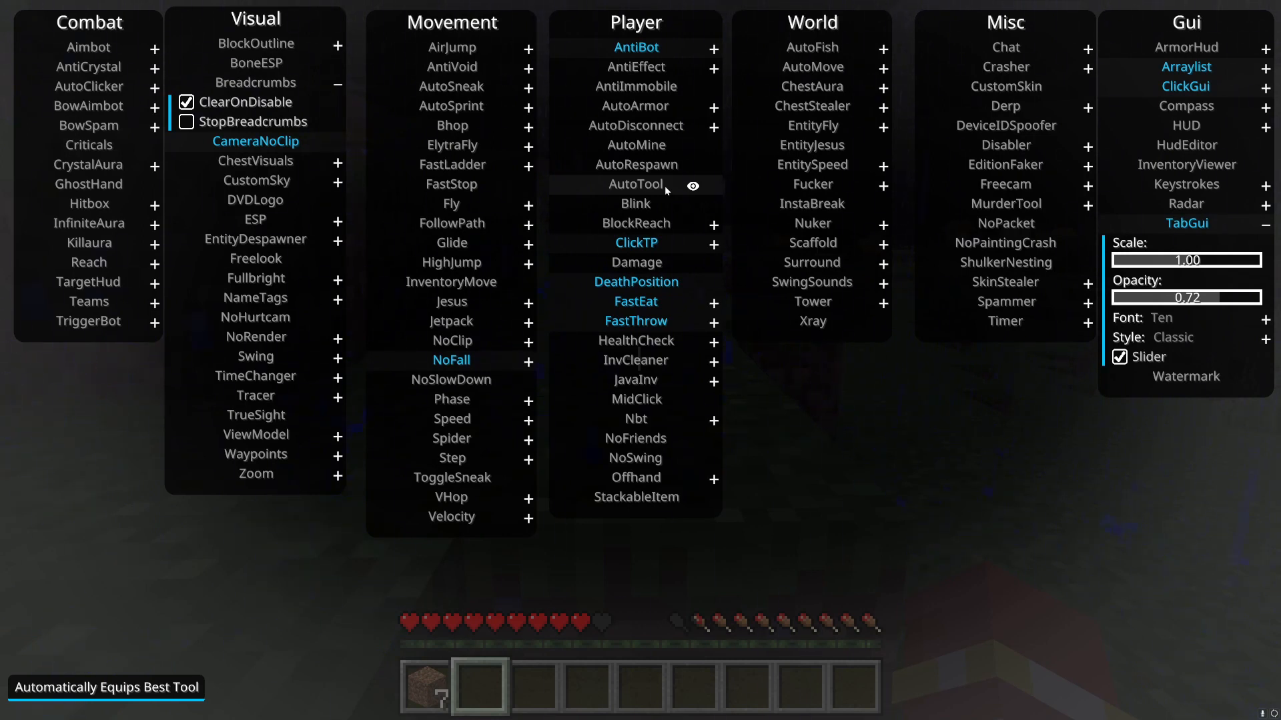
pyautogui.moveTo(651, 203)
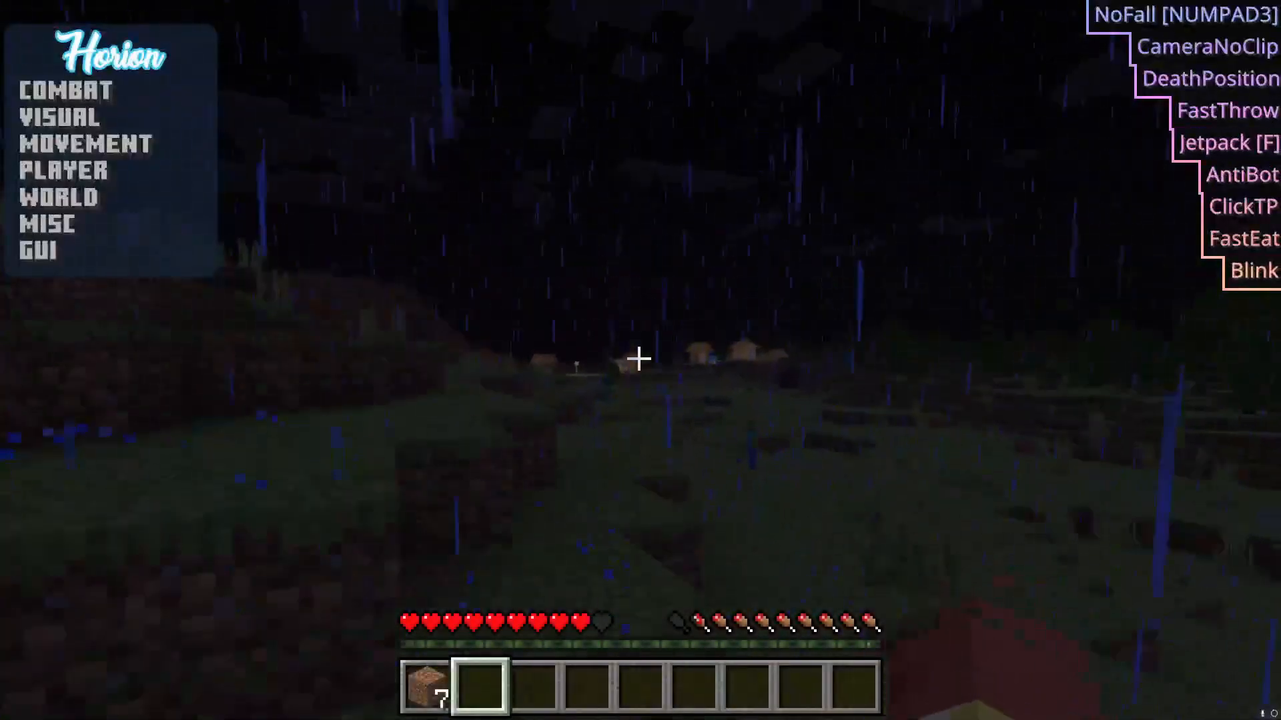
# Reopen the Horion module menu over the game with its keybind.
pyautogui.press('e')
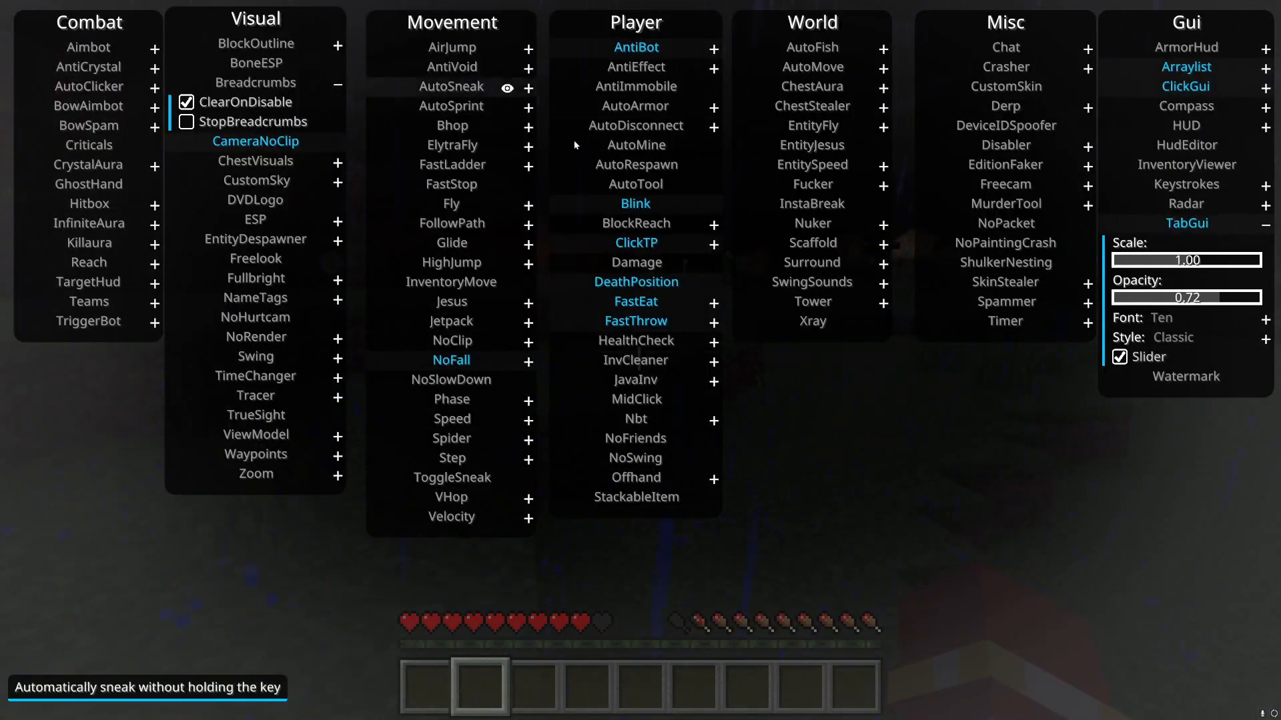
pyautogui.moveTo(713, 215)
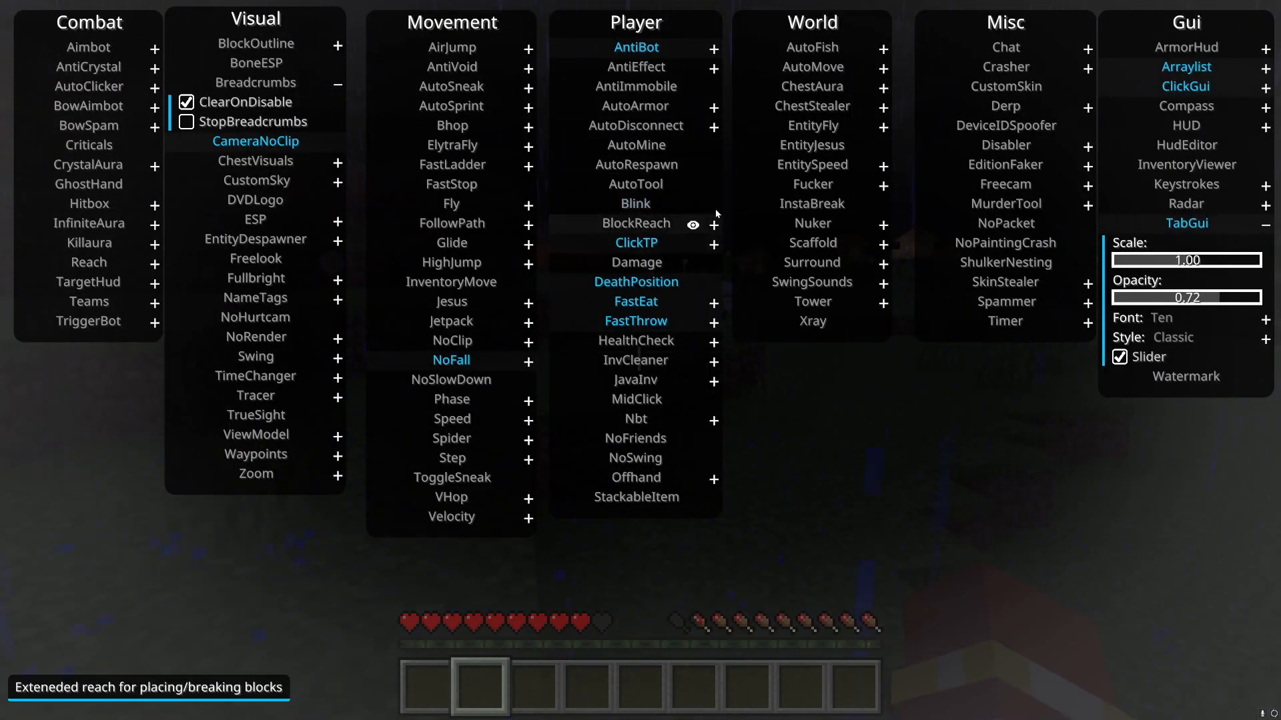
pyautogui.moveTo(568, 243)
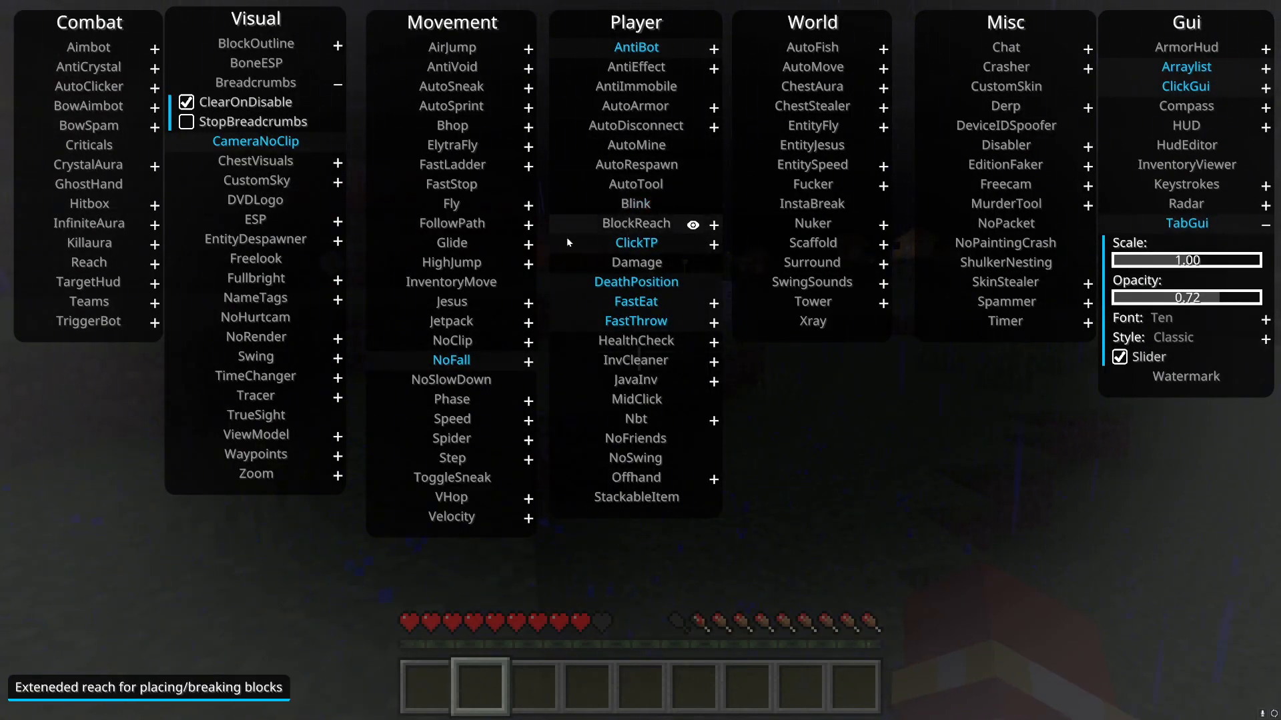
pyautogui.moveTo(635, 243)
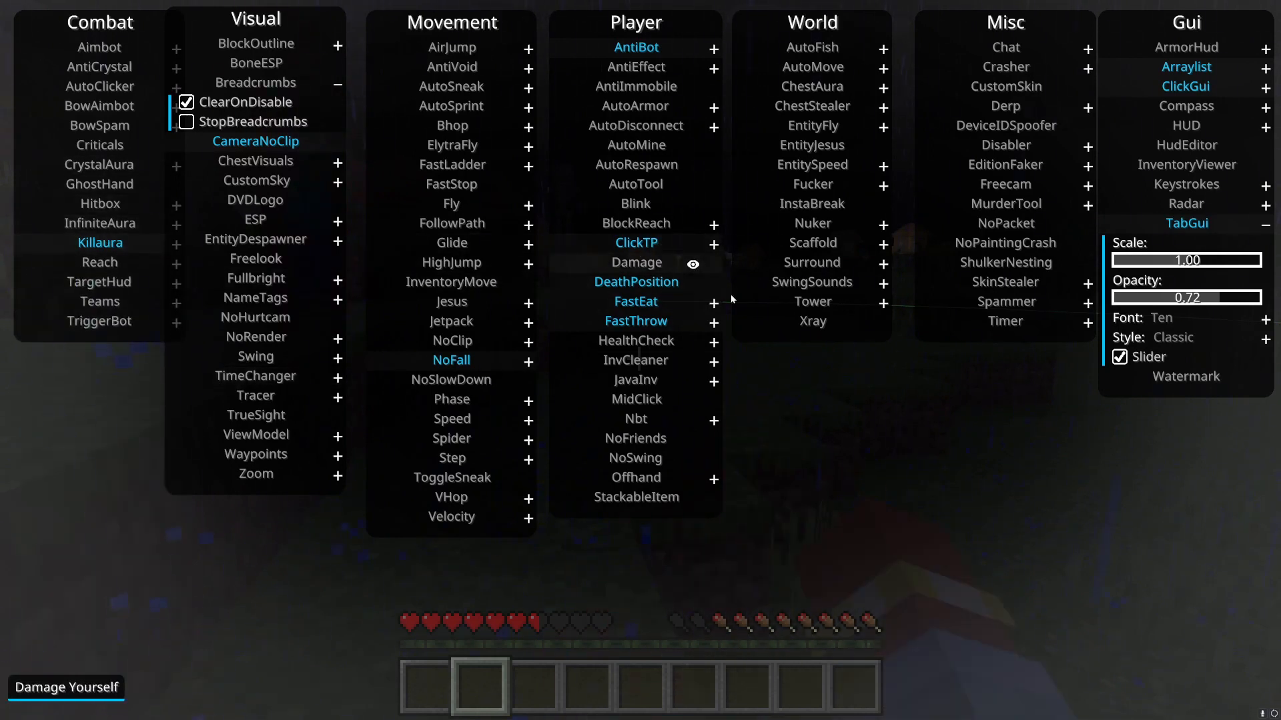
pyautogui.moveTo(579, 283)
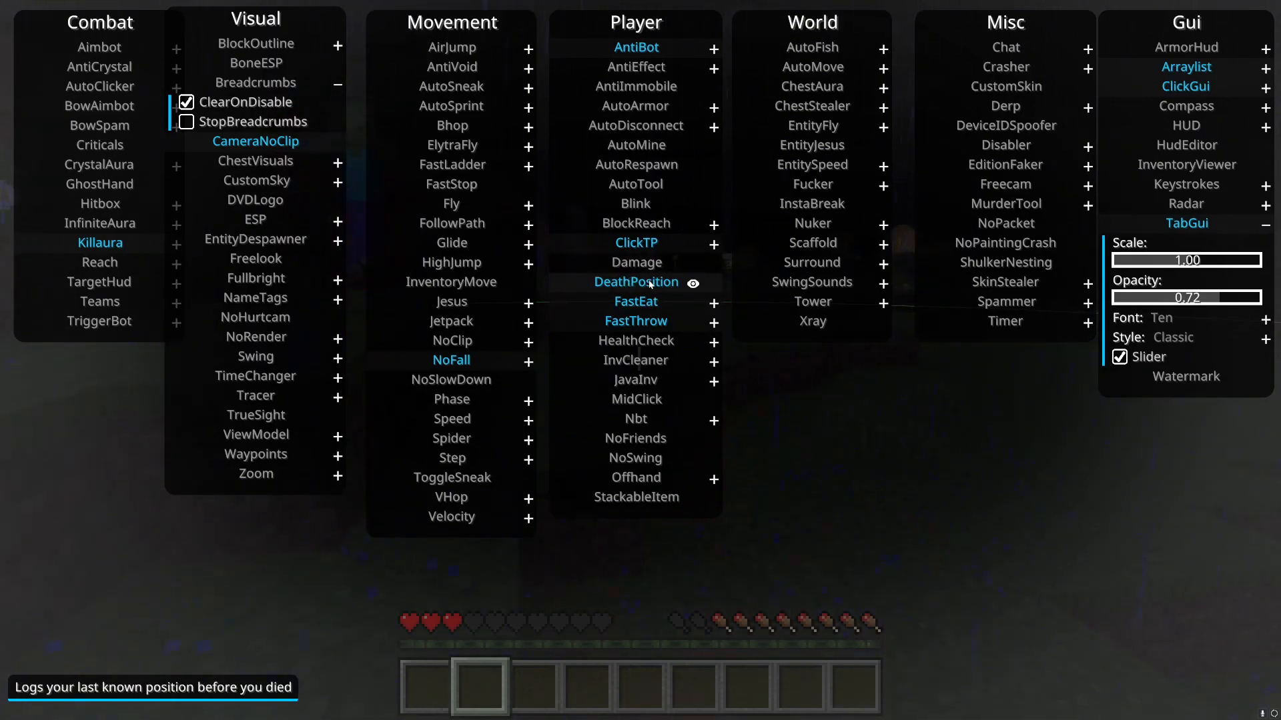
pyautogui.moveTo(635, 302)
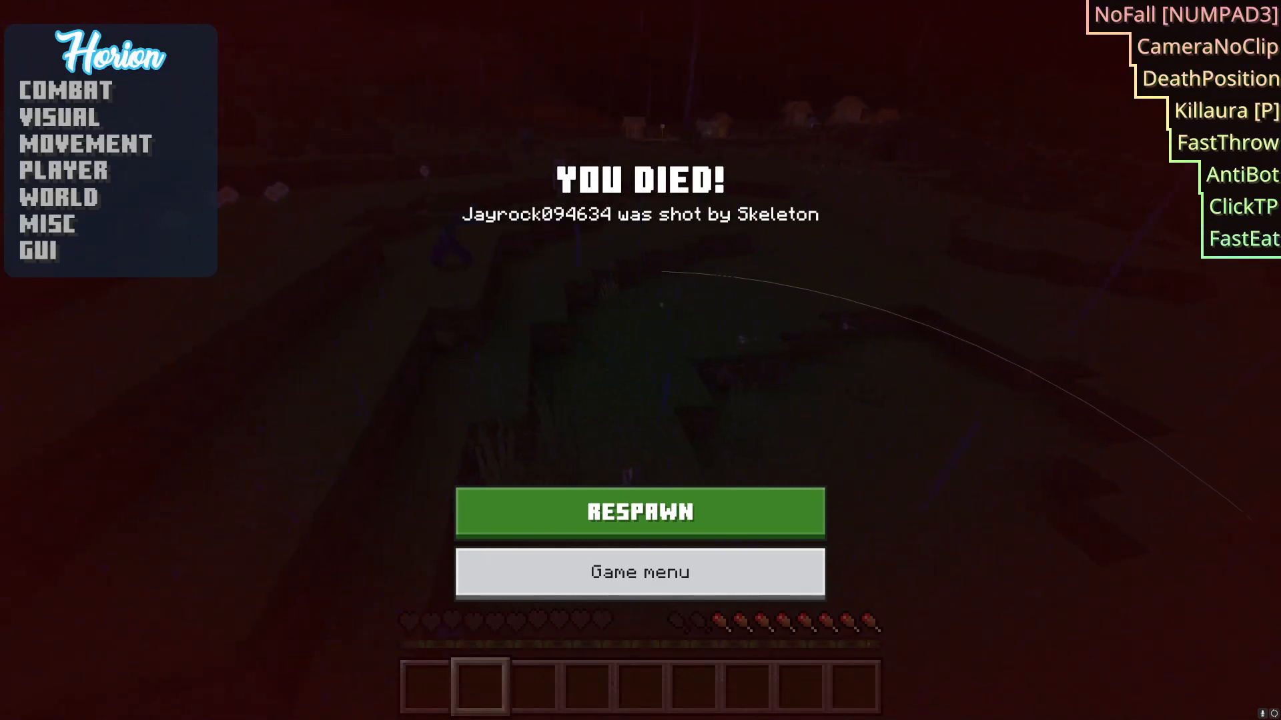
# Respawn, return to the world and bring up the module menu with all categories.
pyautogui.click(66, 91)
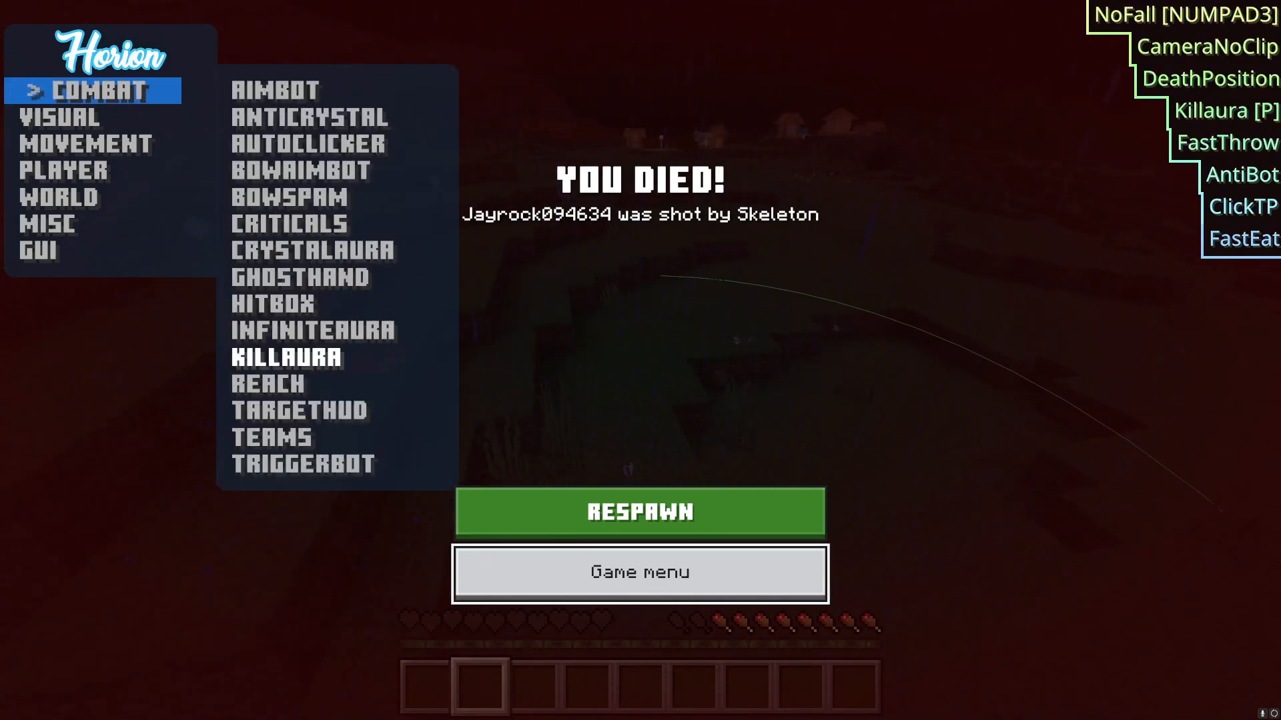
pyautogui.click(639, 512)
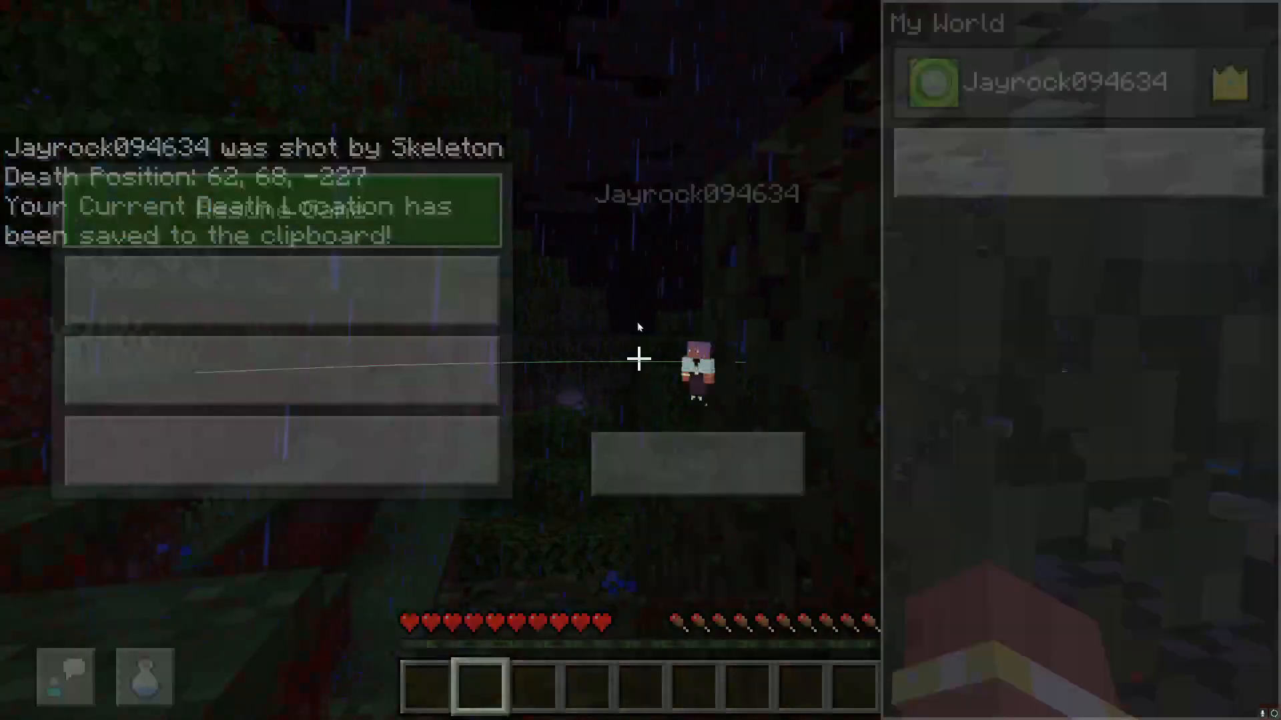
pyautogui.press('RSHIFT')
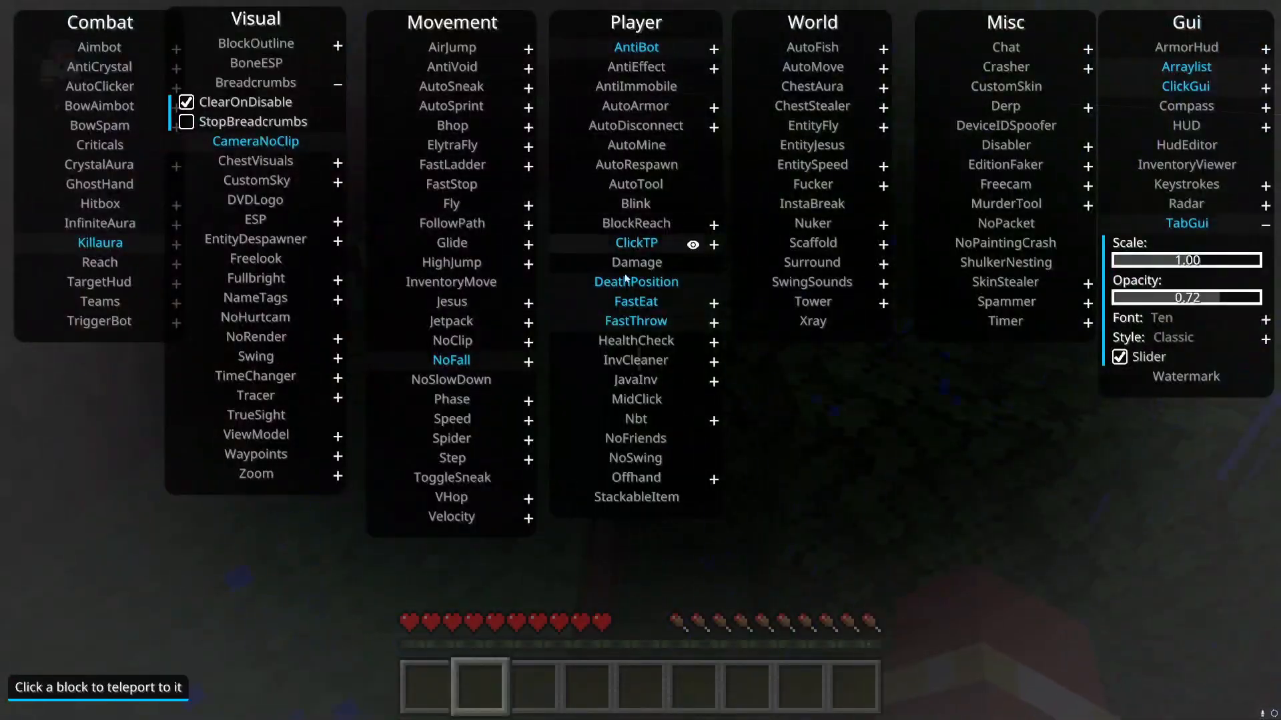
pyautogui.moveTo(630, 349)
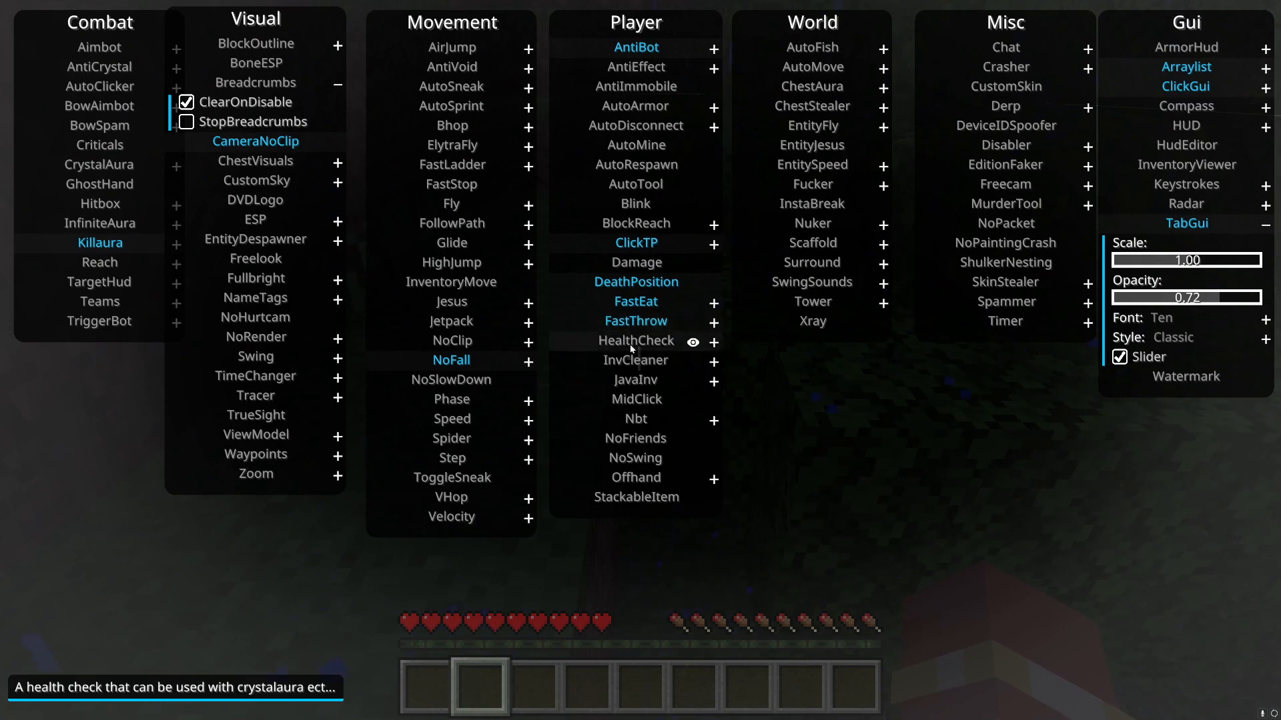
pyautogui.click(714, 341)
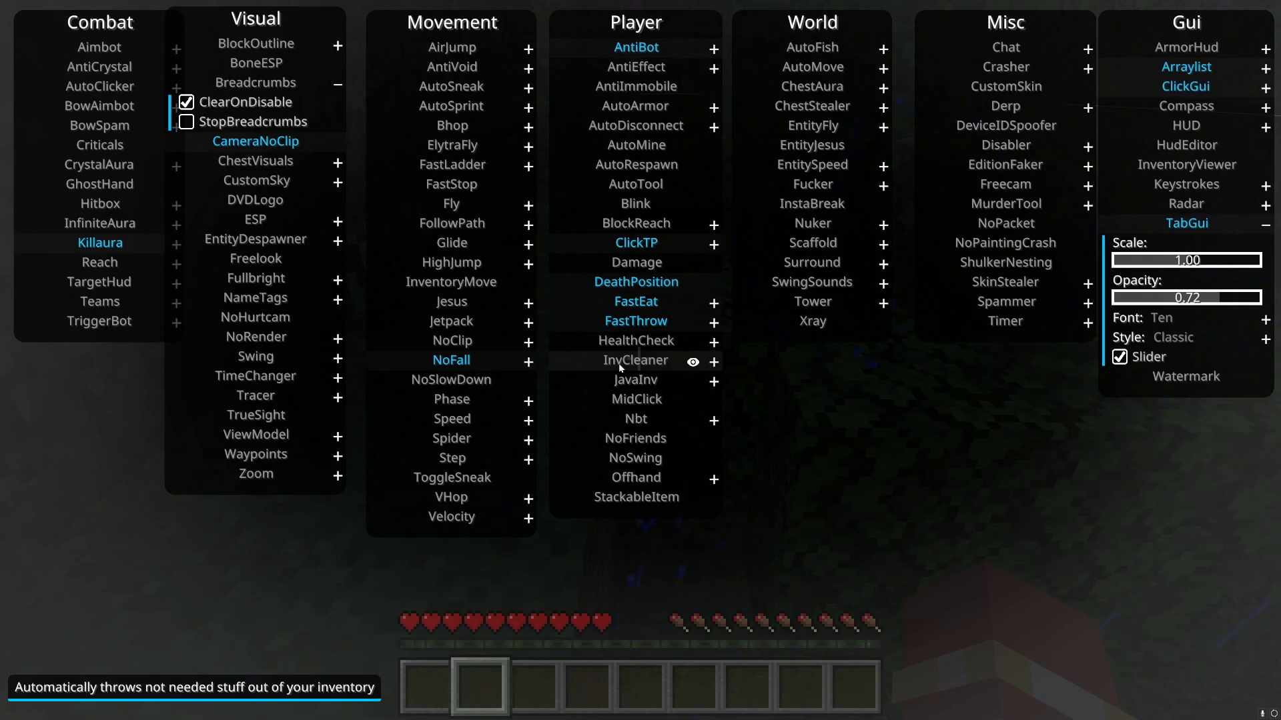
pyautogui.moveTo(641, 381)
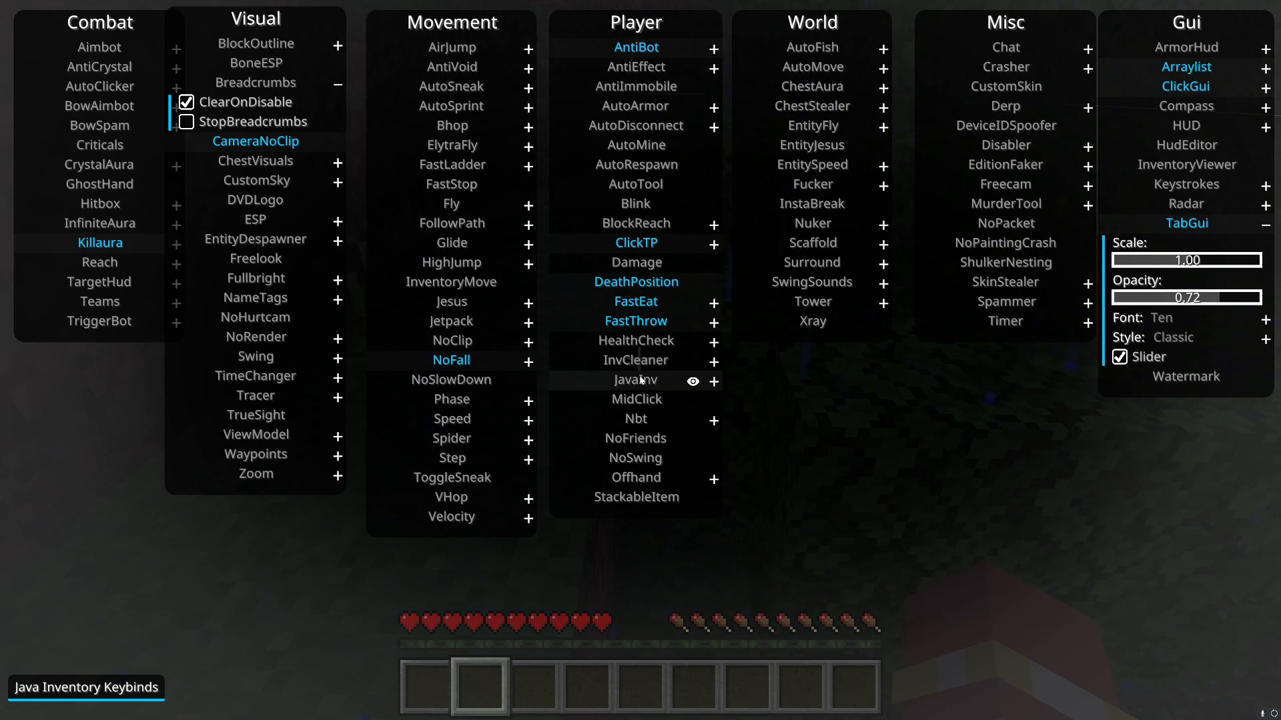
pyautogui.moveTo(653, 403)
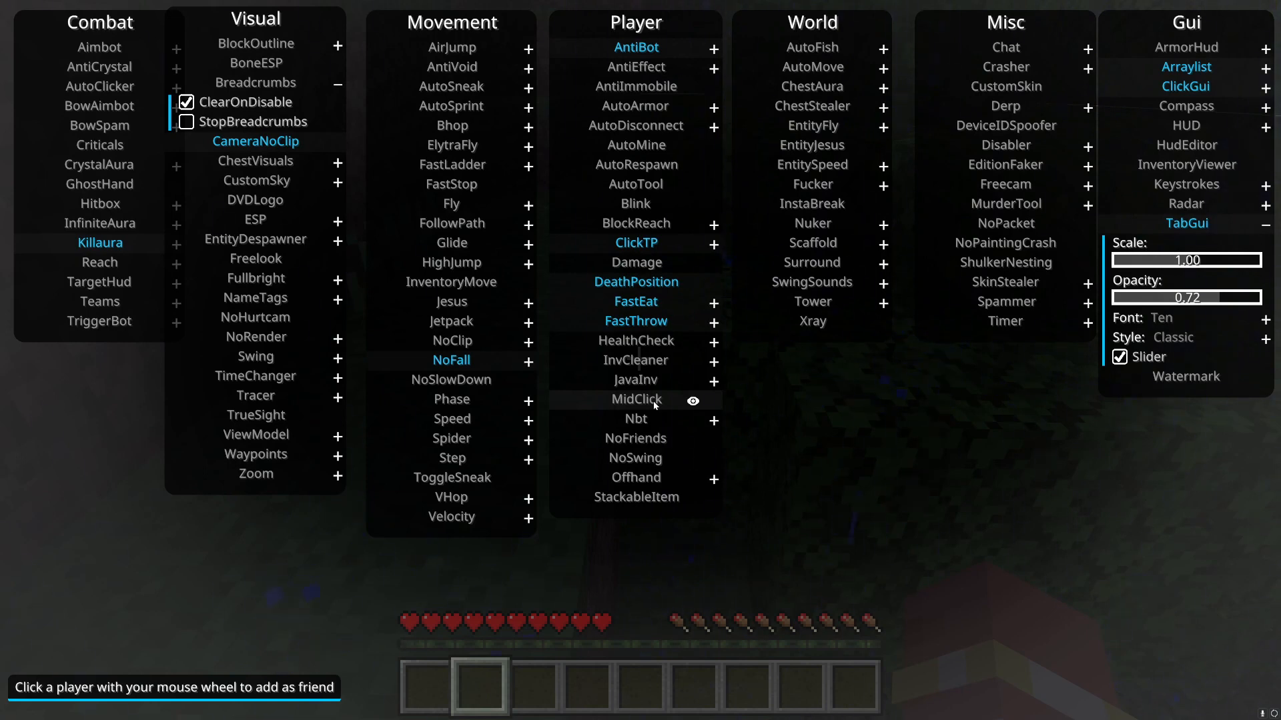
pyautogui.moveTo(643, 419)
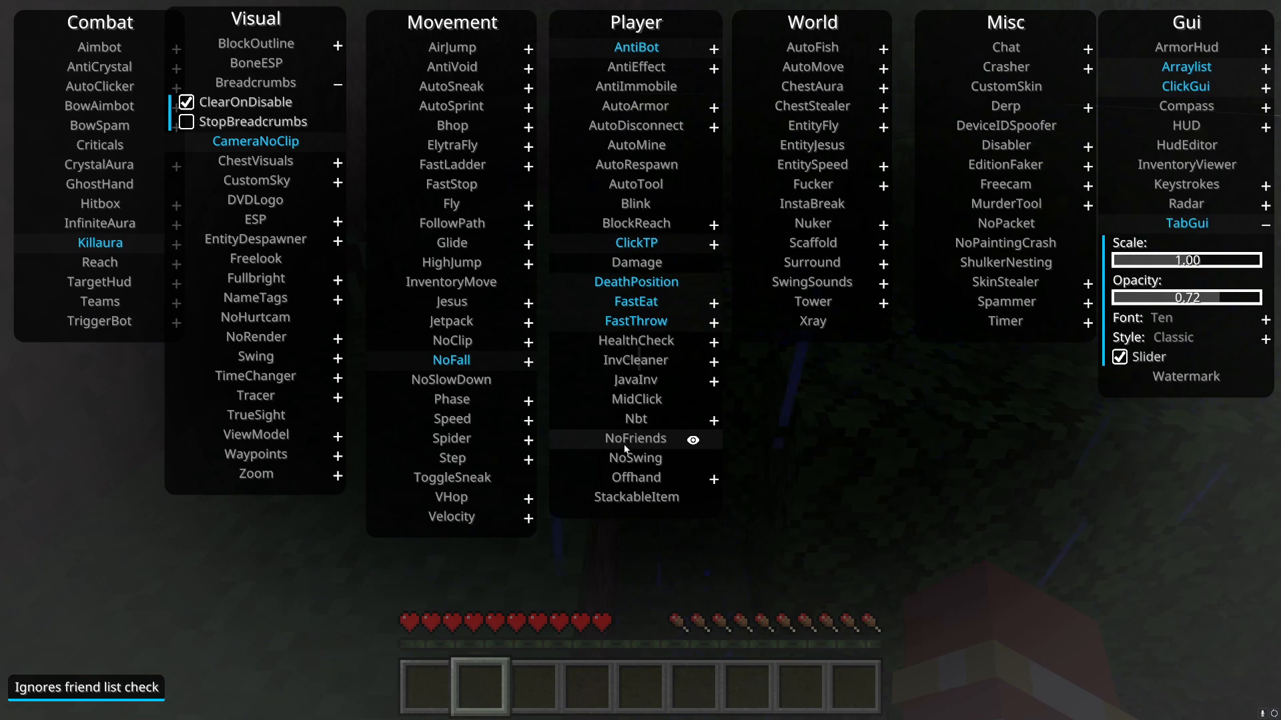
pyautogui.moveTo(656, 459)
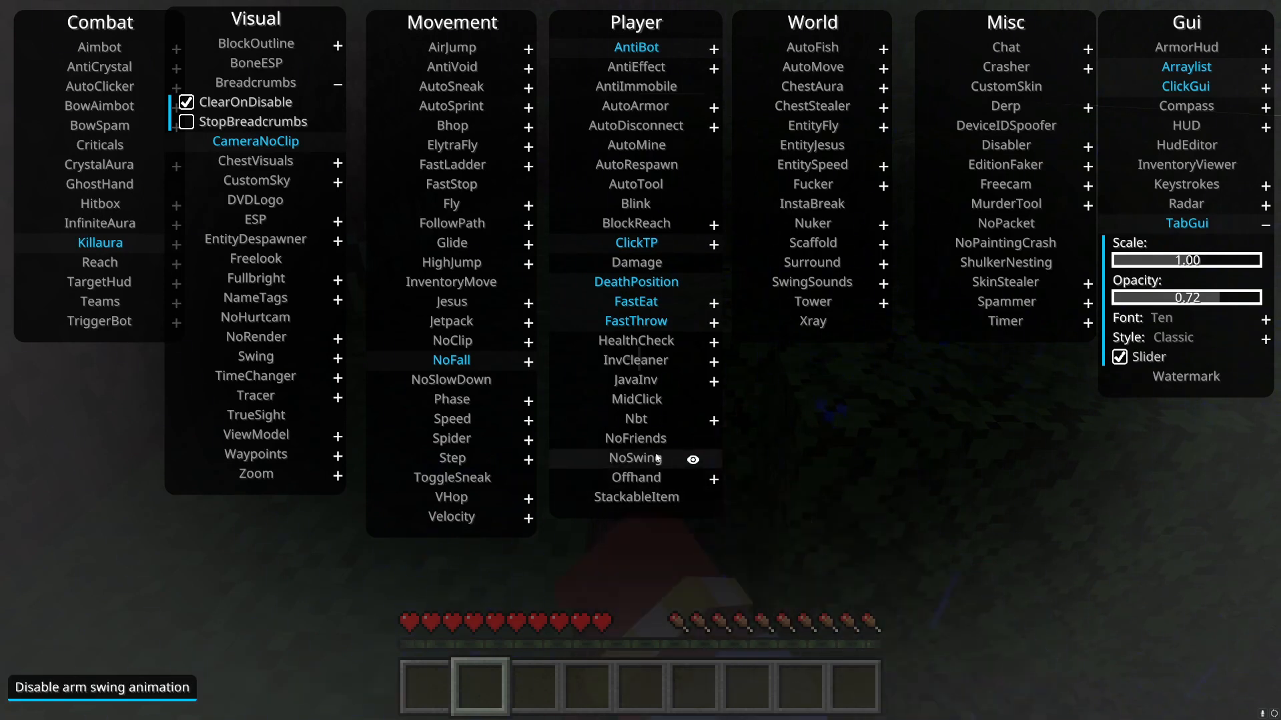
pyautogui.moveTo(654, 478)
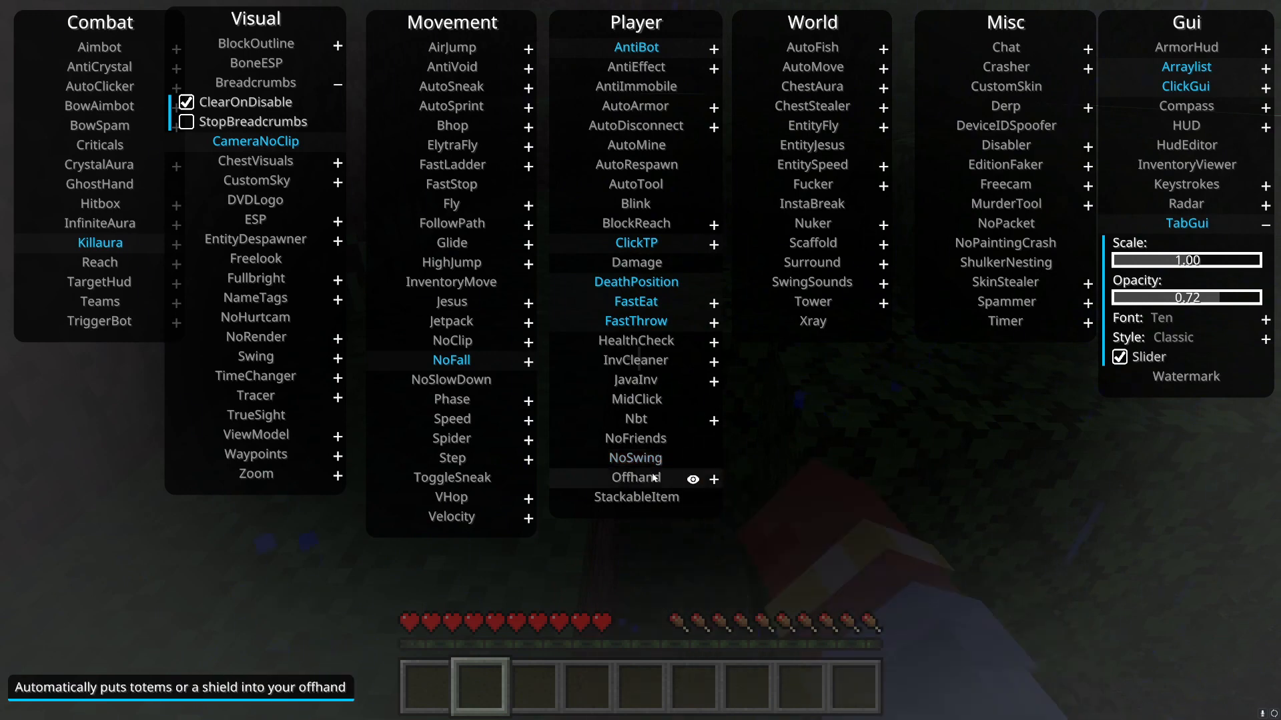
pyautogui.moveTo(662, 479)
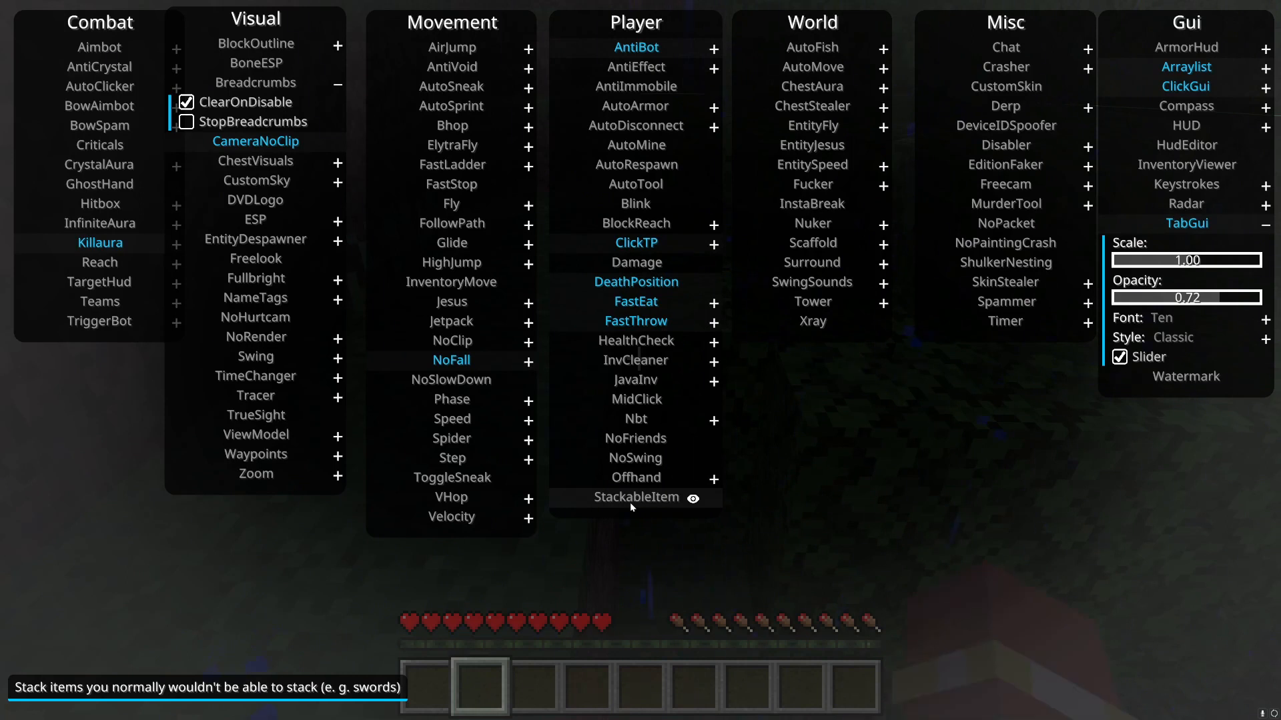
pyautogui.moveTo(747, 42)
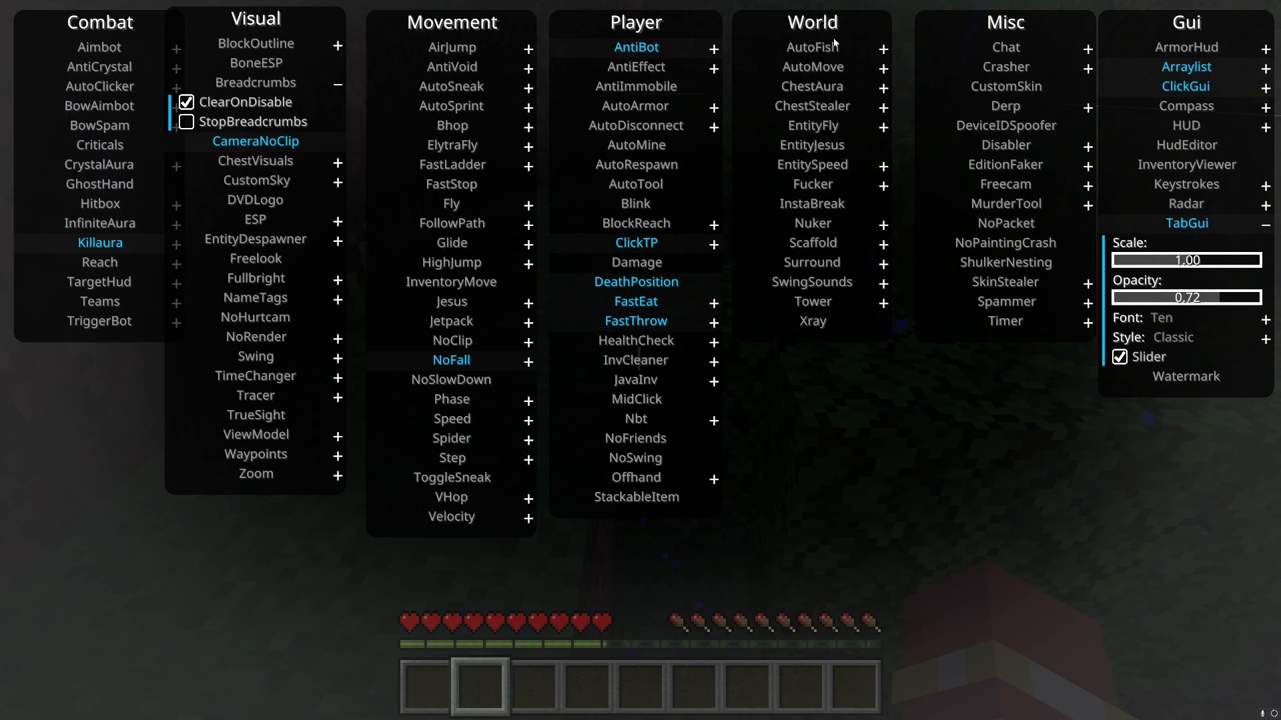
pyautogui.moveTo(811, 86)
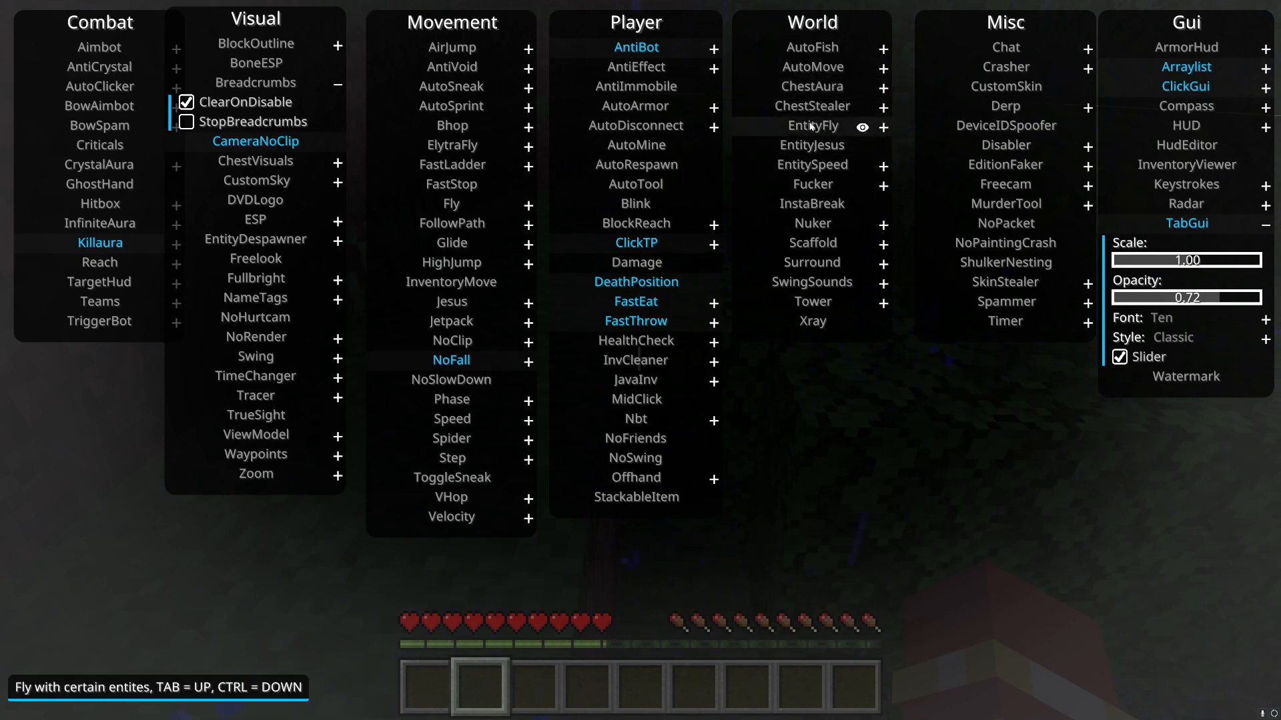
pyautogui.moveTo(806, 148)
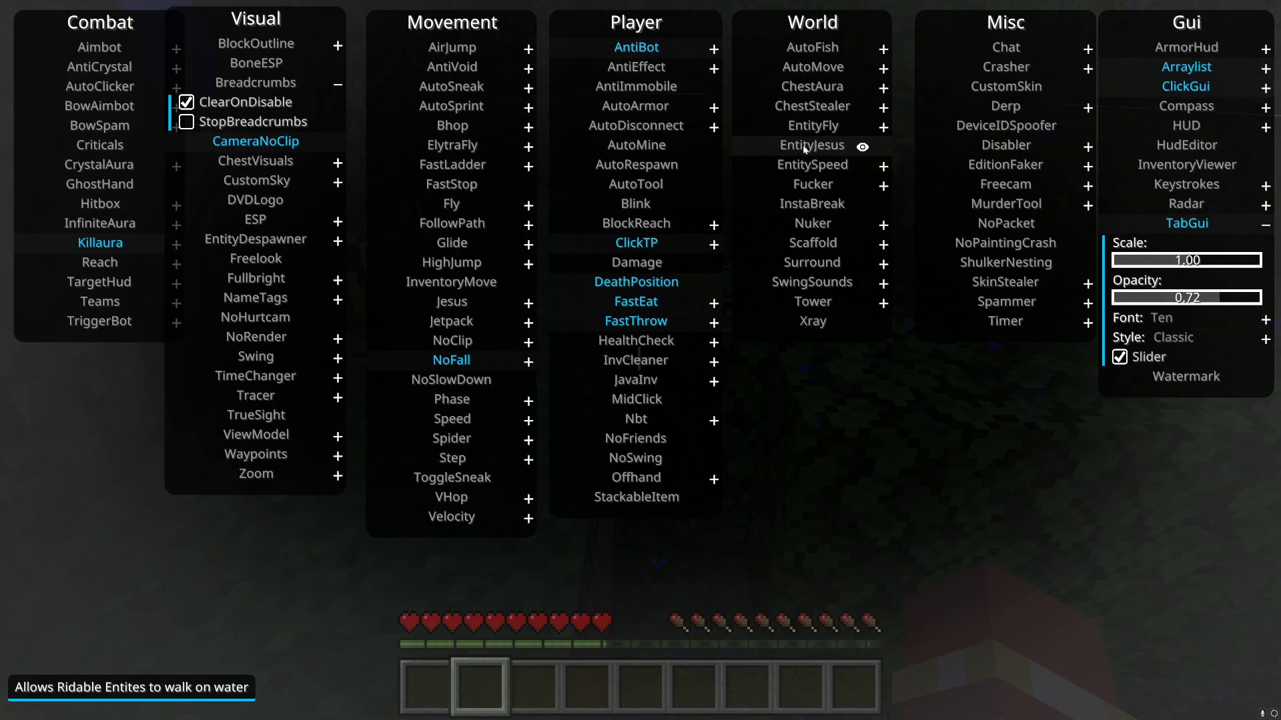
pyautogui.moveTo(813, 184)
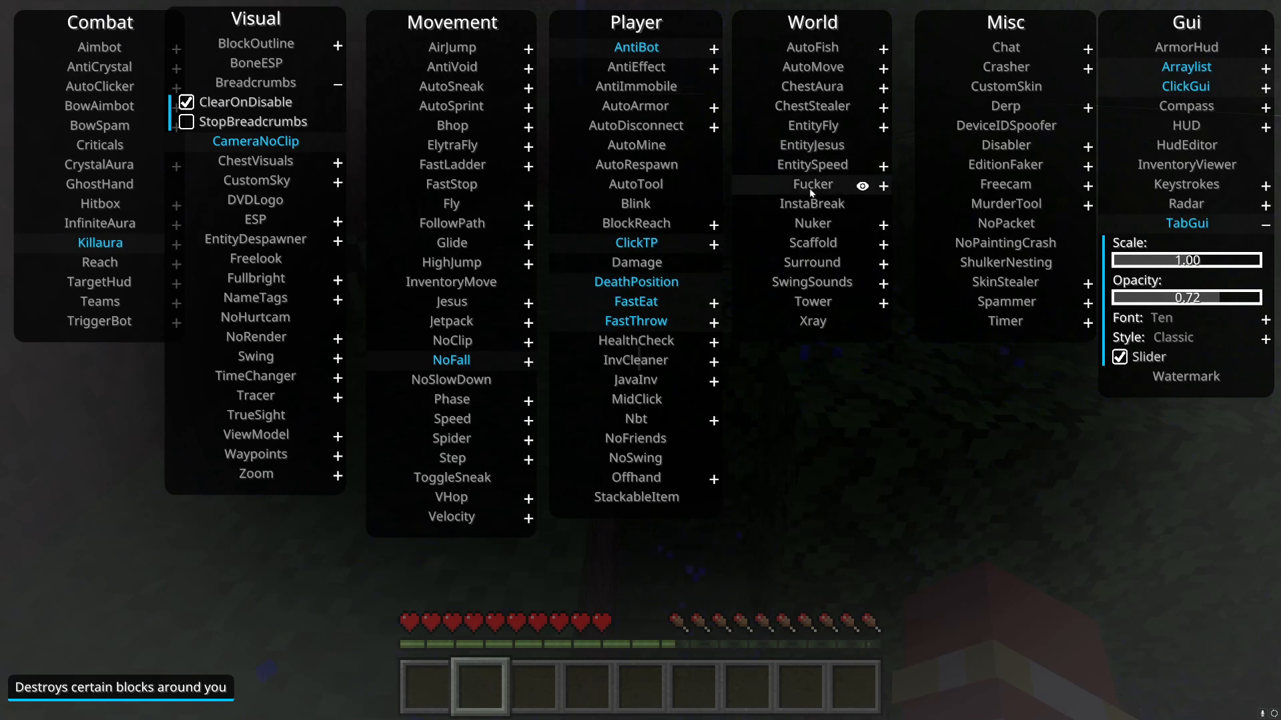
# Switch on InstaBreak in Horion's World column.
pyautogui.click(883, 184)
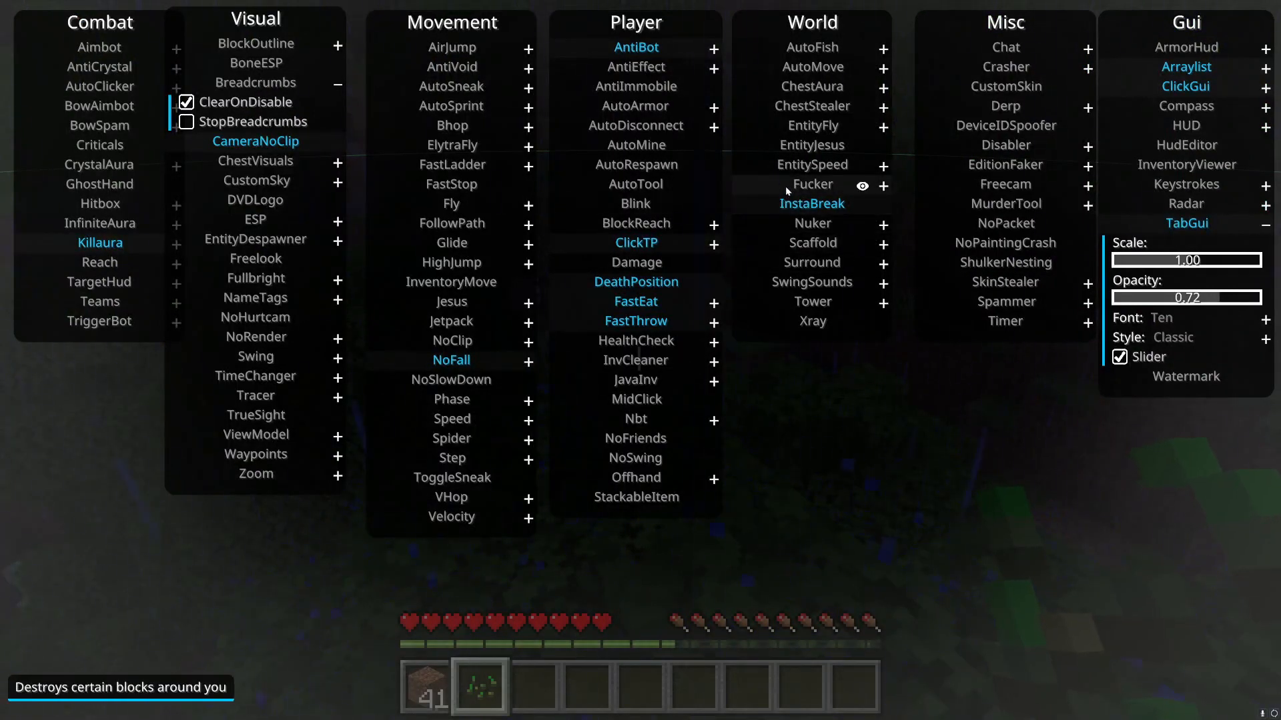
pyautogui.moveTo(785, 222)
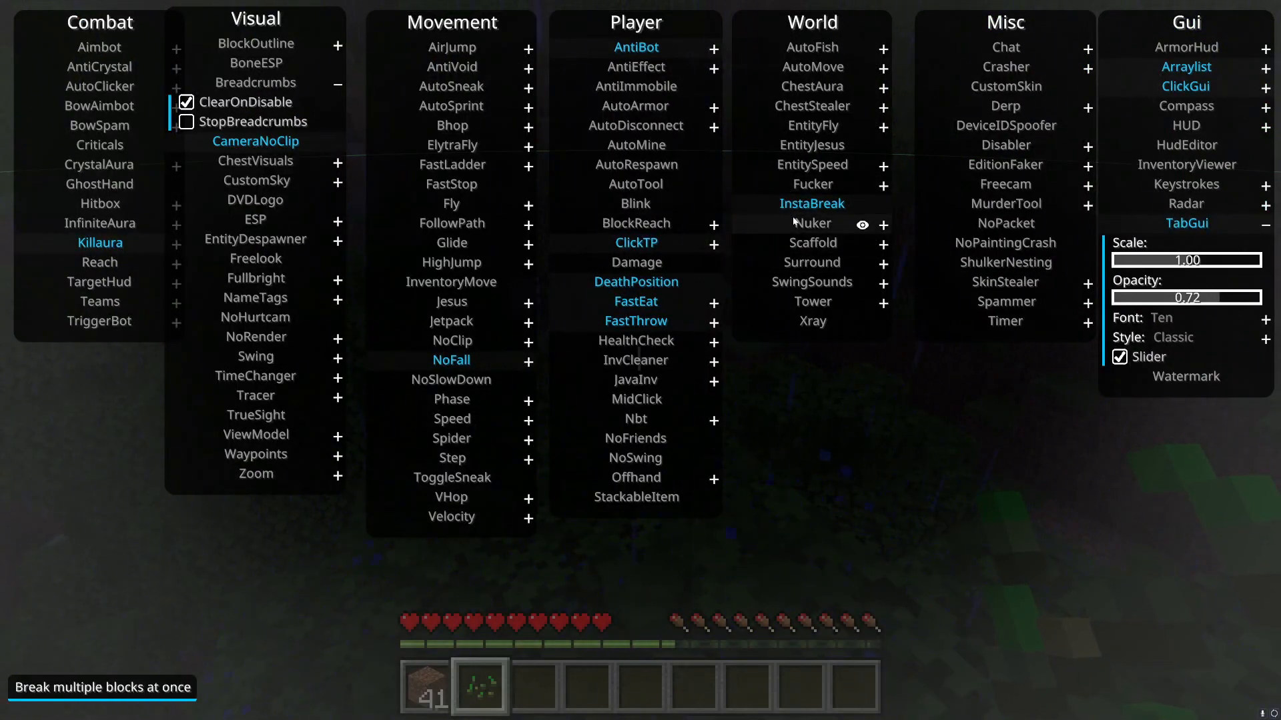
pyautogui.moveTo(813, 243)
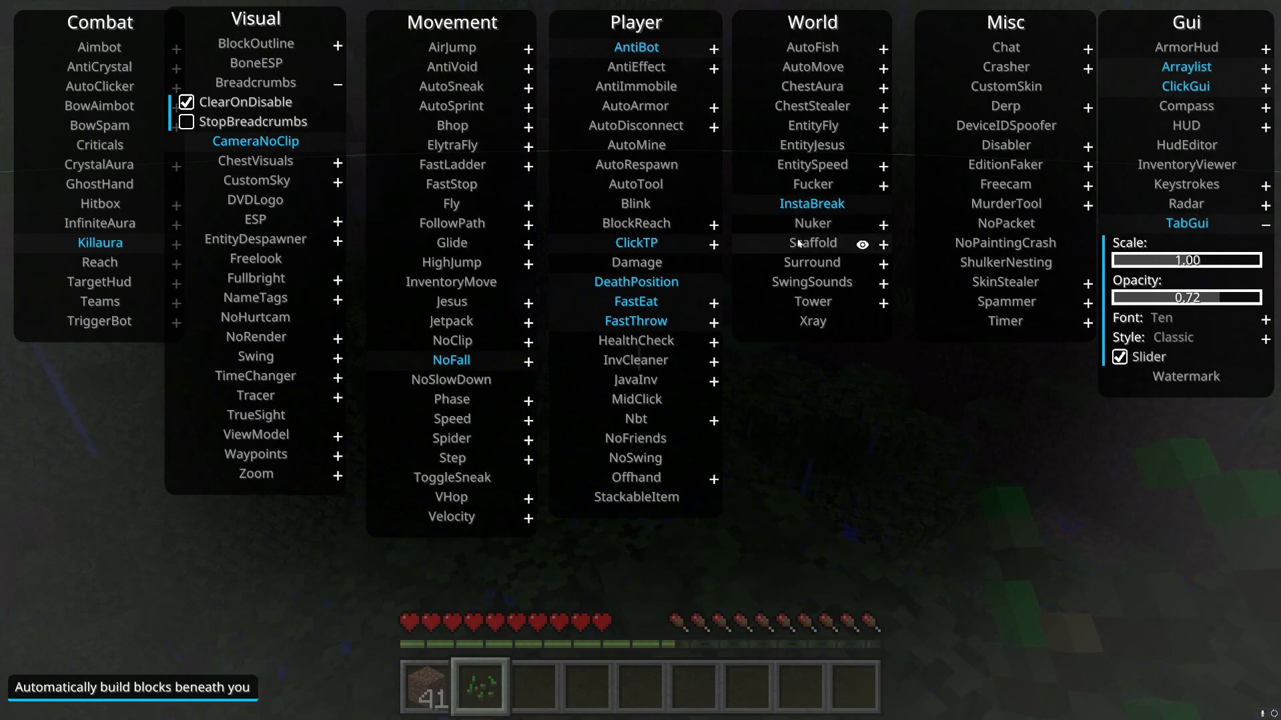
pyautogui.moveTo(797, 235)
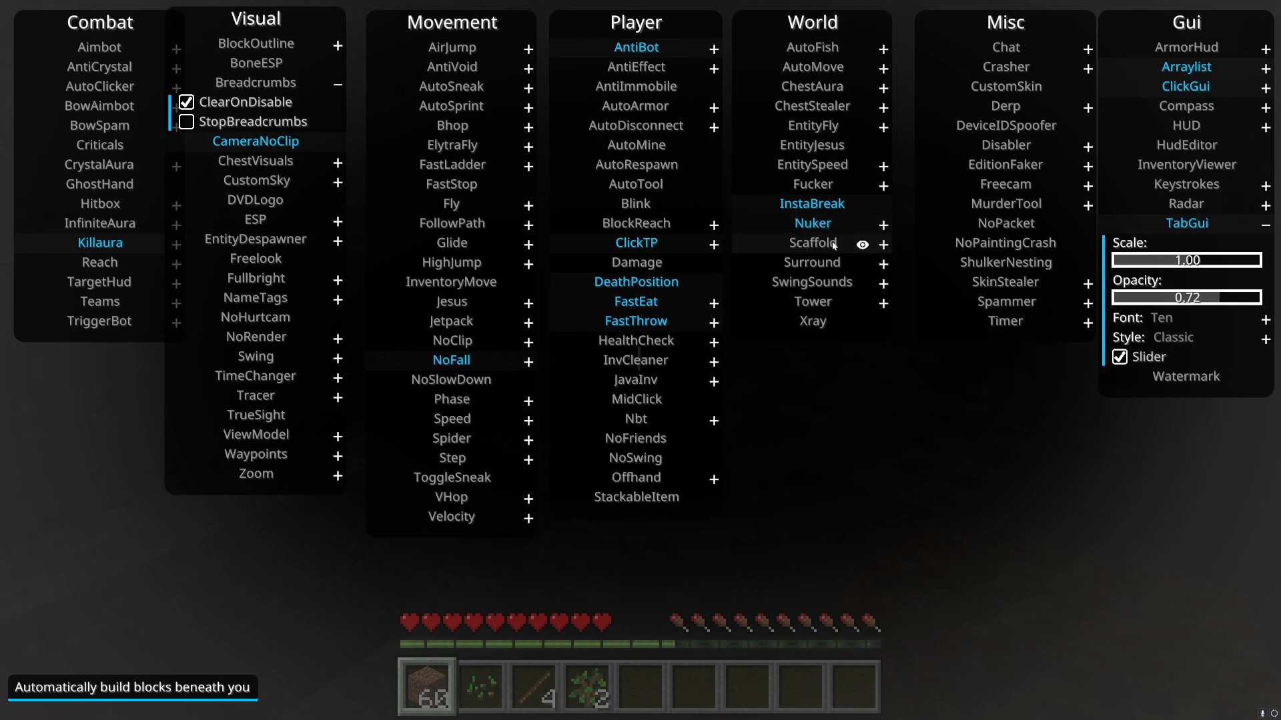
pyautogui.moveTo(834, 228)
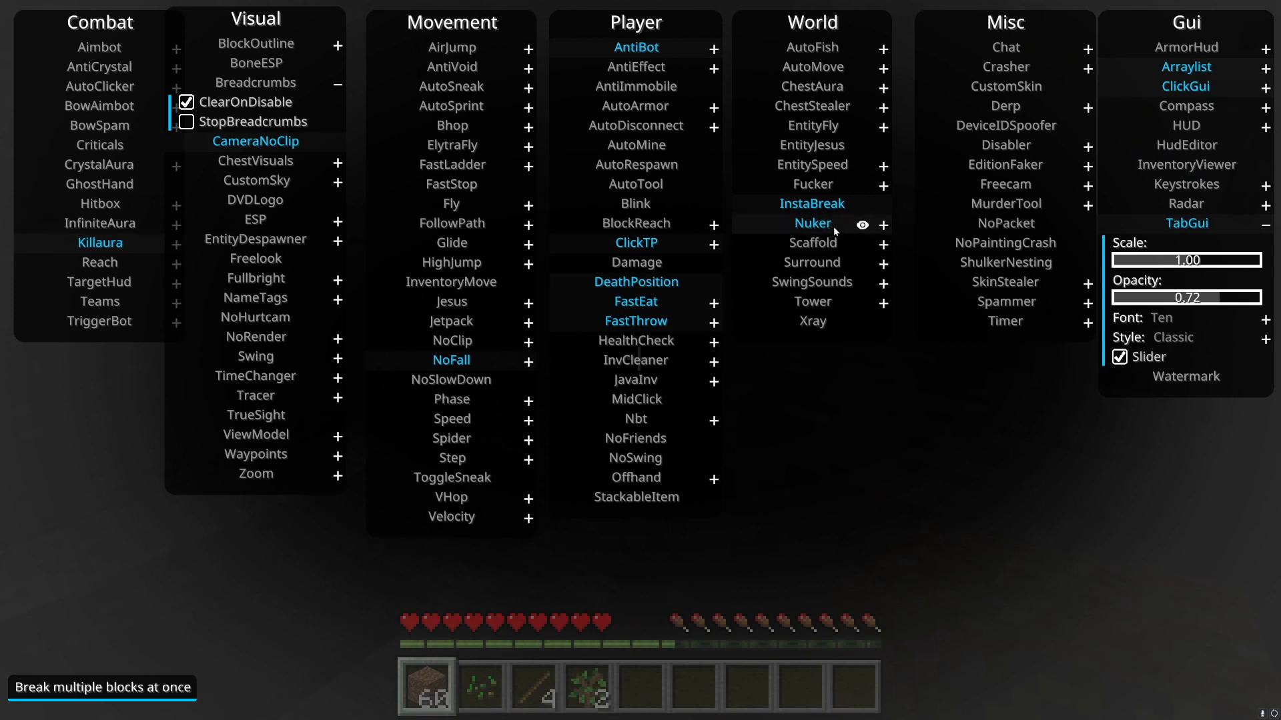
pyautogui.moveTo(836, 243)
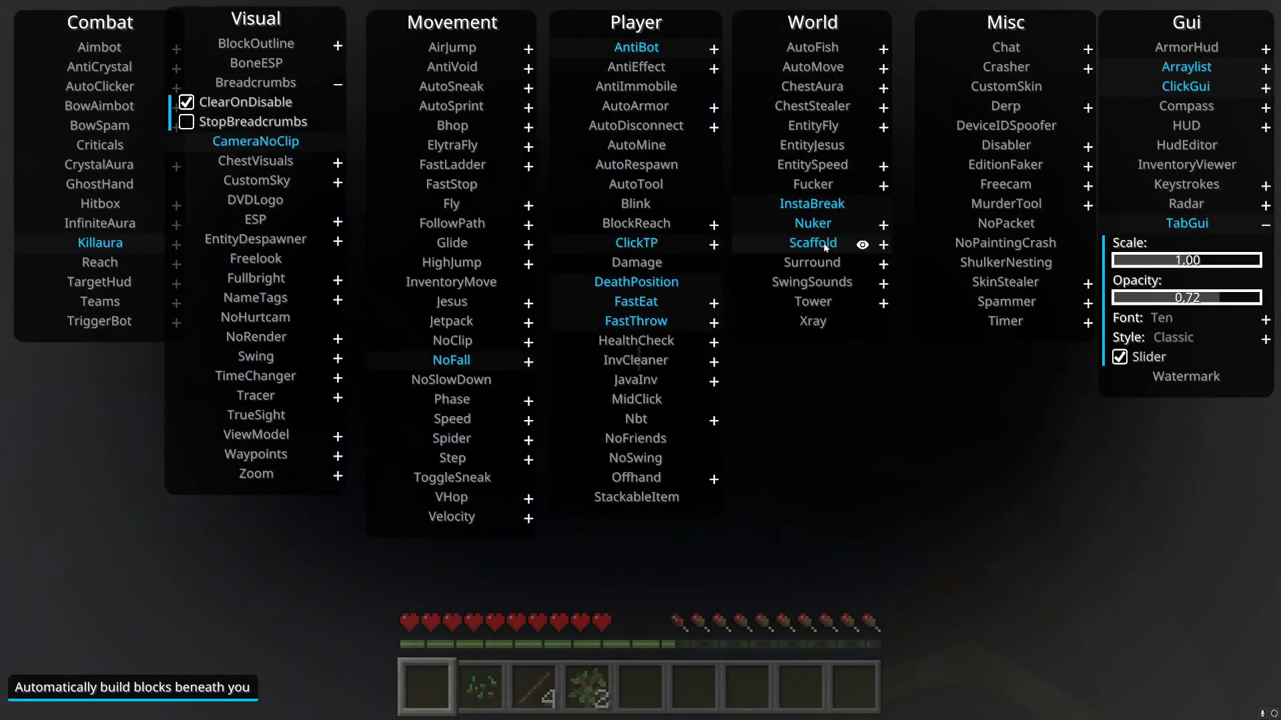
pyautogui.moveTo(822, 265)
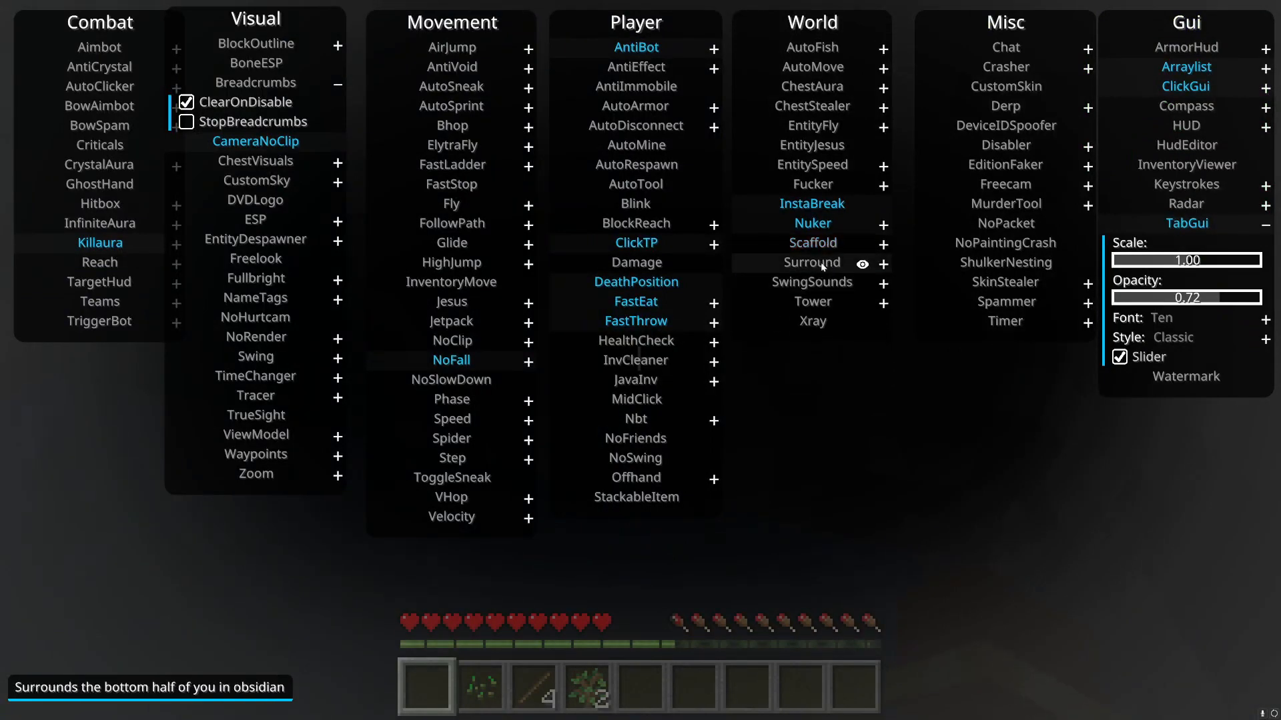
pyautogui.moveTo(830, 282)
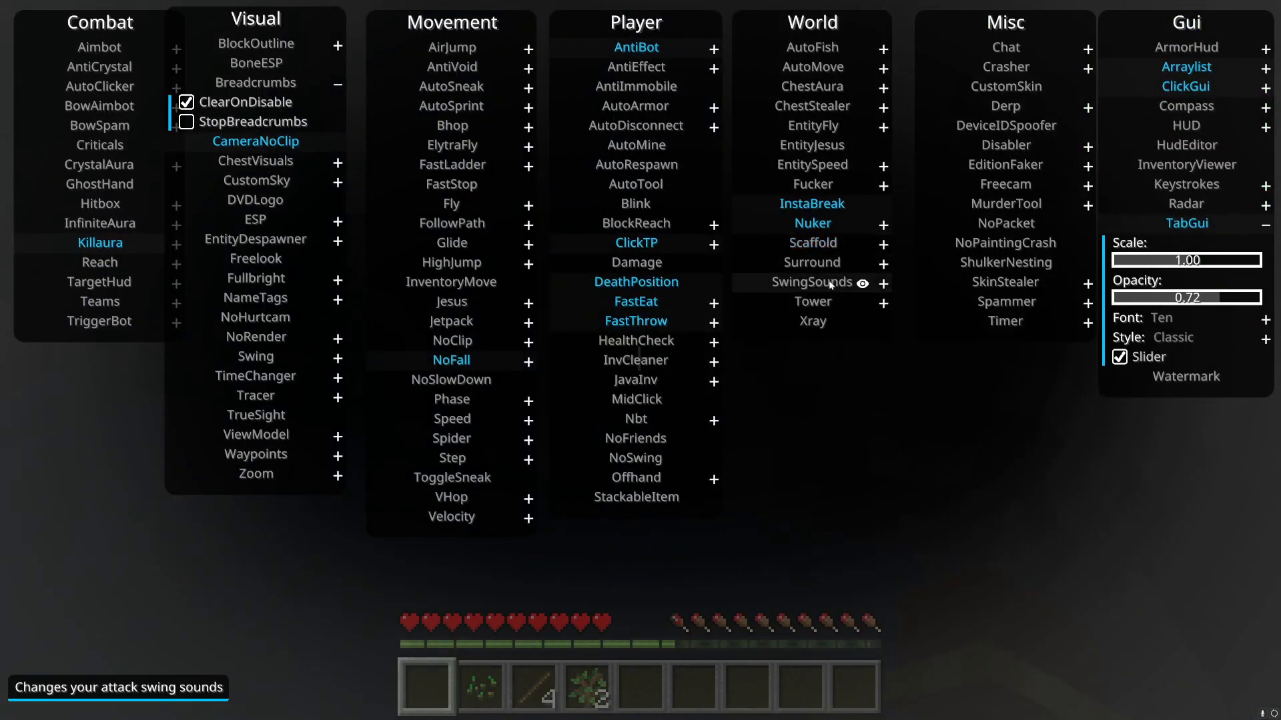
# Show SwingSounds' settings and fold them away again.
pyautogui.click(896, 282)
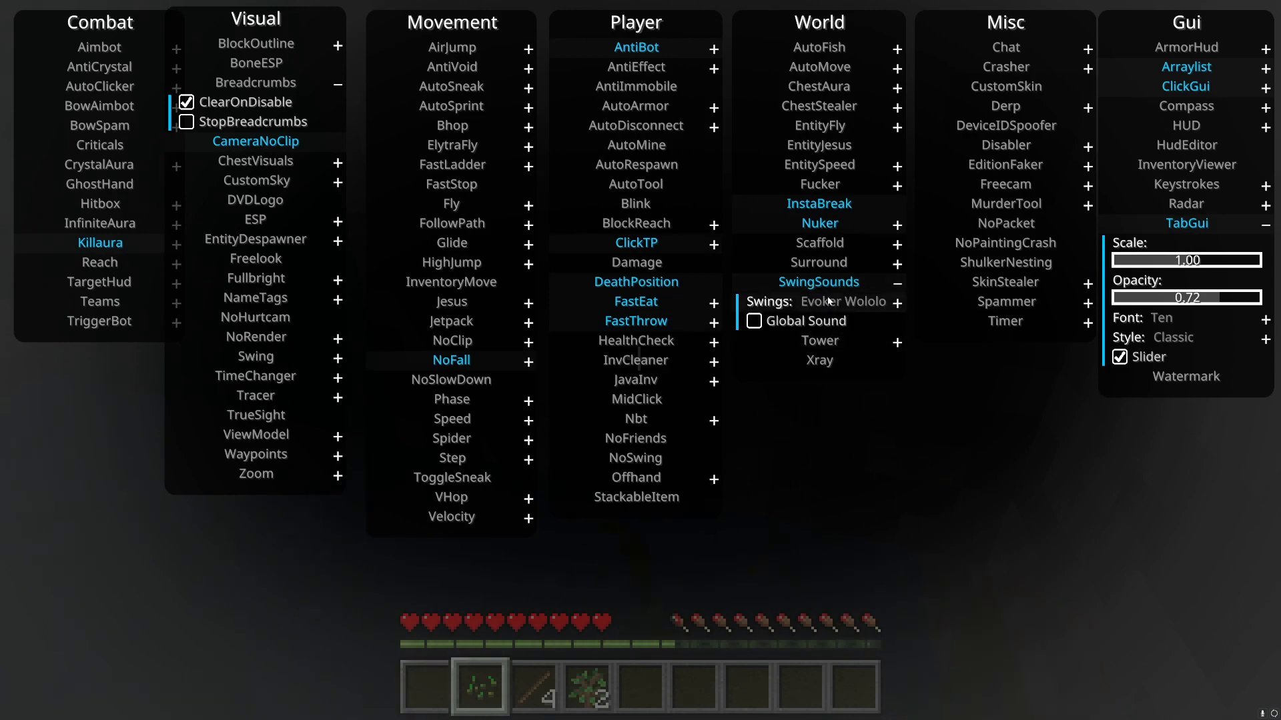
pyautogui.click(843, 302)
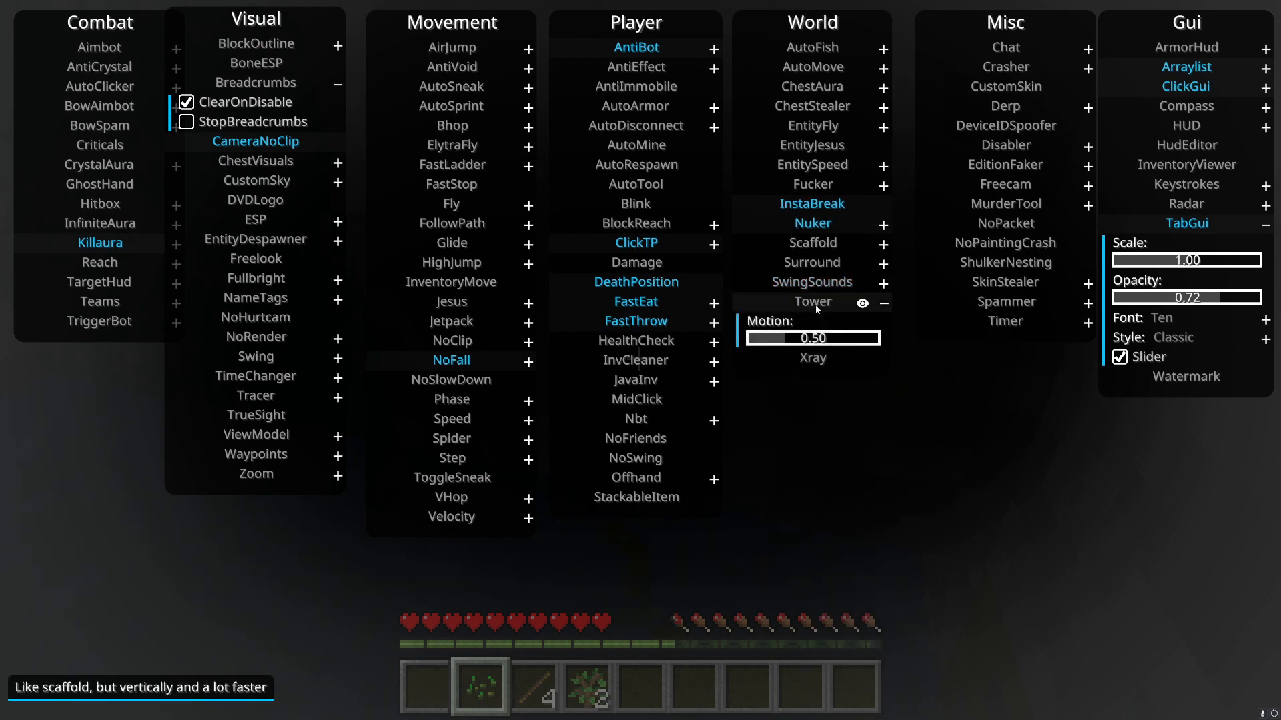
pyautogui.moveTo(813, 243)
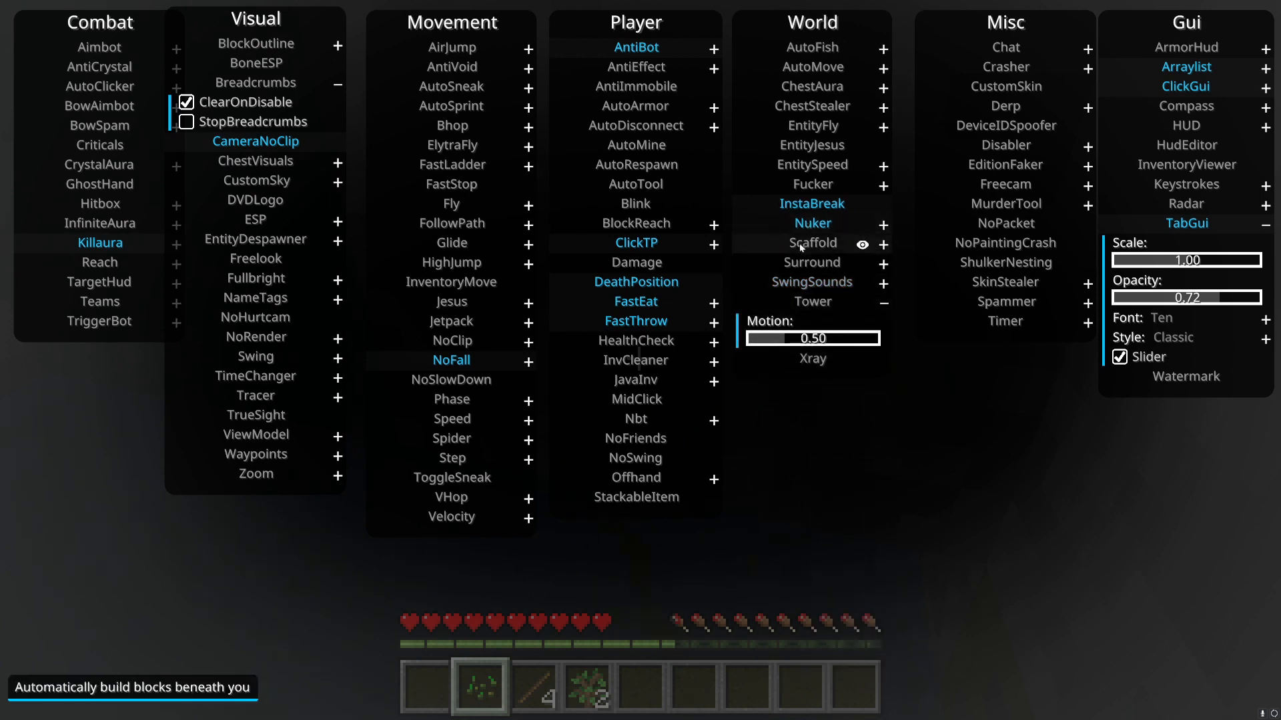
pyautogui.moveTo(811, 263)
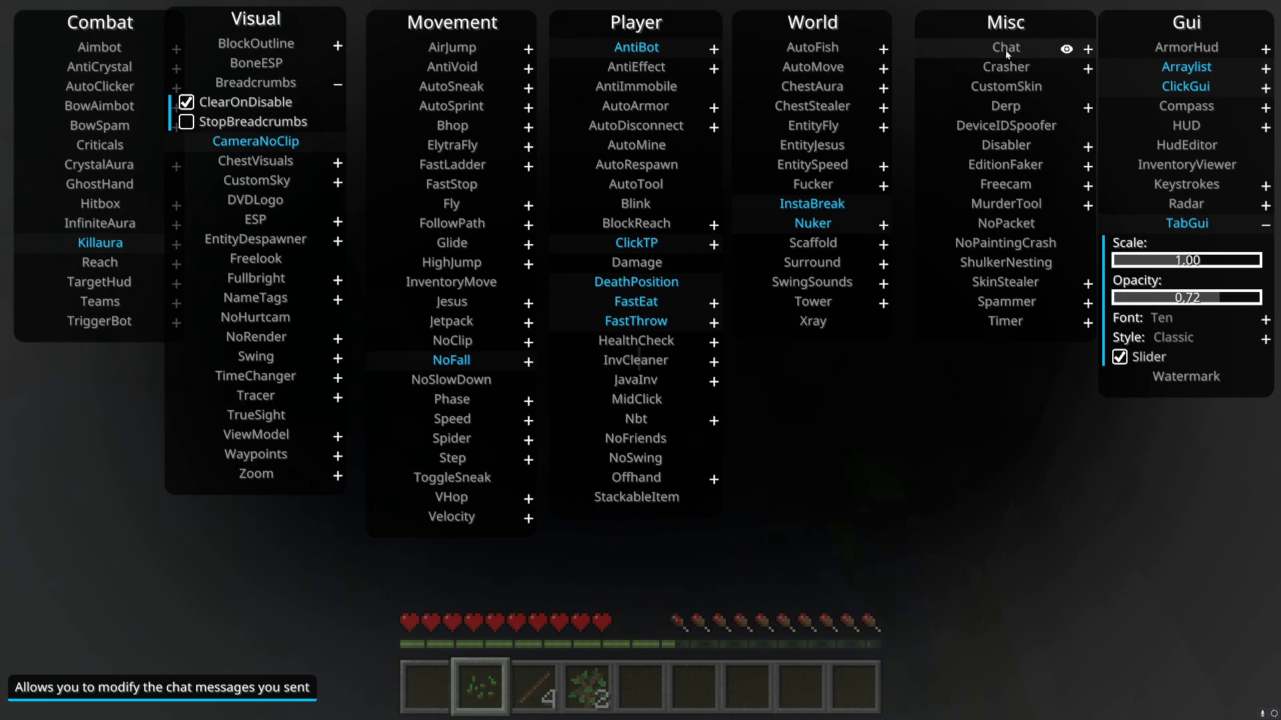
pyautogui.moveTo(1006, 67)
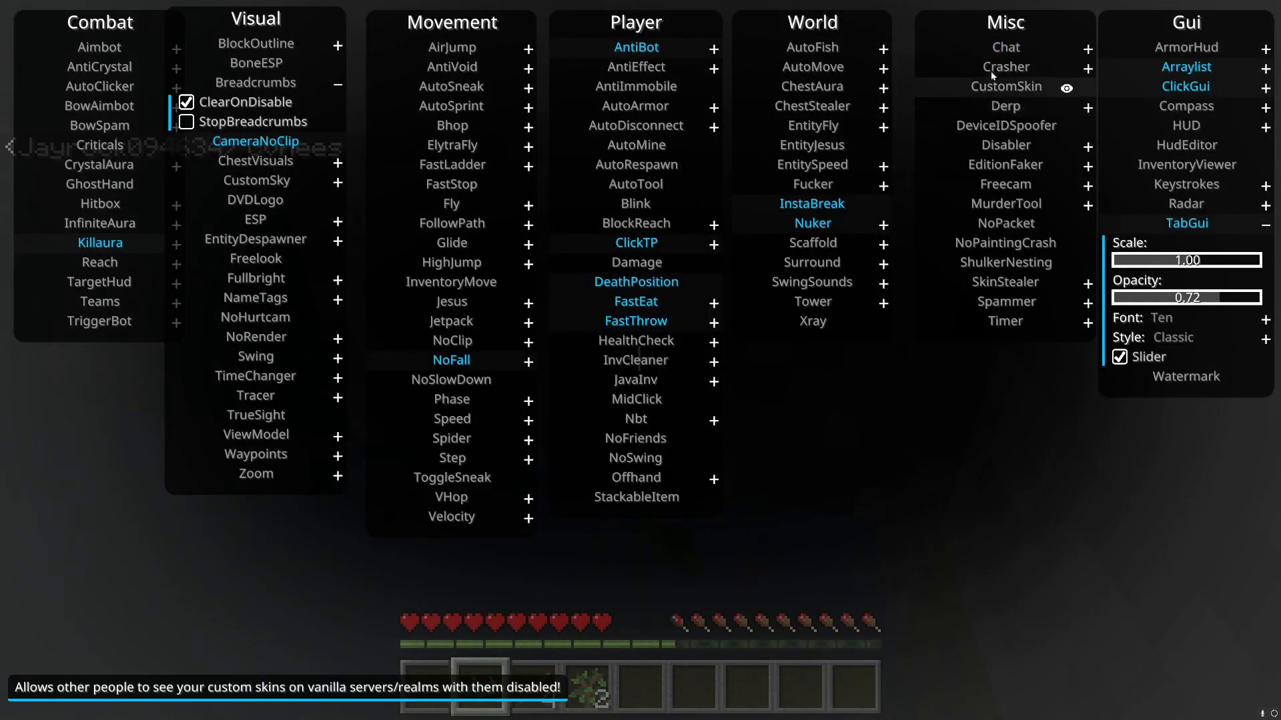
# Fold away Tower's settings while browsing Misc module descriptions.
pyautogui.click(1006, 67)
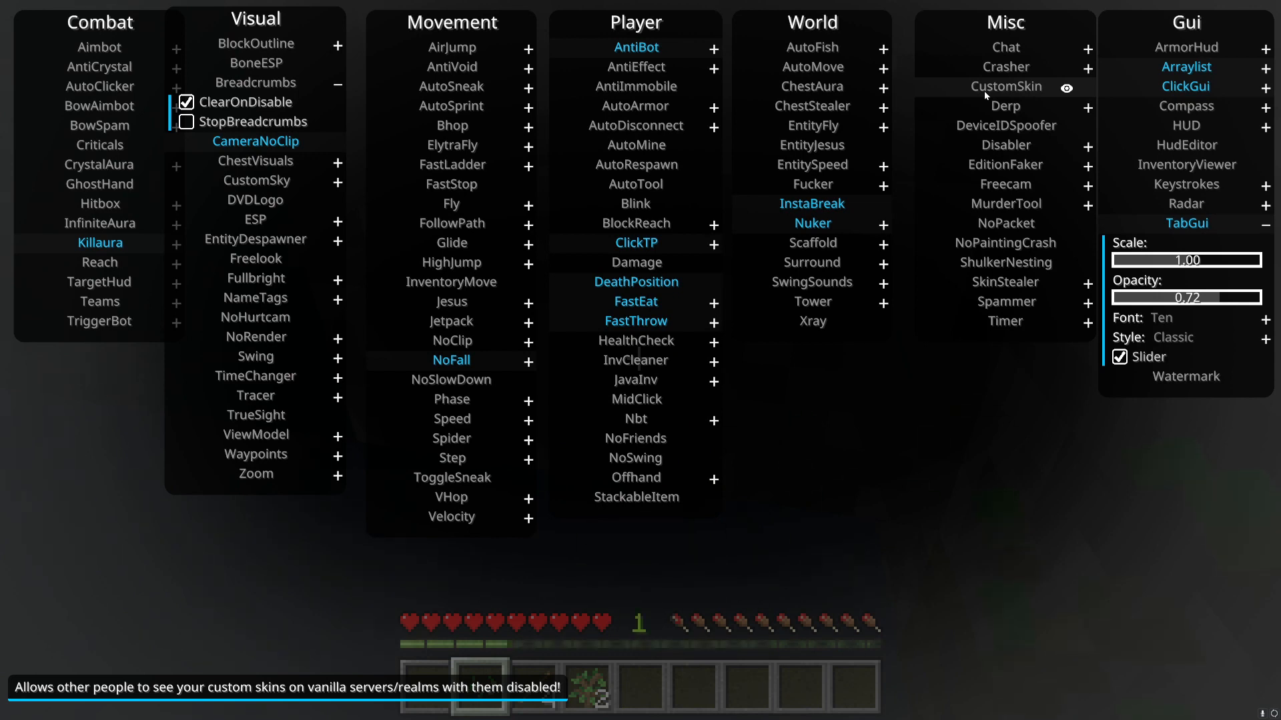
pyautogui.moveTo(986, 85)
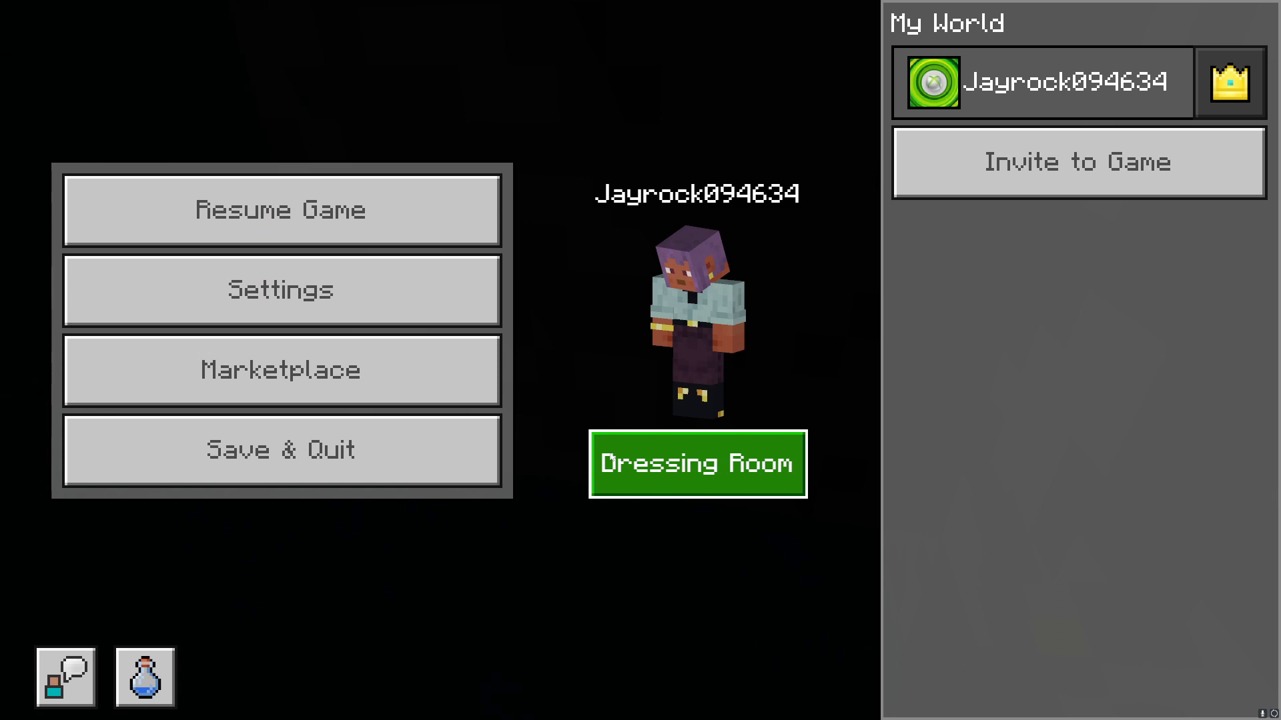
# Visit the Dressing Room's character creator and Classic Skins page, then return.
pyautogui.click(697, 464)
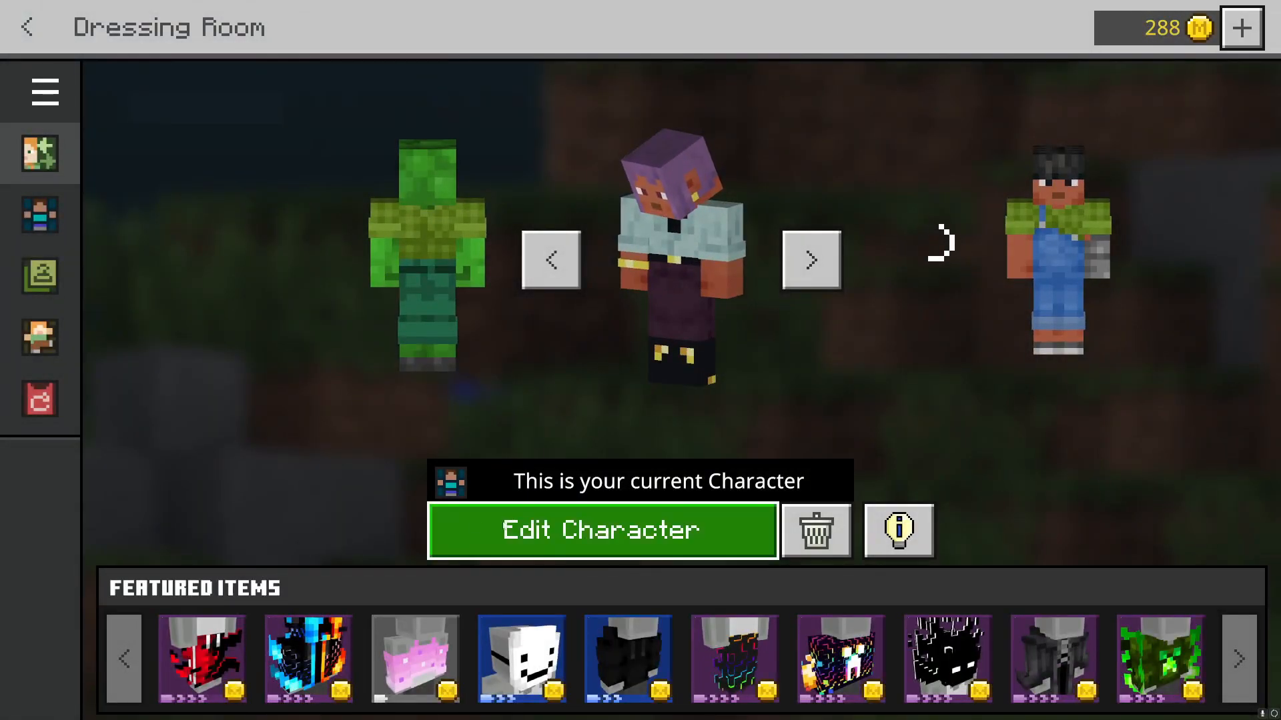
pyautogui.click(600, 531)
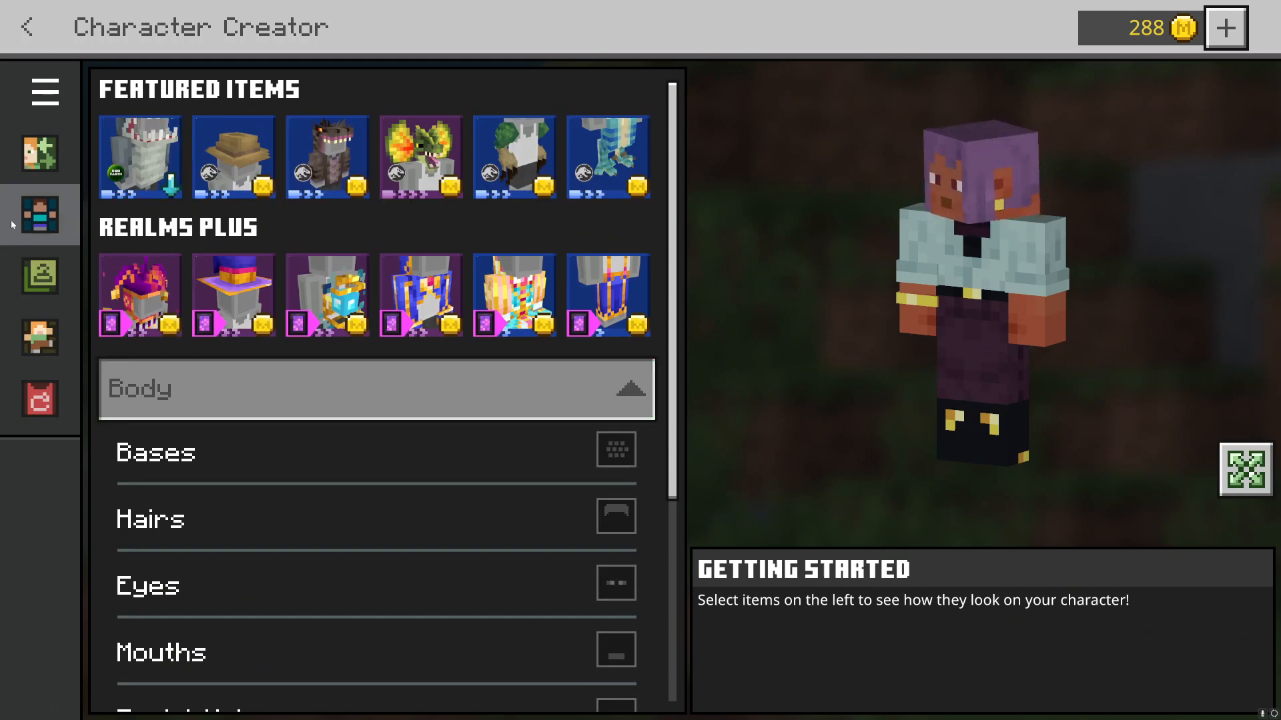
pyautogui.click(40, 275)
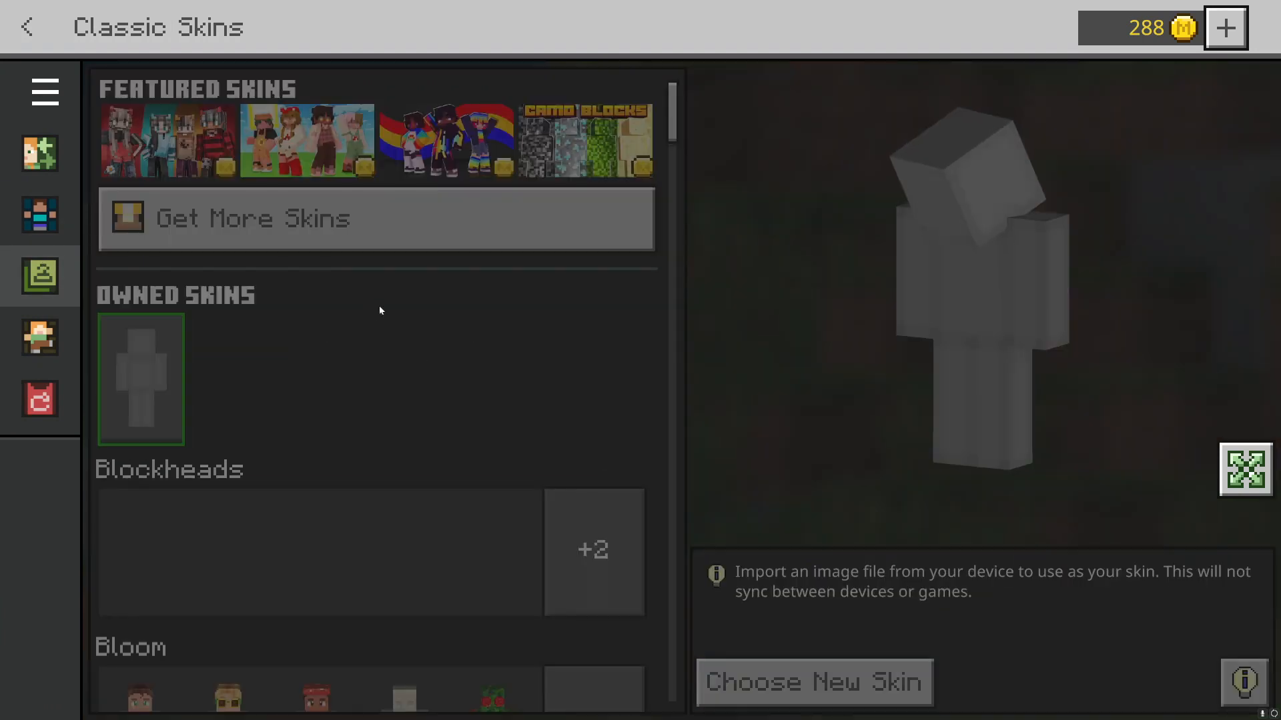
pyautogui.click(814, 683)
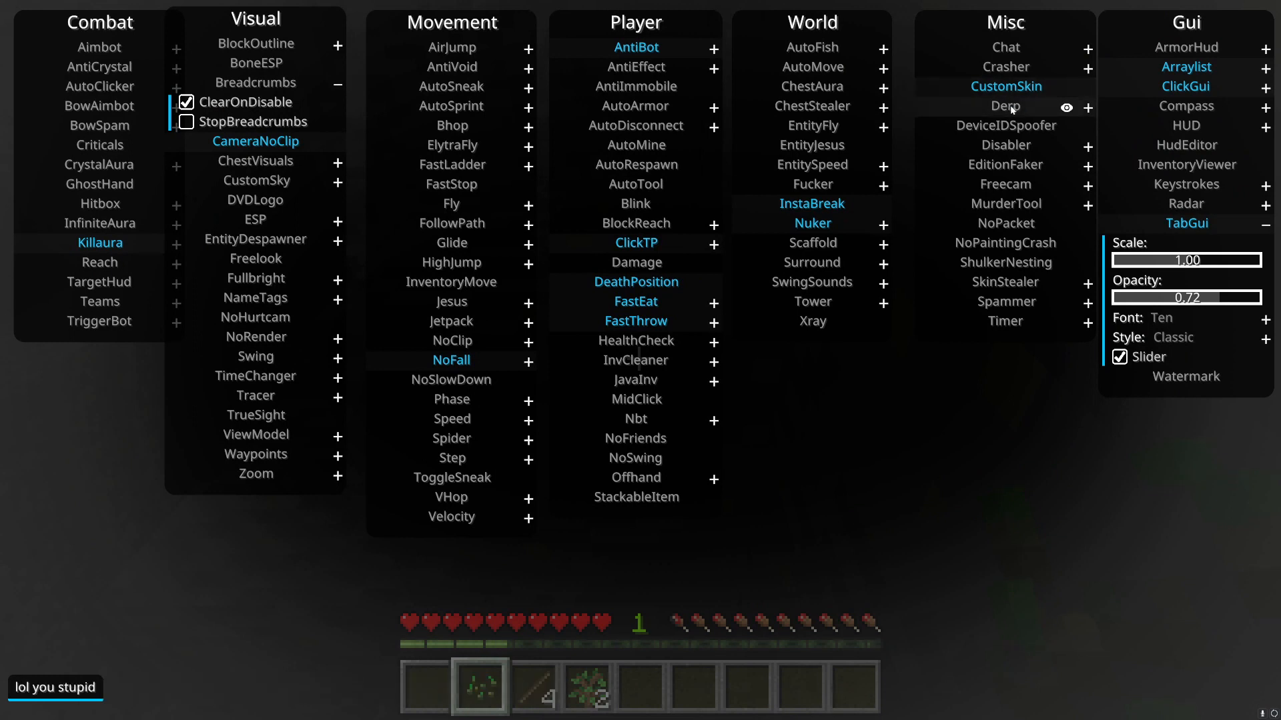
pyautogui.moveTo(1006, 145)
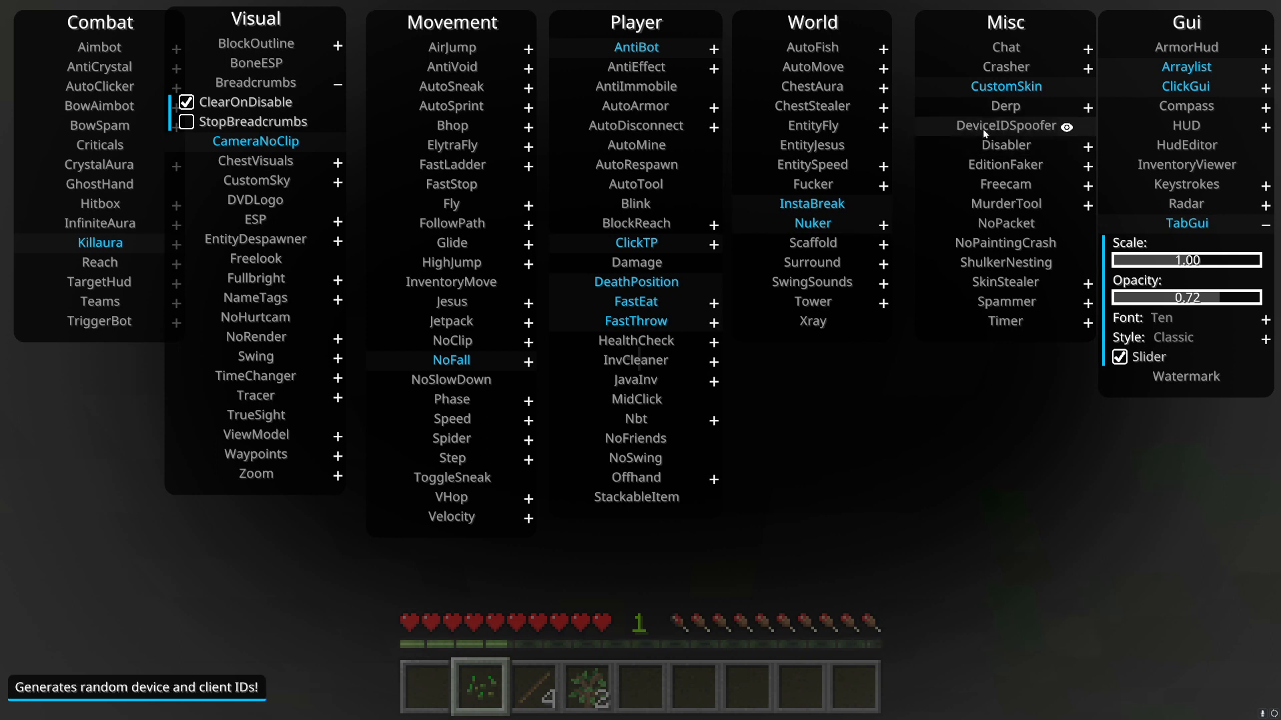
pyautogui.moveTo(985, 146)
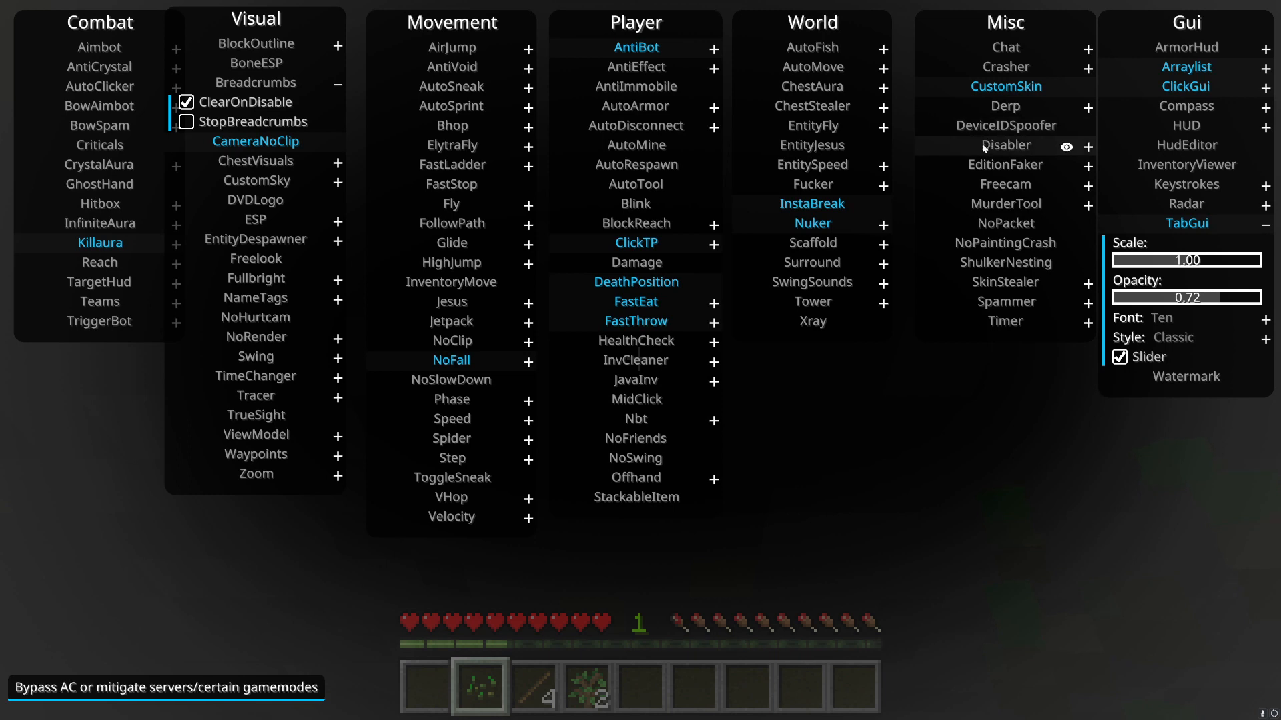
pyautogui.moveTo(992, 176)
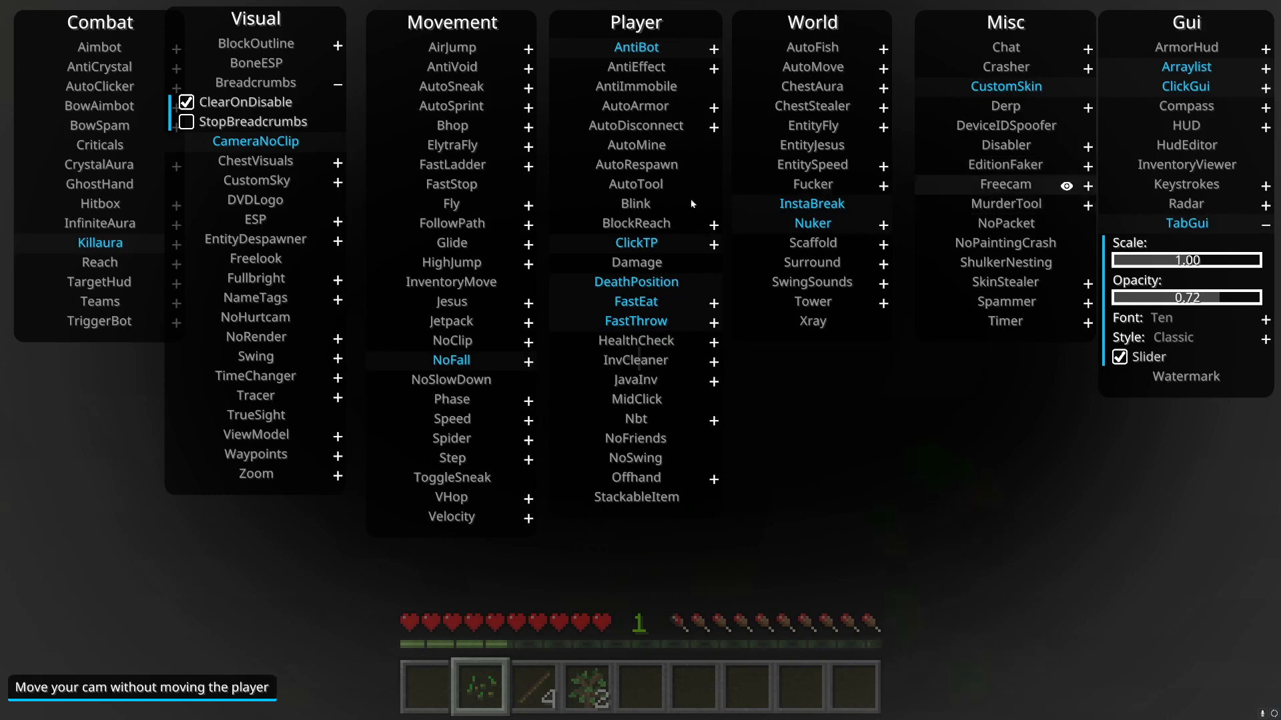
pyautogui.moveTo(256, 181)
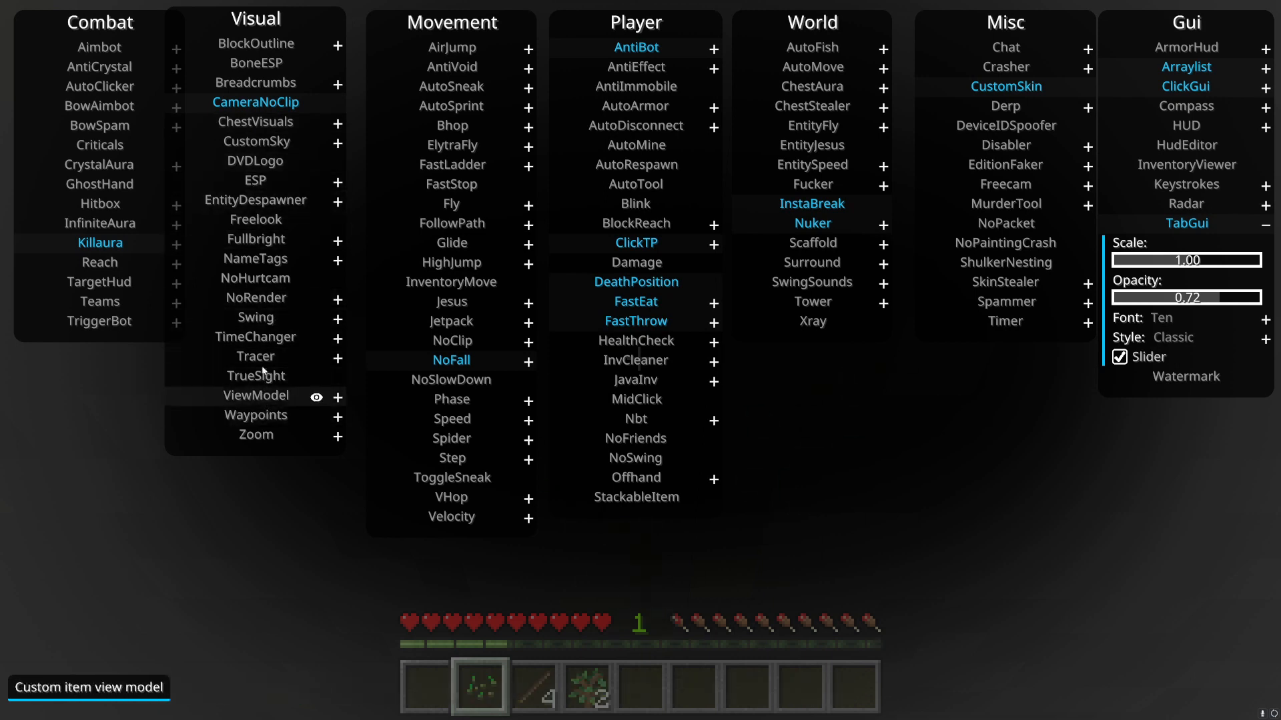
pyautogui.moveTo(256, 239)
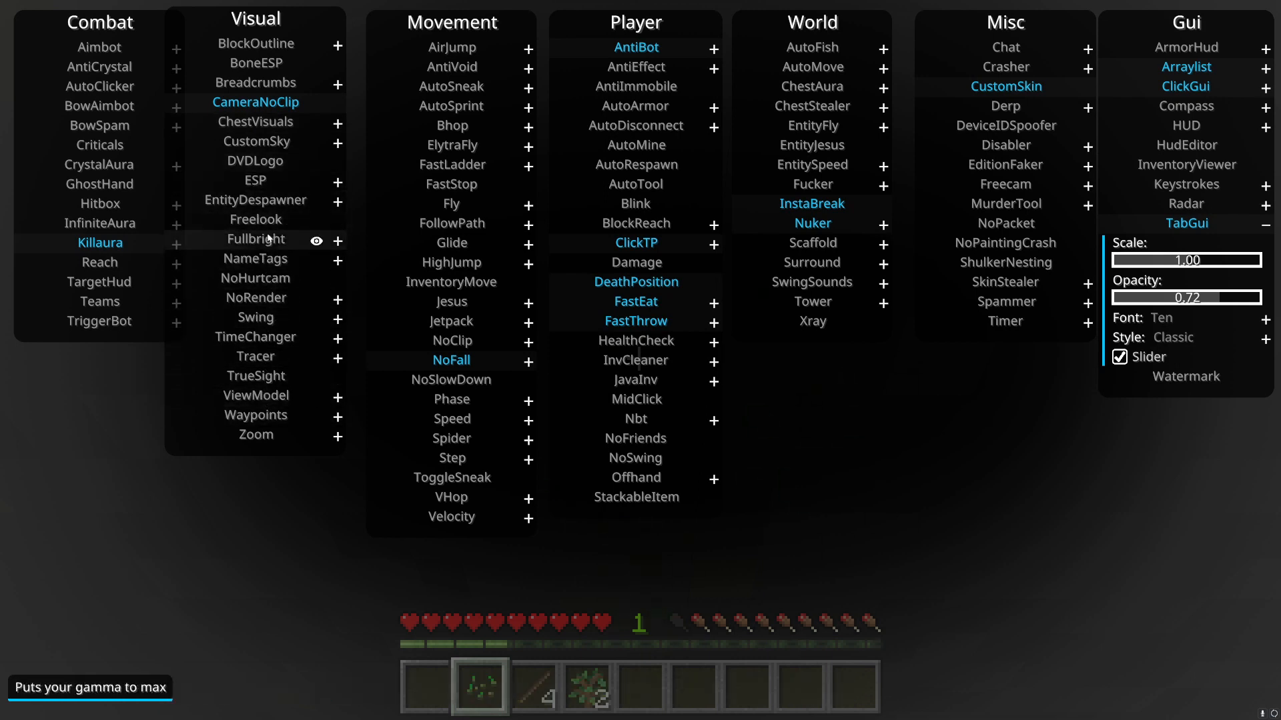
pyautogui.moveTo(451, 184)
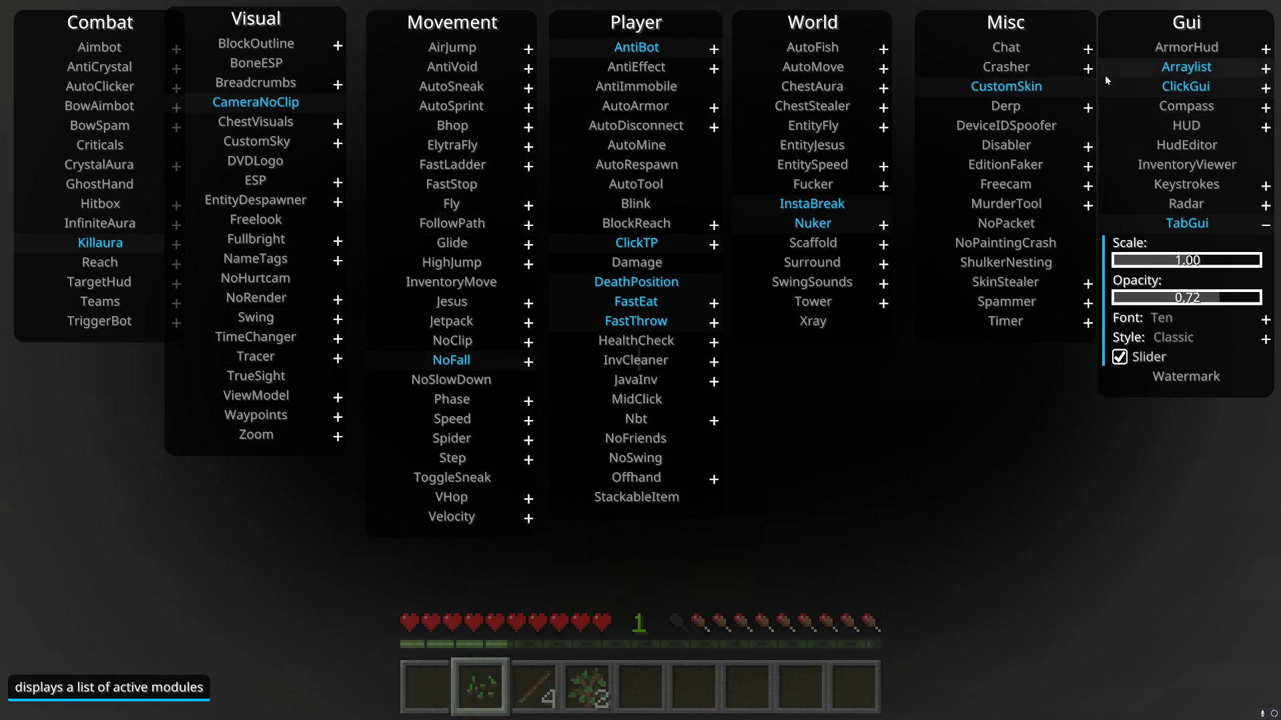
pyautogui.moveTo(940, 387)
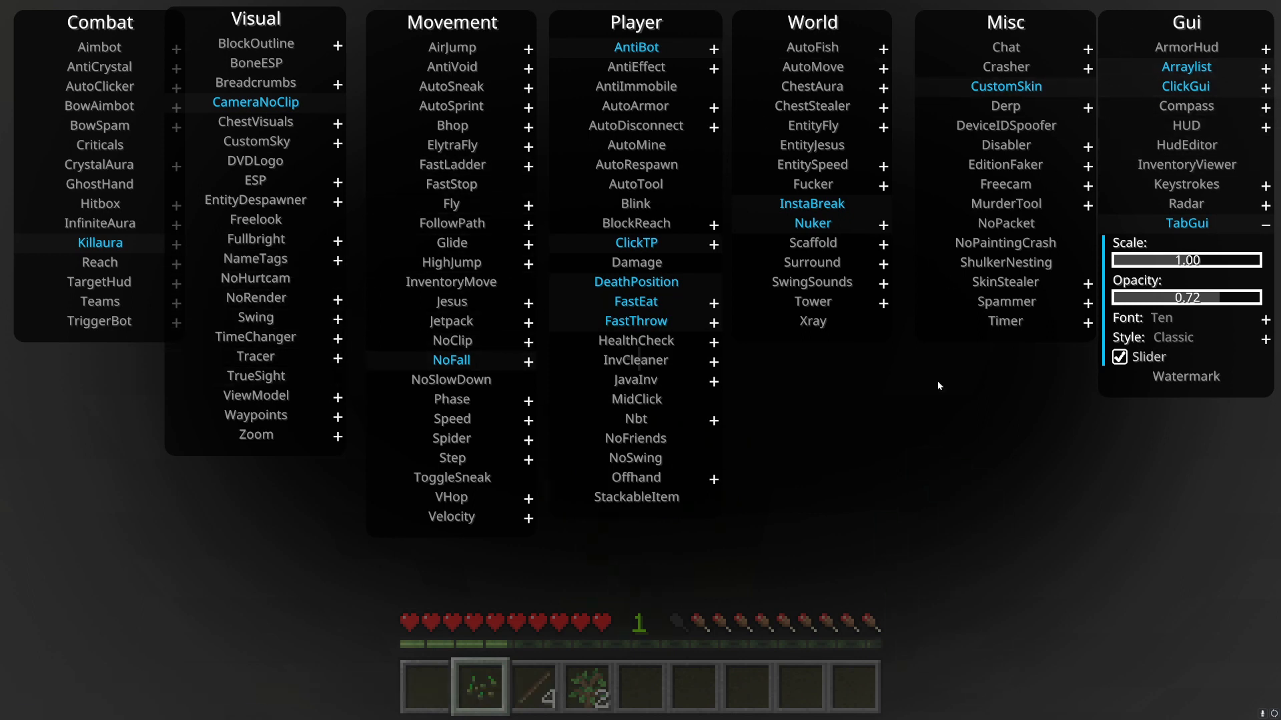
pyautogui.moveTo(1006, 208)
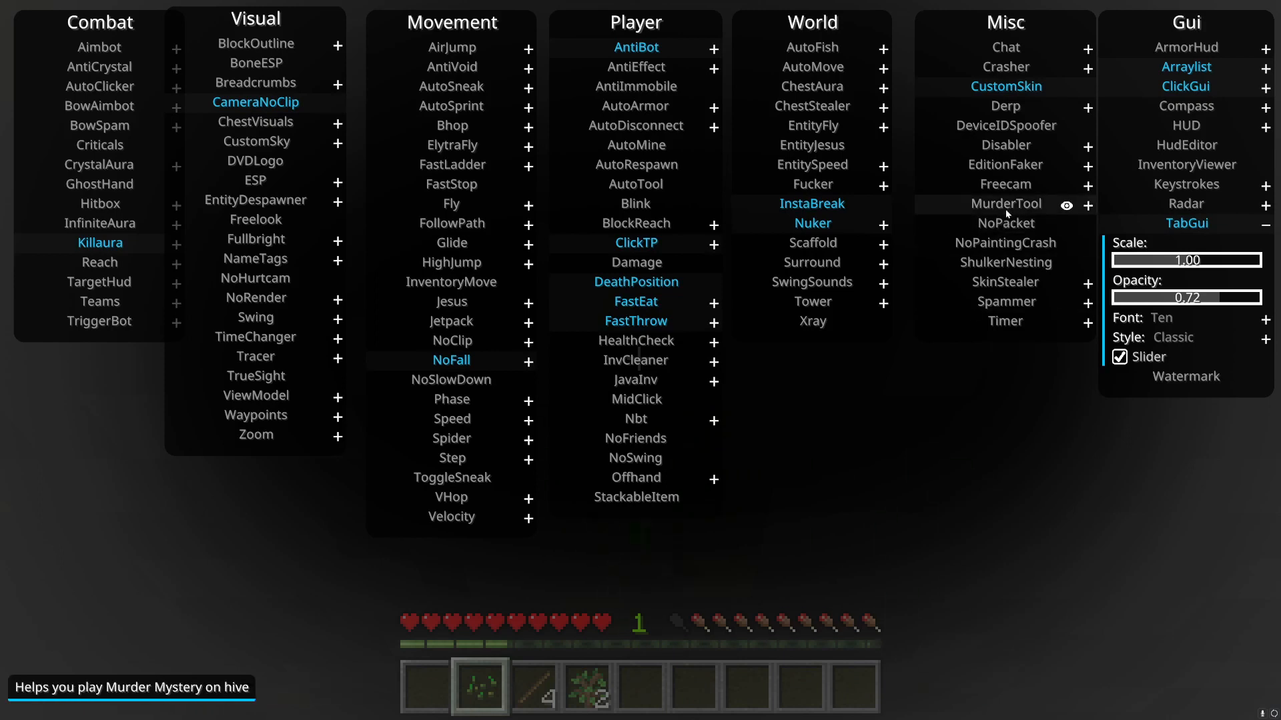
pyautogui.moveTo(1014, 232)
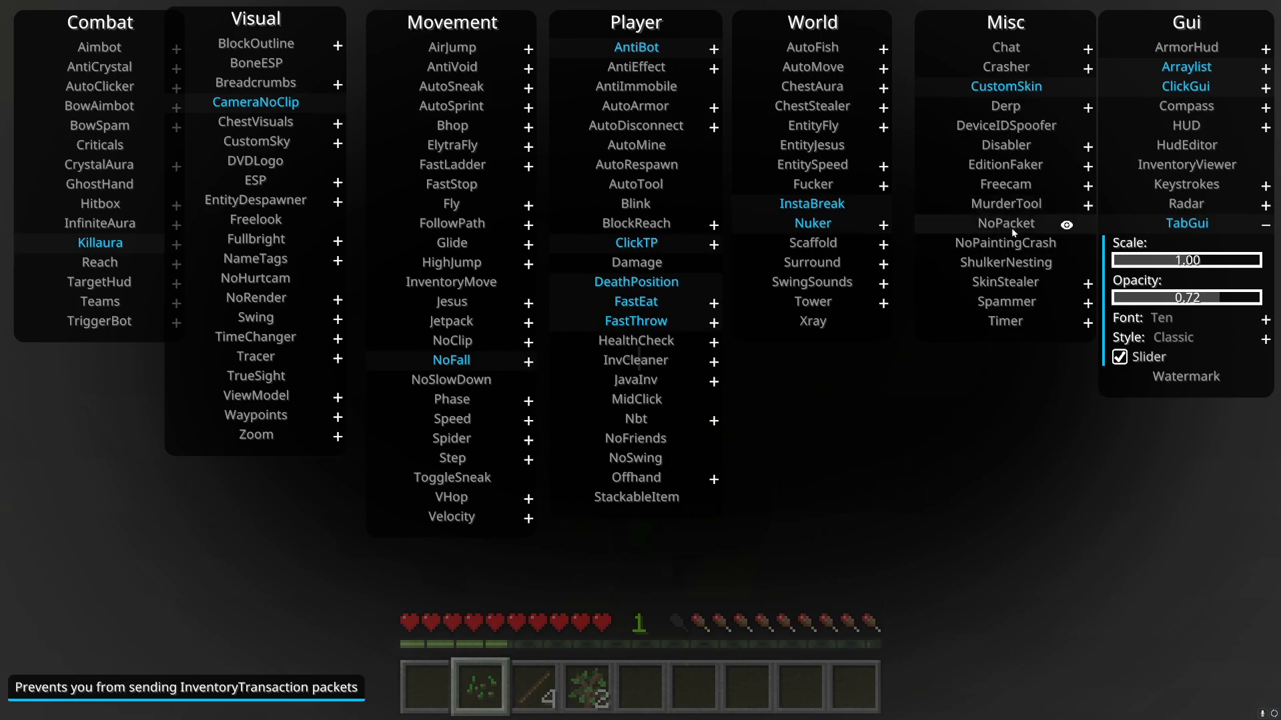
pyautogui.moveTo(1006, 203)
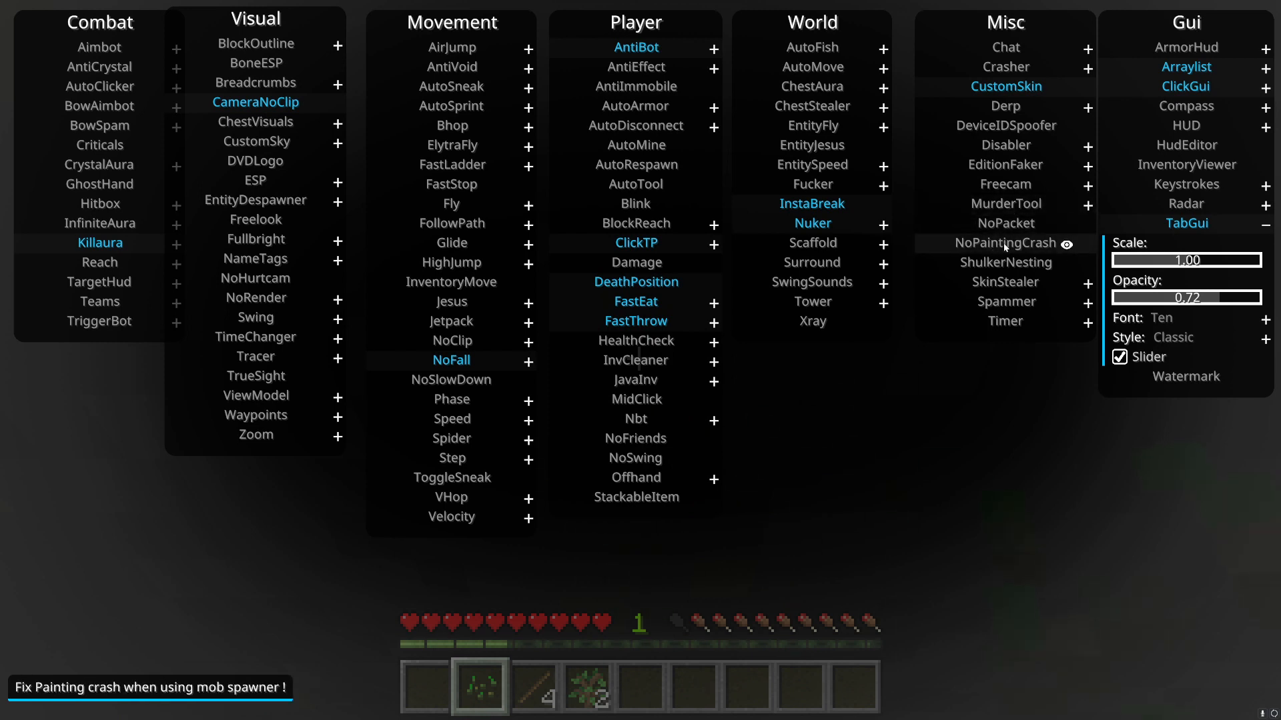
pyautogui.moveTo(1025, 263)
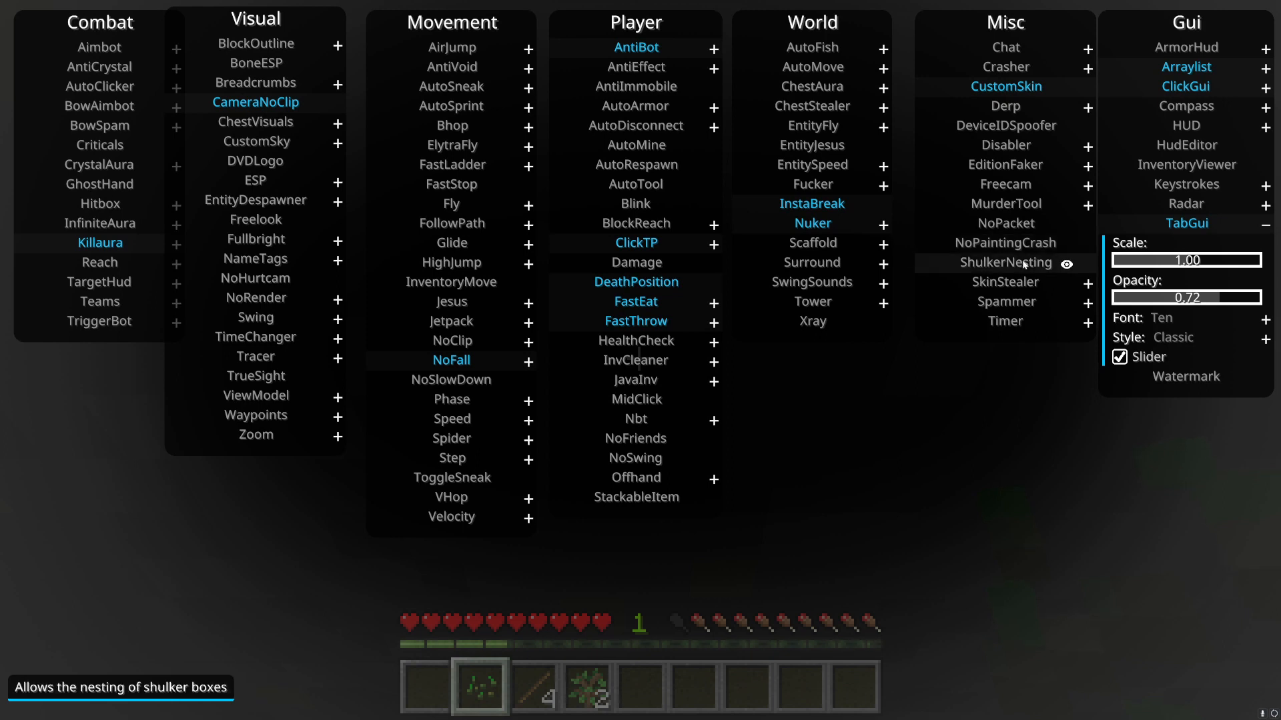
pyautogui.moveTo(992, 287)
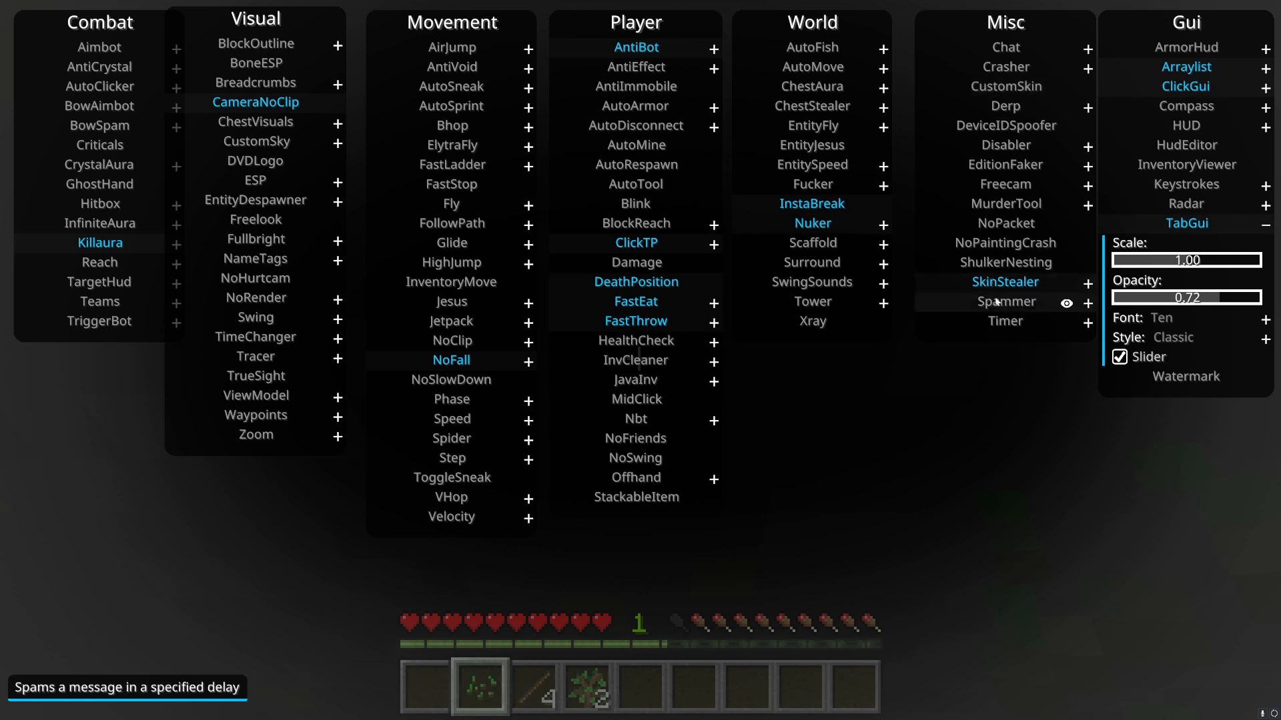
pyautogui.click(1089, 282)
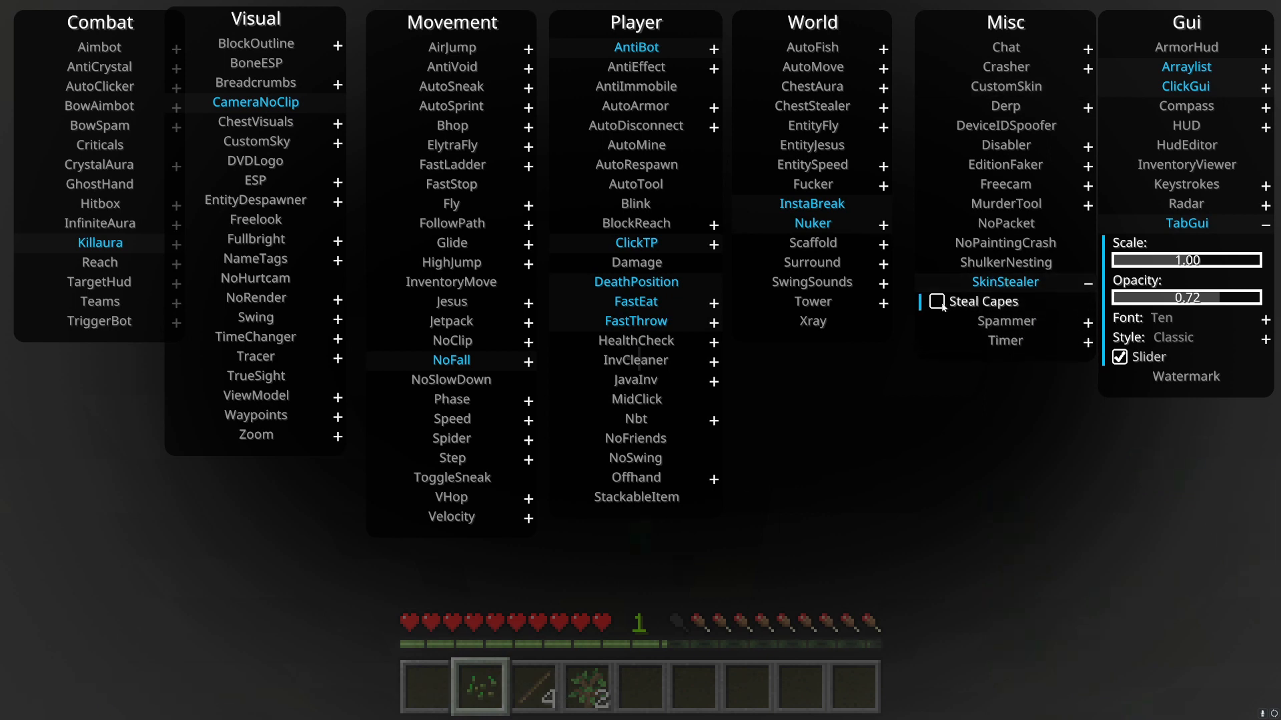
pyautogui.moveTo(1006, 301)
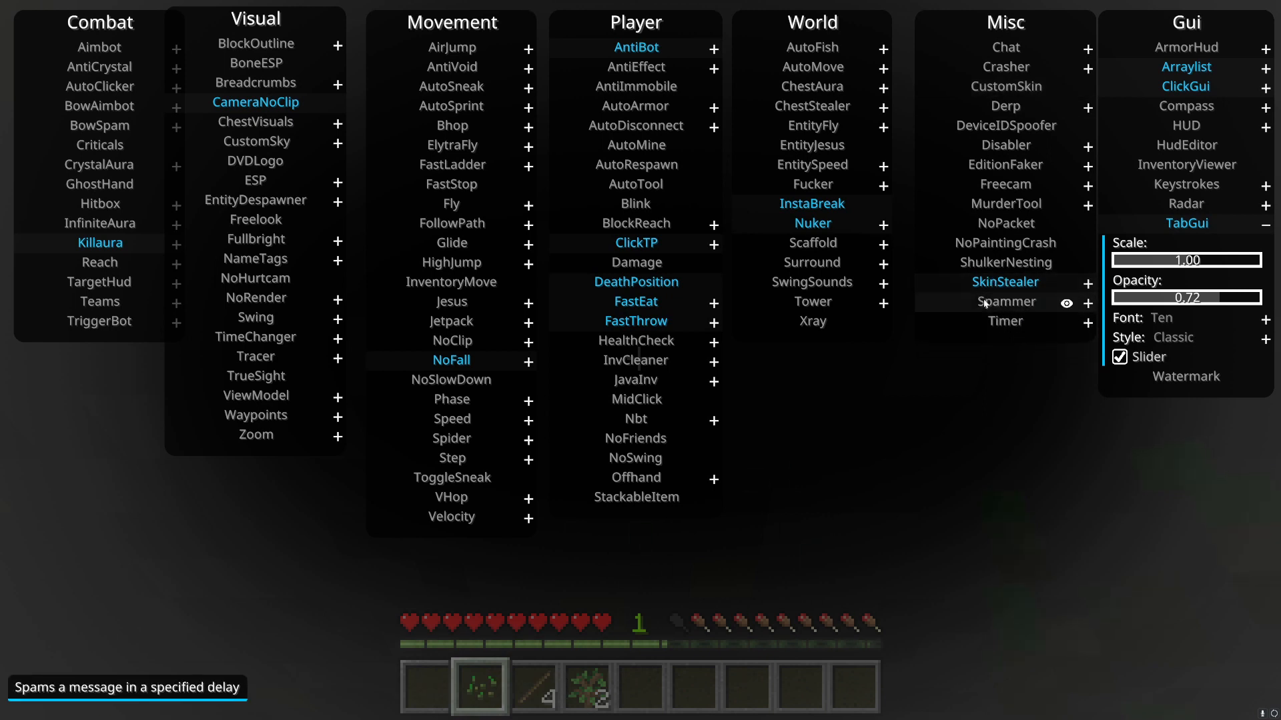
pyautogui.moveTo(975, 301)
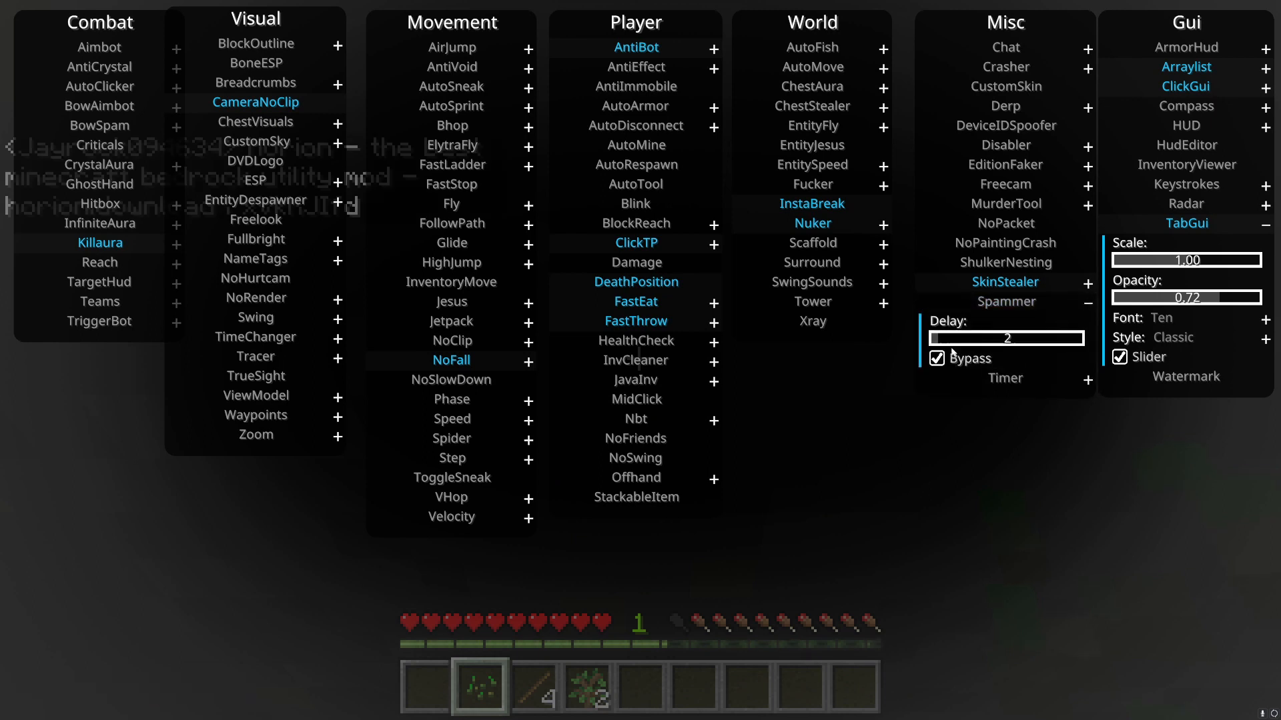
pyautogui.moveTo(1006, 311)
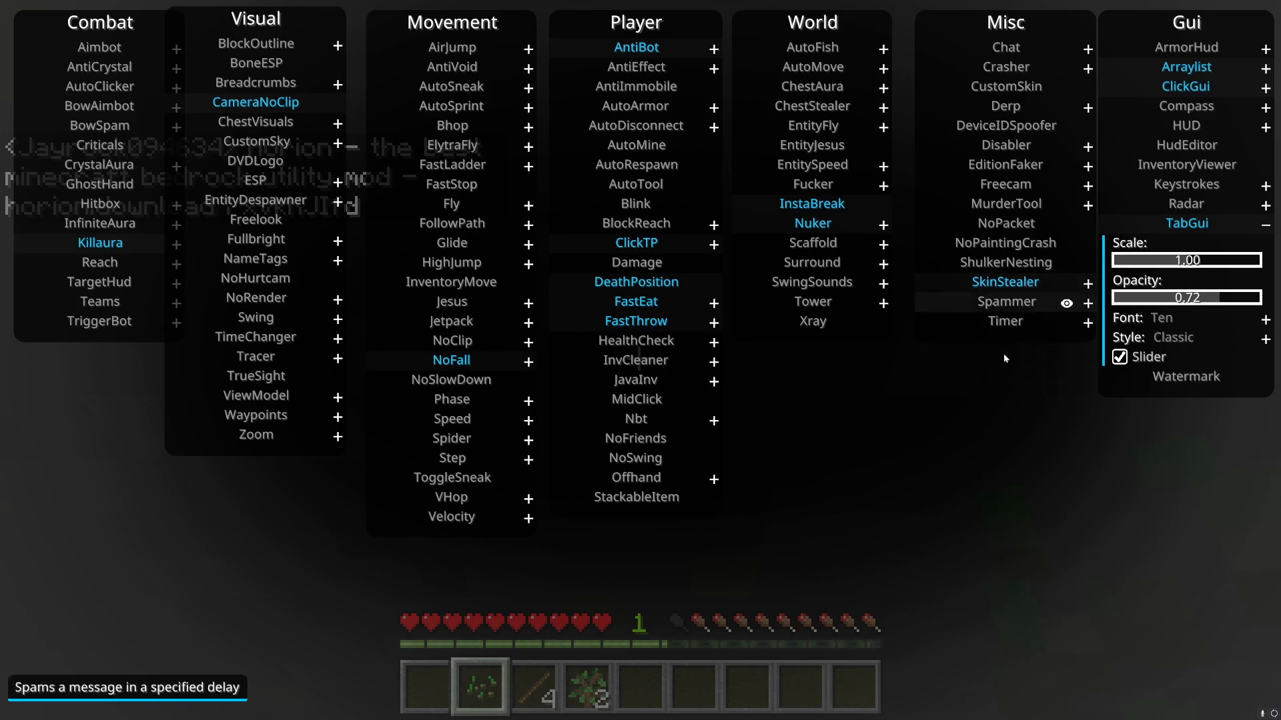
pyautogui.moveTo(1038, 323)
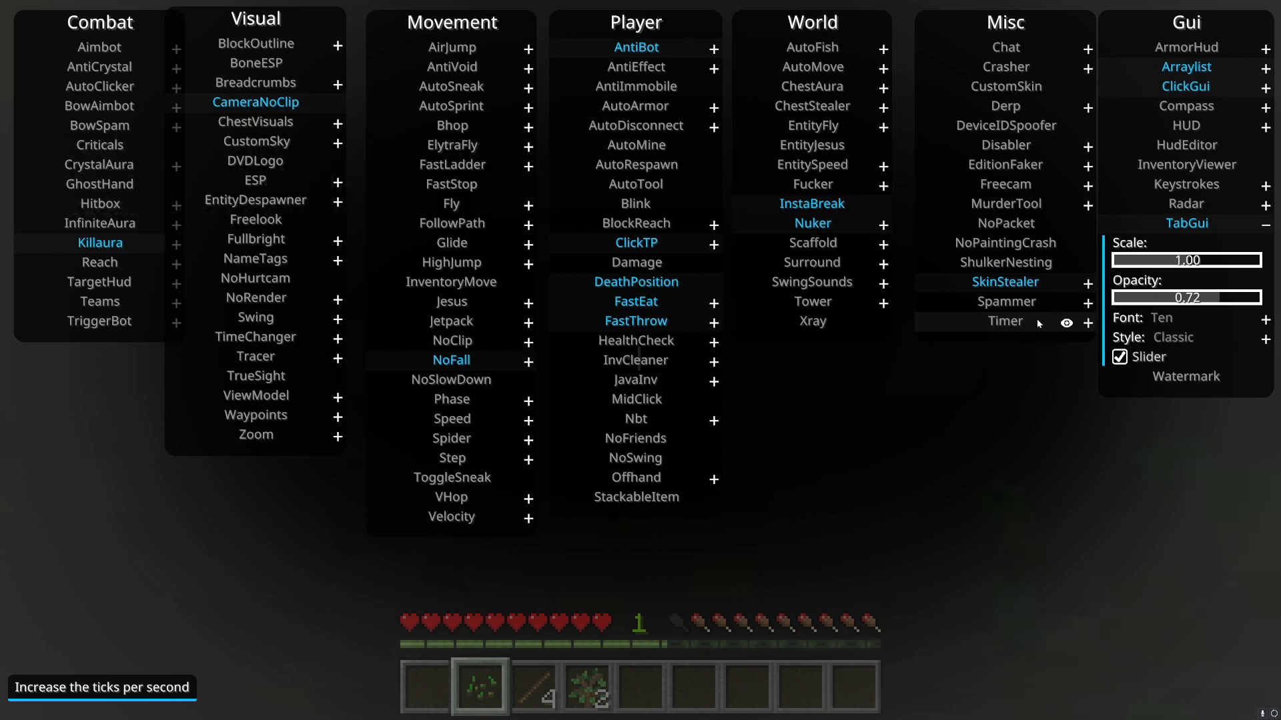
pyautogui.moveTo(1194, 64)
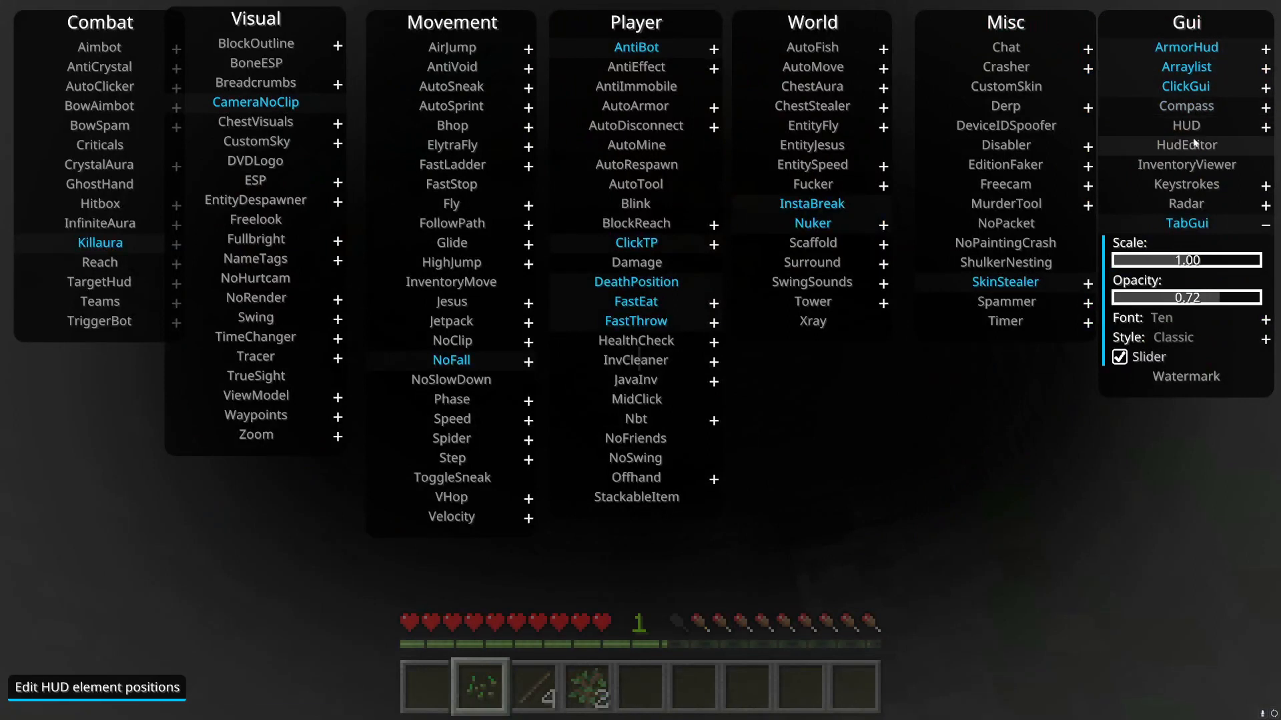
pyautogui.moveTo(1185, 126)
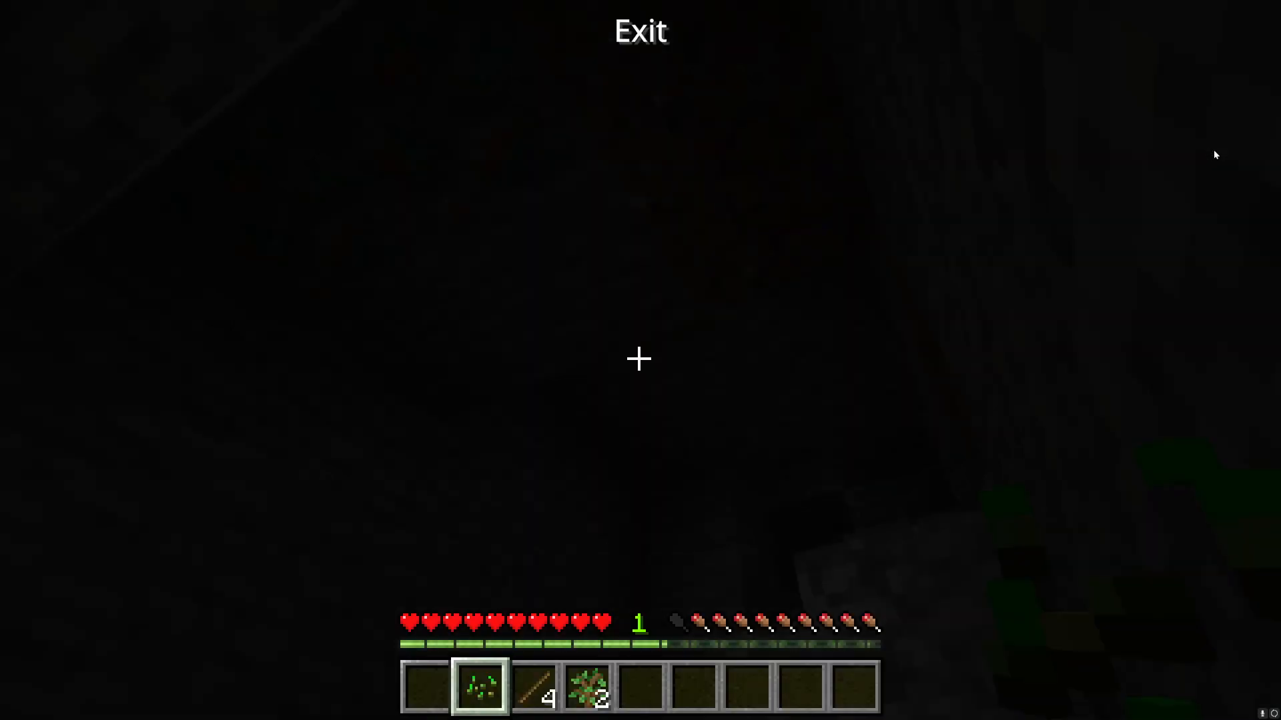
# Leave the HUD editor and reopen the Horion module menu.
pyautogui.press('RSHIFT')
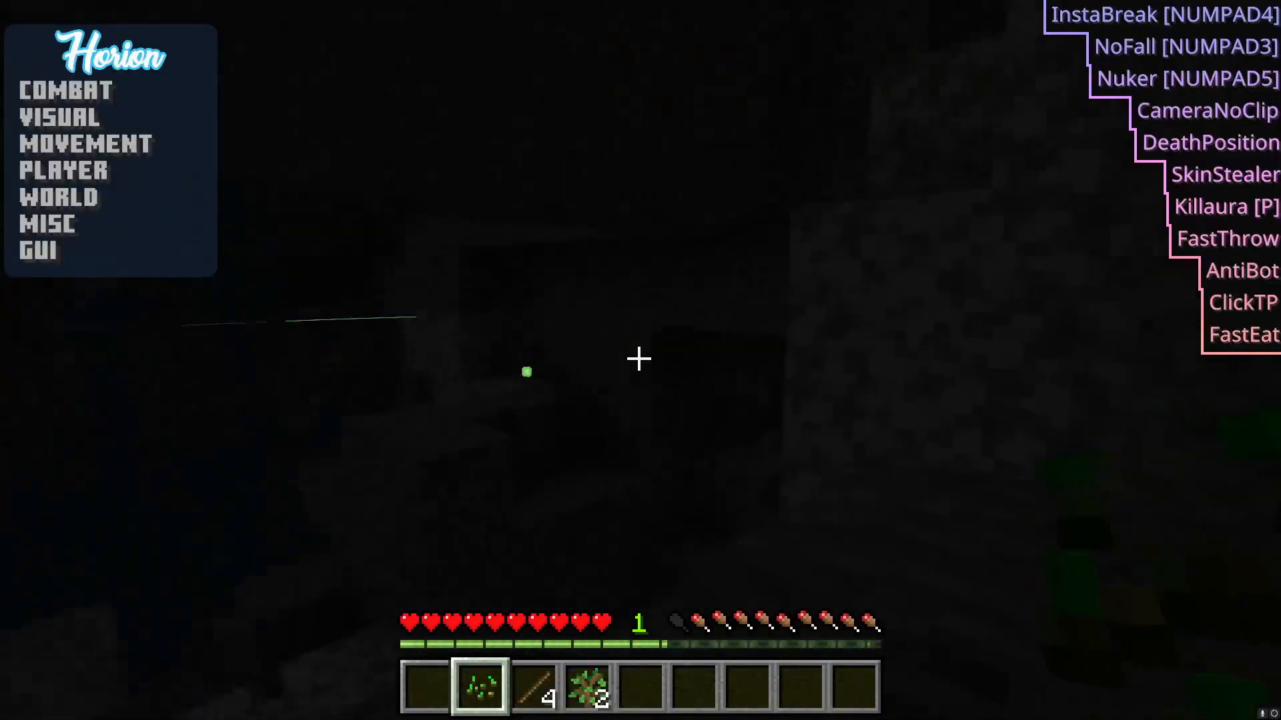
pyautogui.press('e')
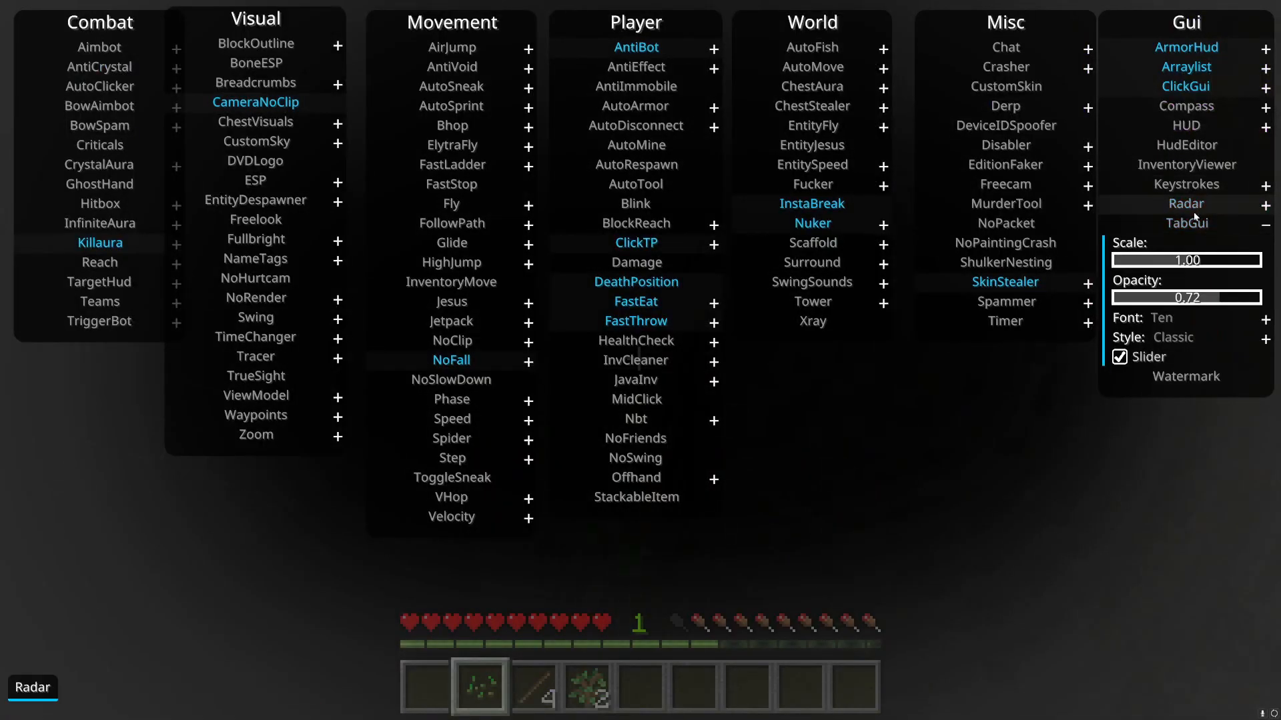
# Collapse TabGui's appearance settings in the Gui column of the Horion menu.
pyautogui.click(1186, 204)
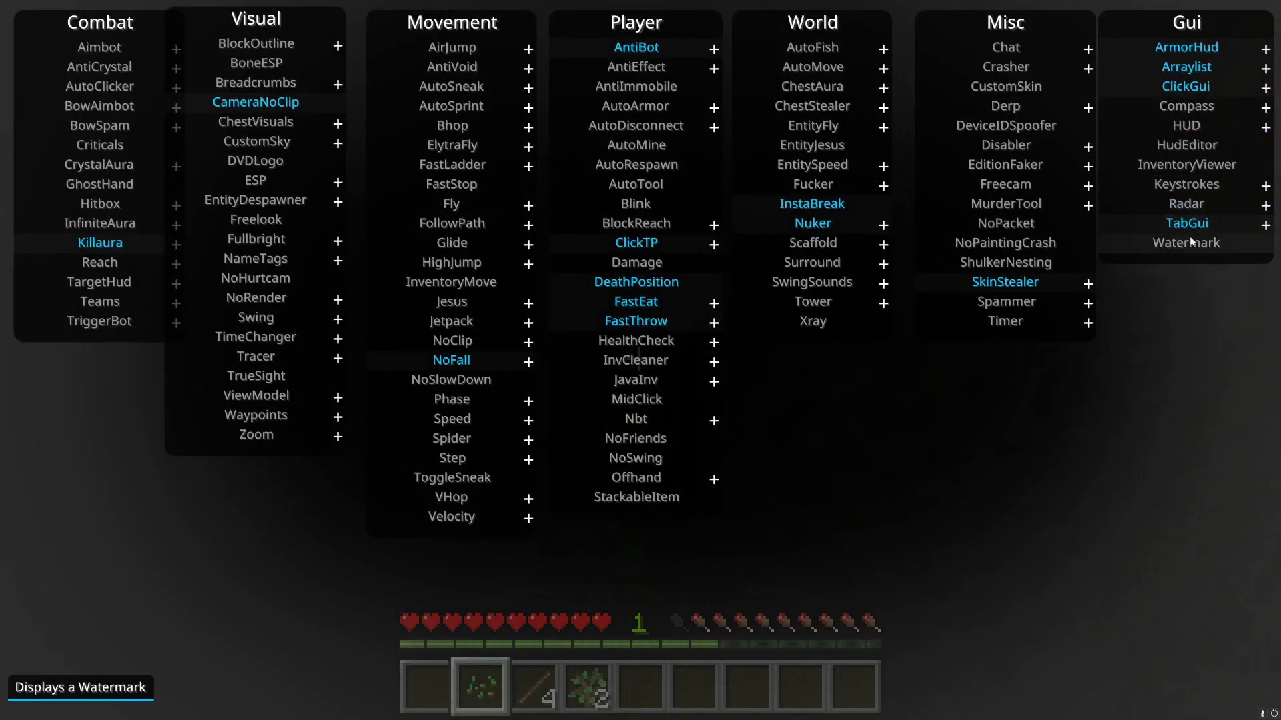